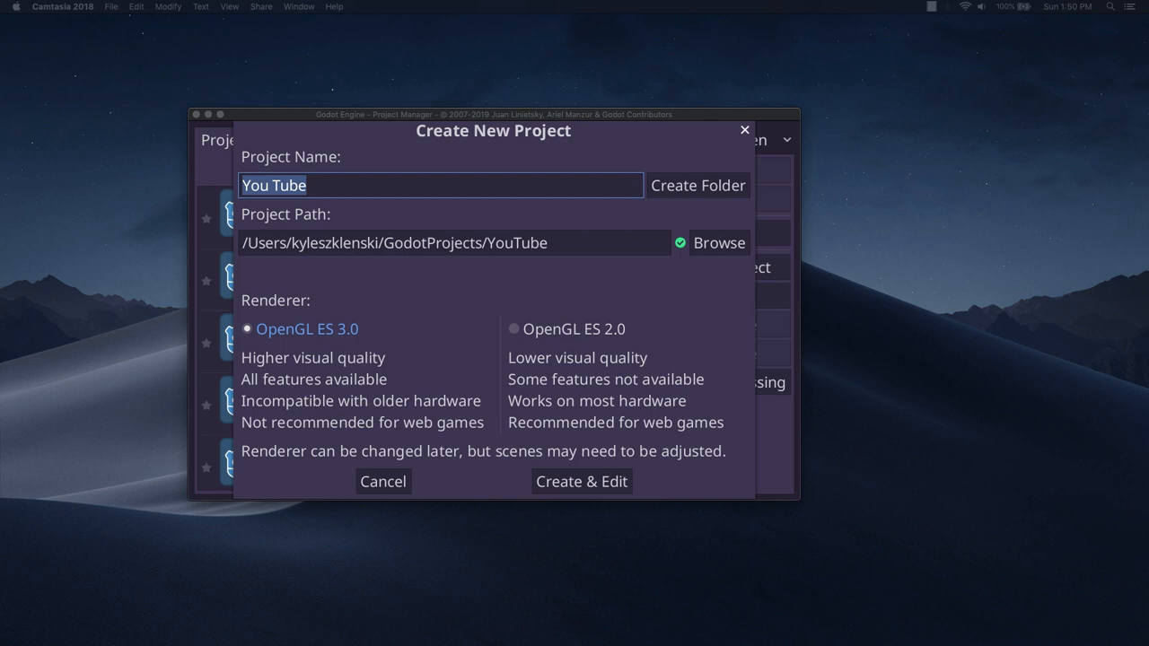
mouse_move(779, 250)
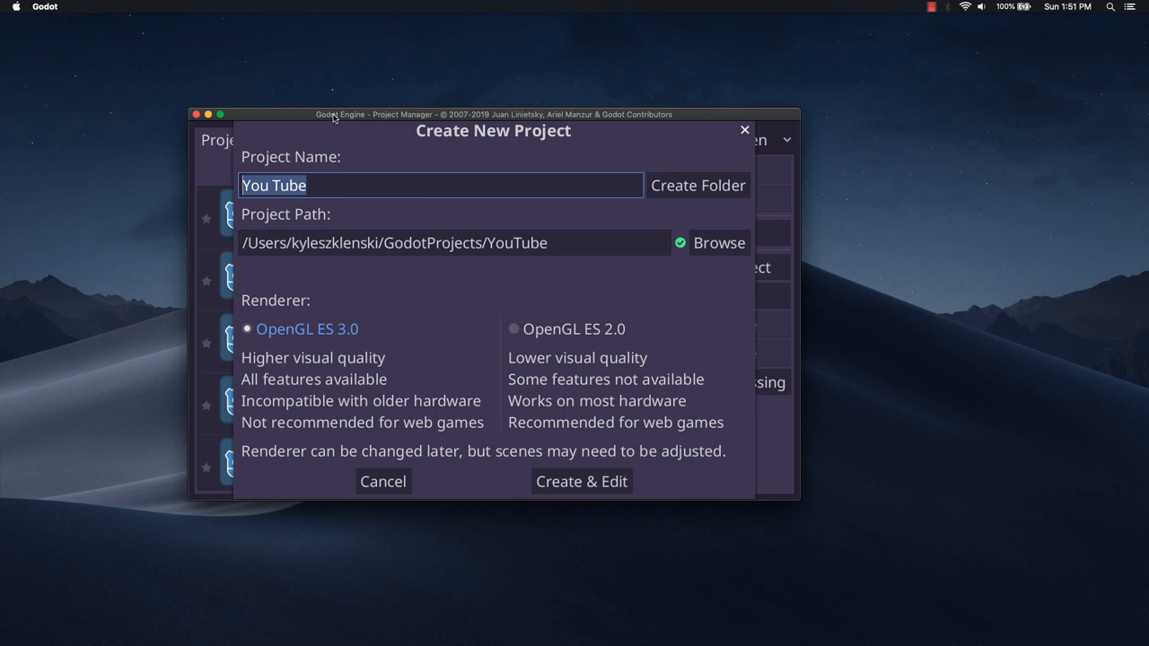
Name the new project YouTube1 and create it with the OpenGL ES 3.0 renderer.
type("YouTube1")
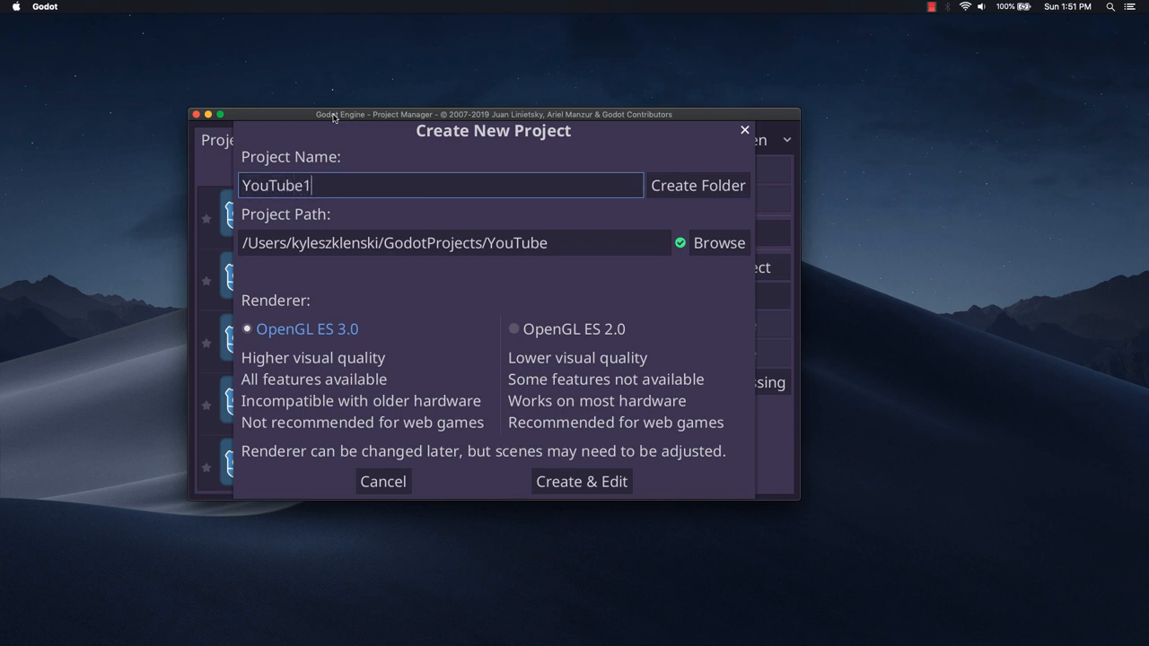
mouse_move(699, 186)
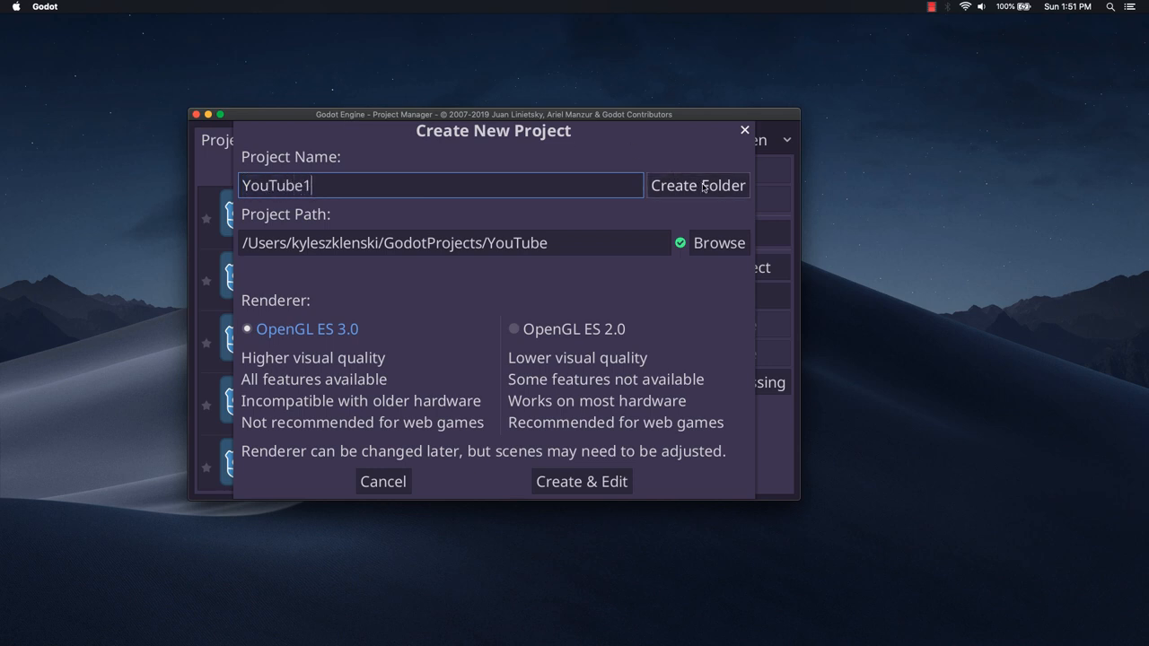
left_click(697, 185)
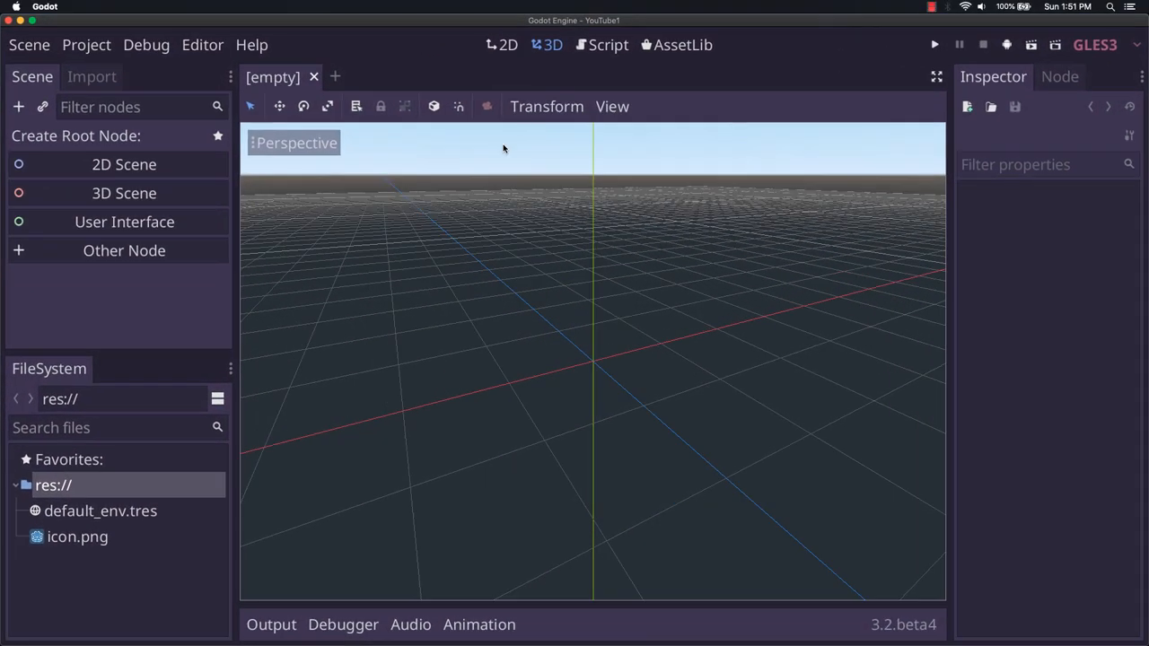
mouse_move(545, 127)
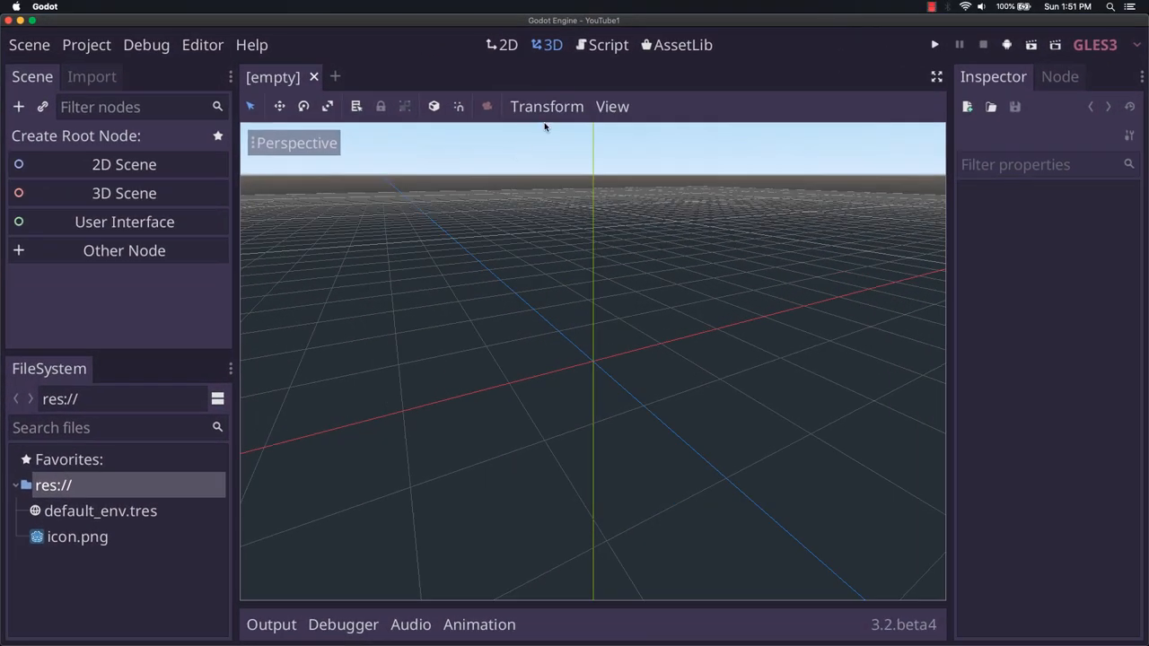
Add a 2D Scene root, rename the Node2D to Main, and save as Main.tscn.
left_click(124, 164)
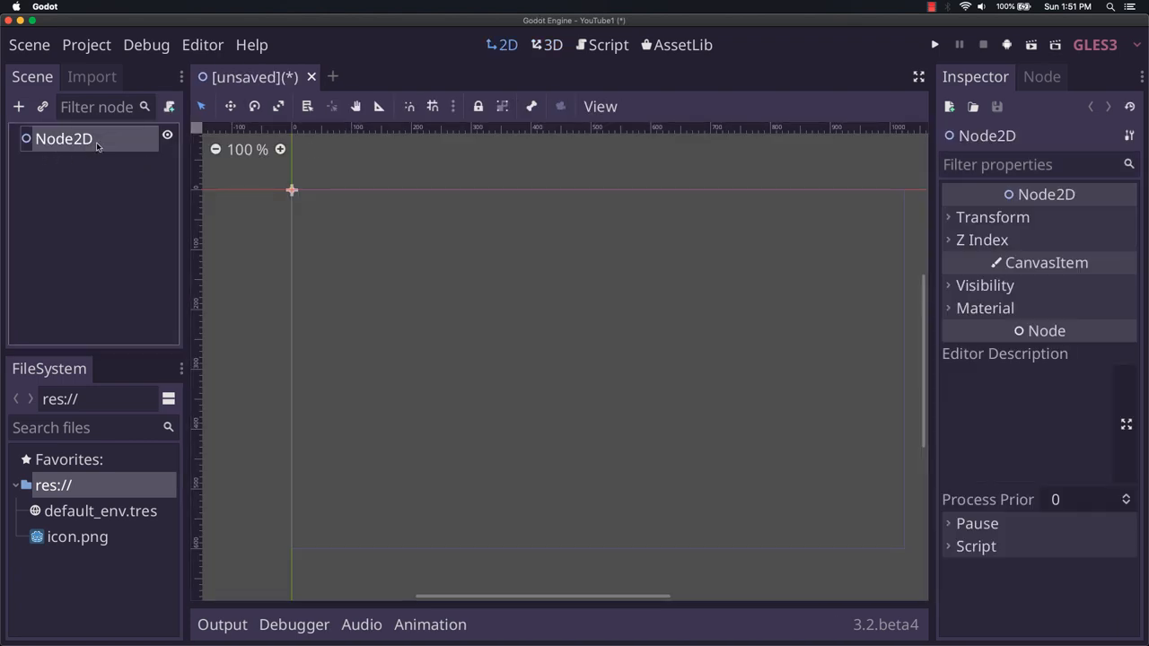
type("Main")
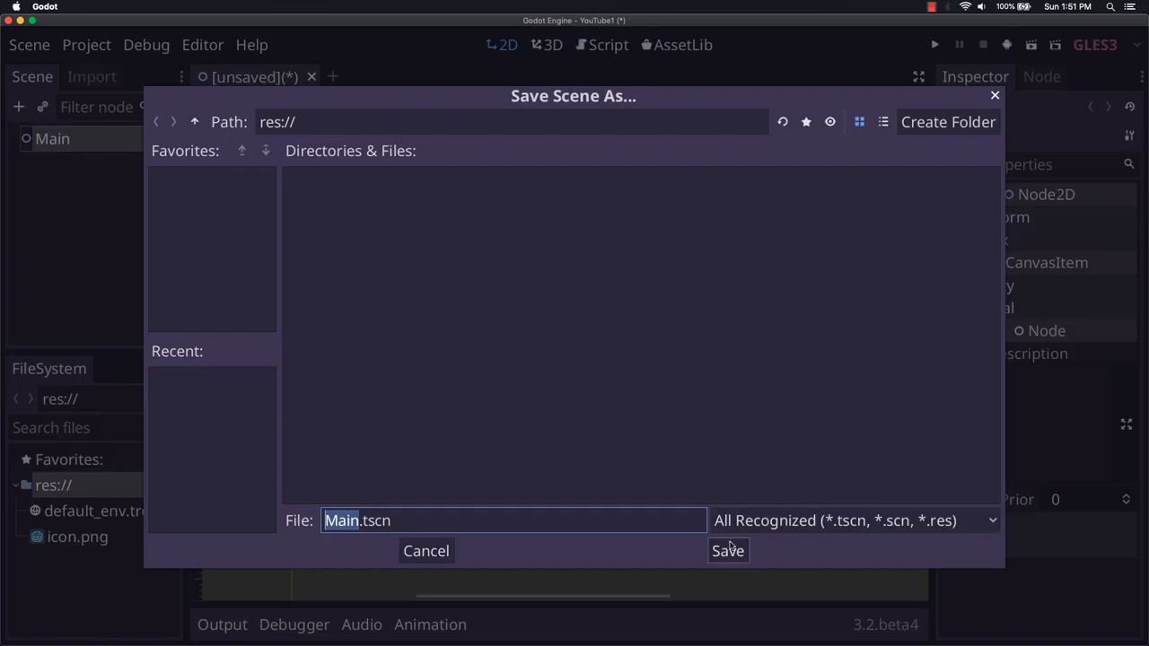
left_click(727, 550)
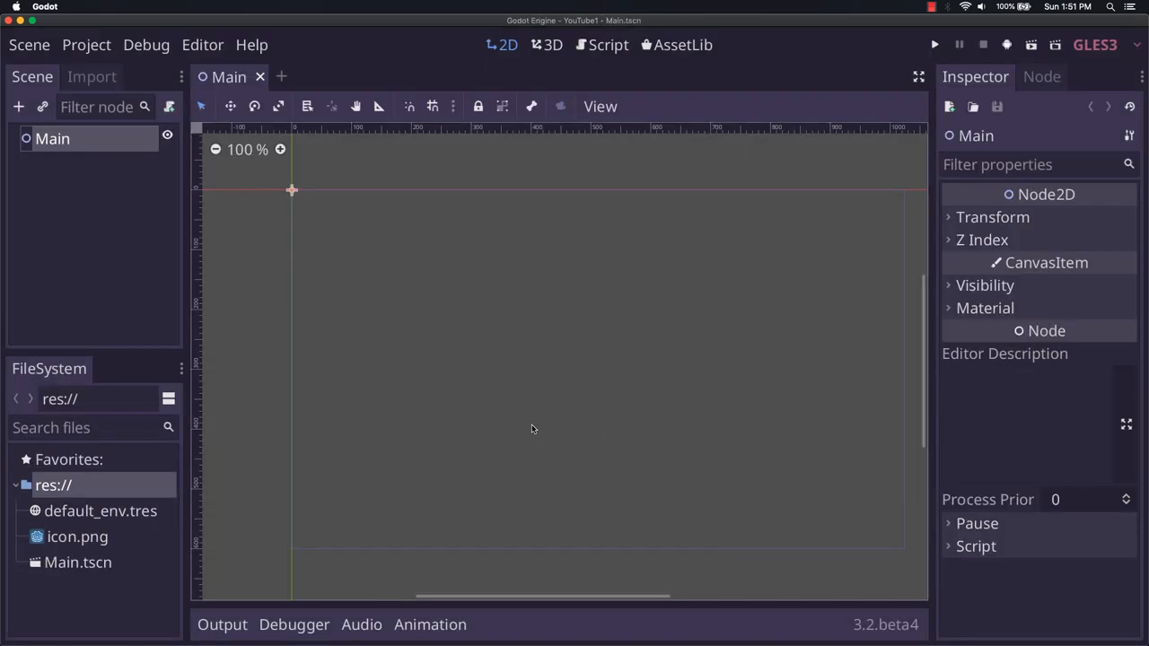
mouse_move(549, 417)
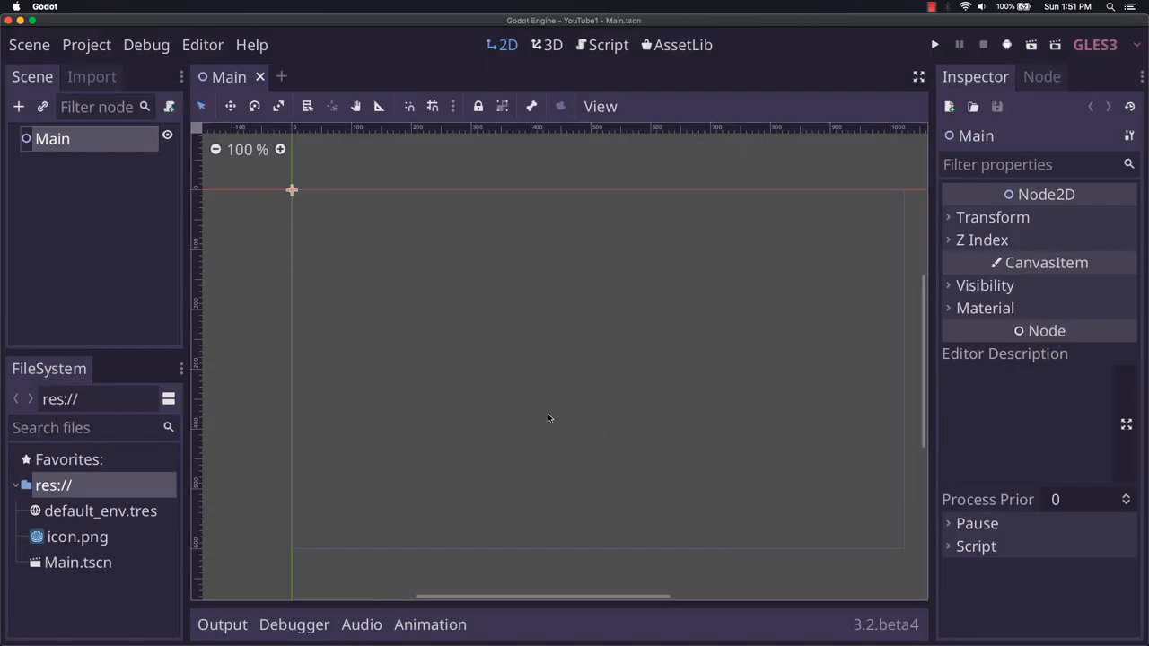
mouse_move(315, 339)
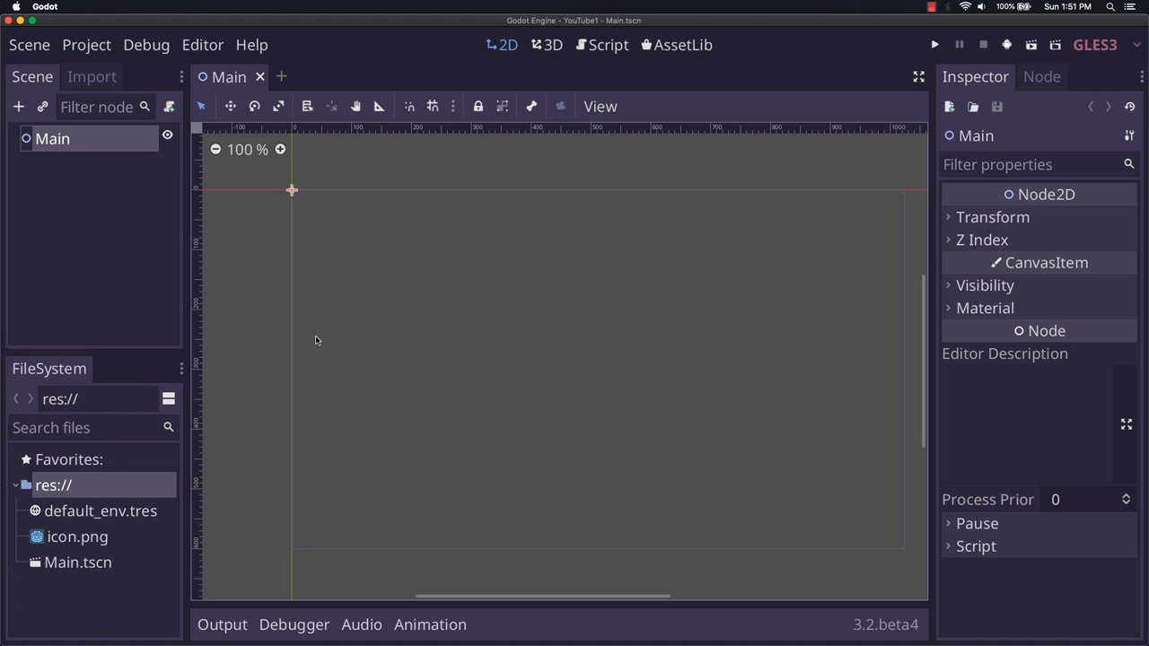
Go to the Plugins tab of Project Settings and begin creating a new plugin.
left_click(86, 44)
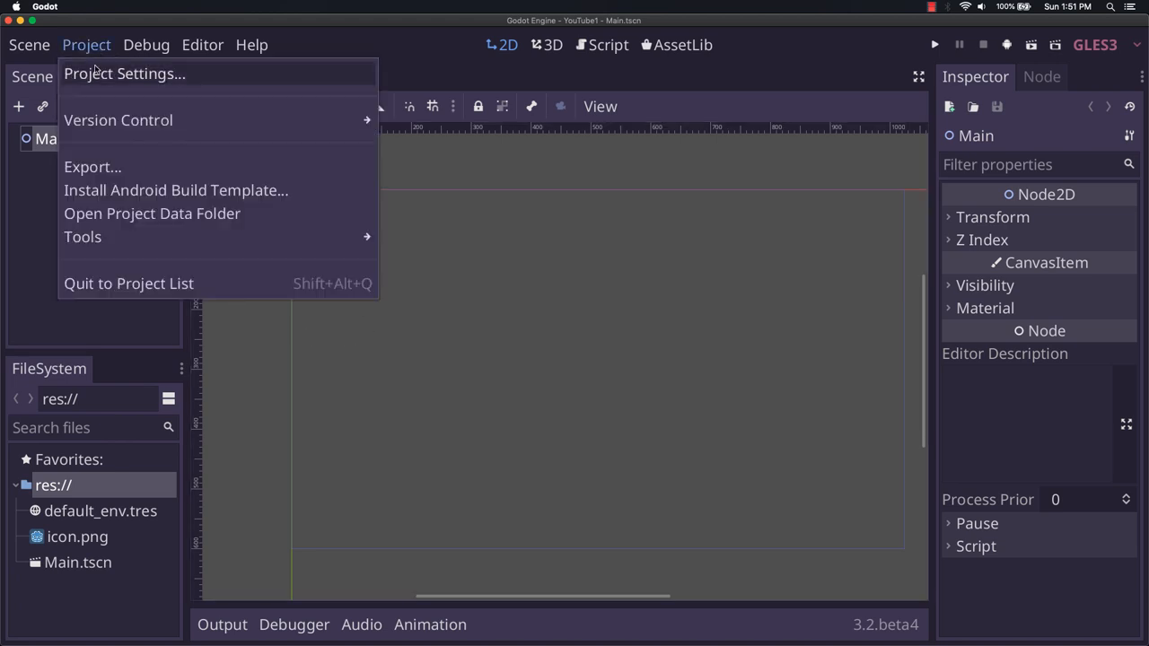
left_click(124, 73)
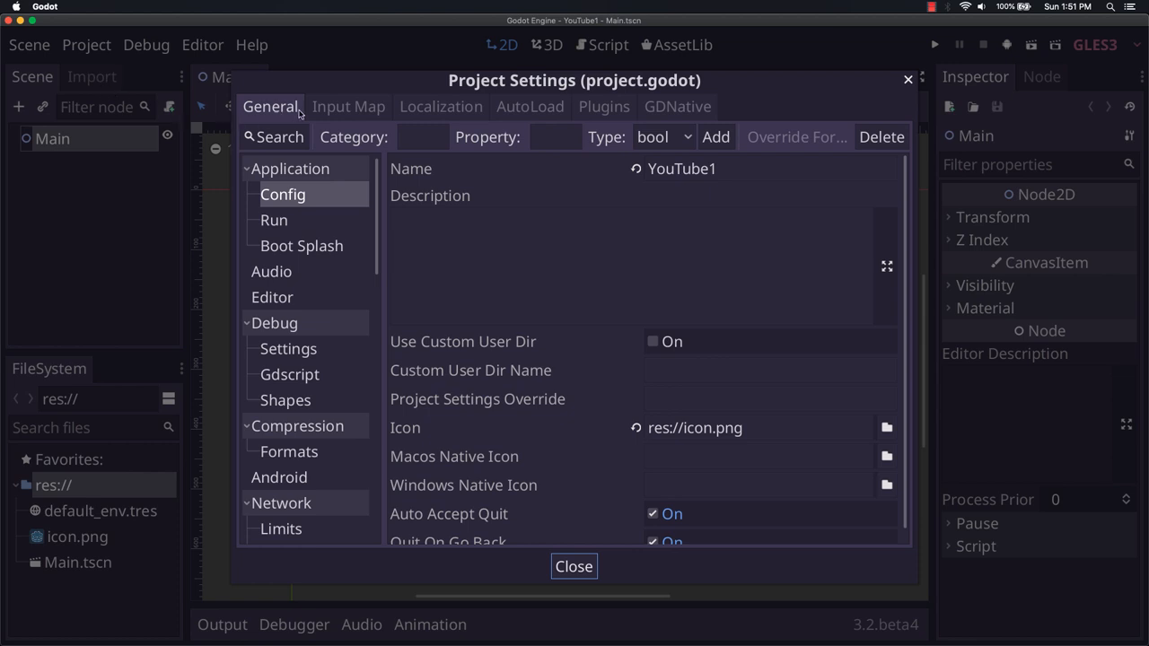
mouse_move(458, 118)
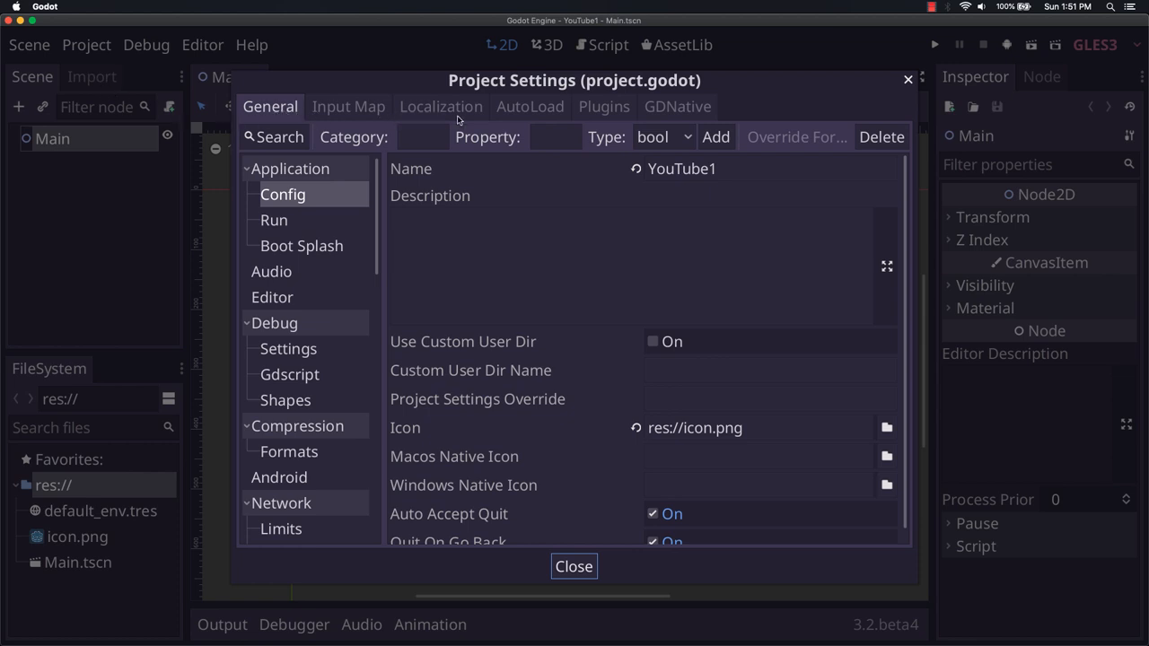
left_click(604, 106)
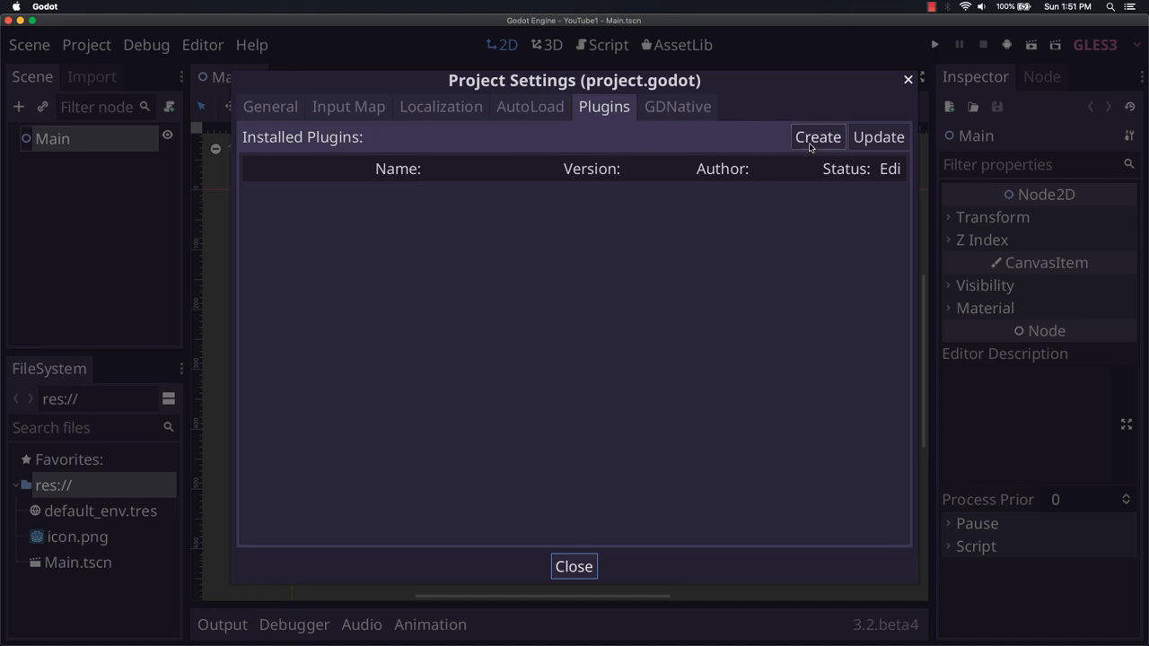
left_click(817, 136)
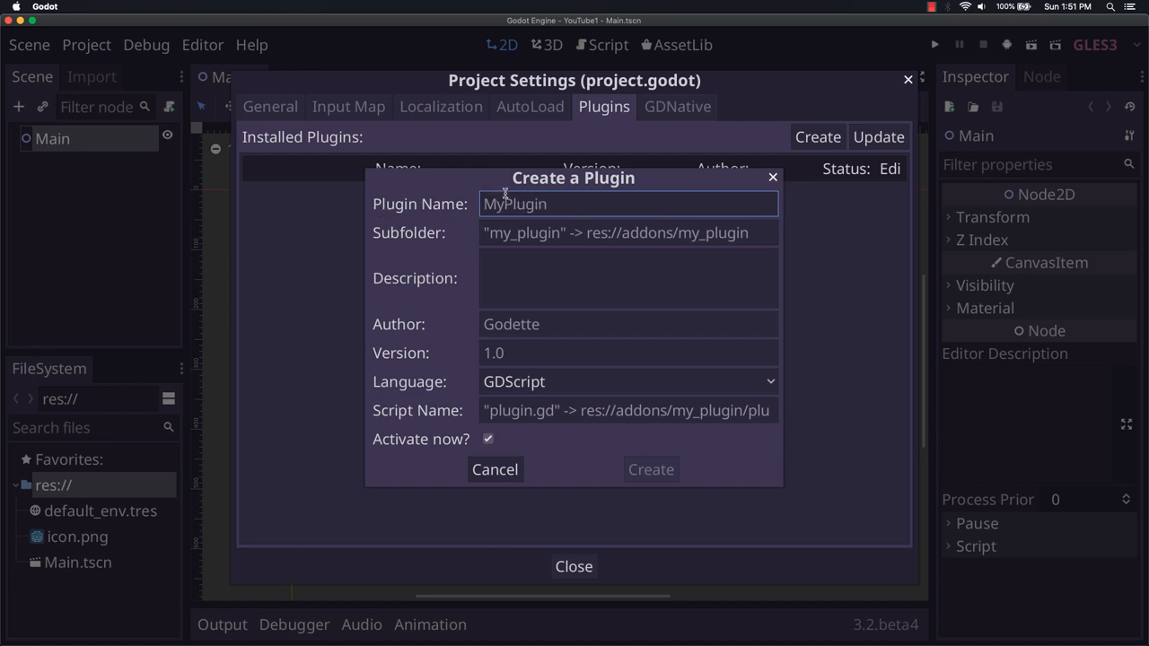
mouse_move(546, 250)
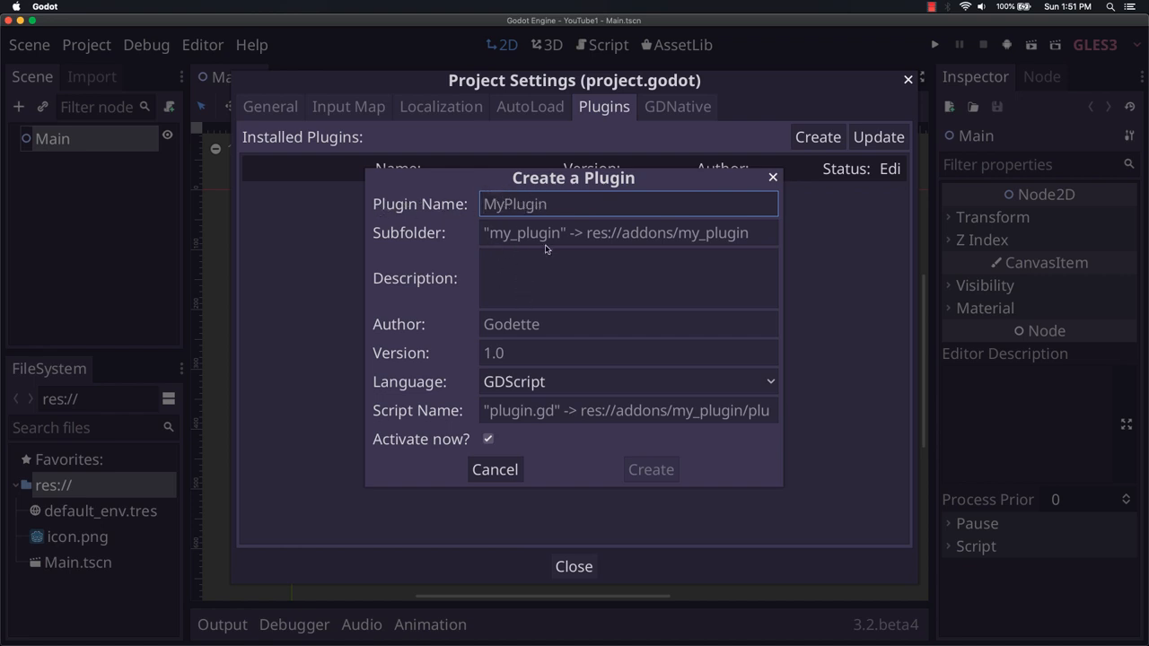
mouse_move(450, 343)
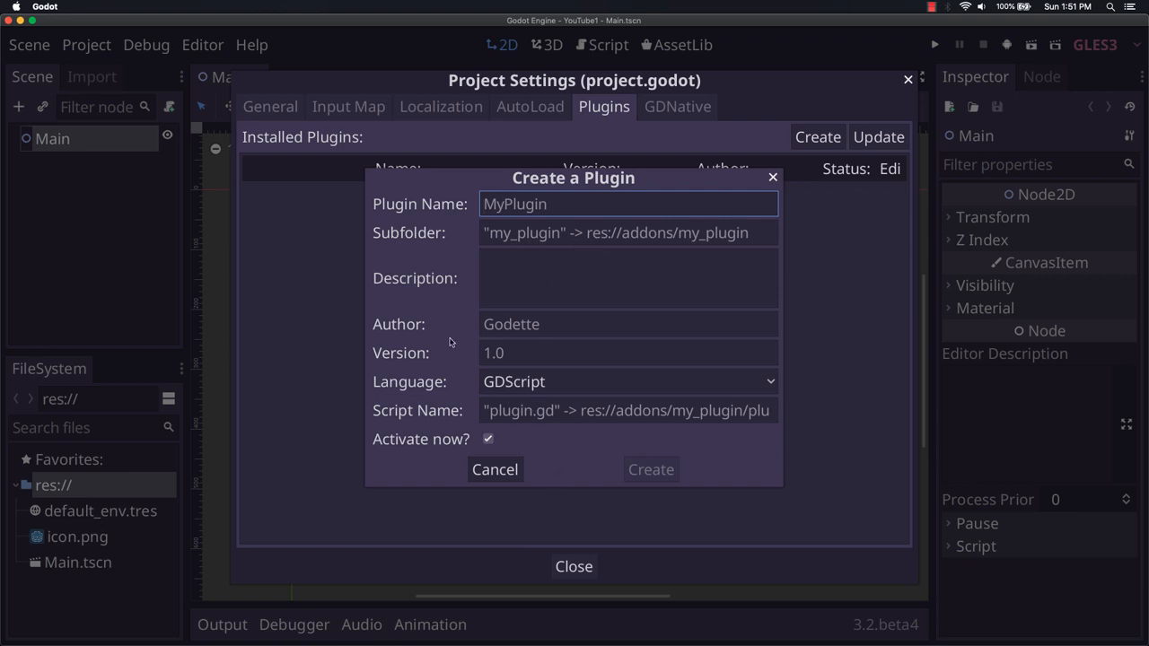
mouse_move(439, 234)
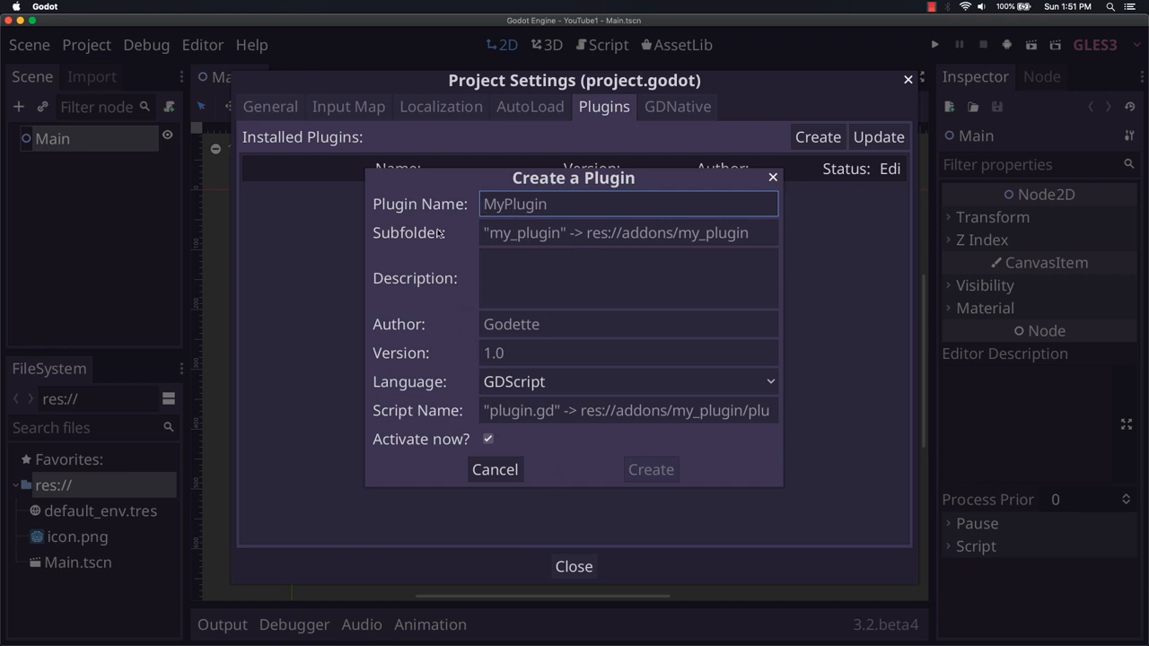
Fill in plugin PathLine2D, subfolder path_line, description, author and script plugin.gd, then submit.
type("PathLine2D")
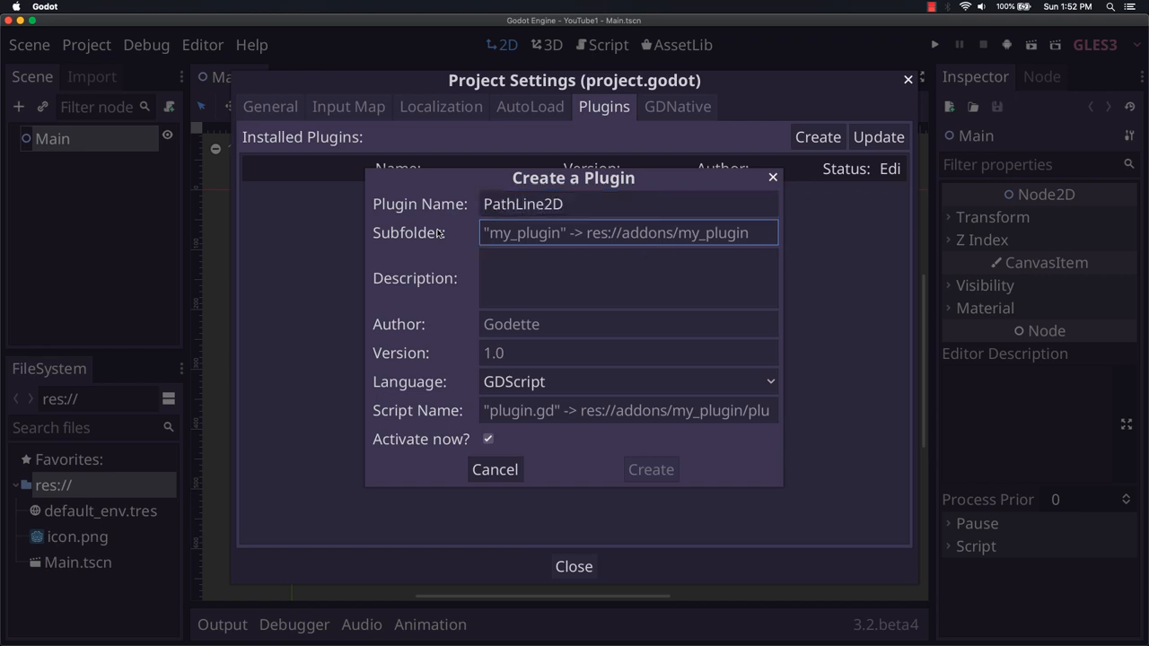
type("part")
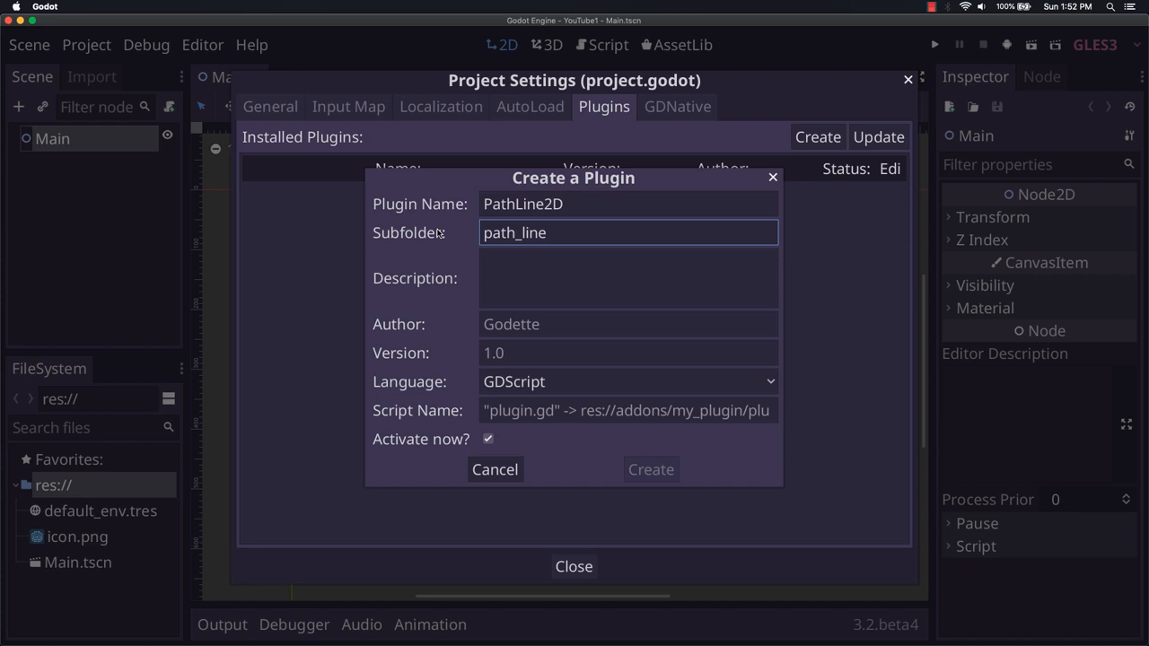
type("Line")
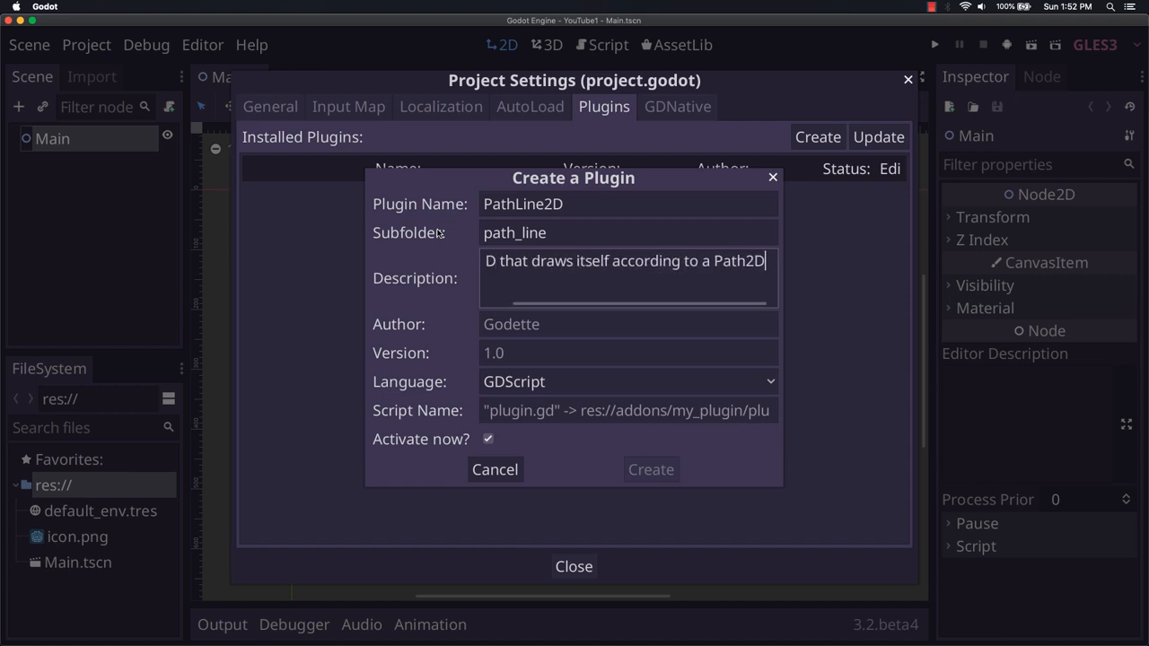
type("Kyle Szklenski")
left_click(629, 410)
type("p")
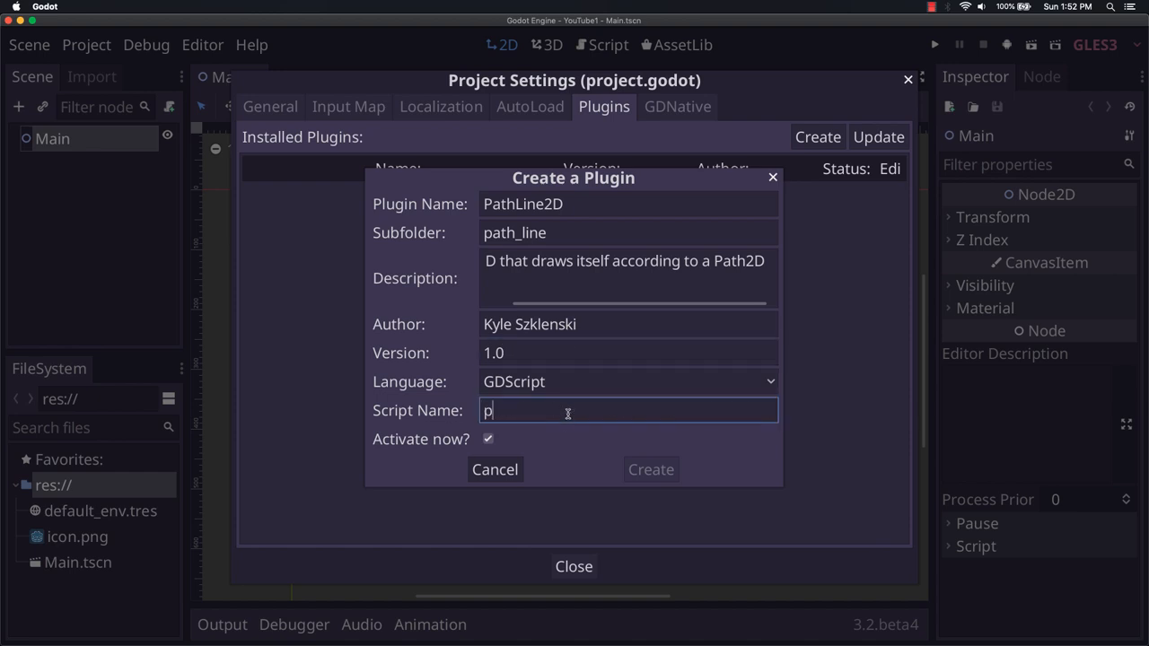
type("lugin")
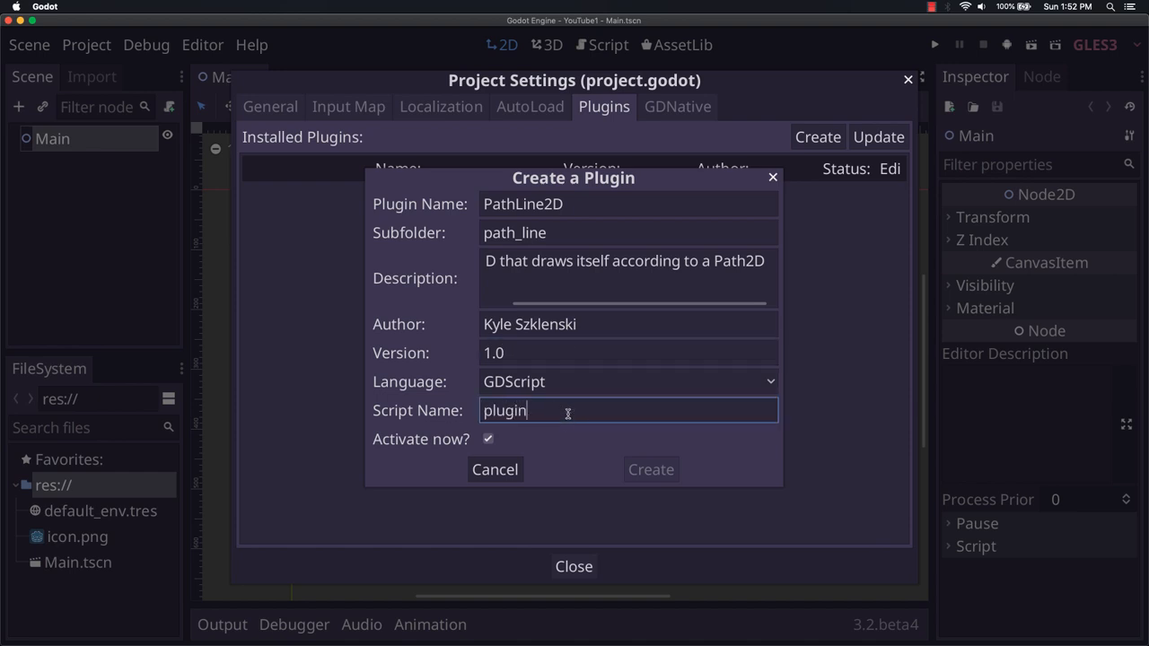
key("BackSpace")
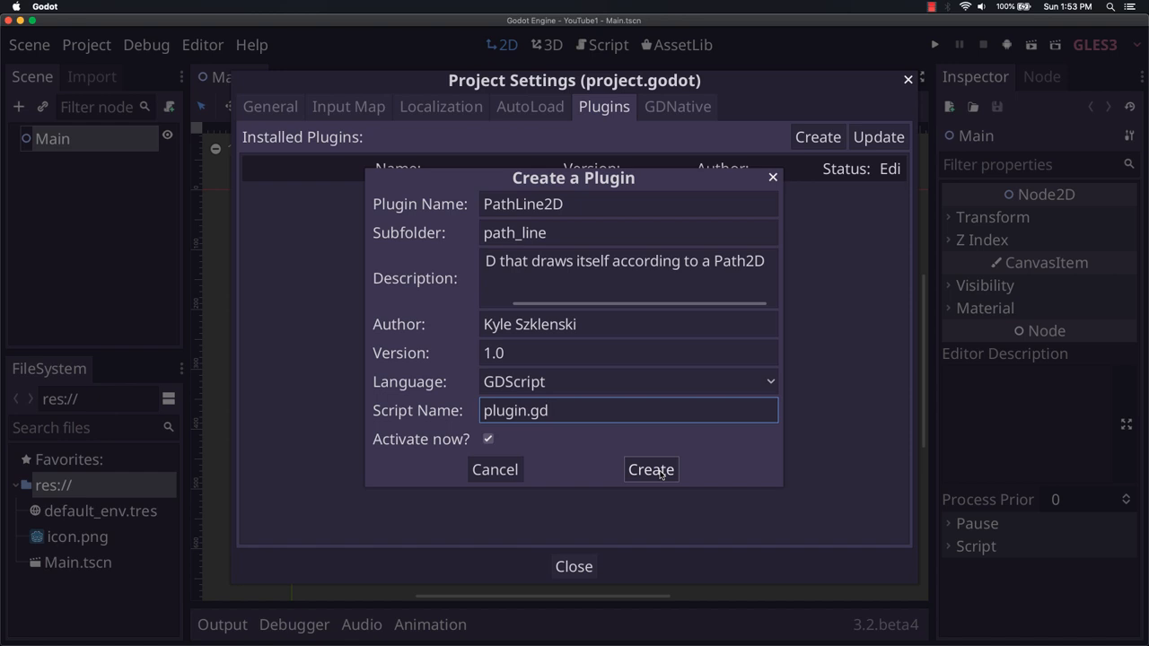
left_click(651, 470)
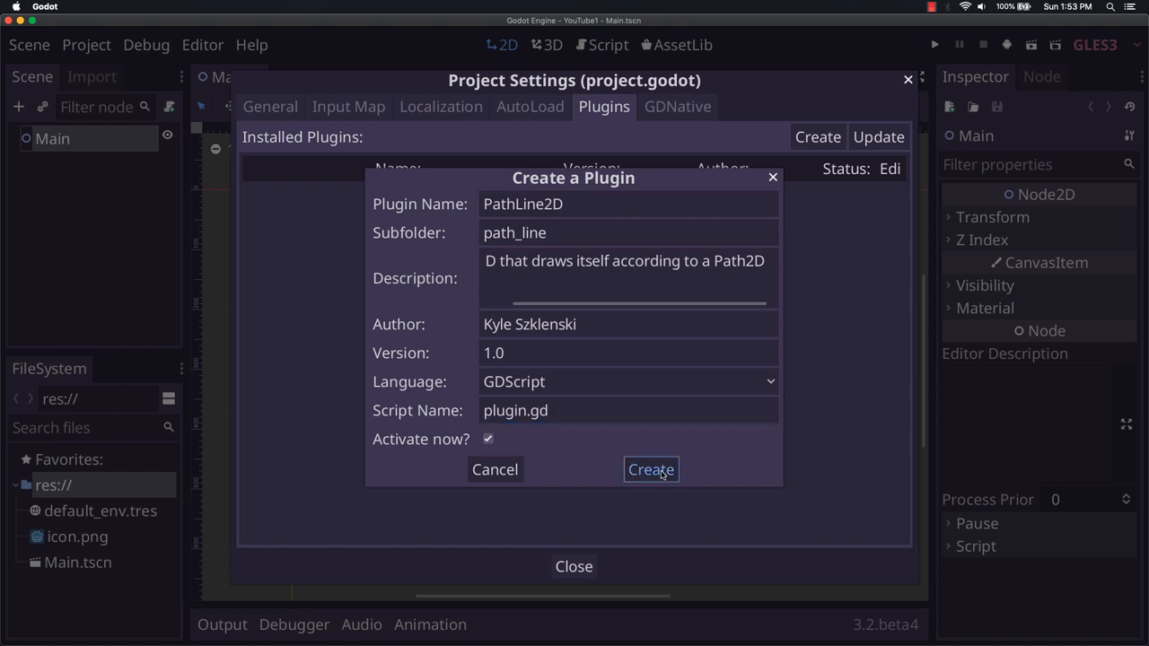
Confirm the PathLine2D plugin, inspect plugin.gd, and expand addons to reveal path_line/plugin.gd.
left_click(650, 470)
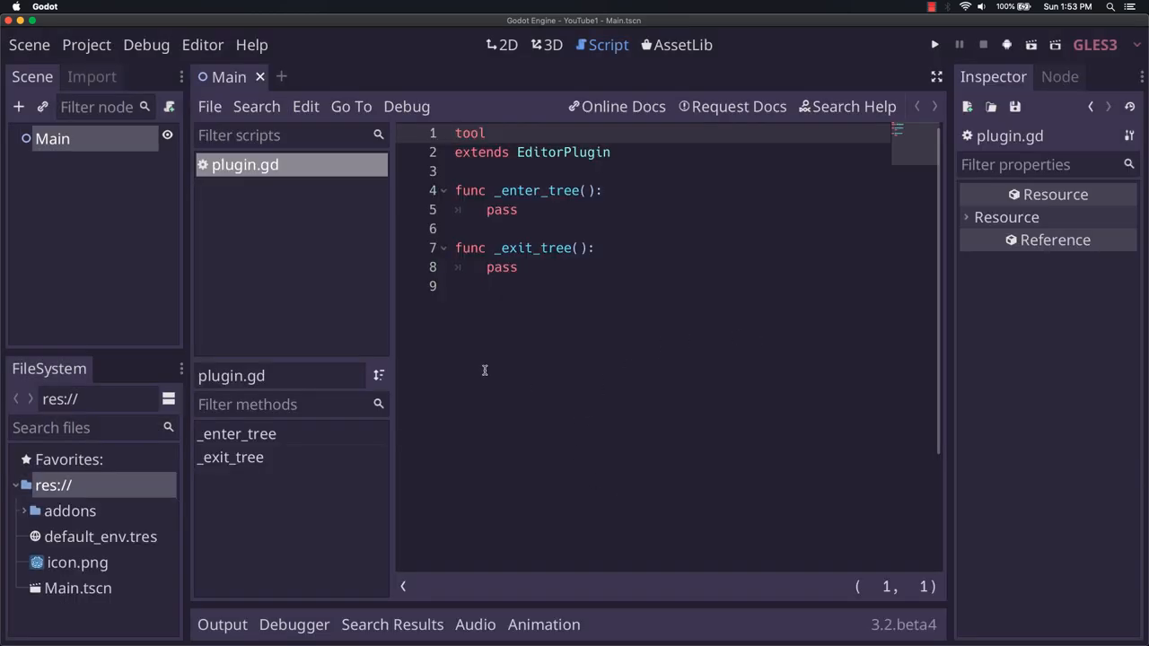
mouse_move(706, 320)
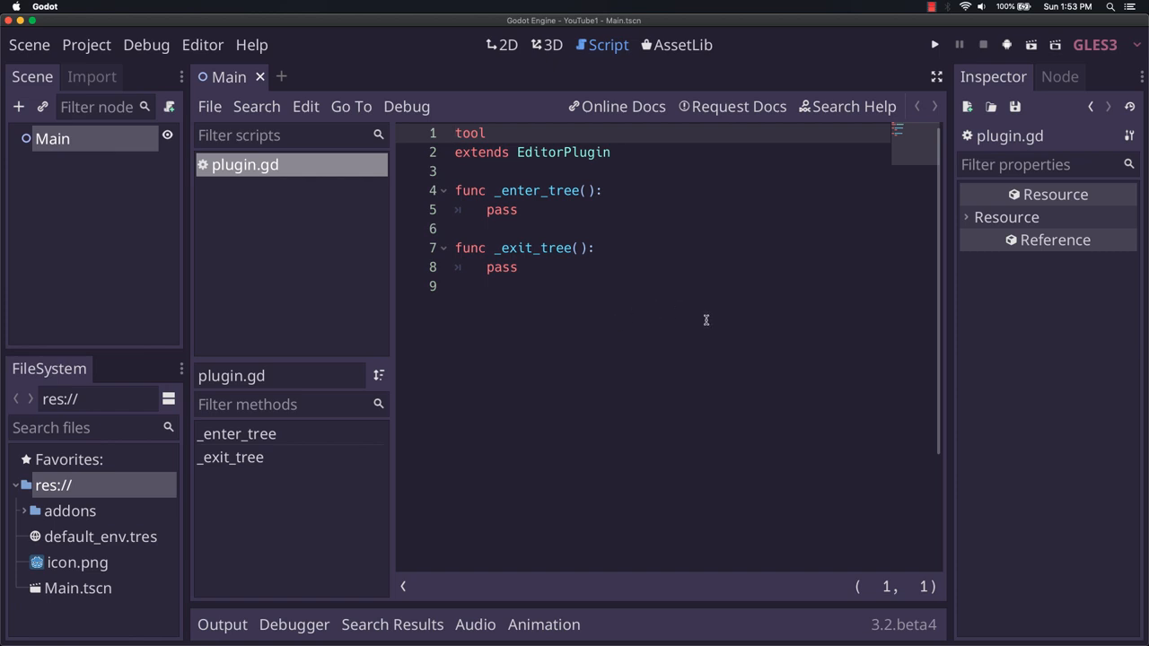
mouse_move(693, 189)
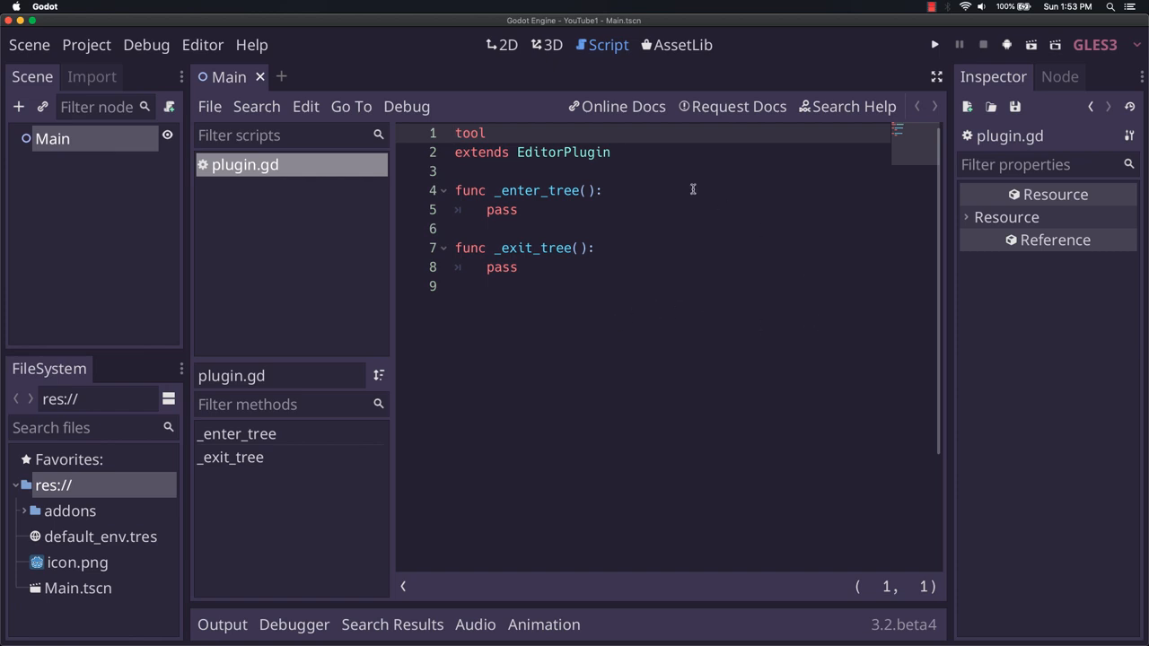
mouse_move(449, 133)
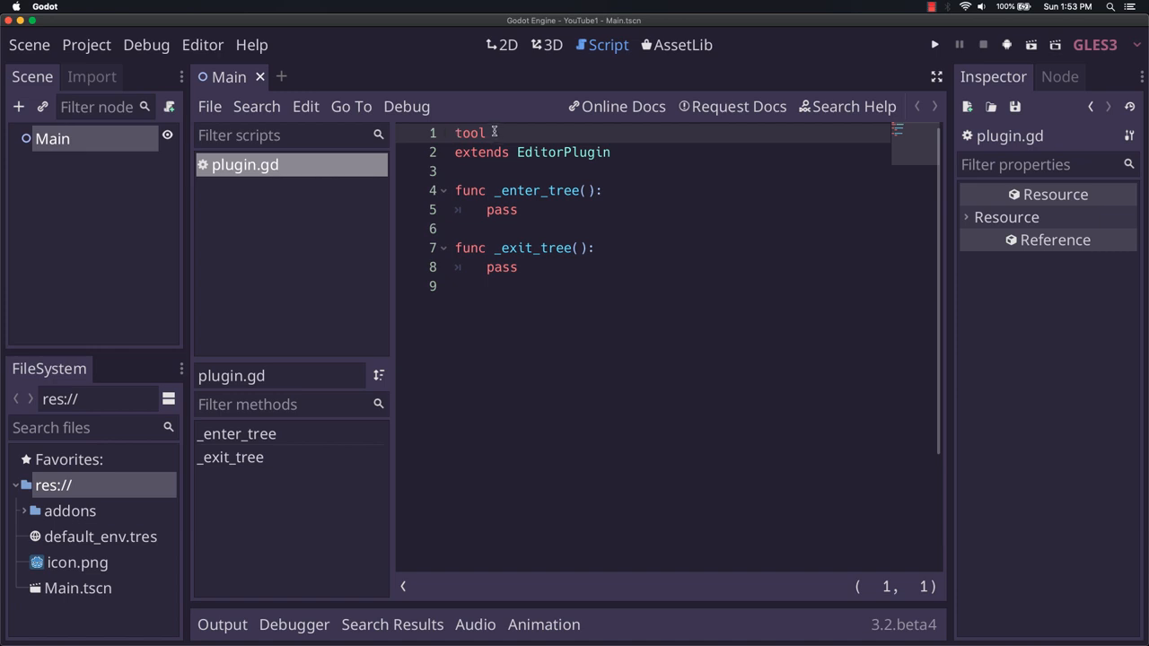
mouse_move(610, 197)
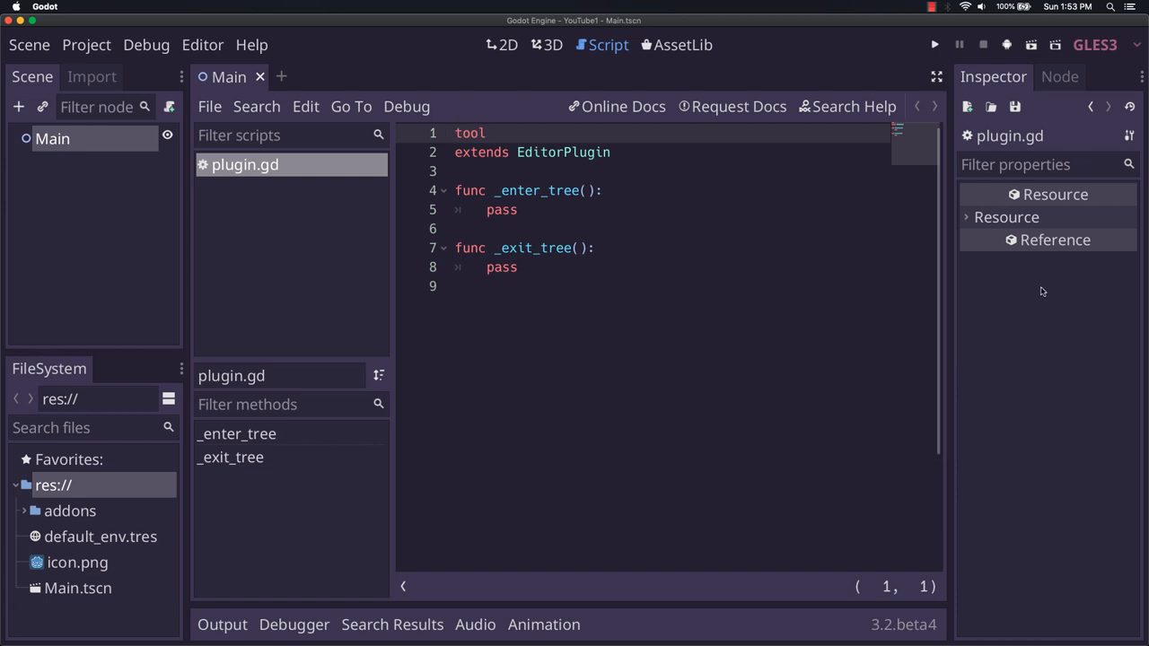
mouse_move(764, 304)
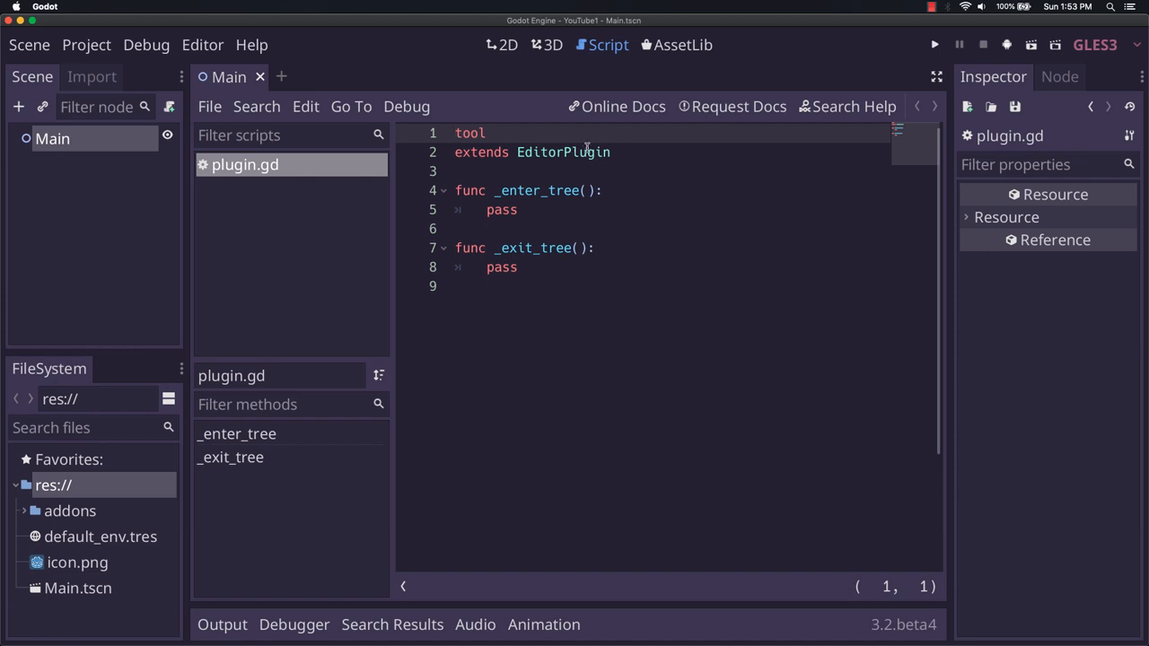
mouse_move(456, 215)
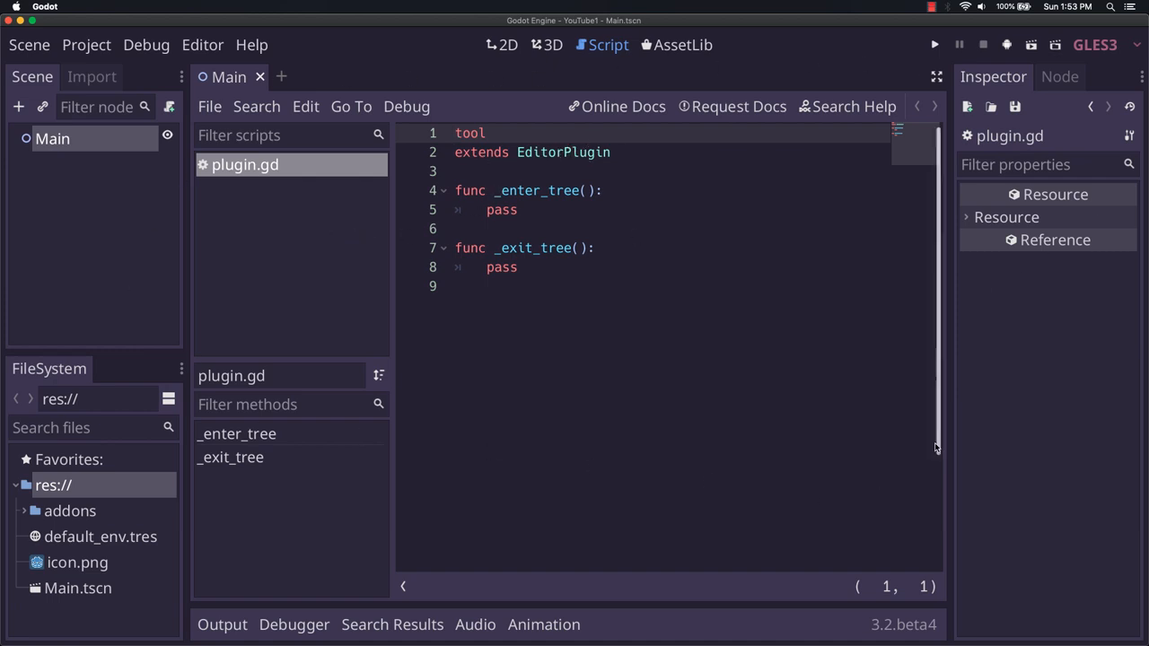
mouse_move(687, 251)
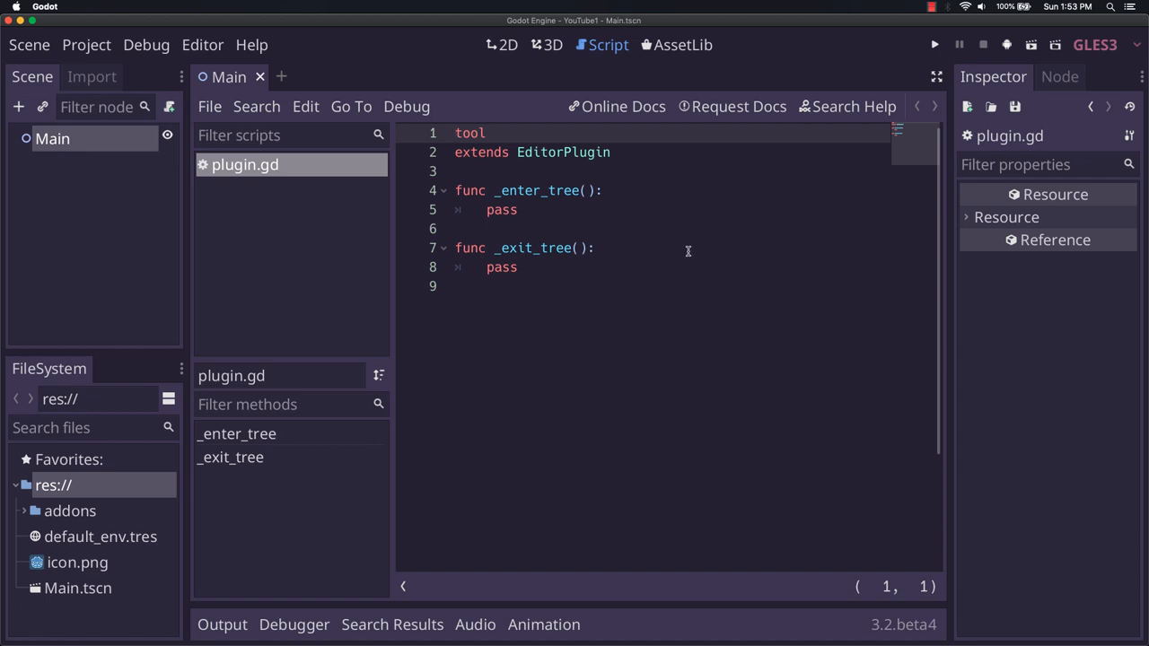
mouse_move(592, 221)
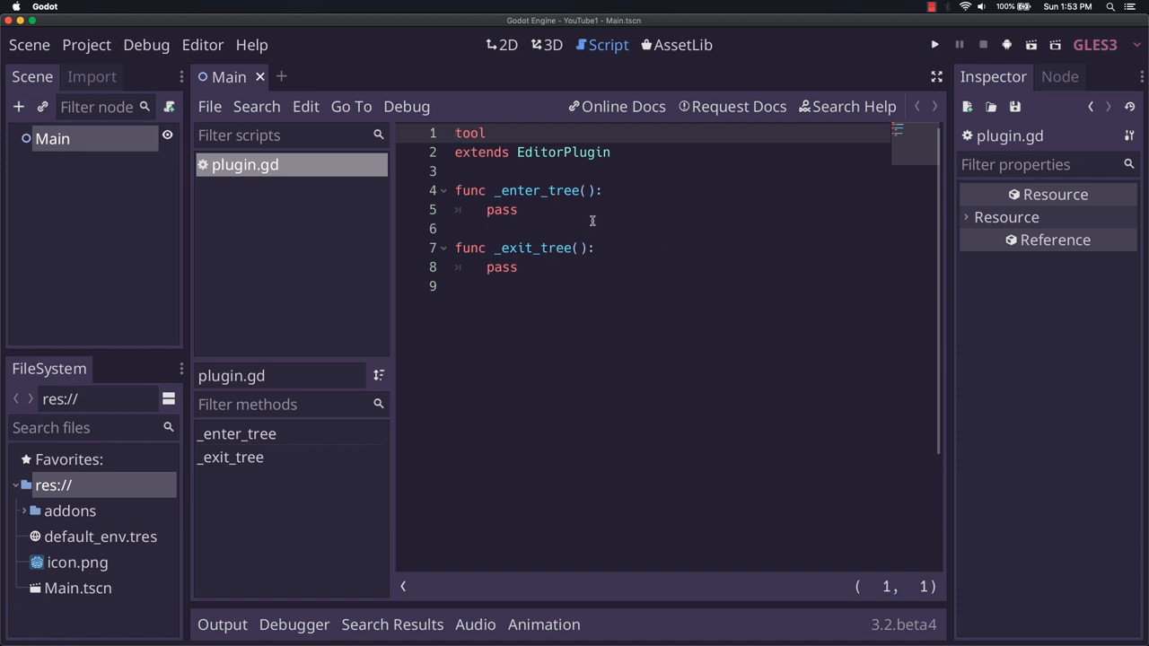
left_click(606, 190)
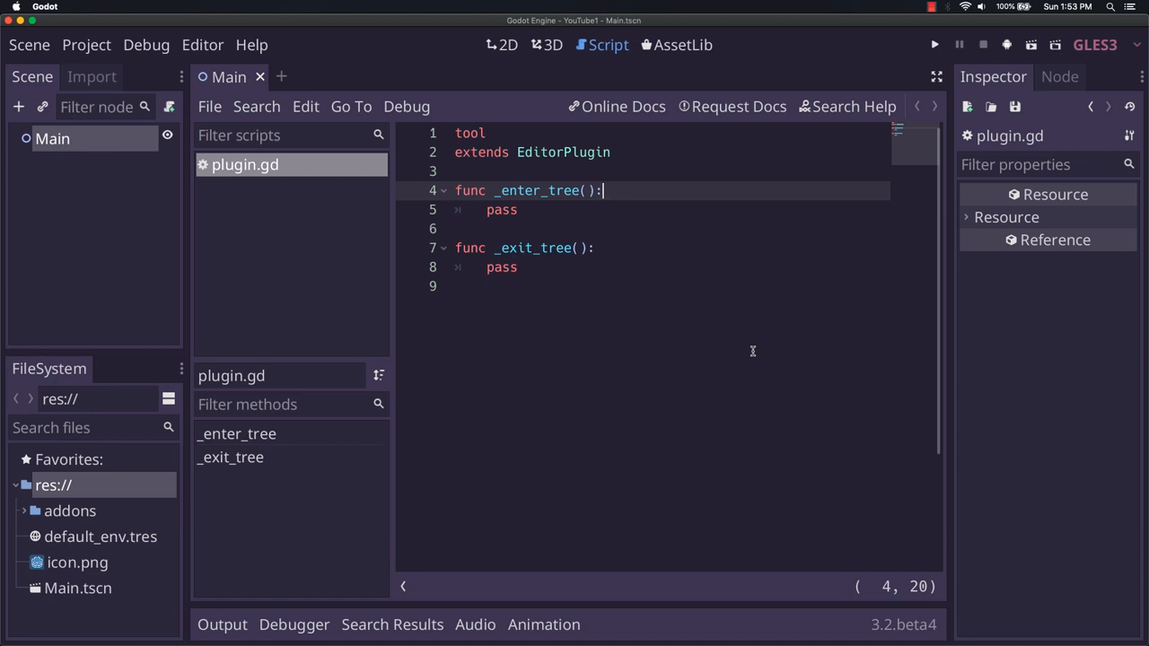
mouse_move(744, 330)
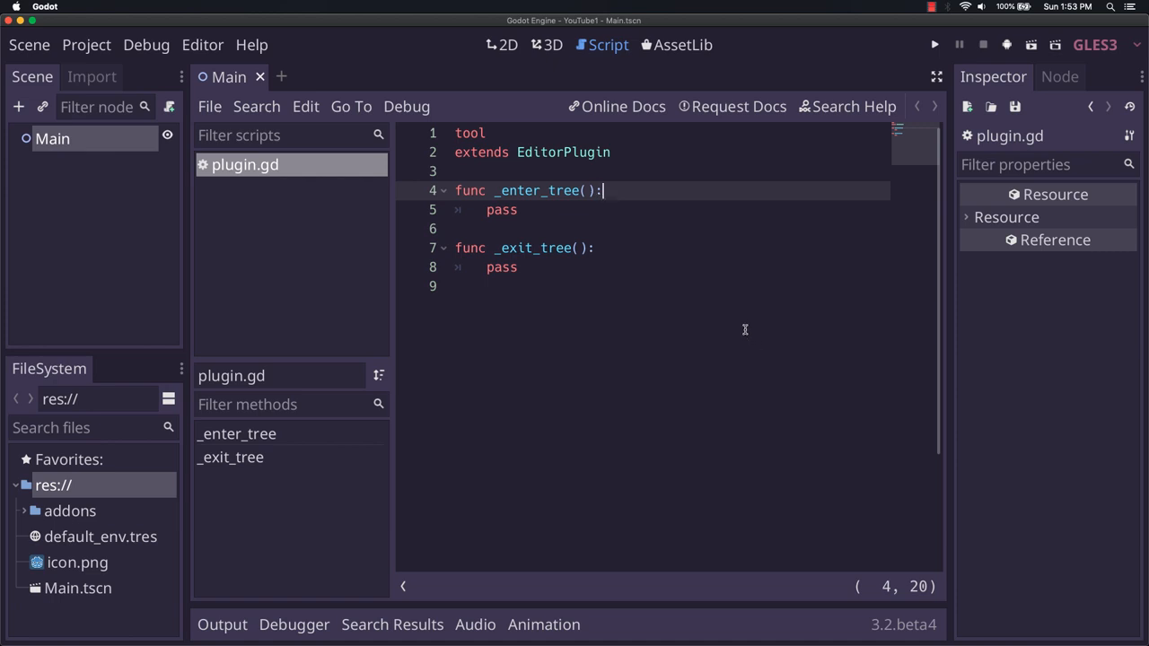
mouse_move(435, 39)
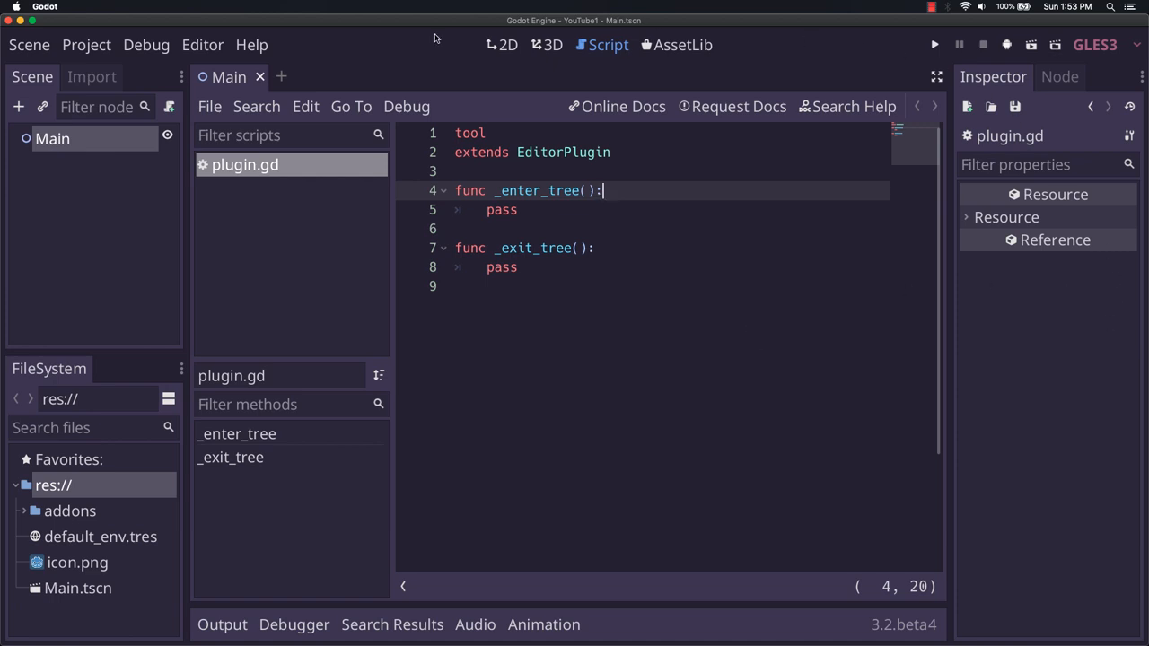
mouse_move(1046, 351)
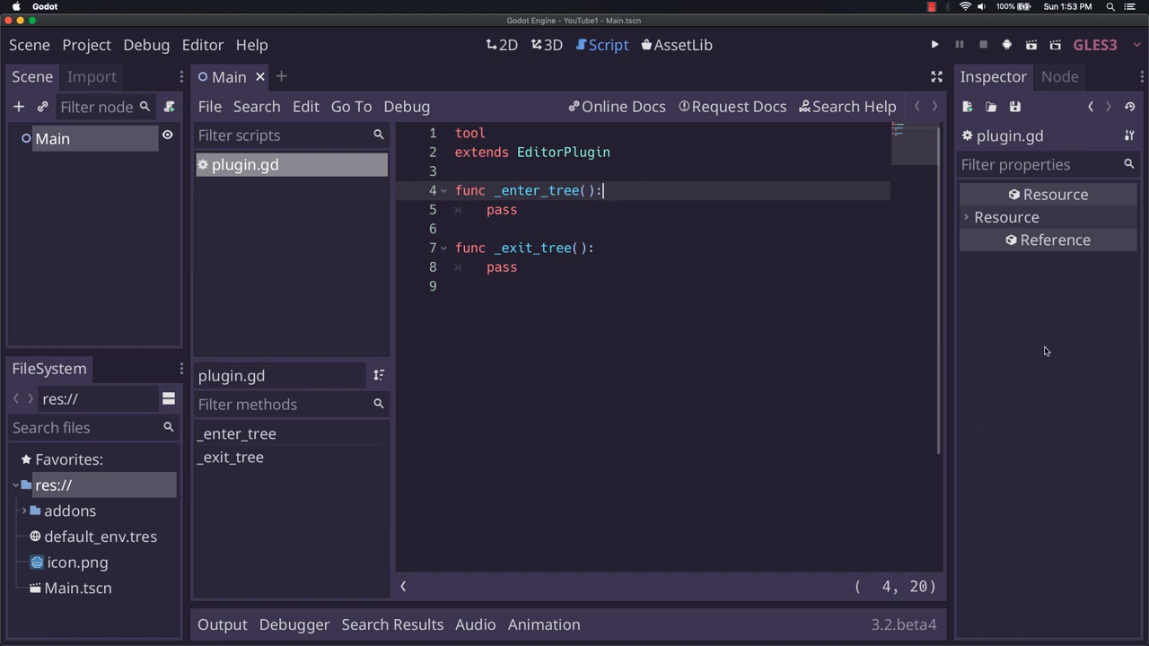
mouse_move(1032, 380)
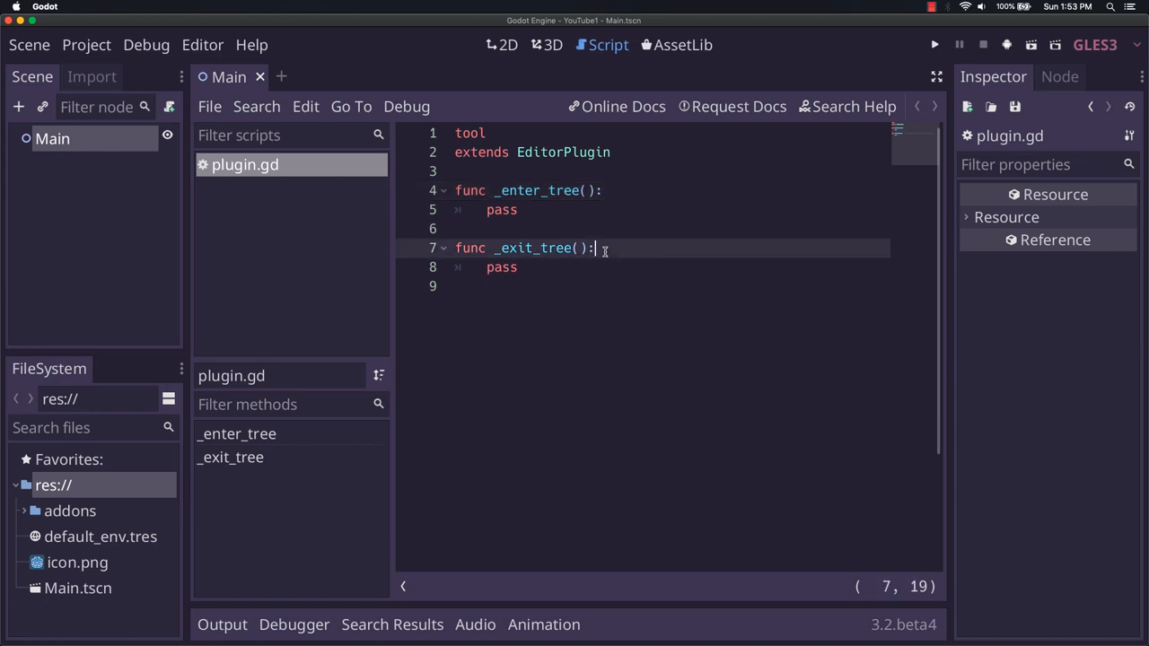
mouse_move(597, 254)
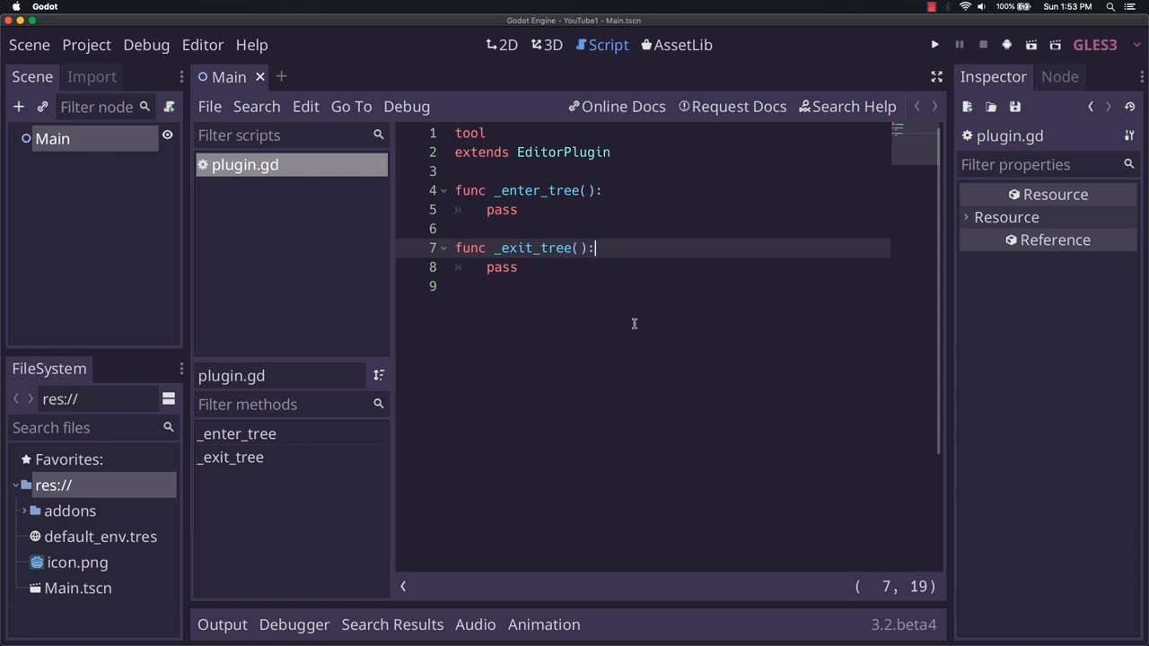
mouse_move(638, 320)
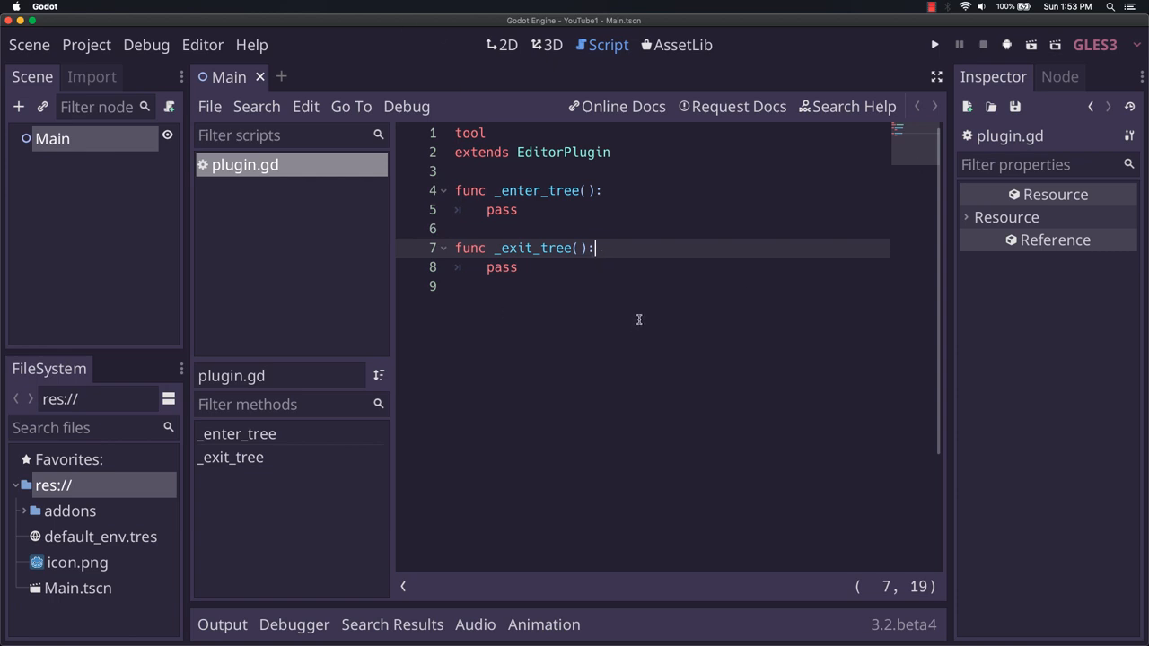
mouse_move(675, 339)
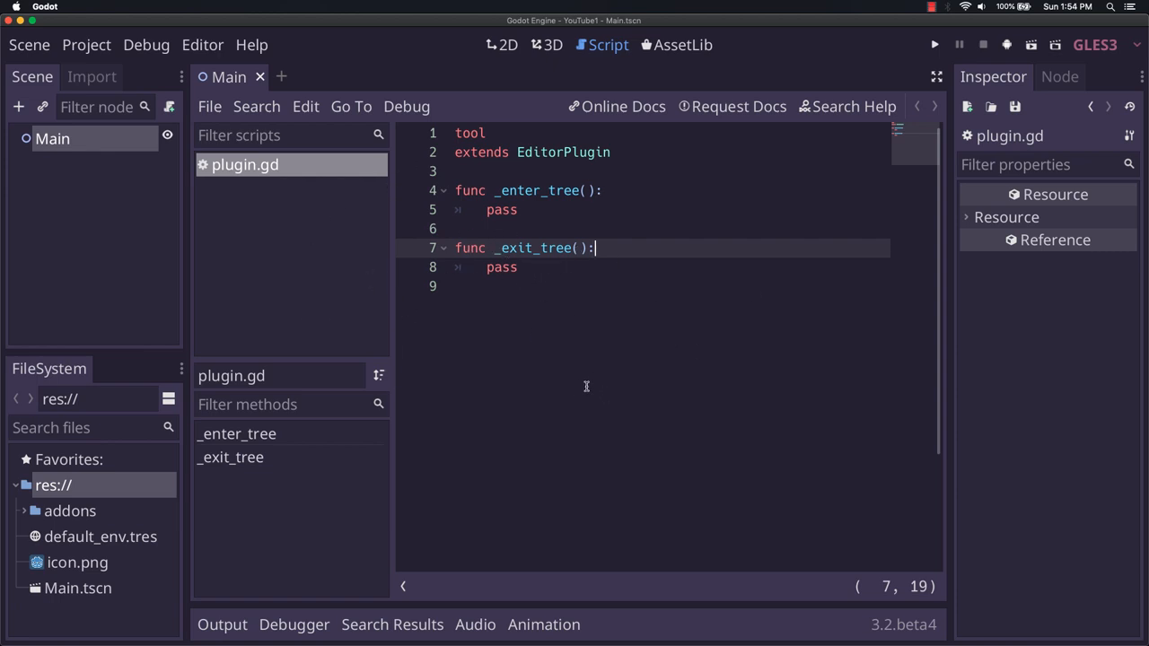
mouse_move(699, 323)
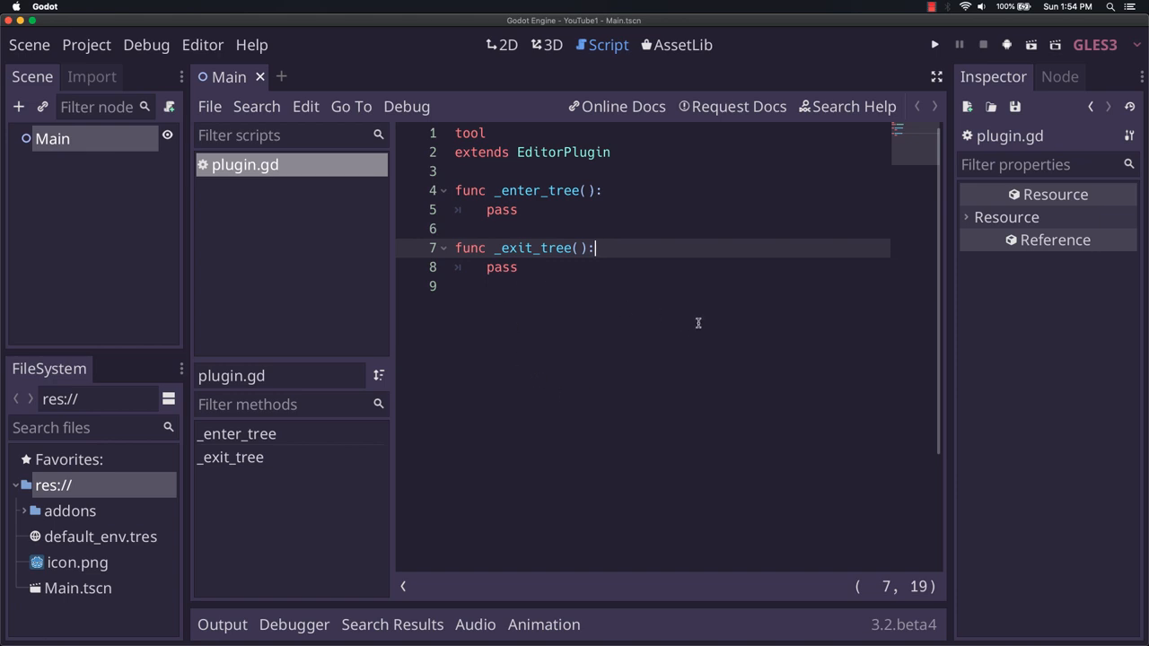
mouse_move(698, 323)
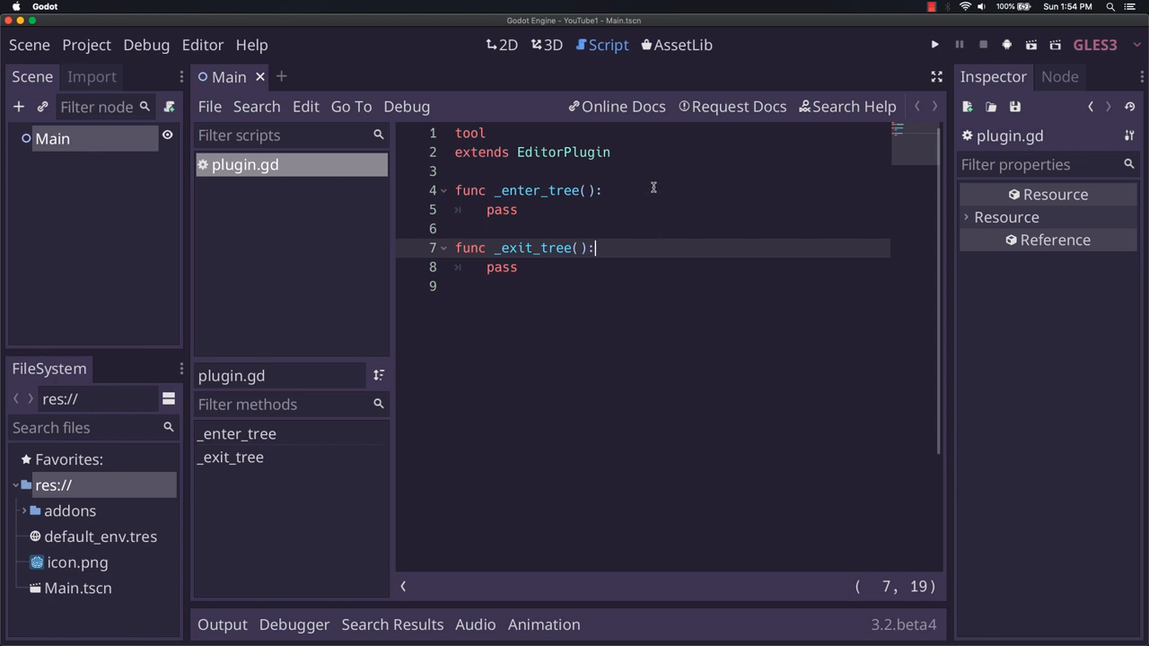
mouse_move(634, 196)
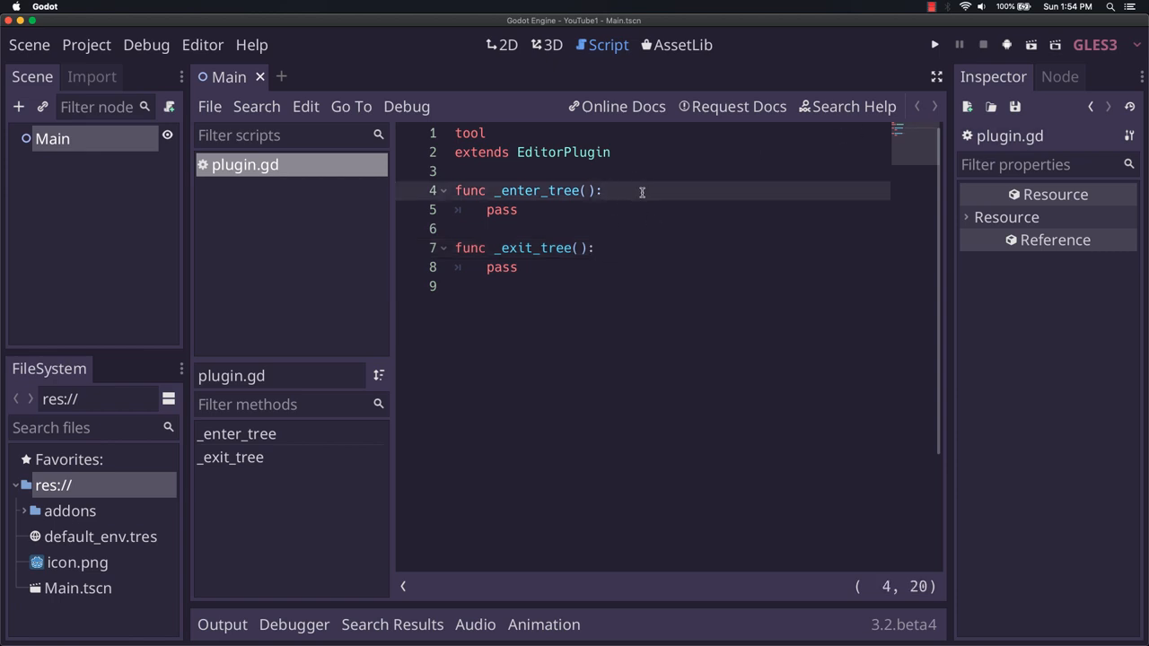
mouse_move(603, 206)
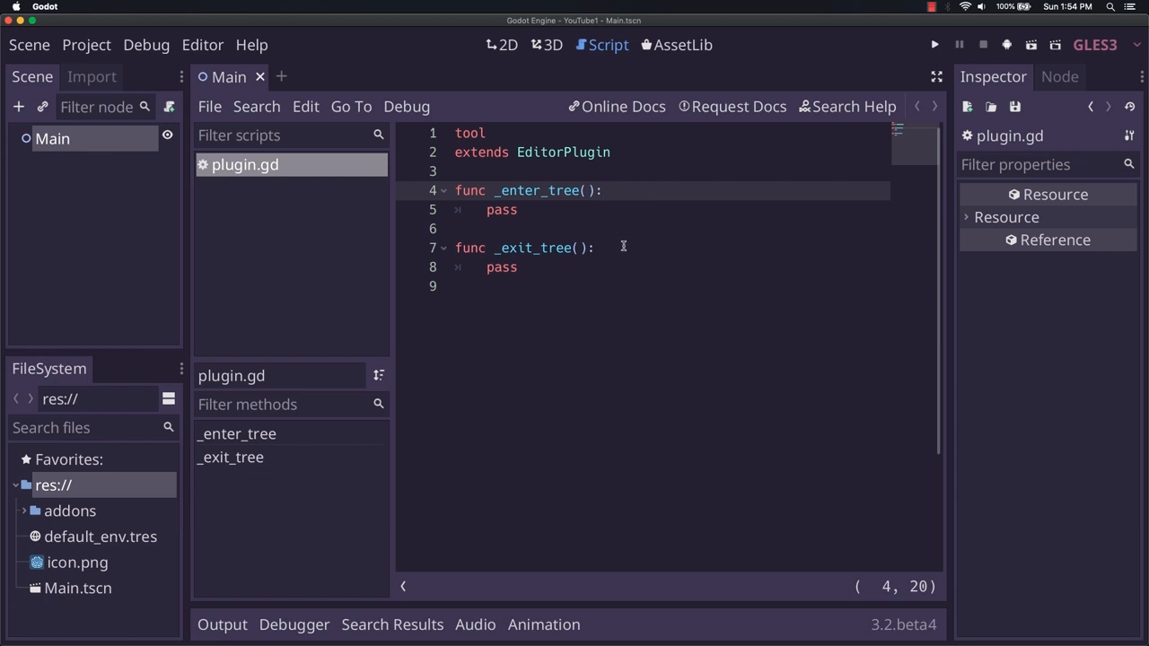
mouse_move(685, 243)
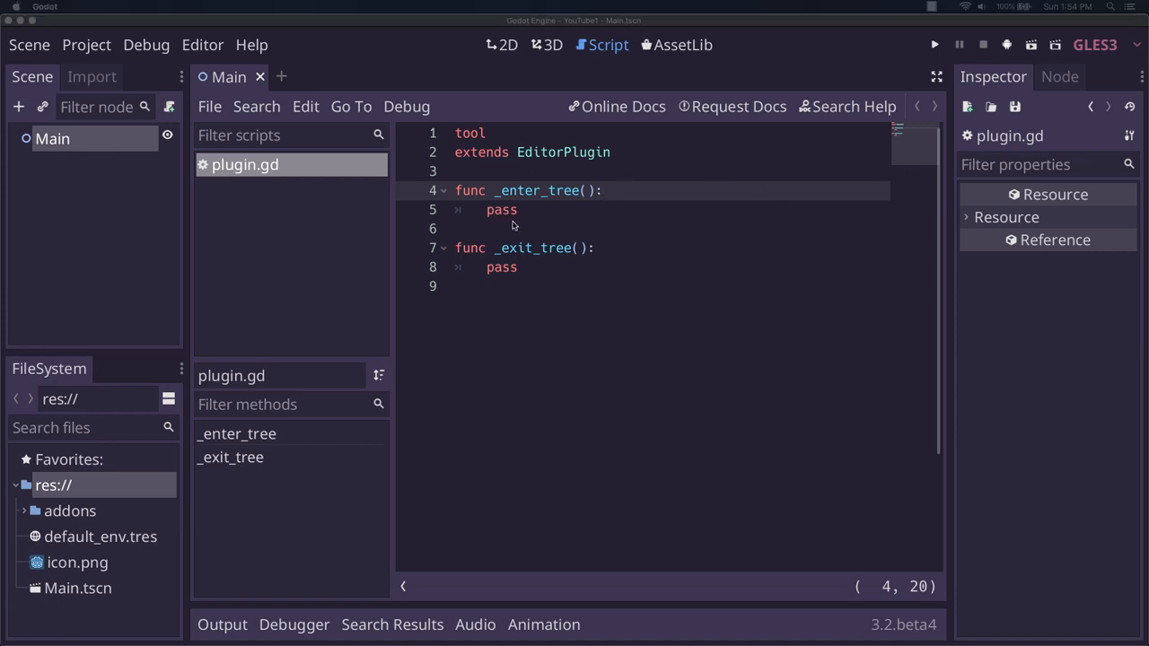
mouse_move(597, 230)
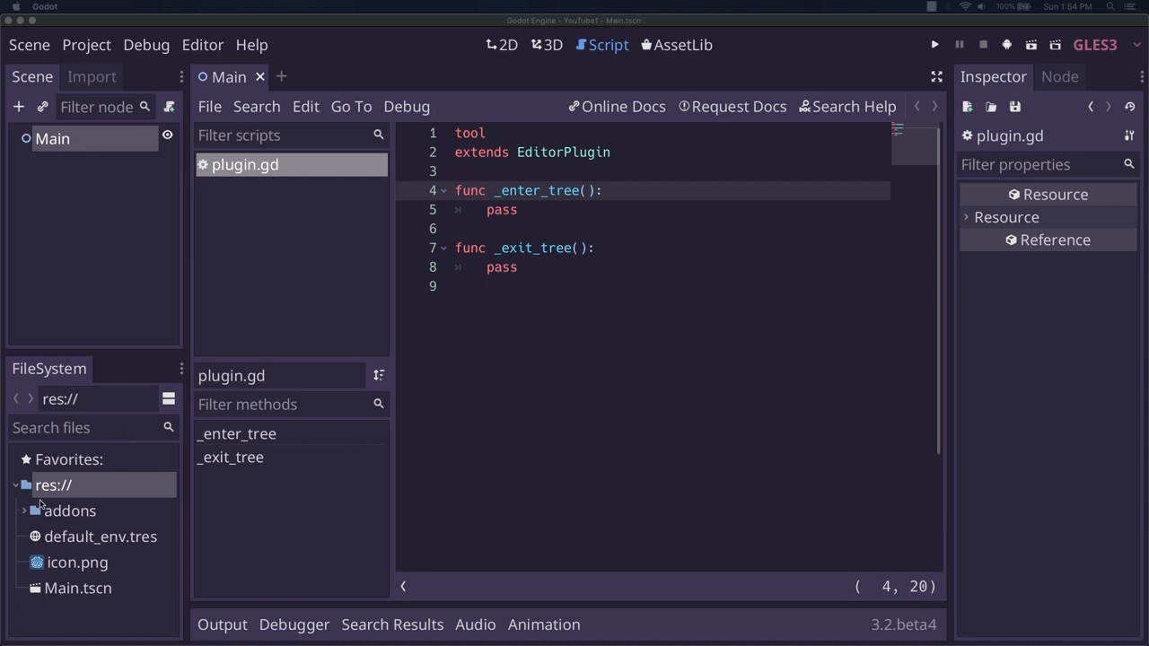
left_click(36, 511)
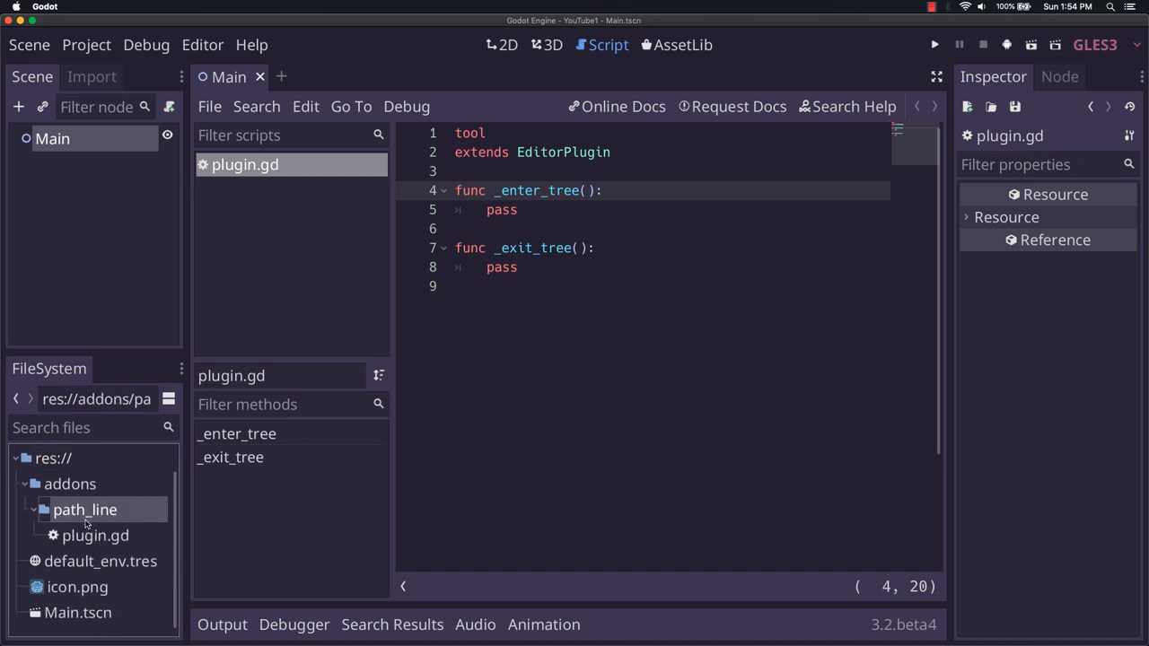
Create an empty-template PathLine2D.gd script inheriting Line2D inside addons/path_line.
right_click(85, 509)
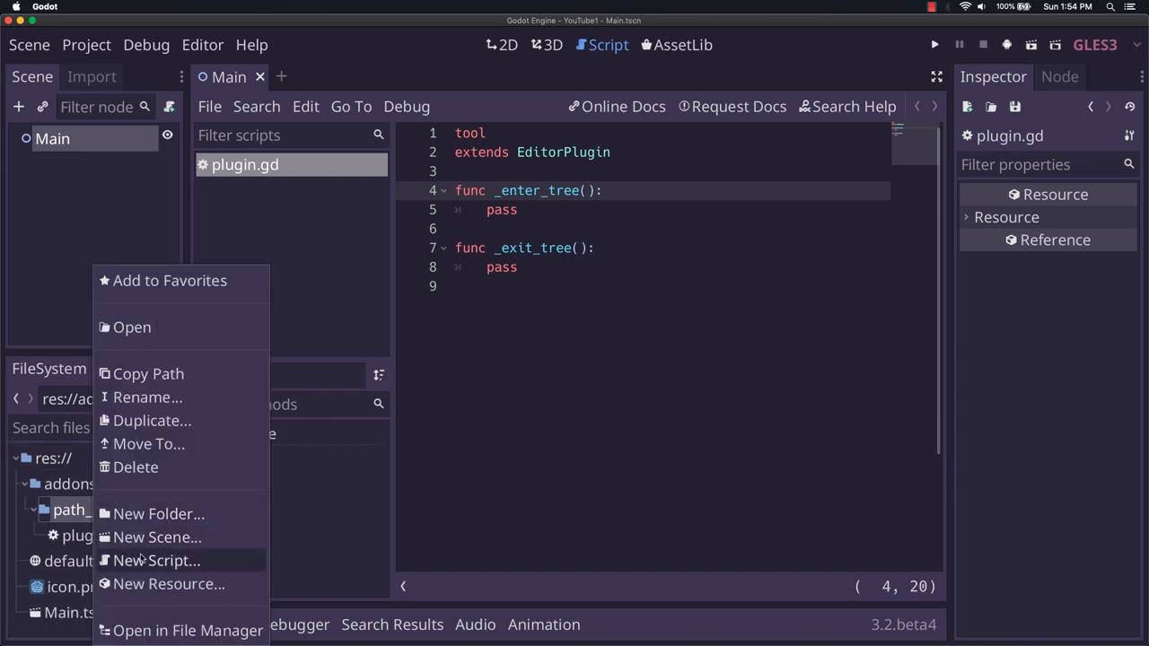
left_click(156, 560)
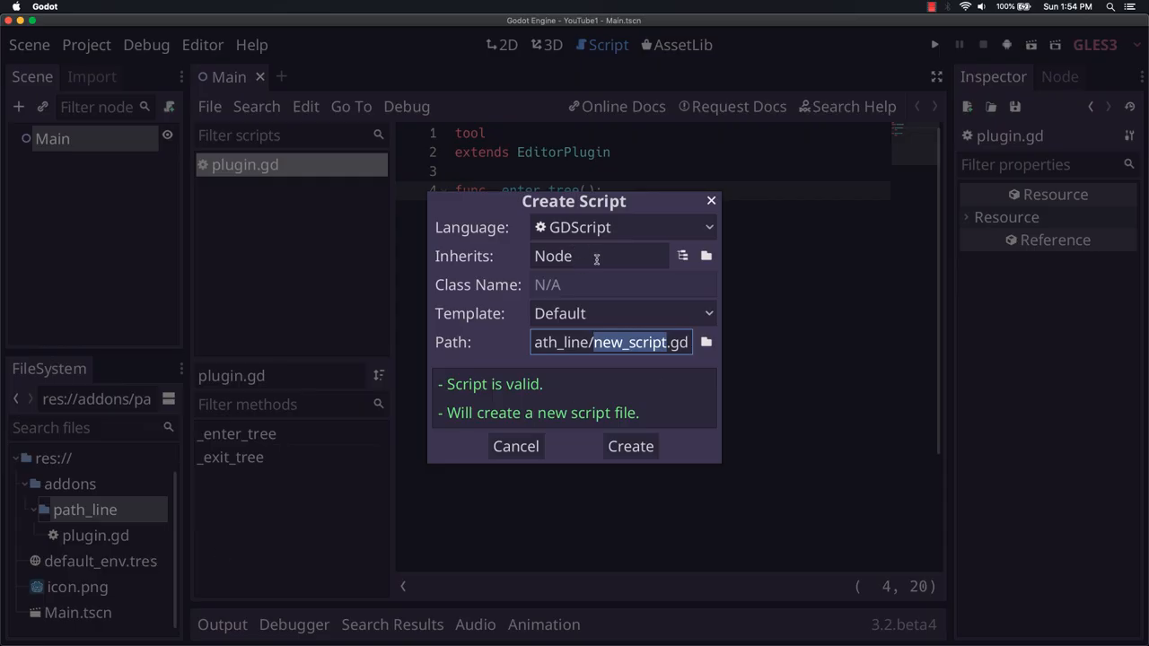
left_click(599, 256)
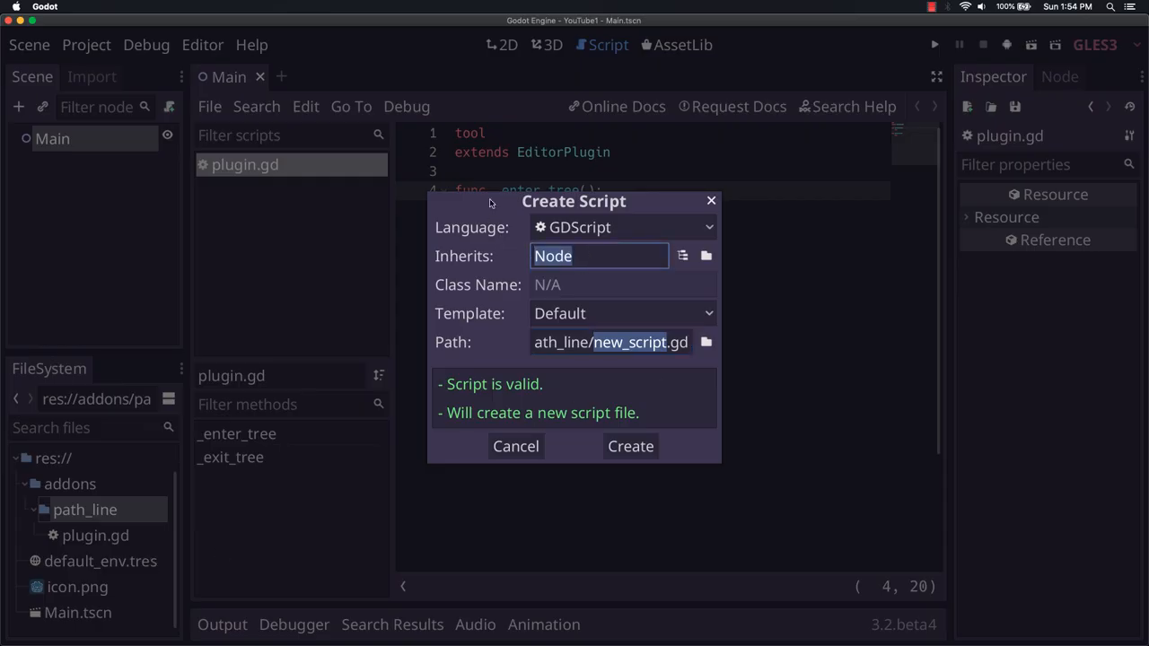
type("L")
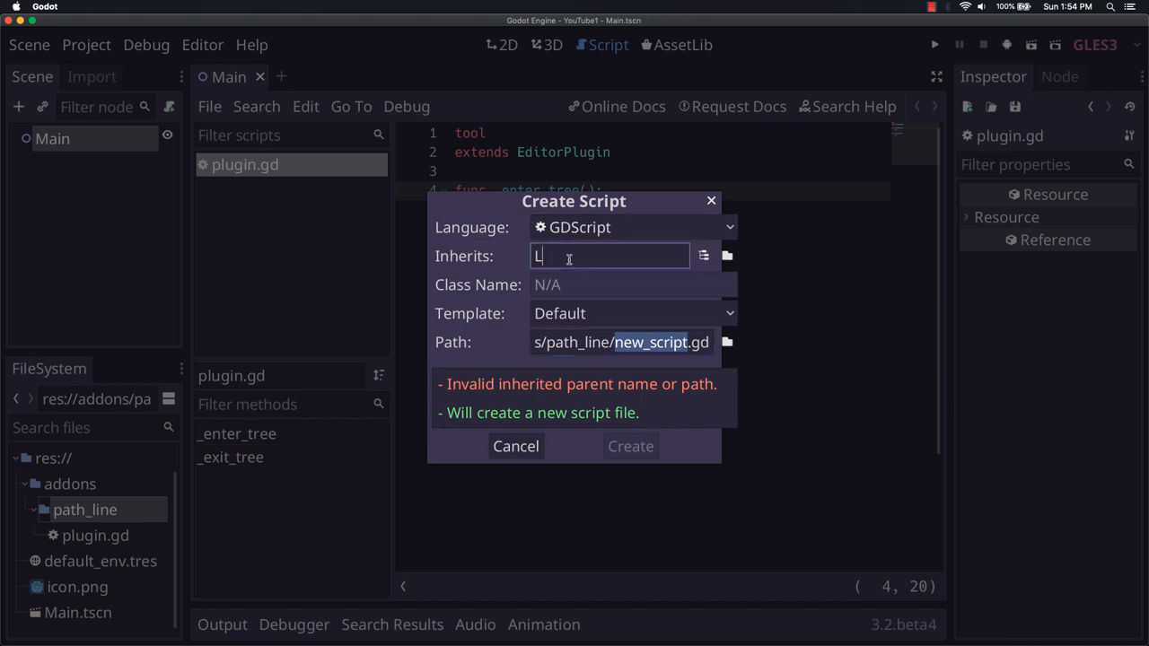
type("ine2D")
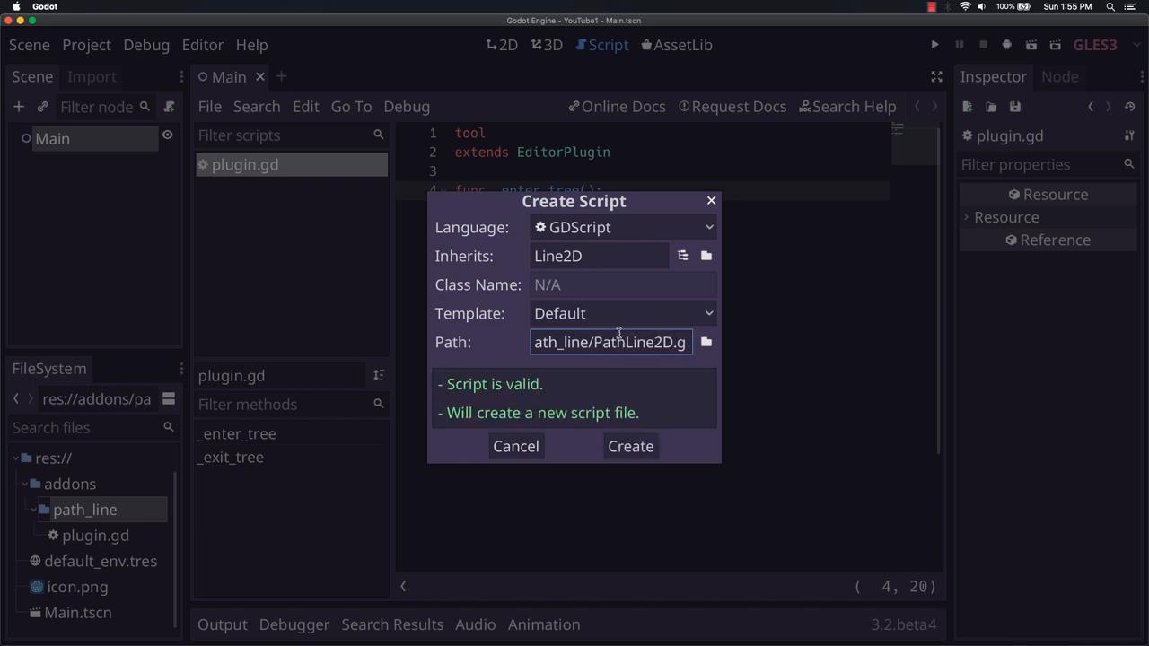
left_click(622, 313)
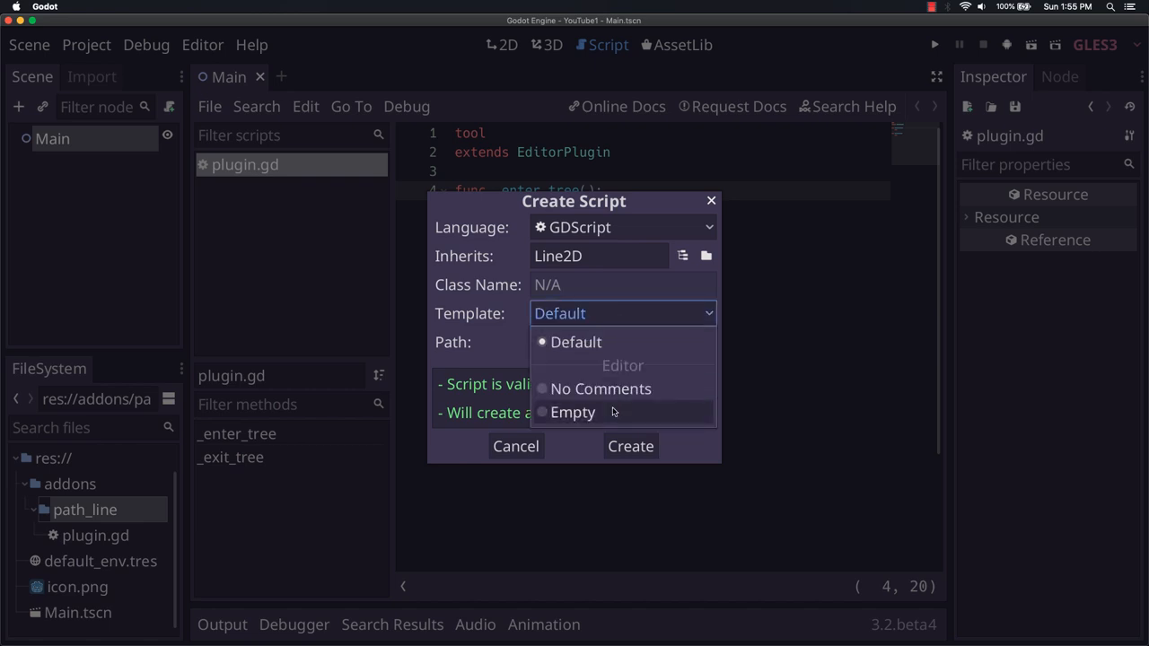
left_click(572, 412)
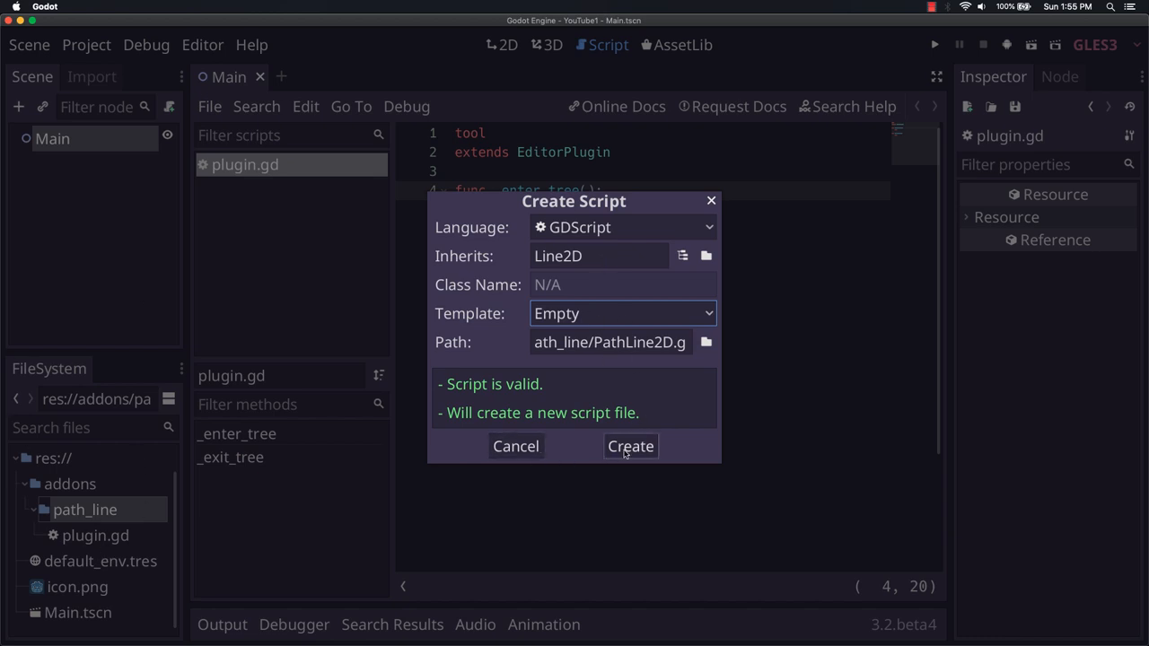
mouse_move(629, 452)
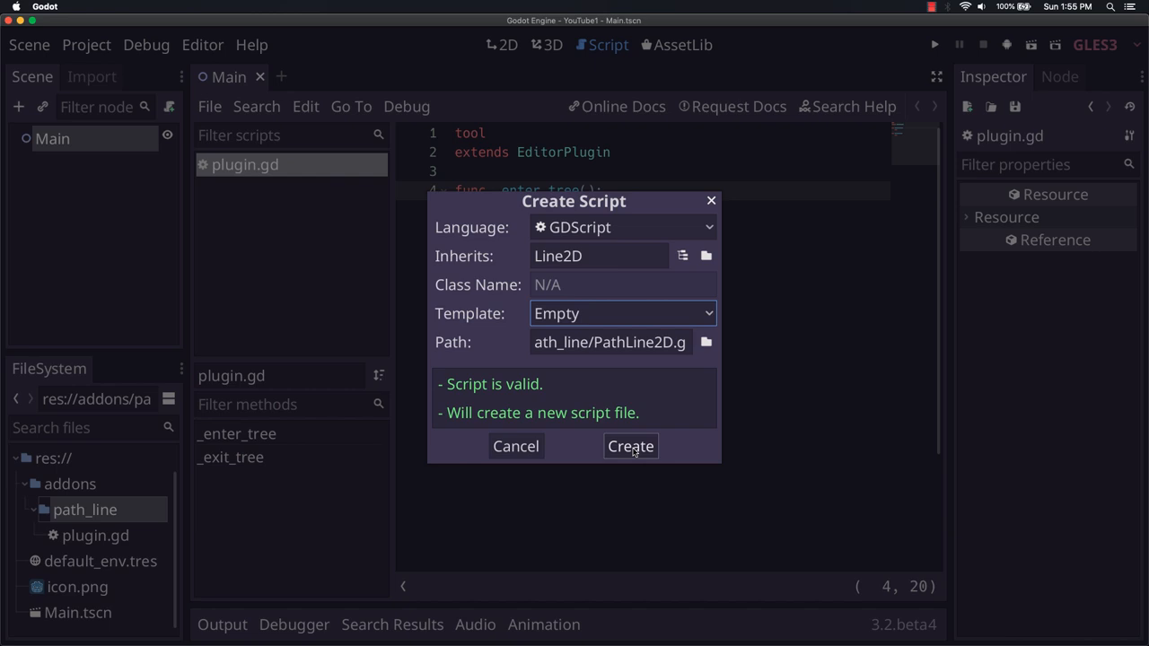
left_click(631, 446)
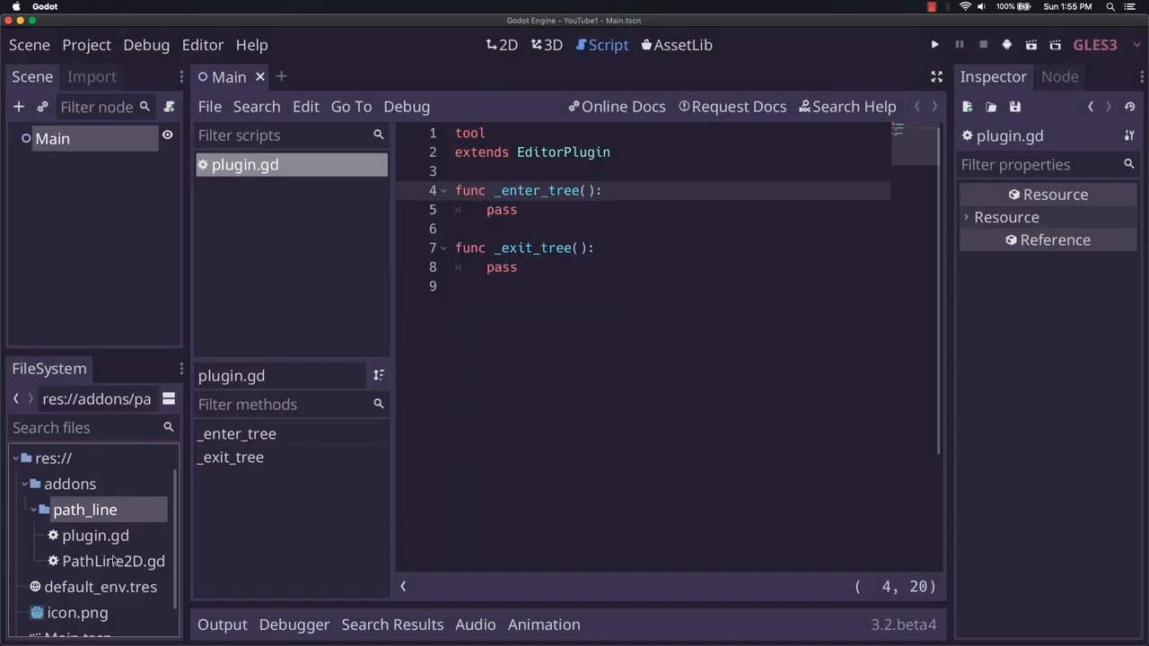
Write _ready calling redraw_line, which sets points from get_parent().curve.tessellate().
left_click(114, 561)
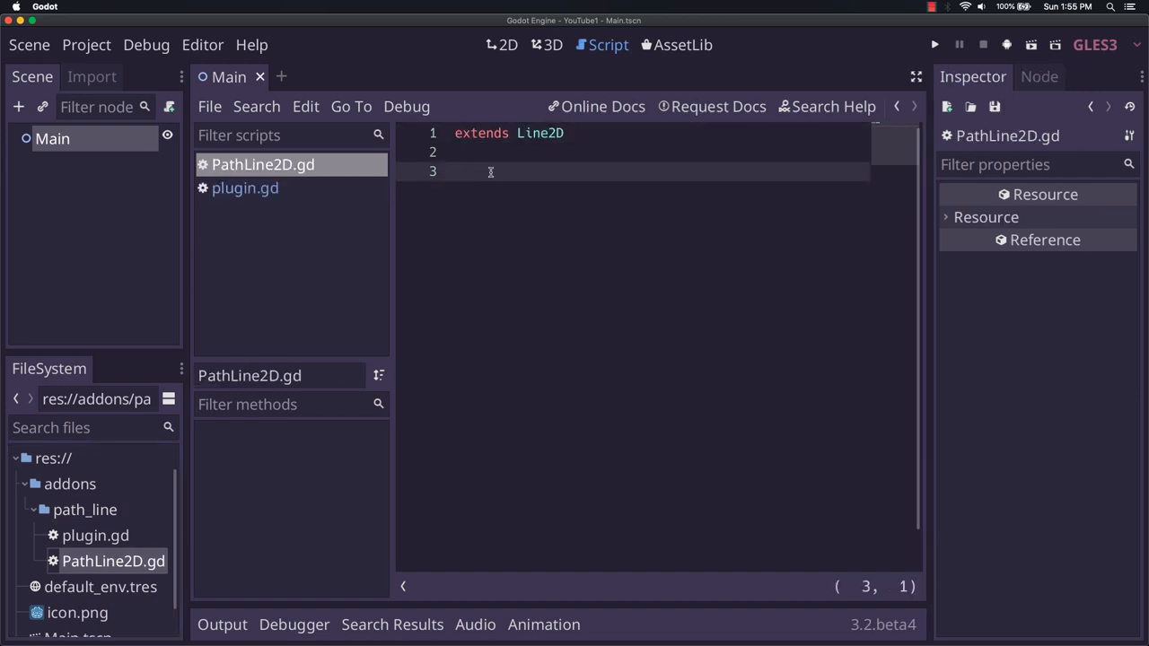
left_click(458, 171)
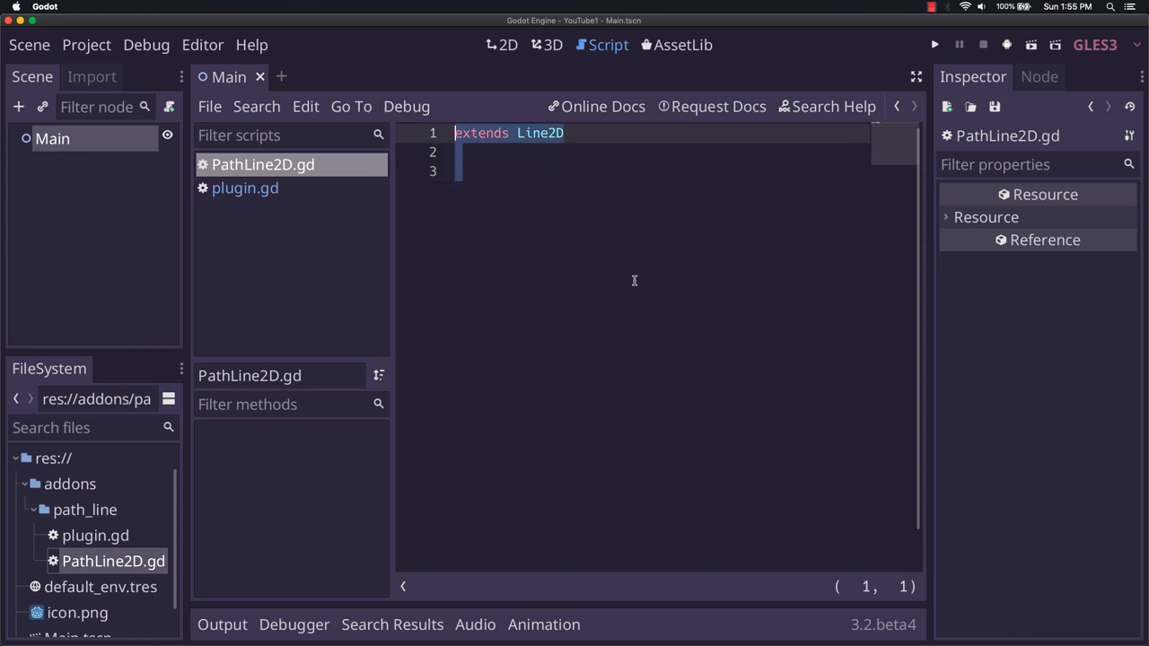
mouse_move(753, 275)
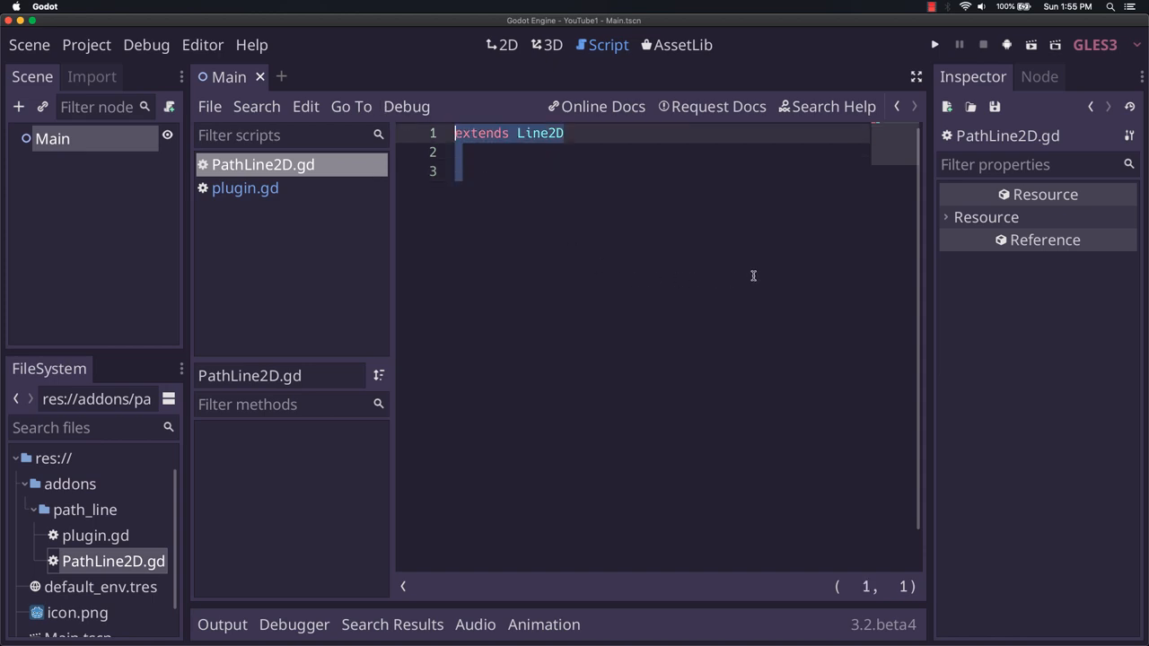
mouse_move(738, 279)
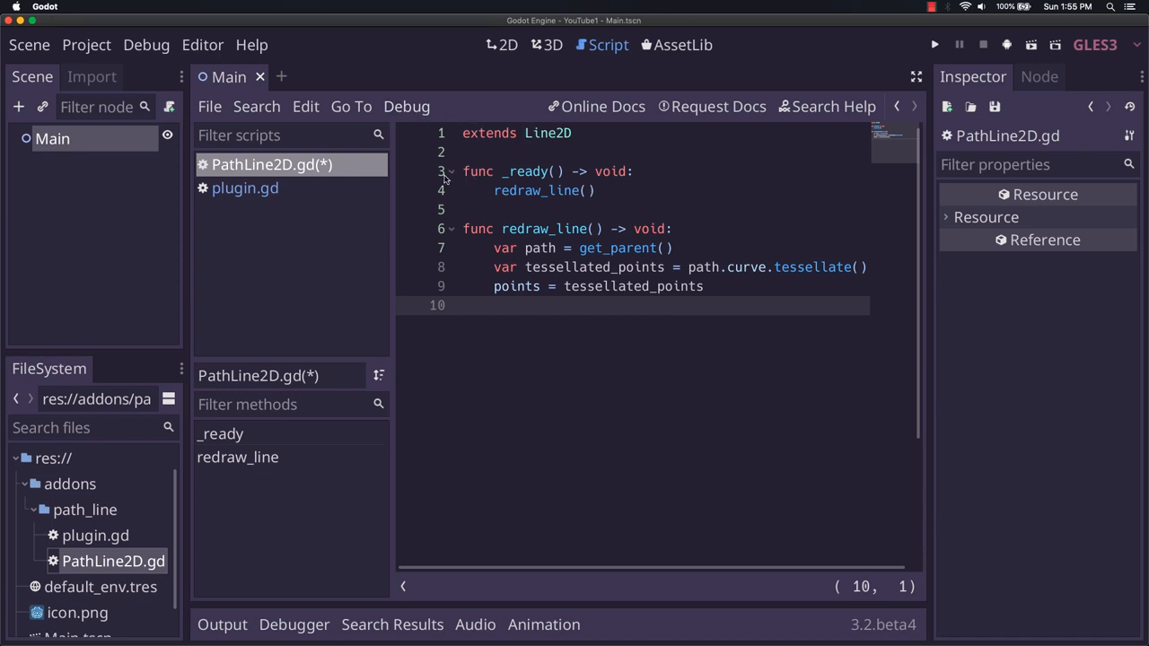
double_click(536, 191)
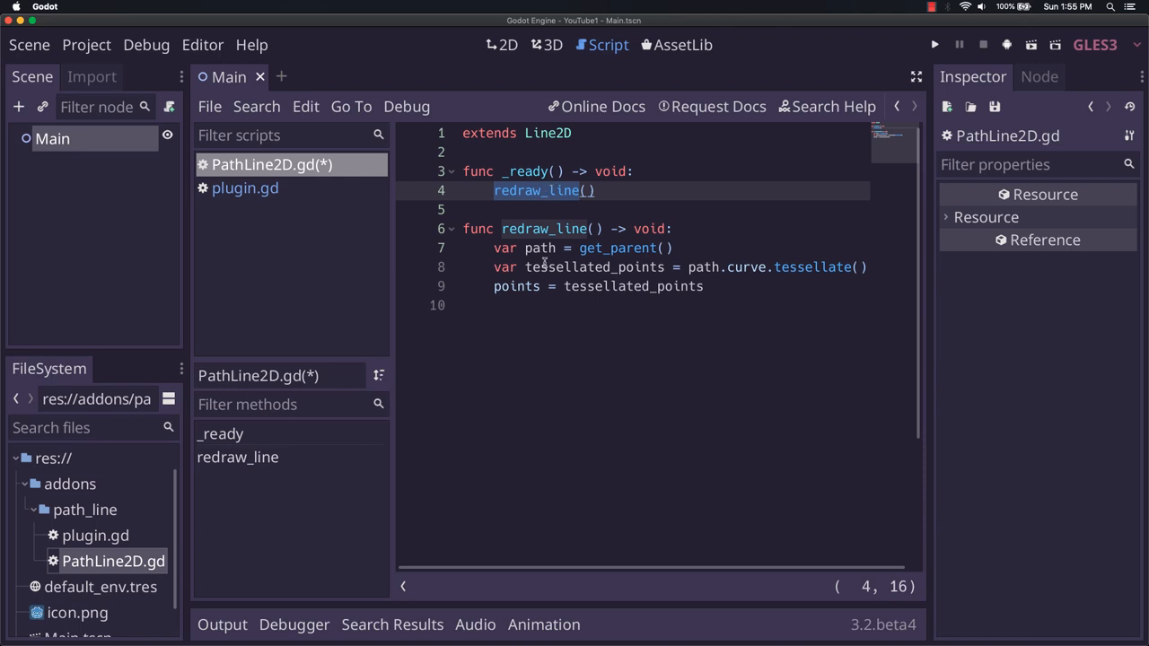
mouse_move(562, 218)
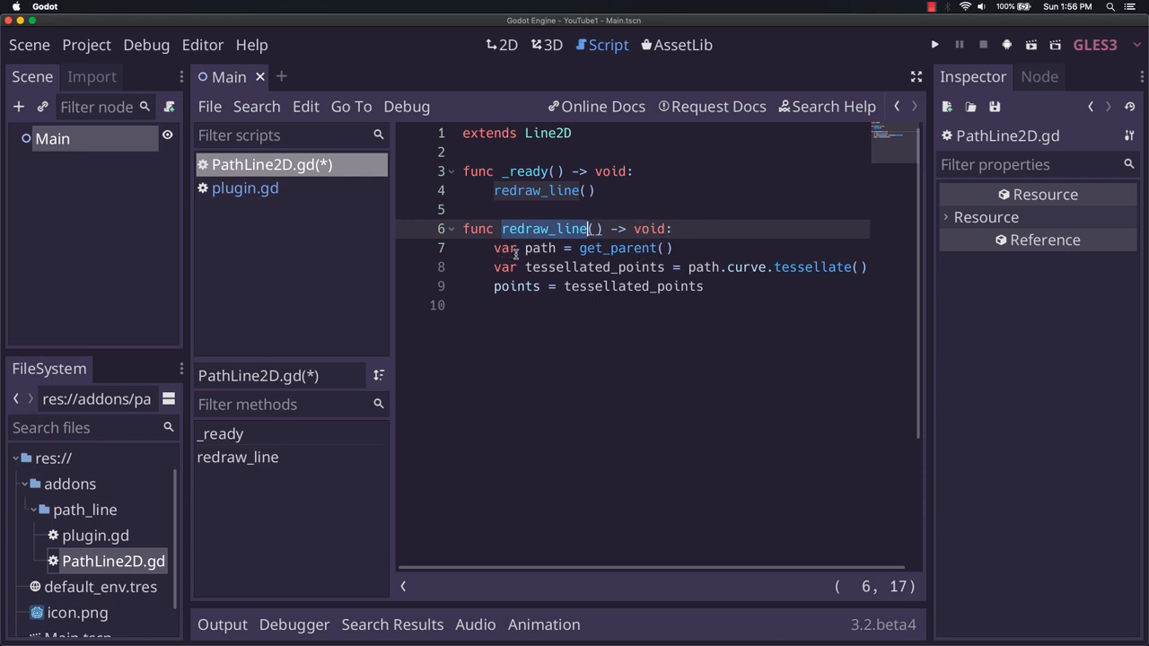
left_click(624, 248)
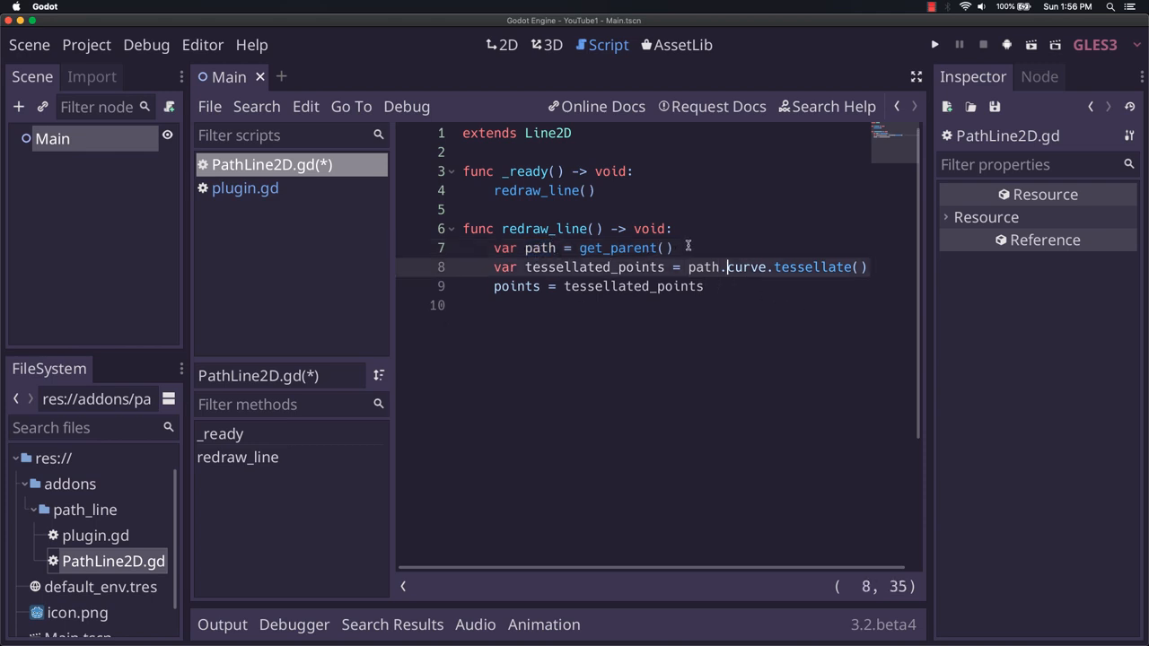
mouse_move(734, 292)
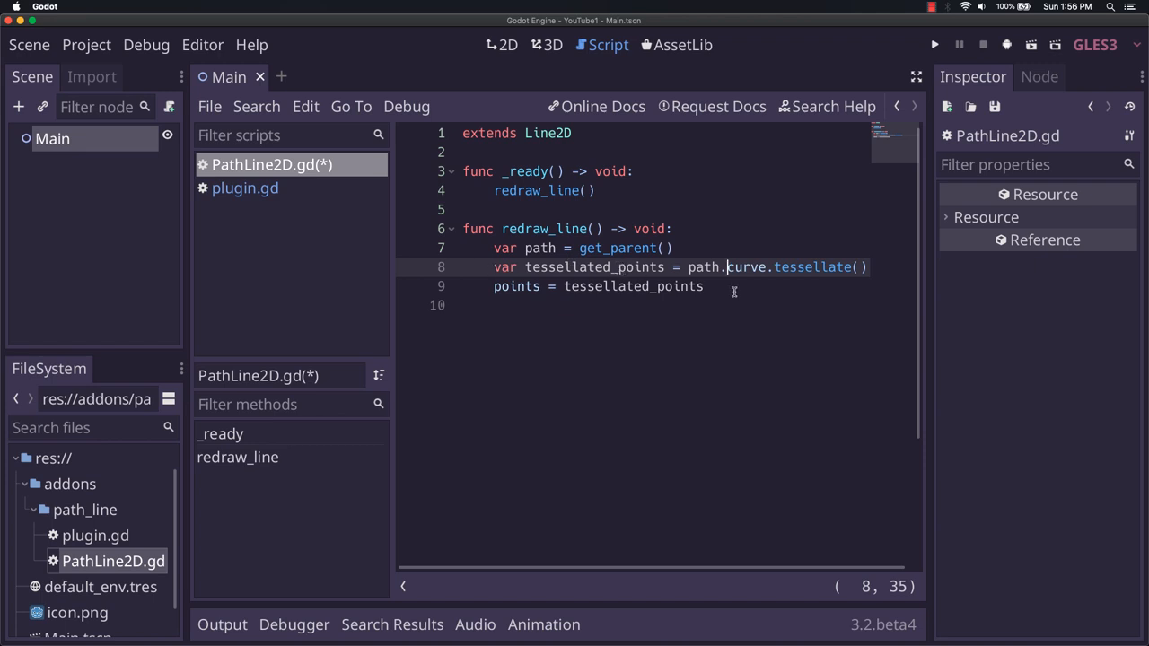
mouse_move(788, 248)
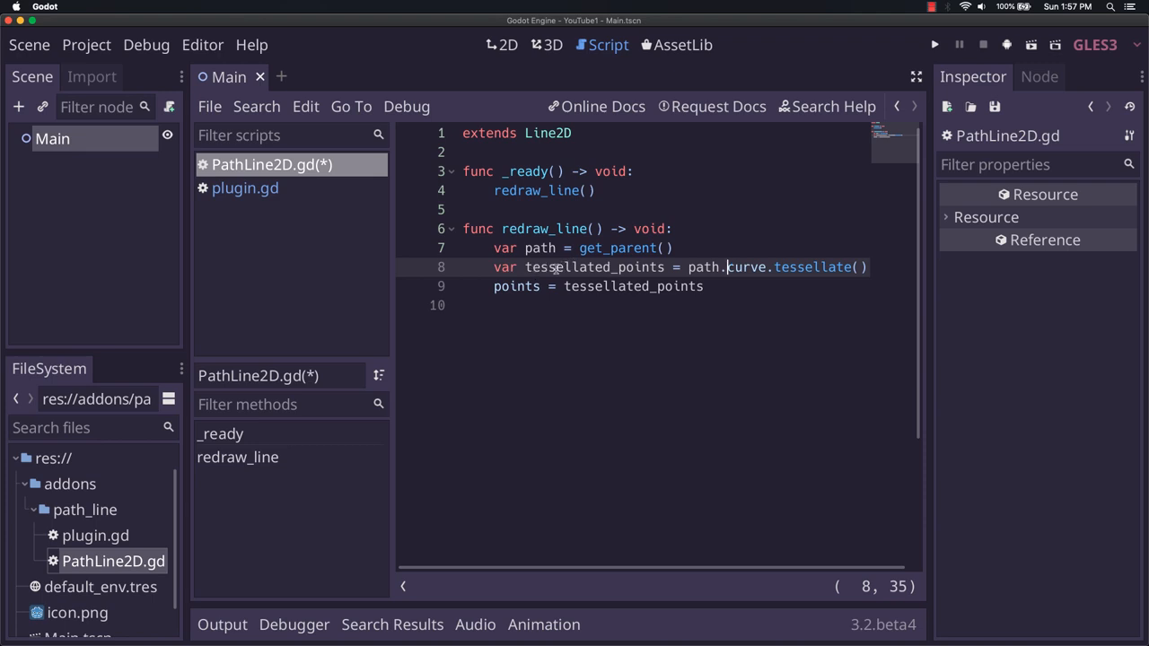
mouse_move(838, 269)
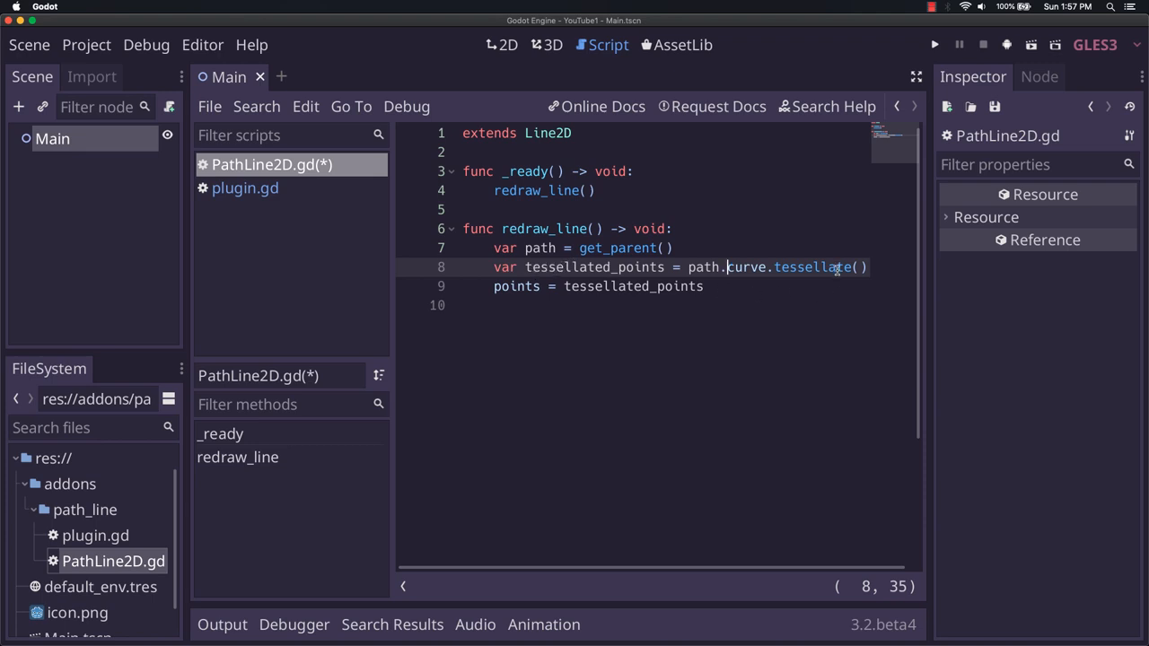
mouse_move(833, 261)
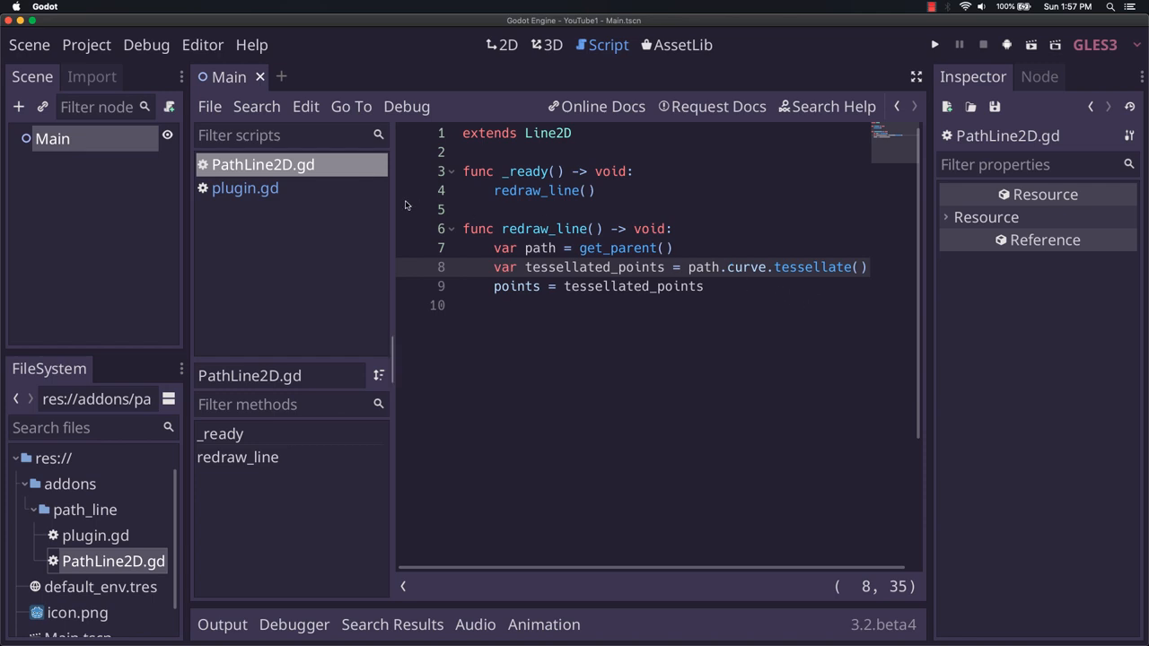
mouse_move(245, 188)
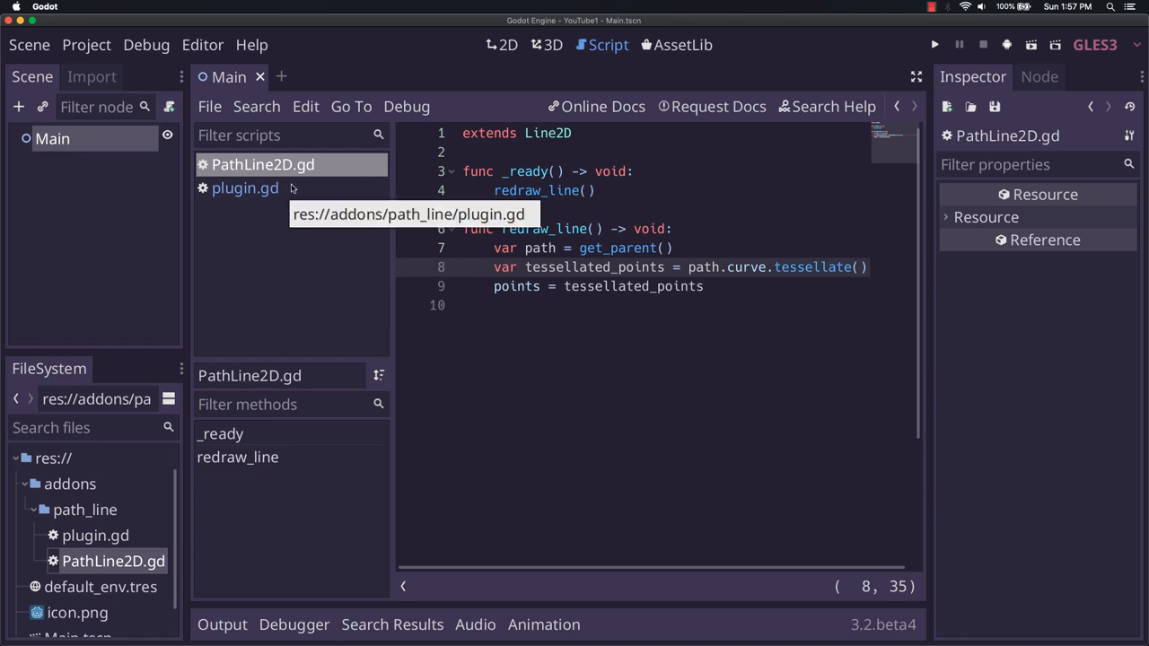
mouse_move(285, 194)
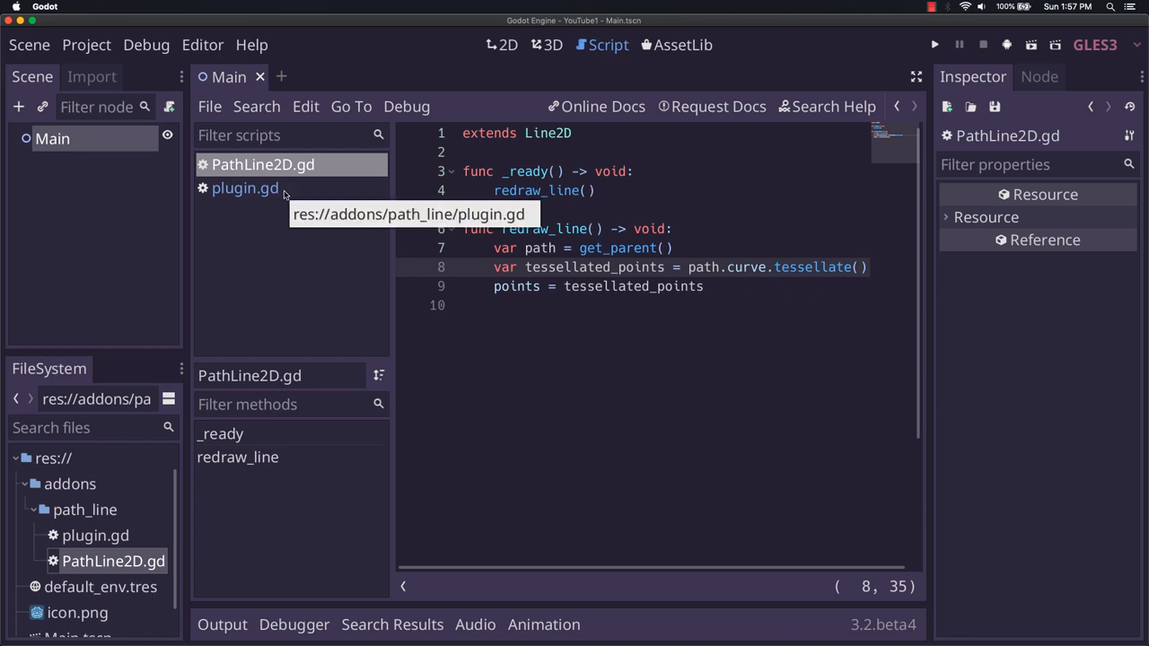
Start an add_custom_type() call inside plugin.gd's _enter_tree.
left_click(245, 188)
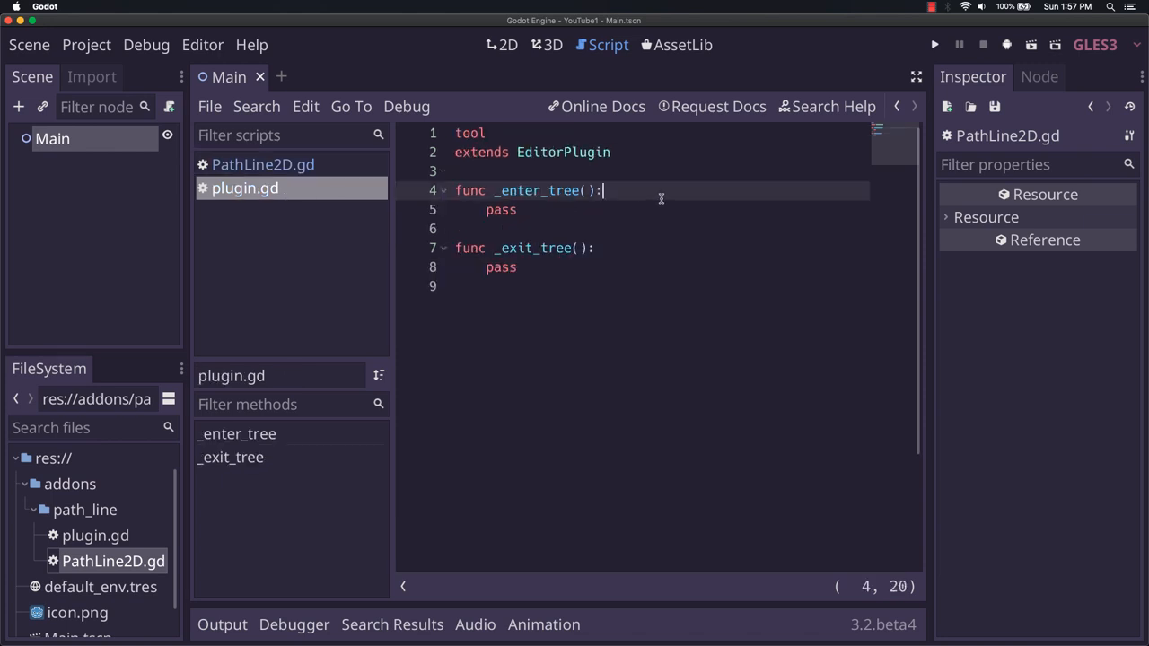
mouse_move(669, 223)
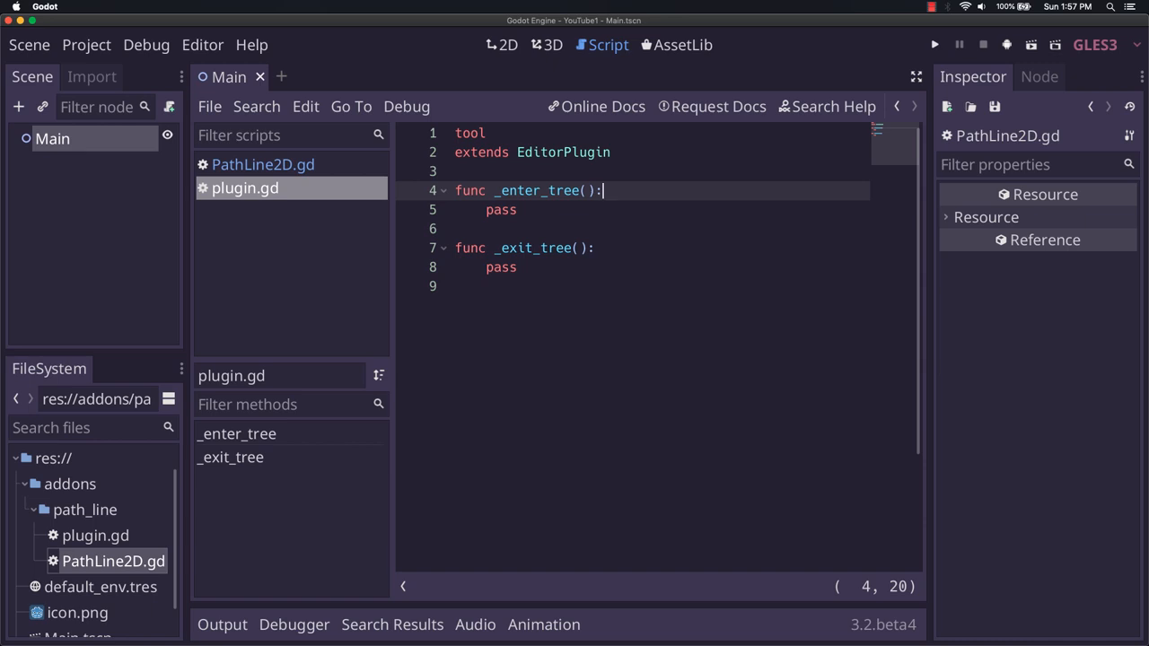
mouse_move(683, 226)
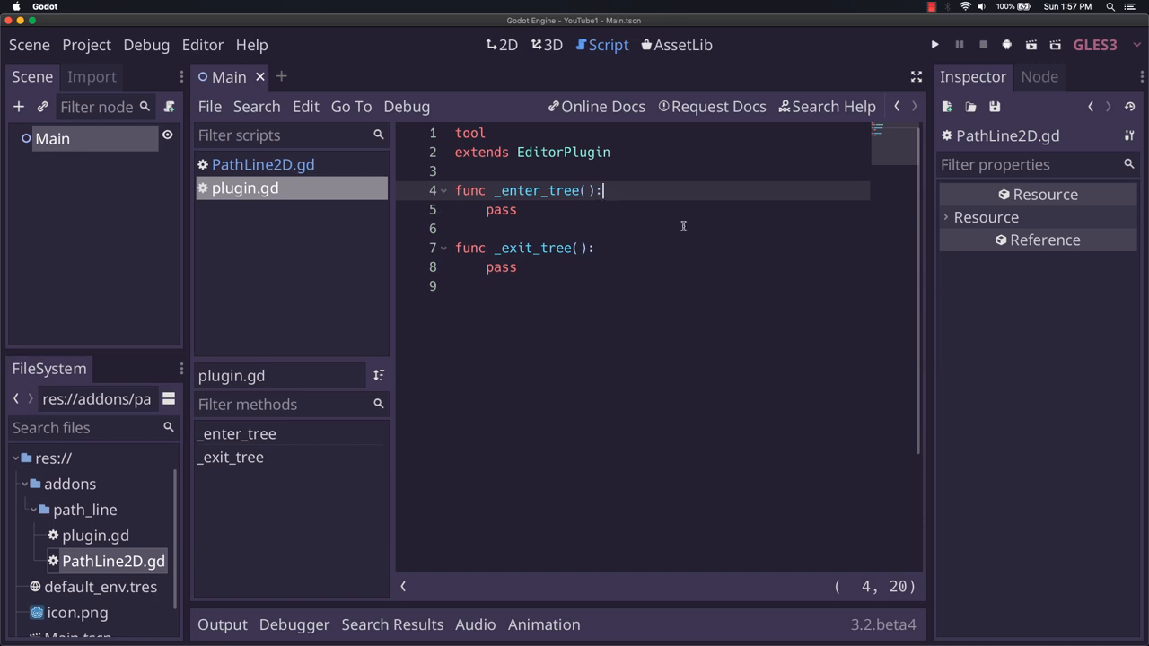
type("add_custom_type")
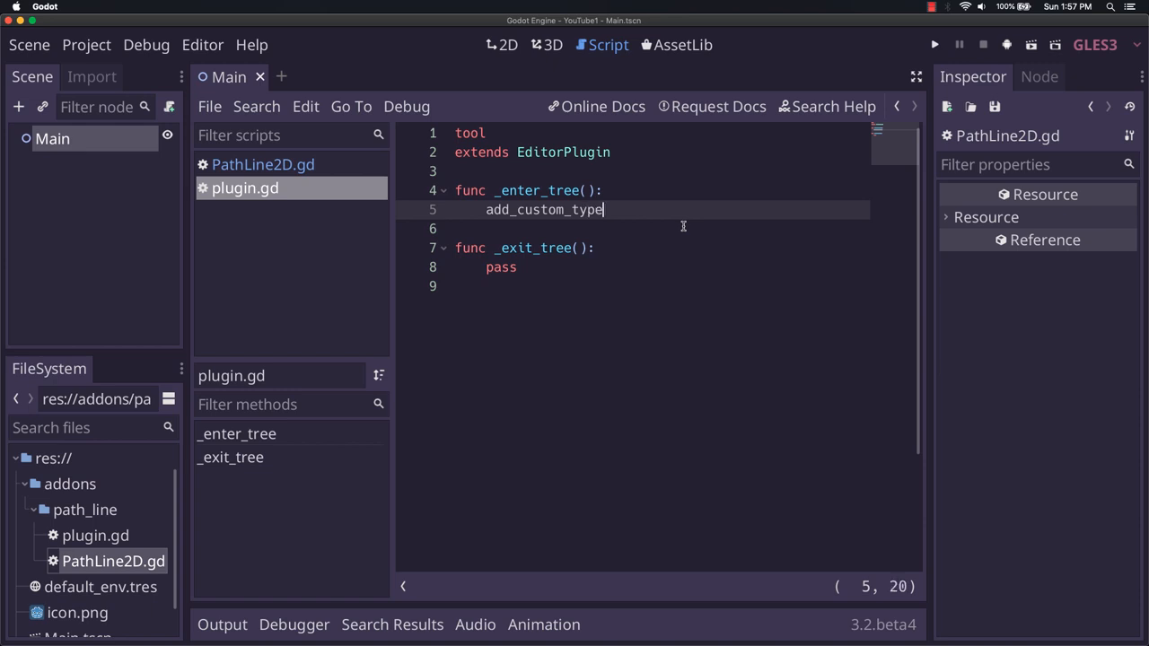
type("(")
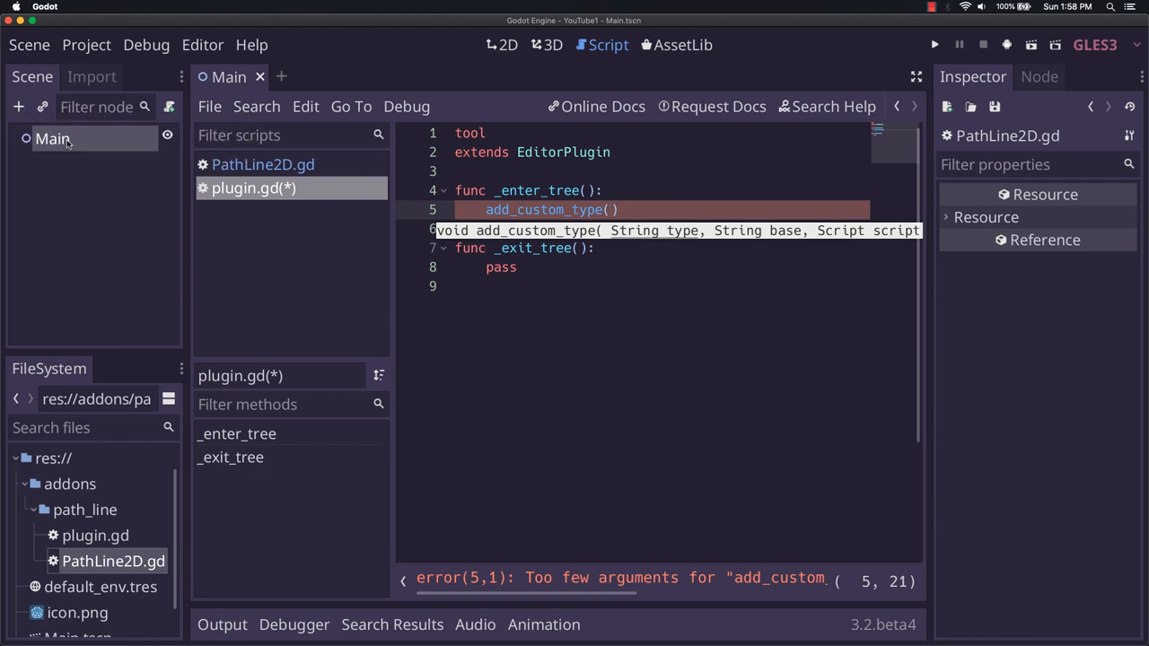
right_click(52, 139)
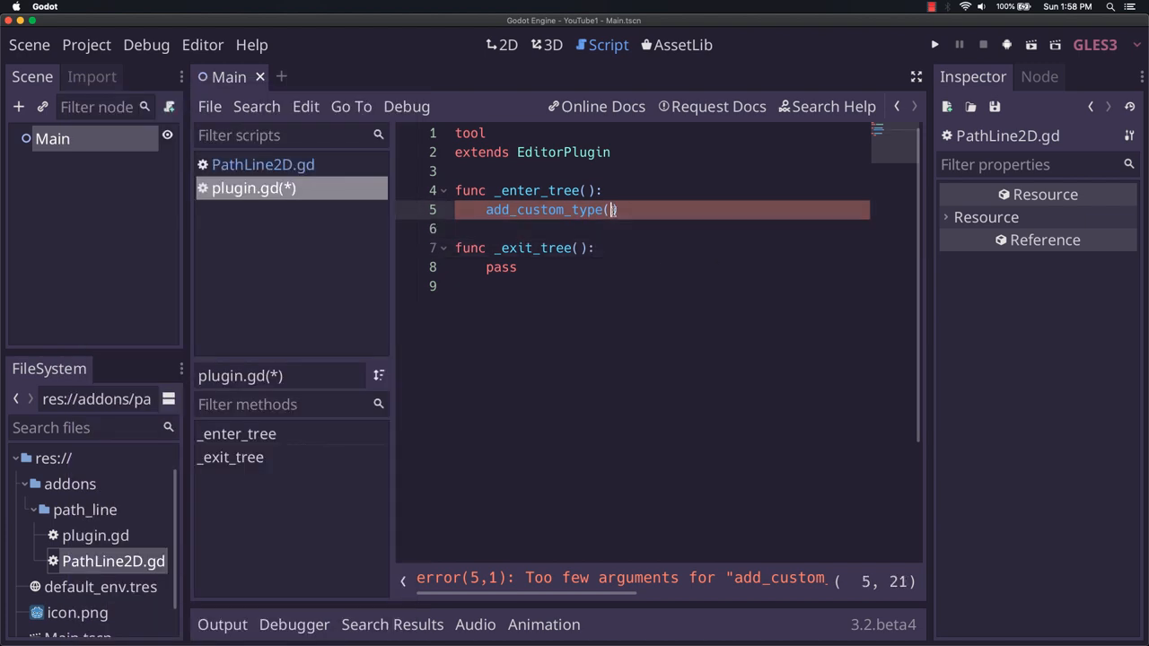
right_click(52, 138)
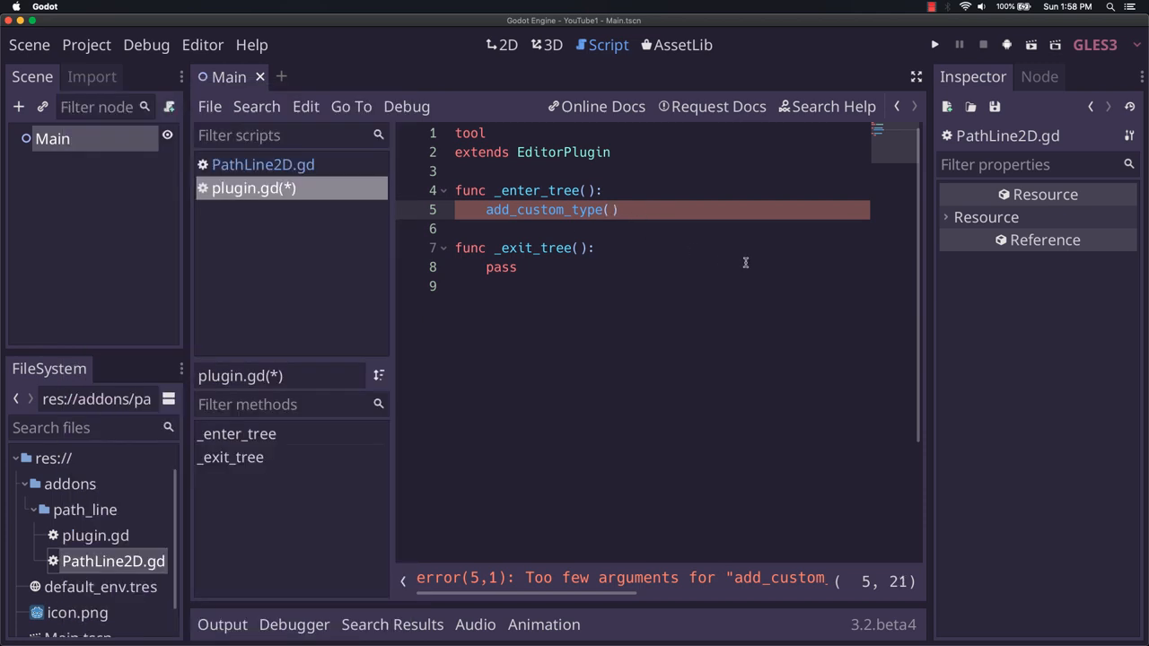
mouse_move(716, 248)
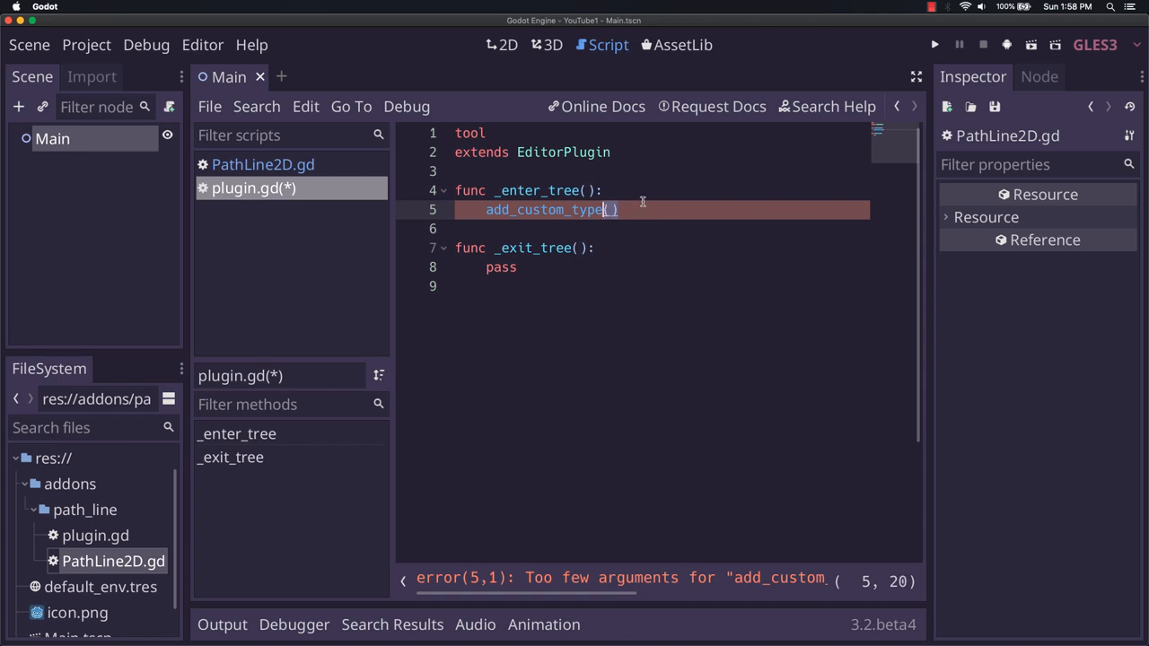
key("Backspace")
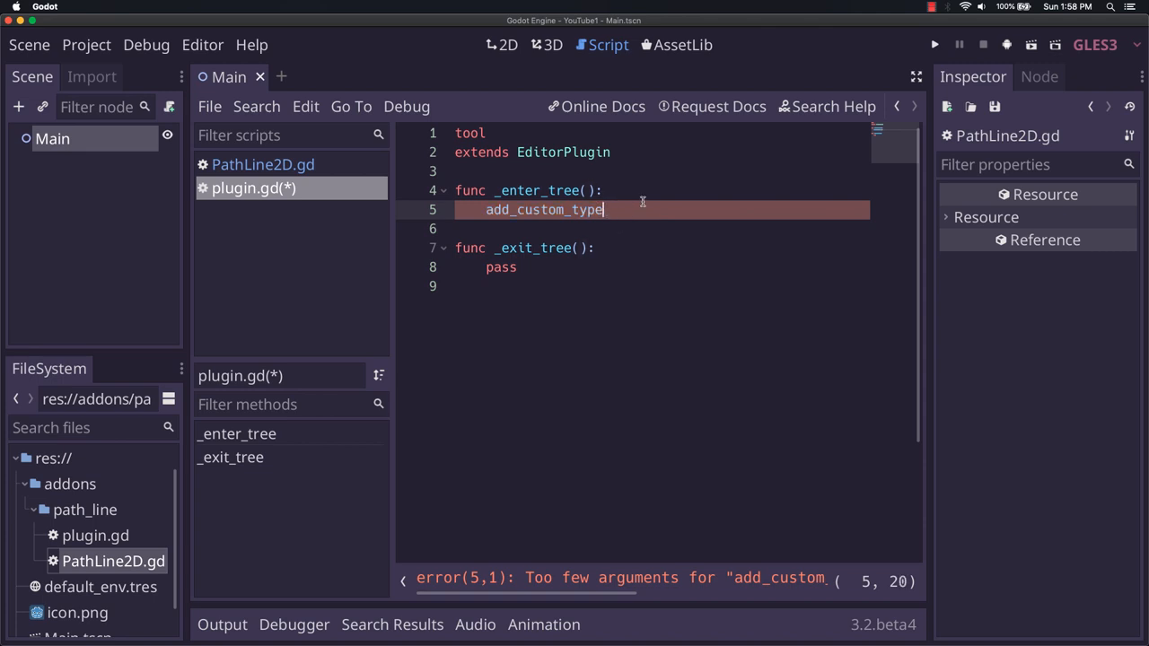
type("()")
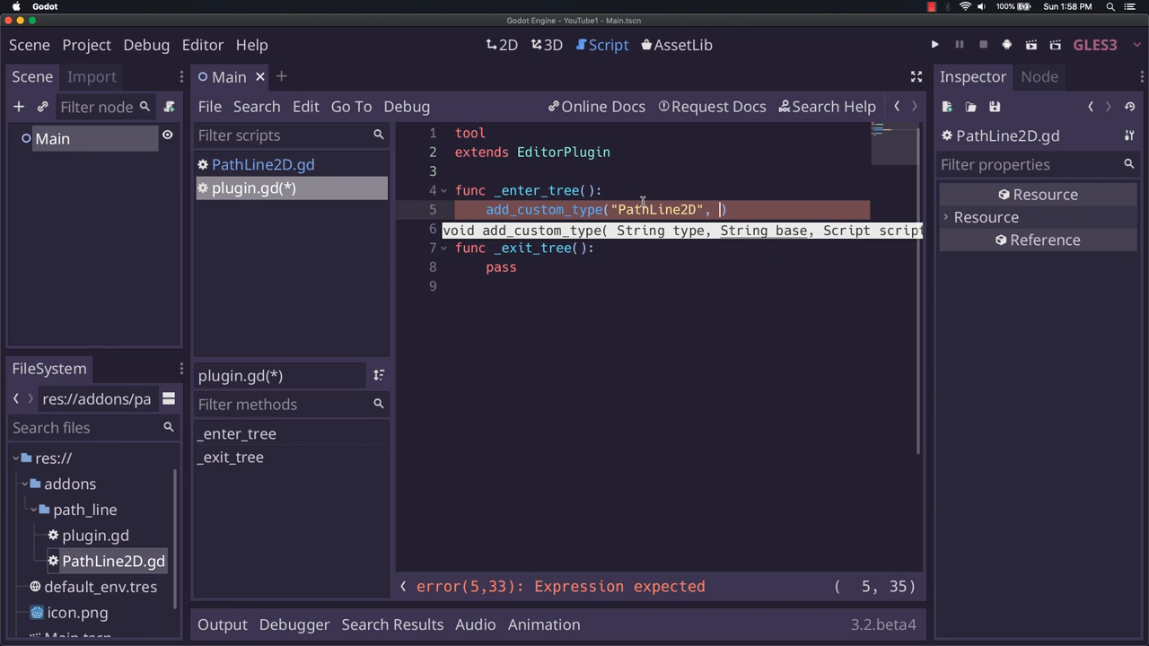
Check PathLine2D.gd and pass "PathLine2D" and base "Line2D" to add_custom_type.
left_click(263, 165)
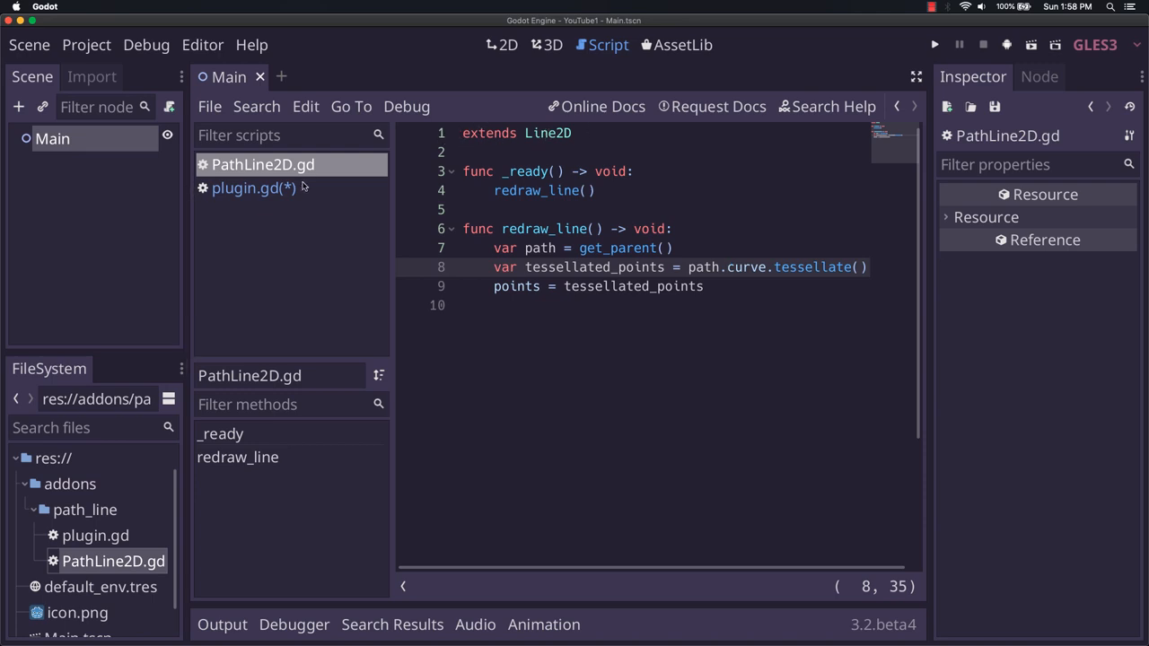
left_click(254, 187)
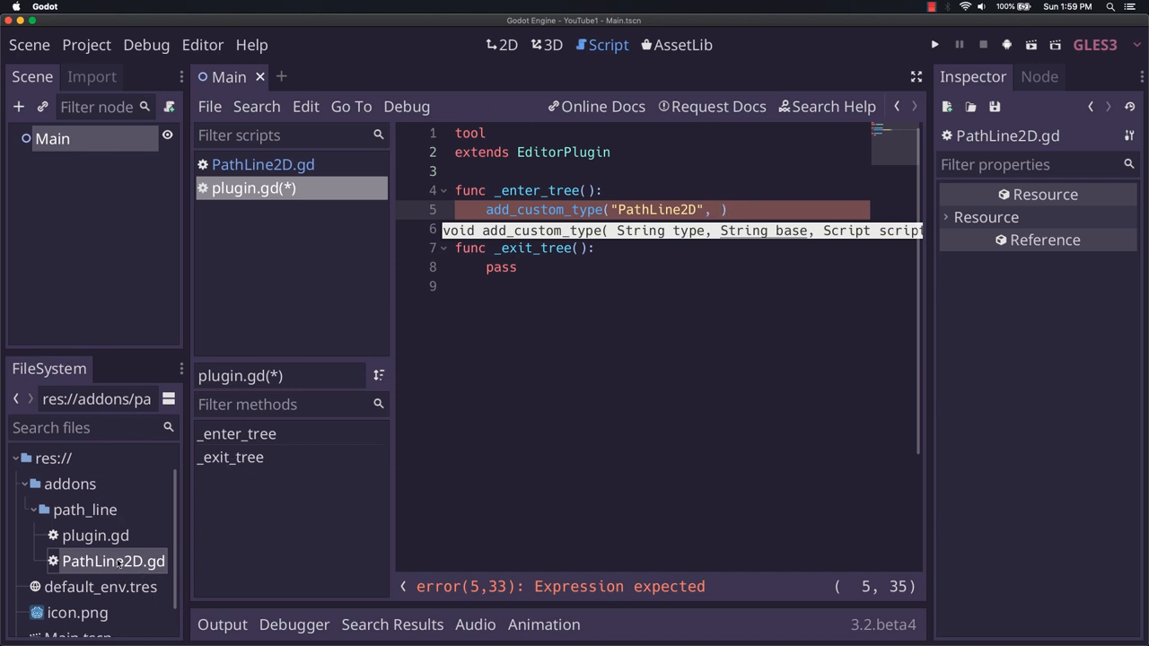
mouse_move(113, 561)
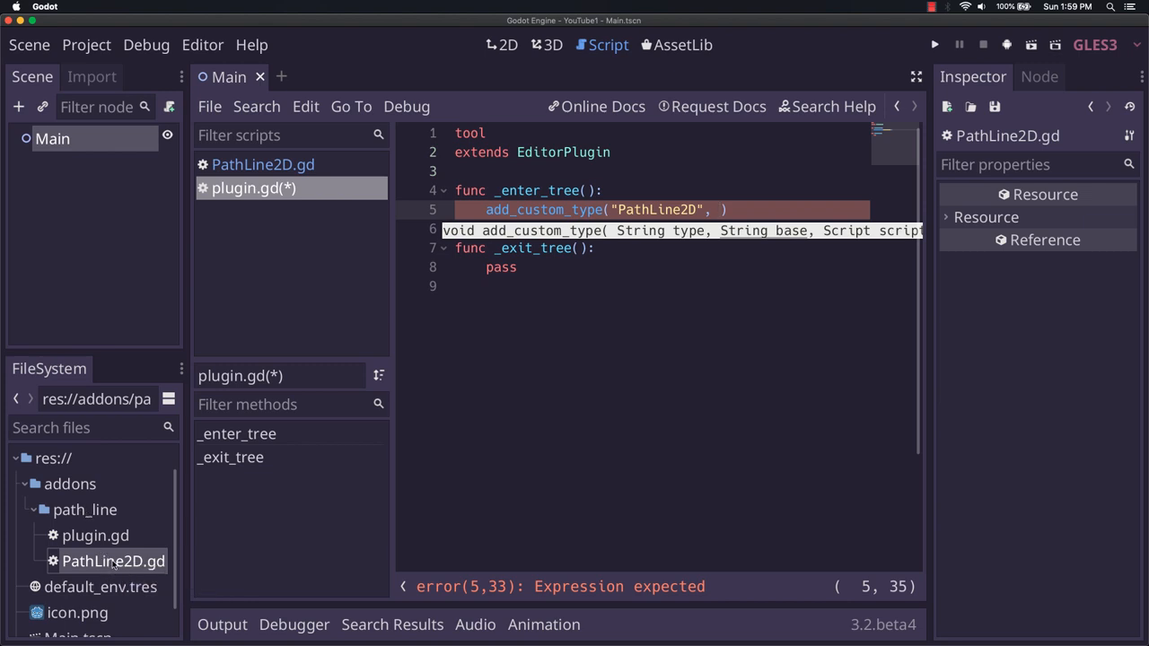
mouse_move(721, 279)
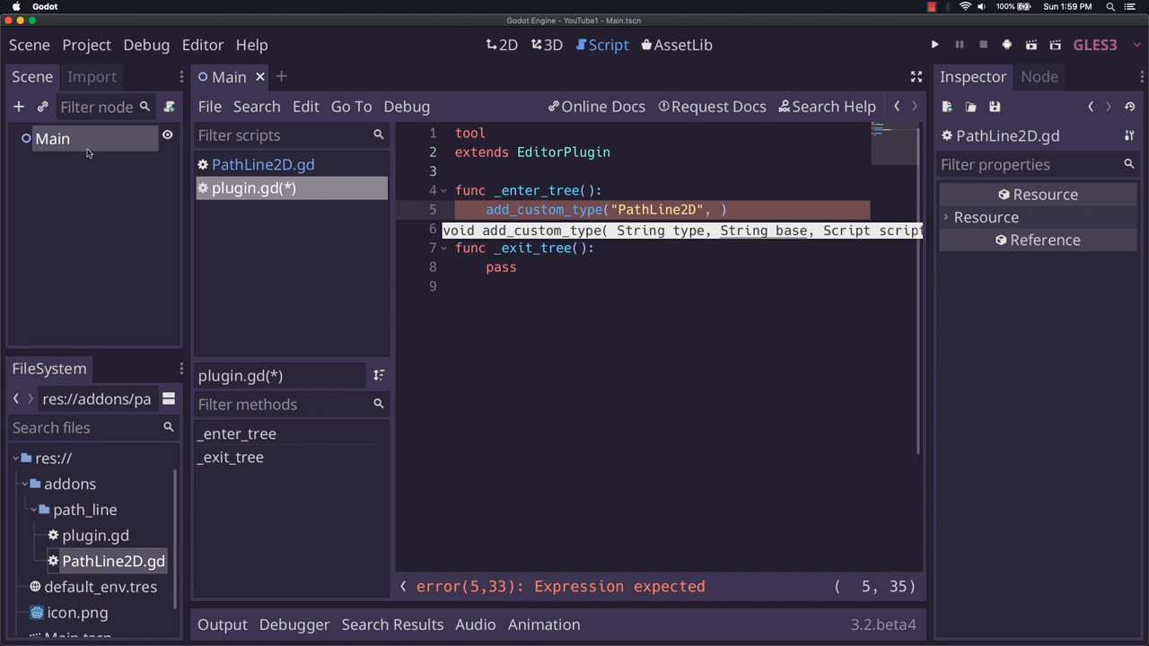
mouse_move(53, 147)
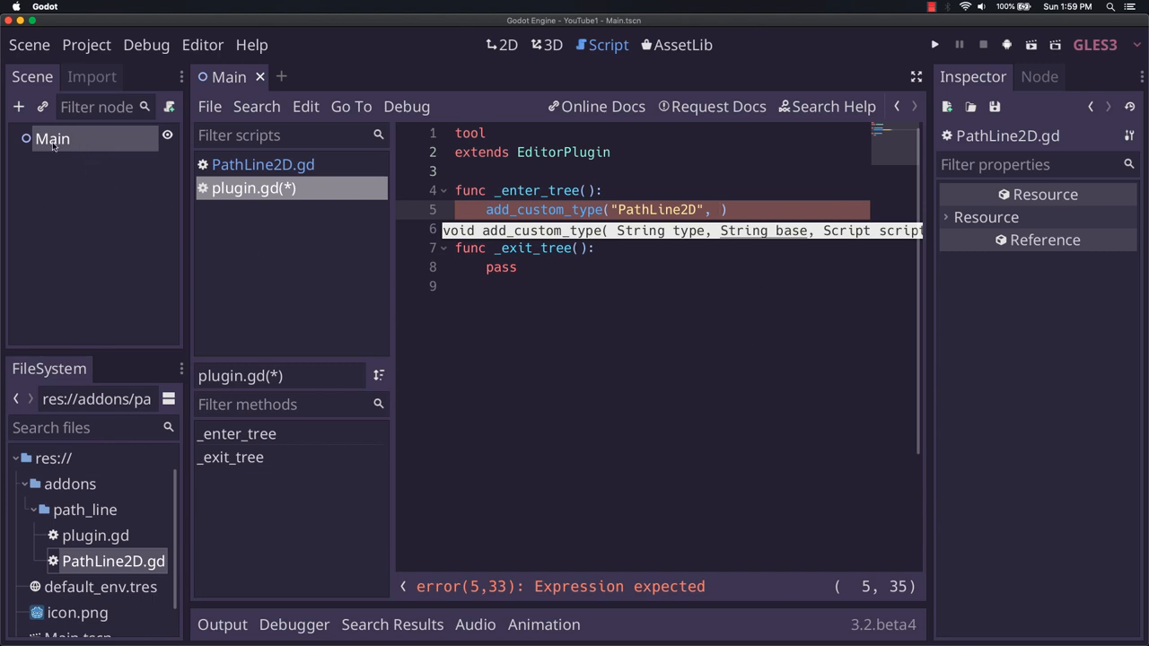
mouse_move(815, 225)
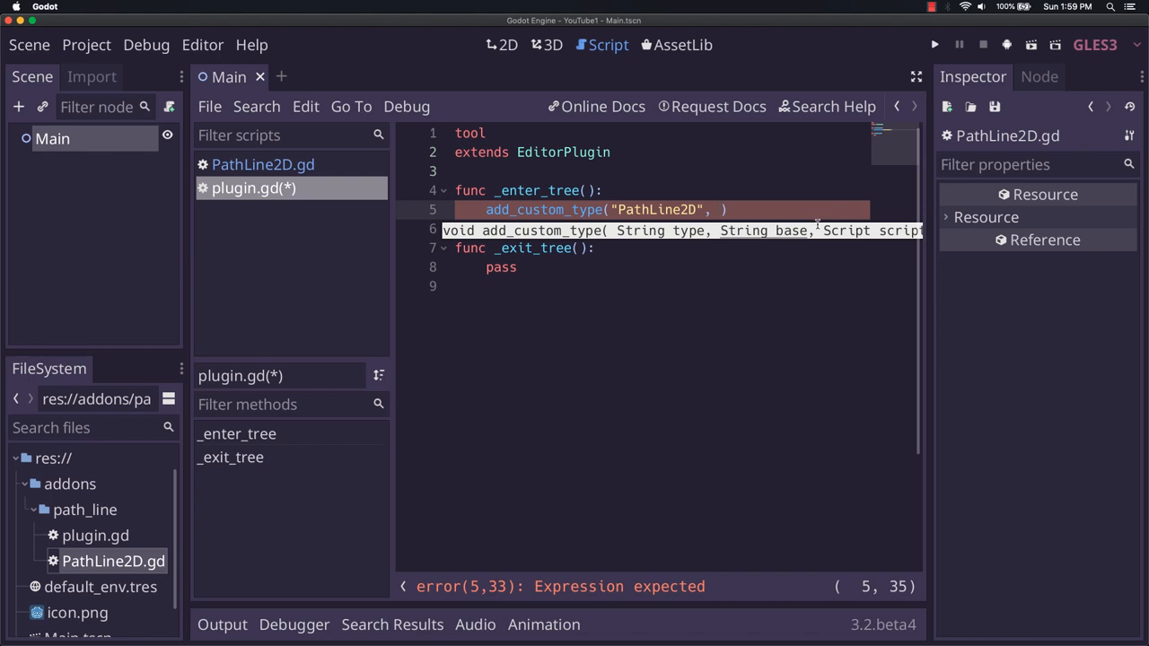
mouse_move(786, 295)
type("\"Line")
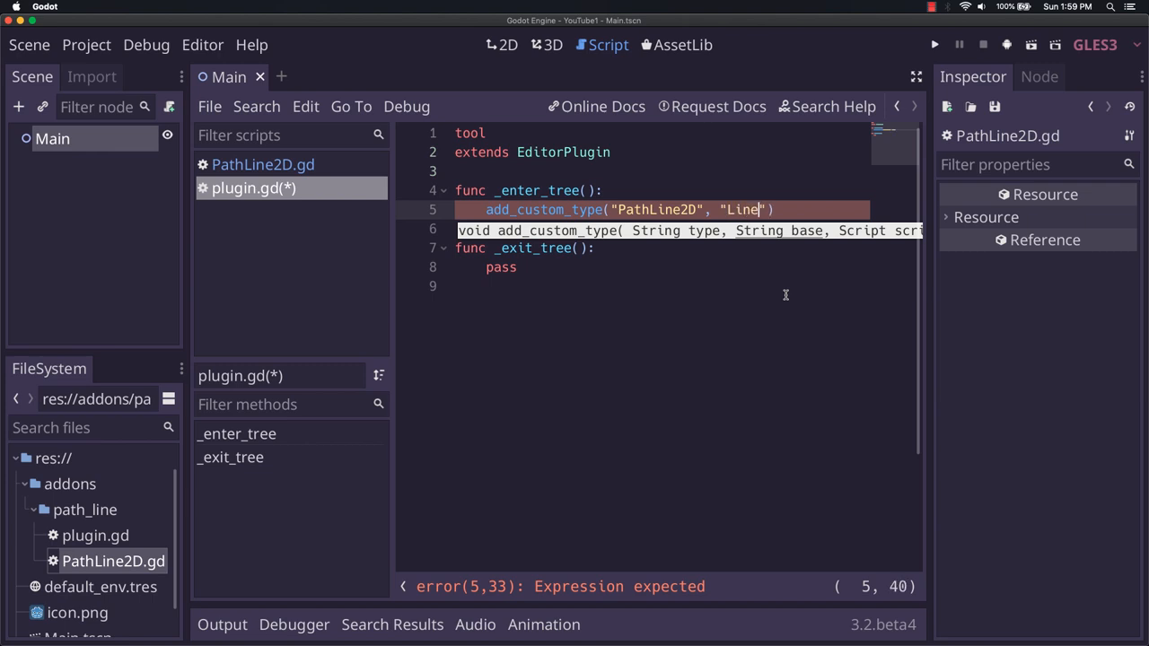
type("2D")
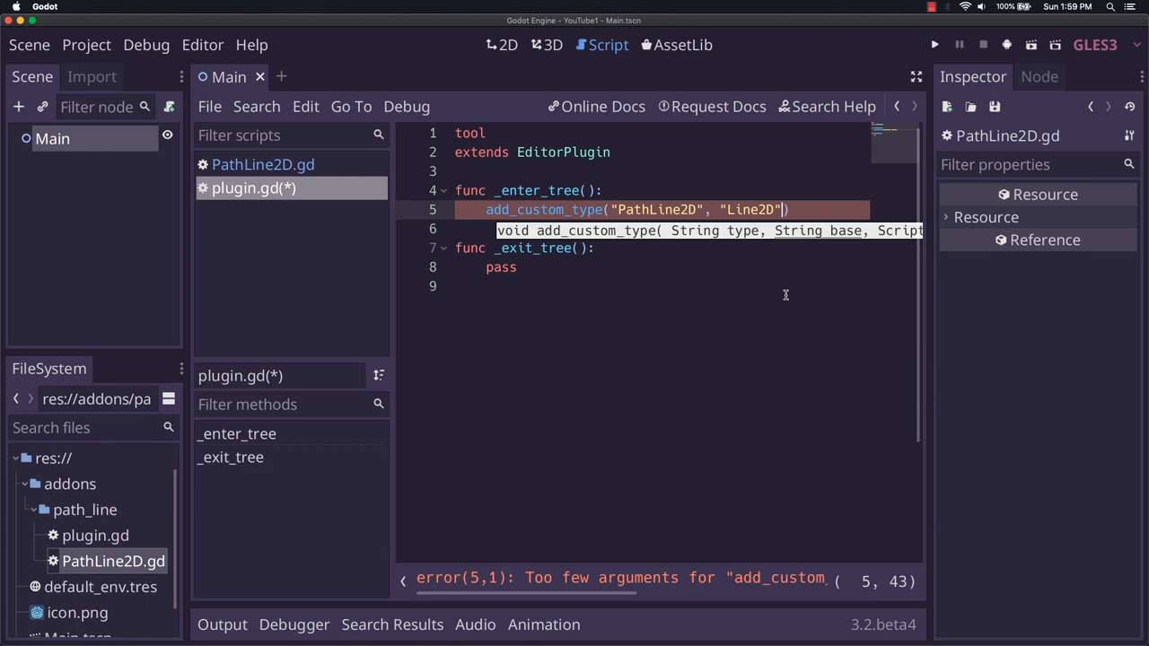
right_click(52, 138)
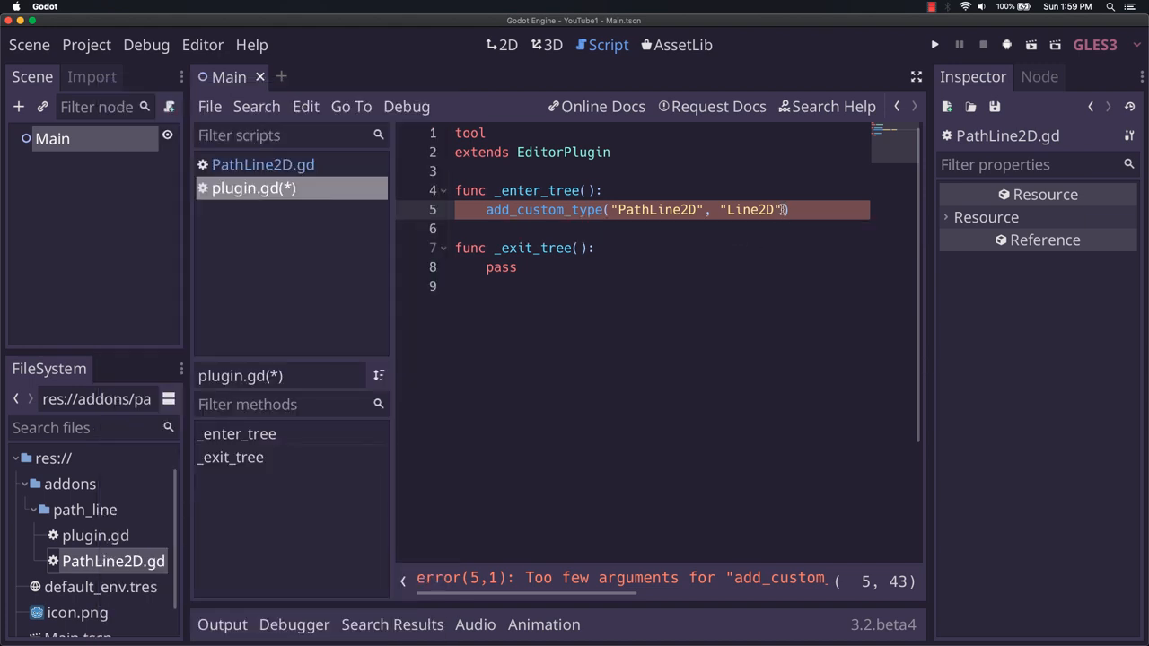
left_click(262, 164)
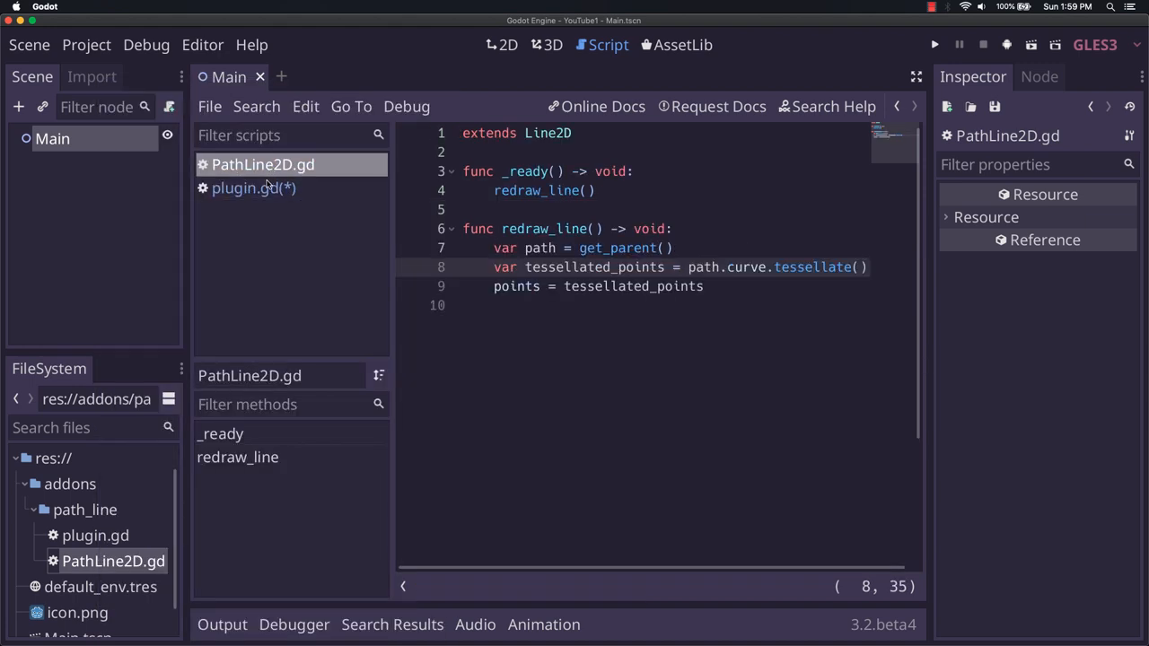
left_click(253, 188)
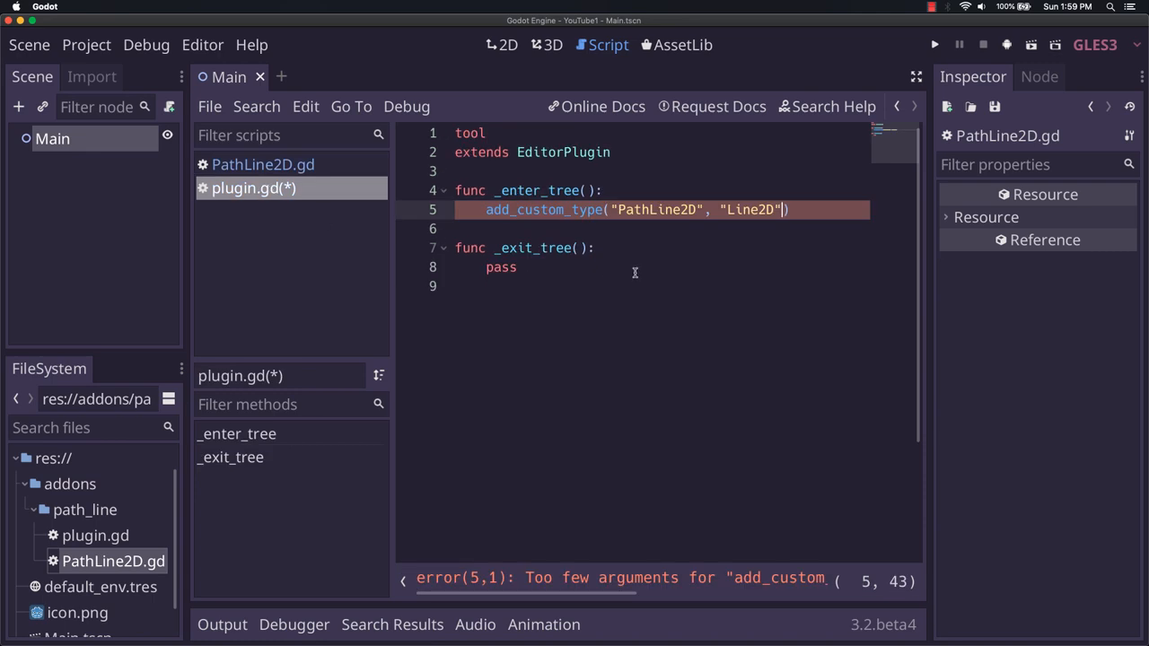
mouse_move(742, 271)
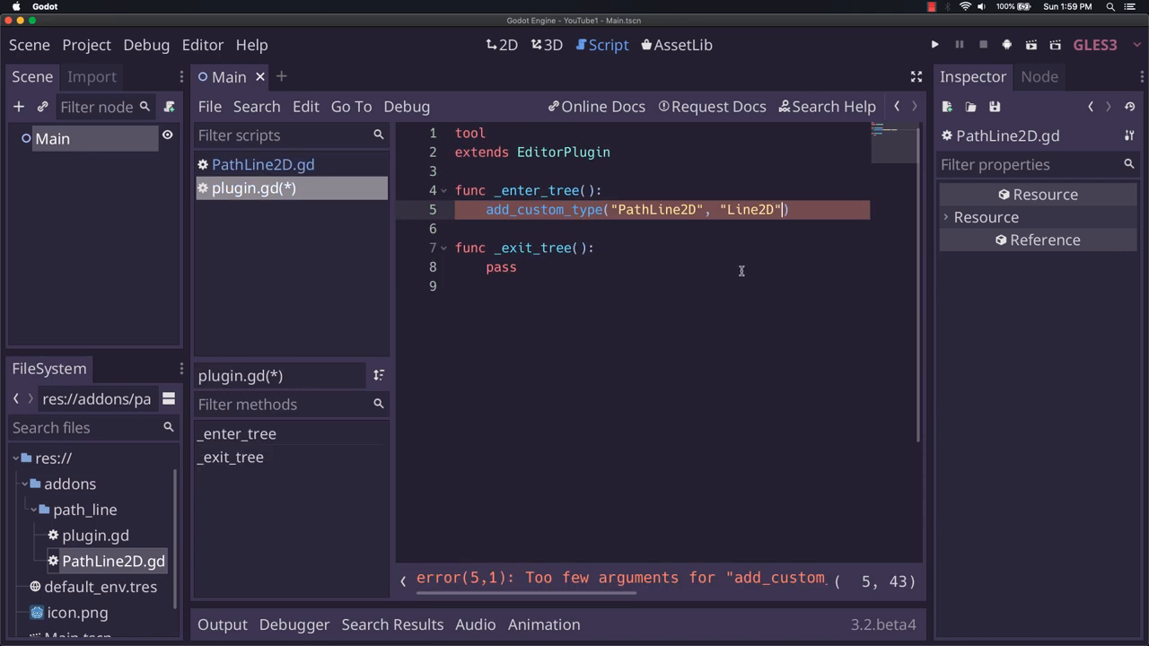
type(",")
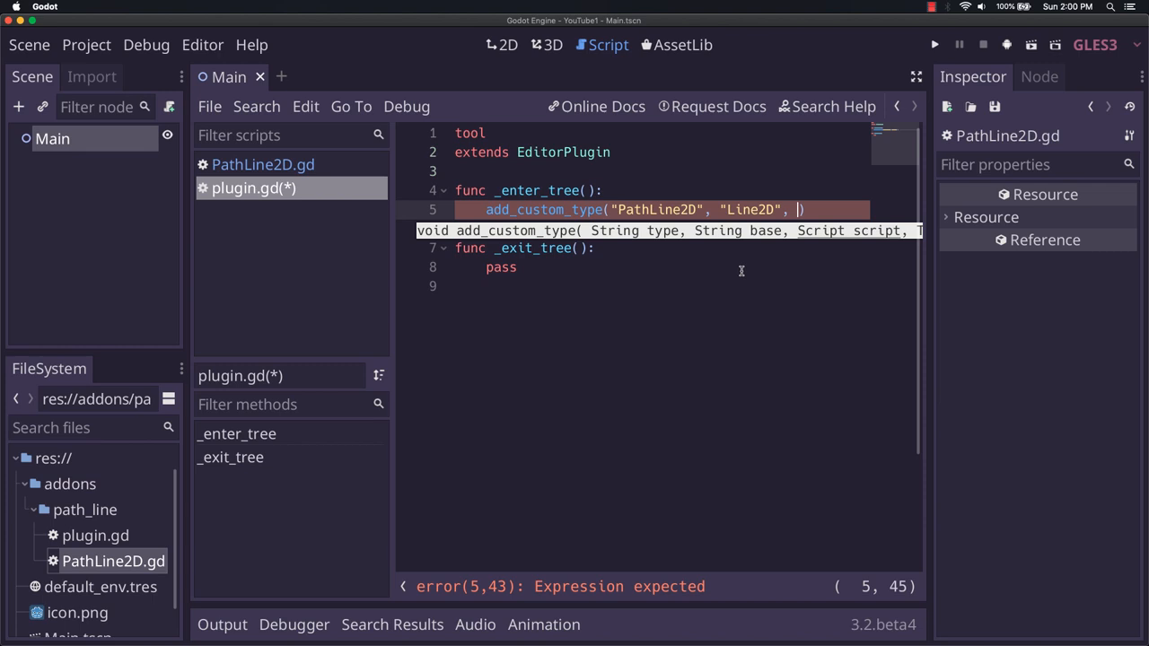
Pass preload("res://addons/path_line/PathLine2D.gd") as add_custom_type's script argument.
type("preload(")
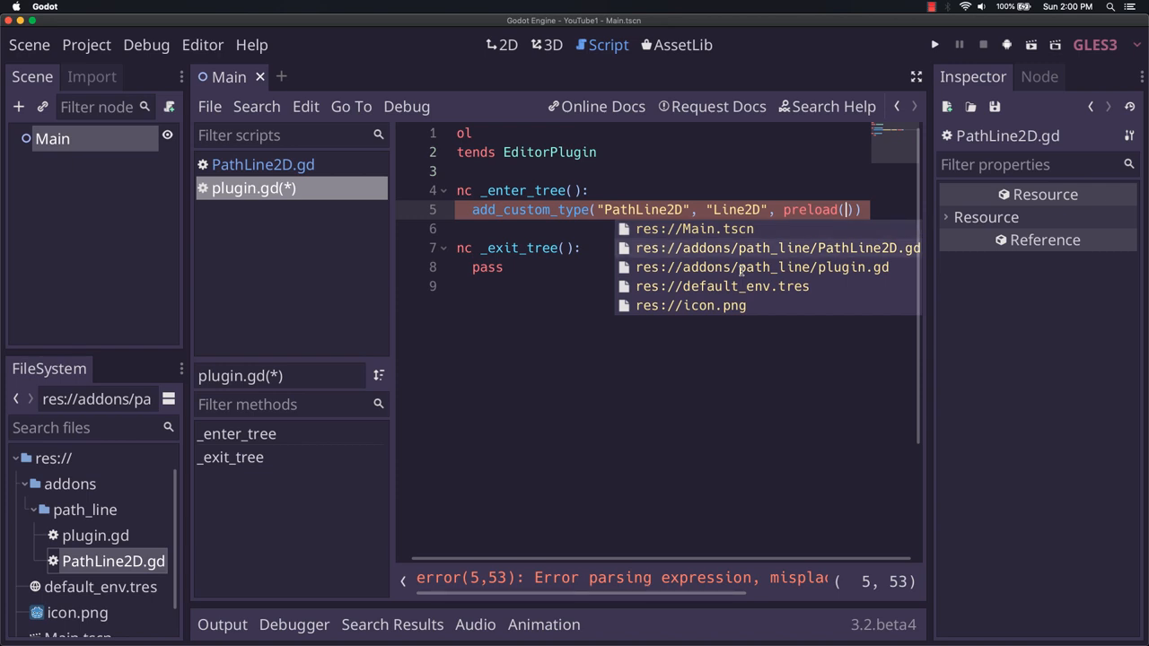
left_click(780, 247)
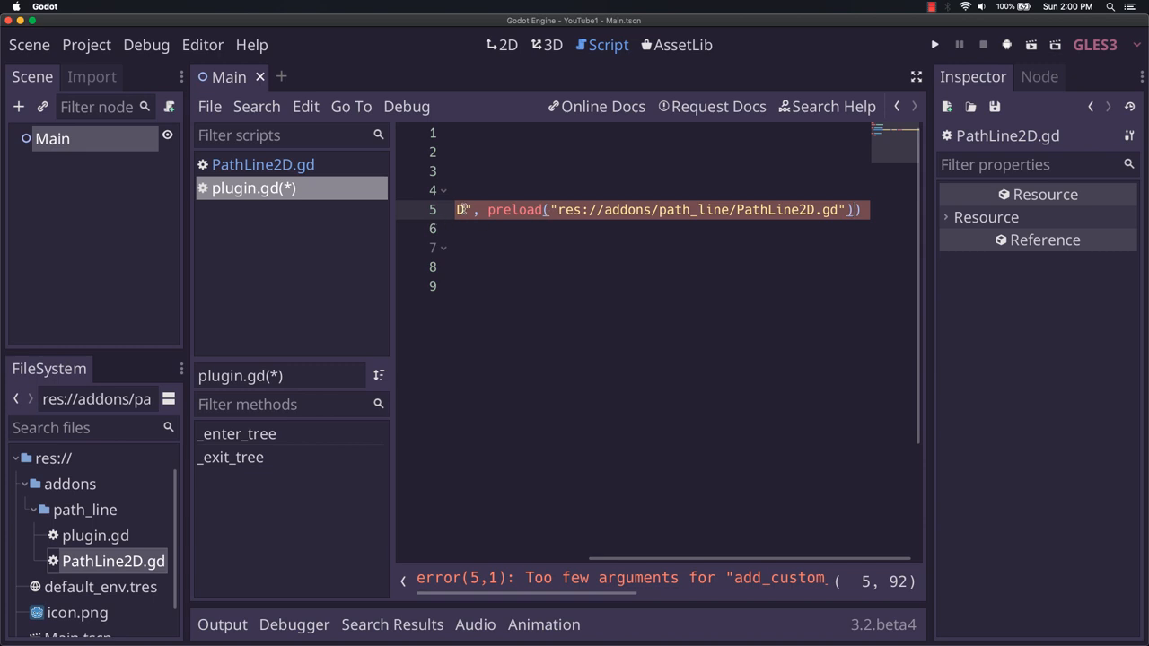
mouse_move(697, 176)
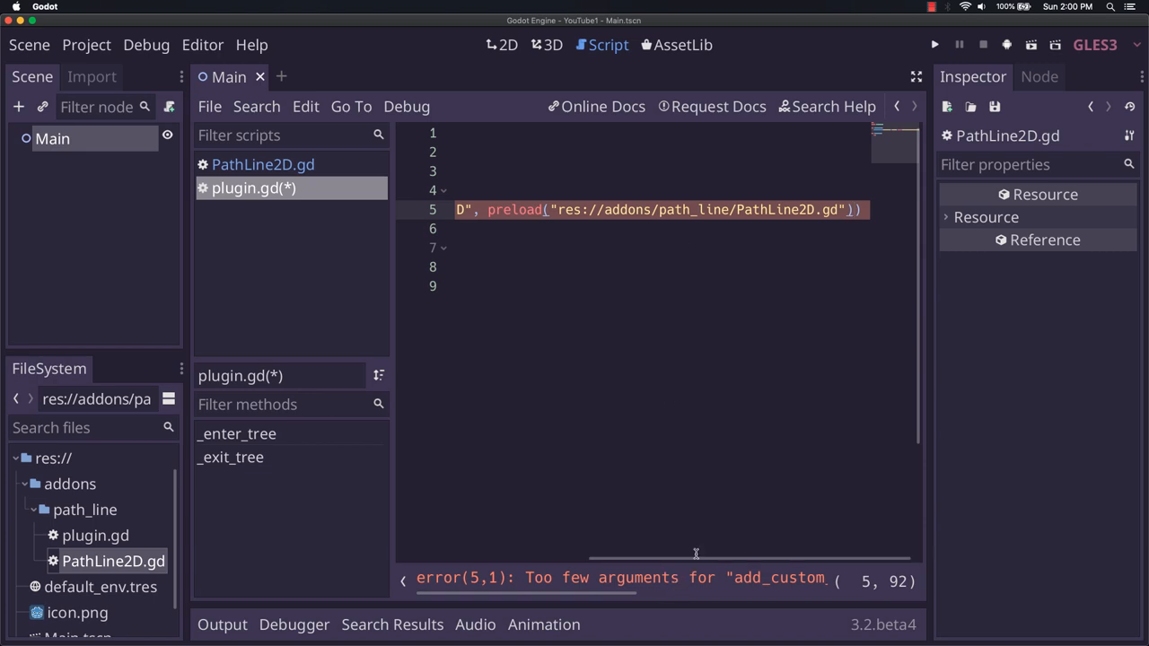
mouse_move(515, 208)
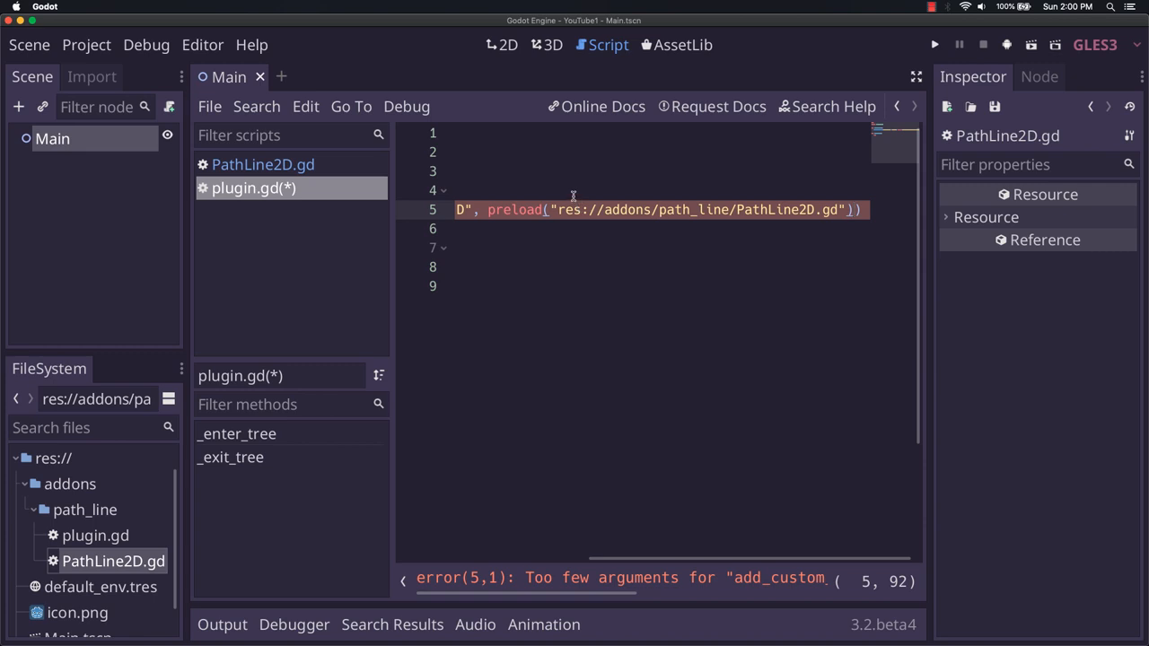
mouse_move(605, 295)
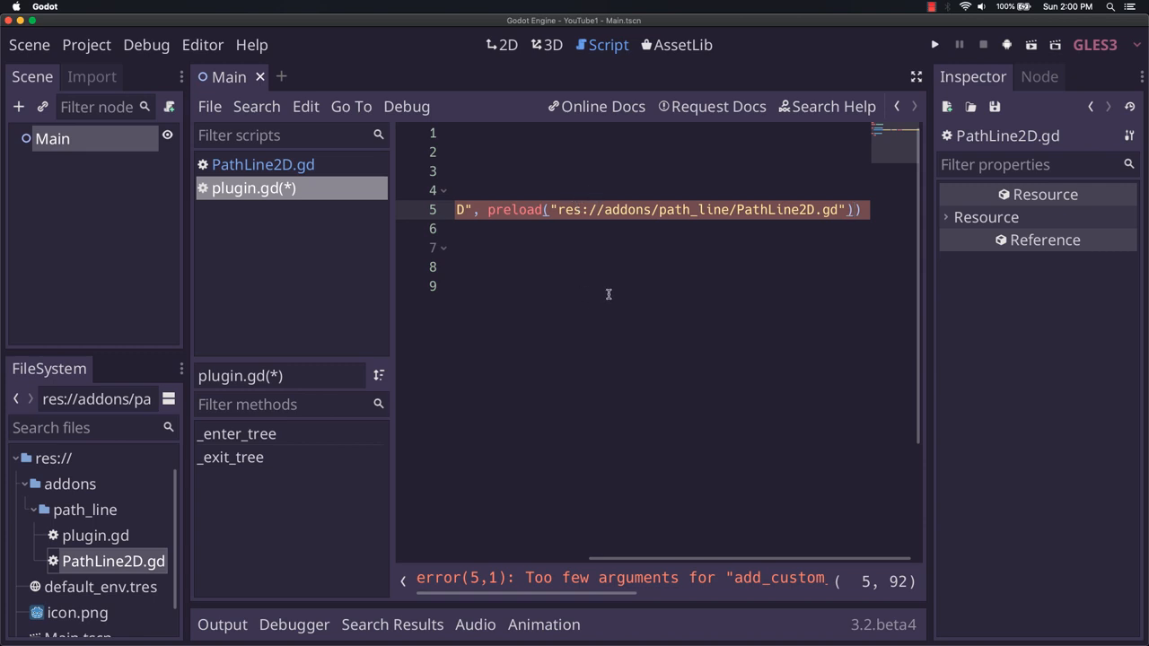
mouse_move(539, 268)
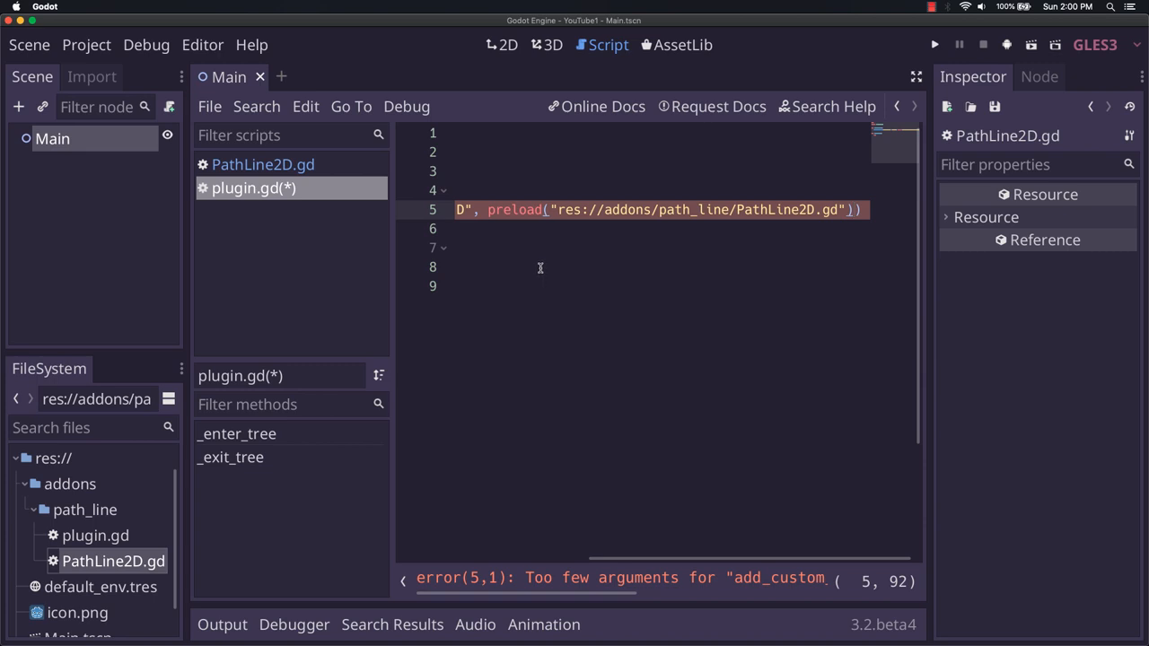
mouse_move(795, 301)
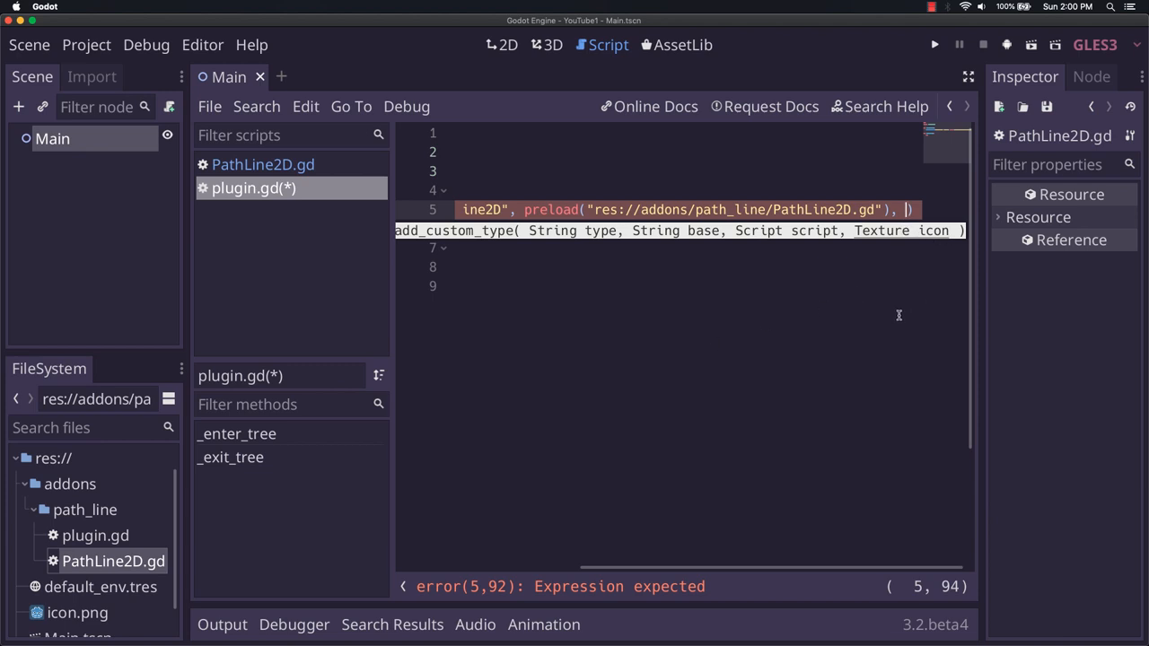
mouse_move(323, 542)
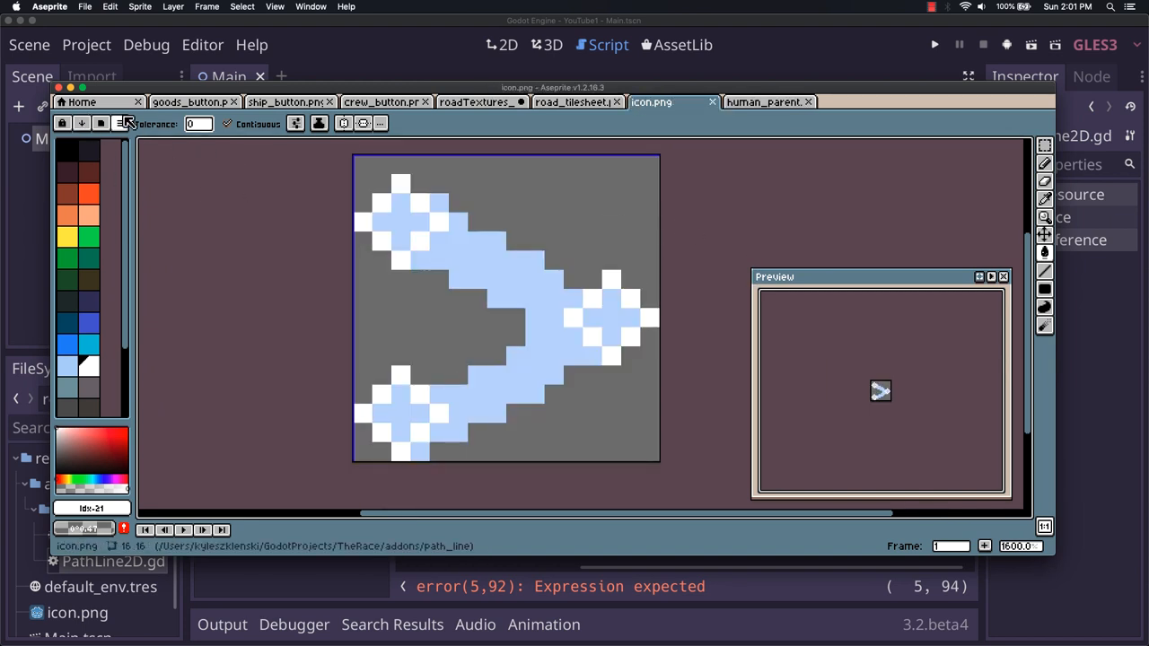
In Aseprite, save the arrow image as icon.png into TheRace/addons/path_line.
left_click(85, 6)
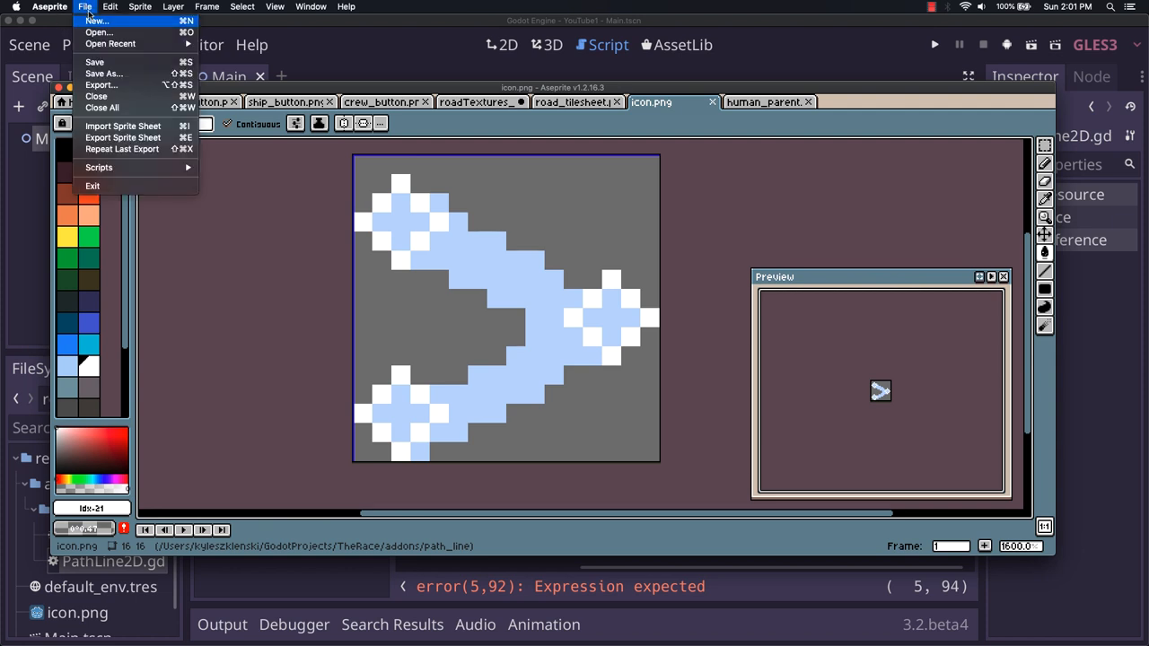
left_click(104, 73)
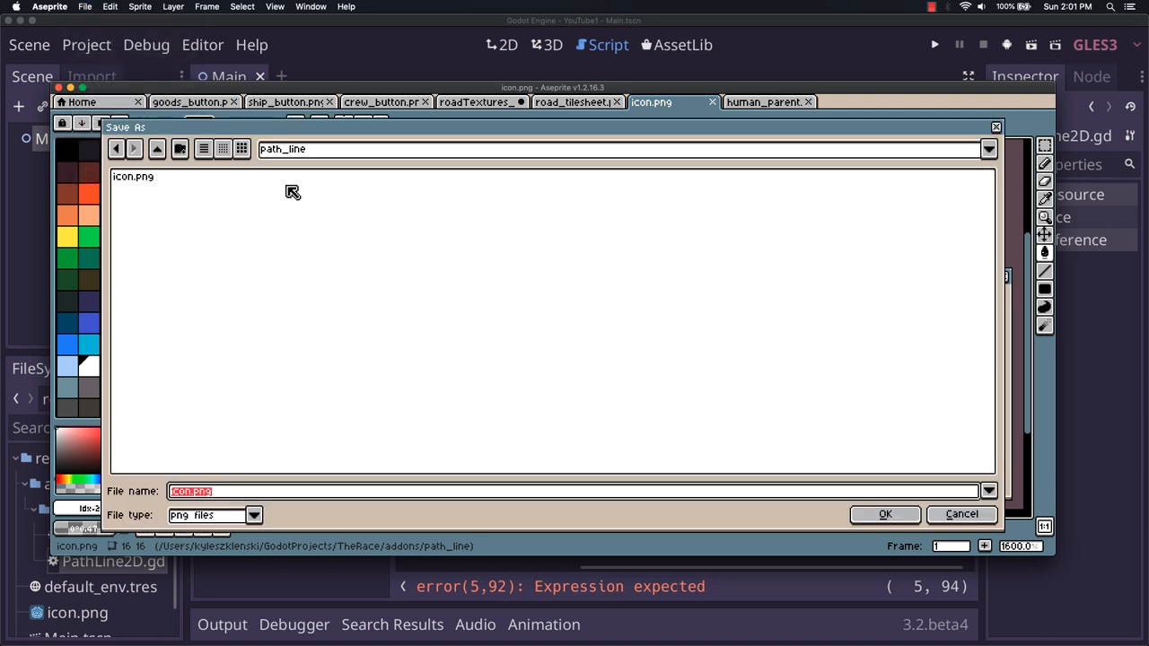
left_click(156, 148)
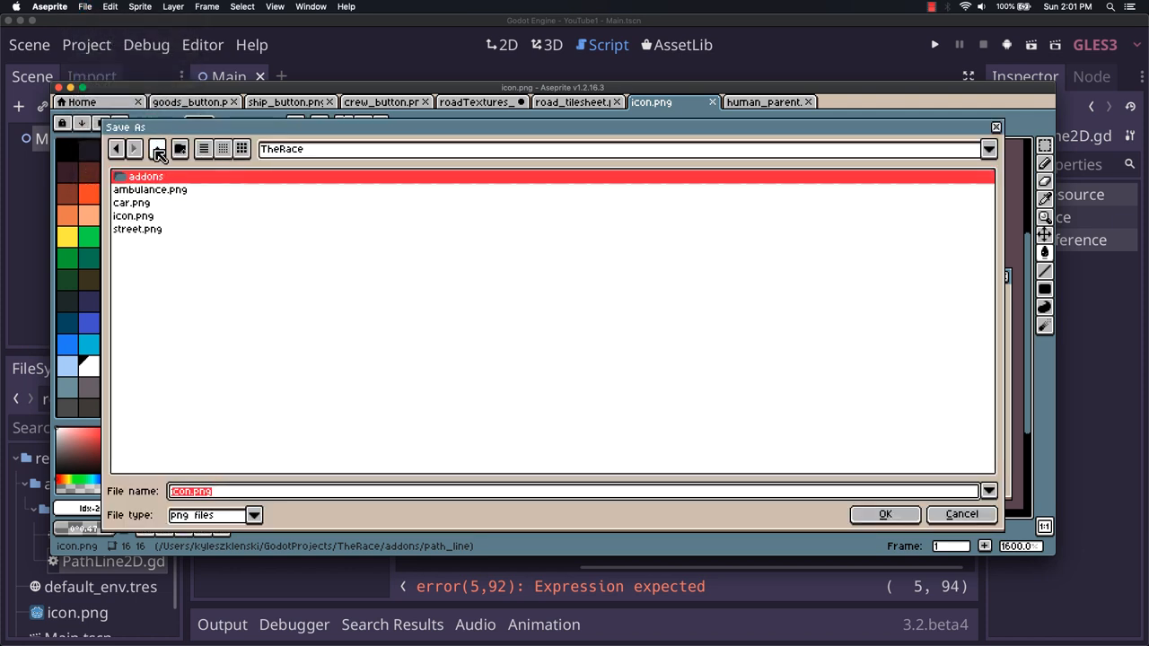
left_click(157, 148)
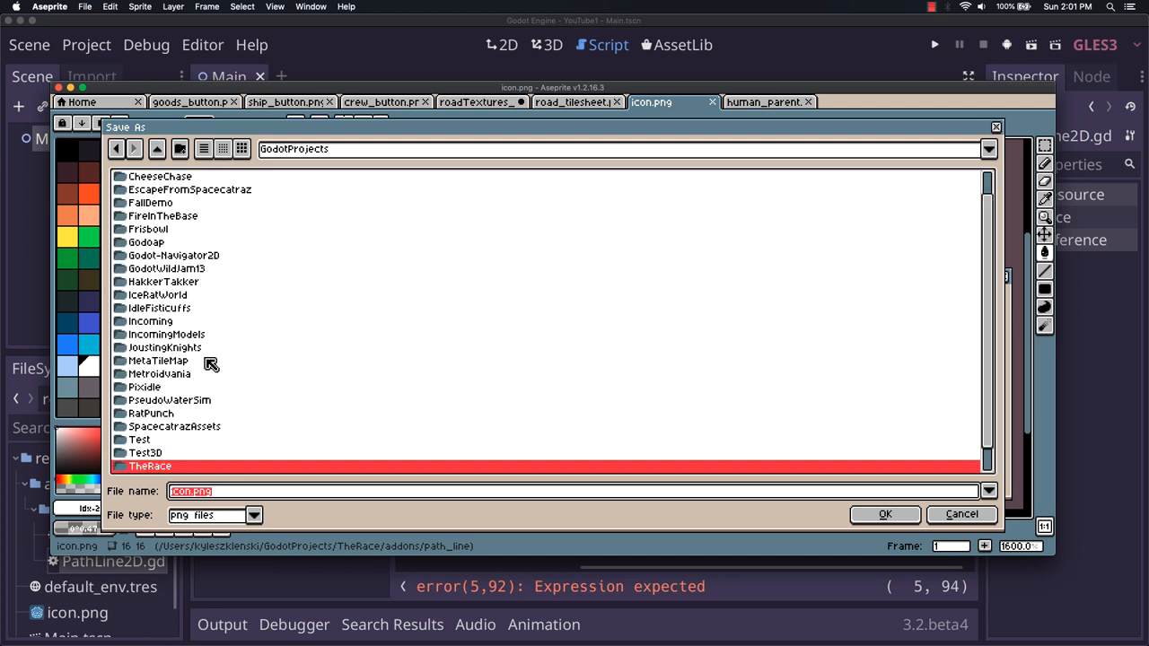
mouse_move(195, 401)
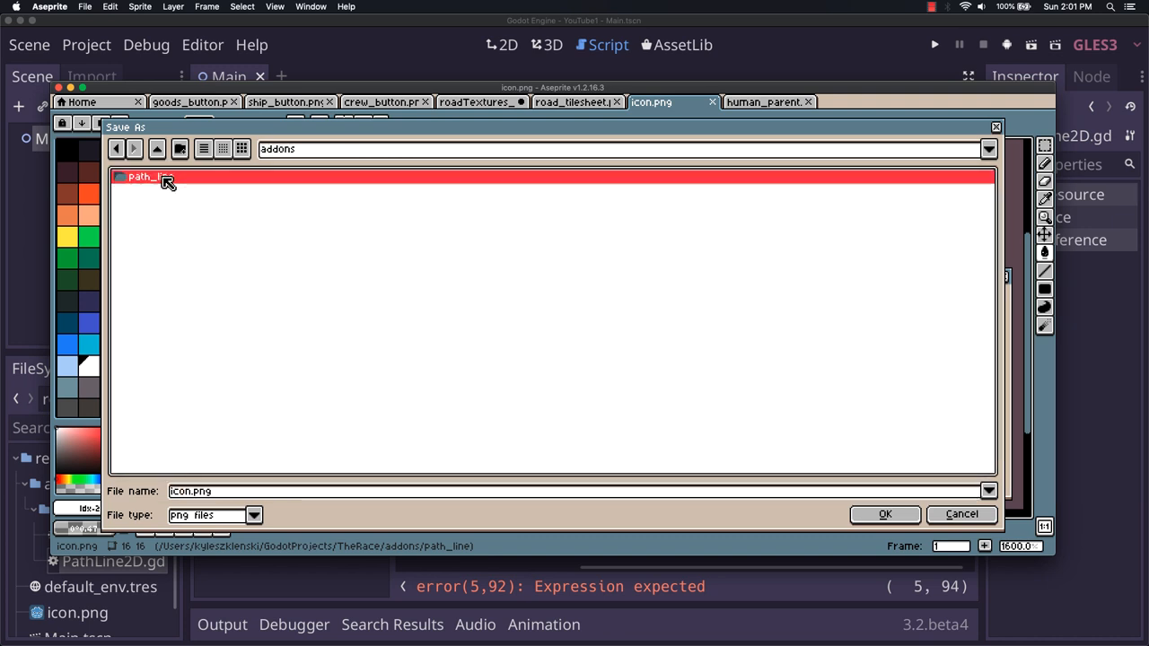
double_click(144, 177)
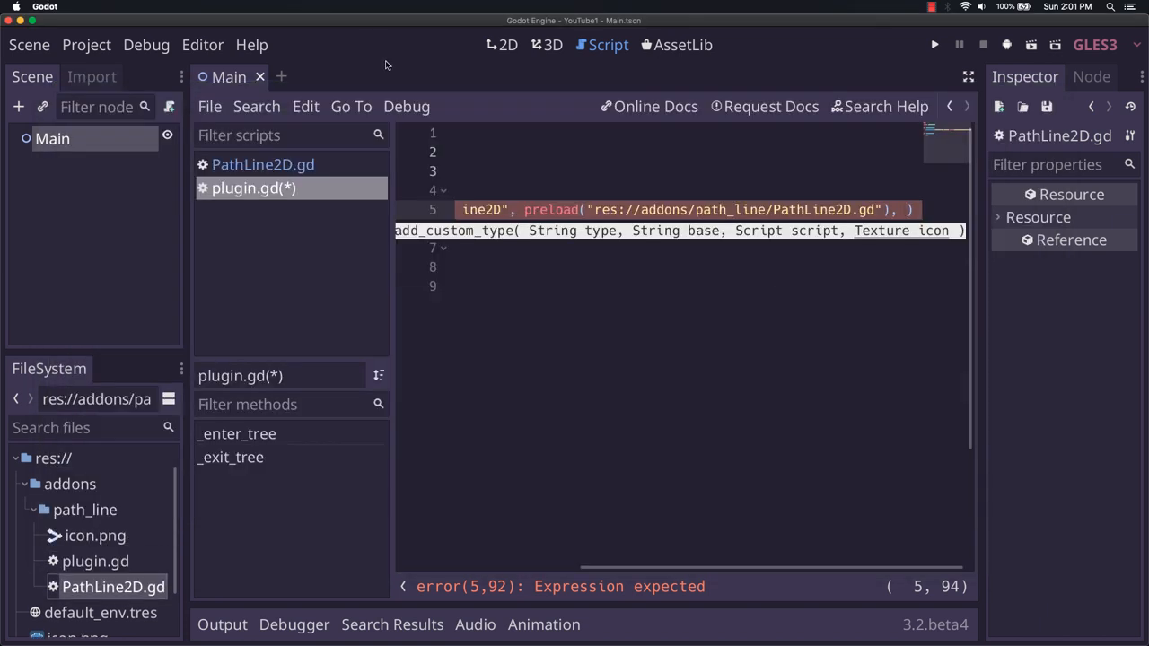
mouse_move(716, 308)
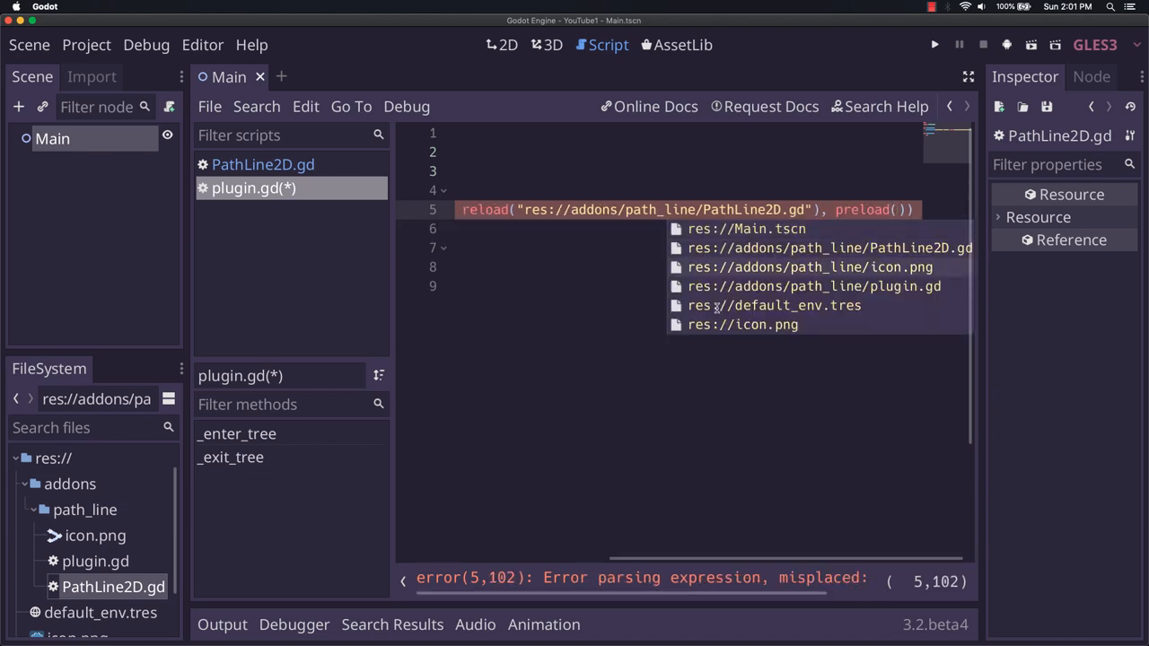
Preload the path_line icon.png in add_custom_type and call remove_custom_type("PathLine2D") in _exit_tree.
left_click(808, 267)
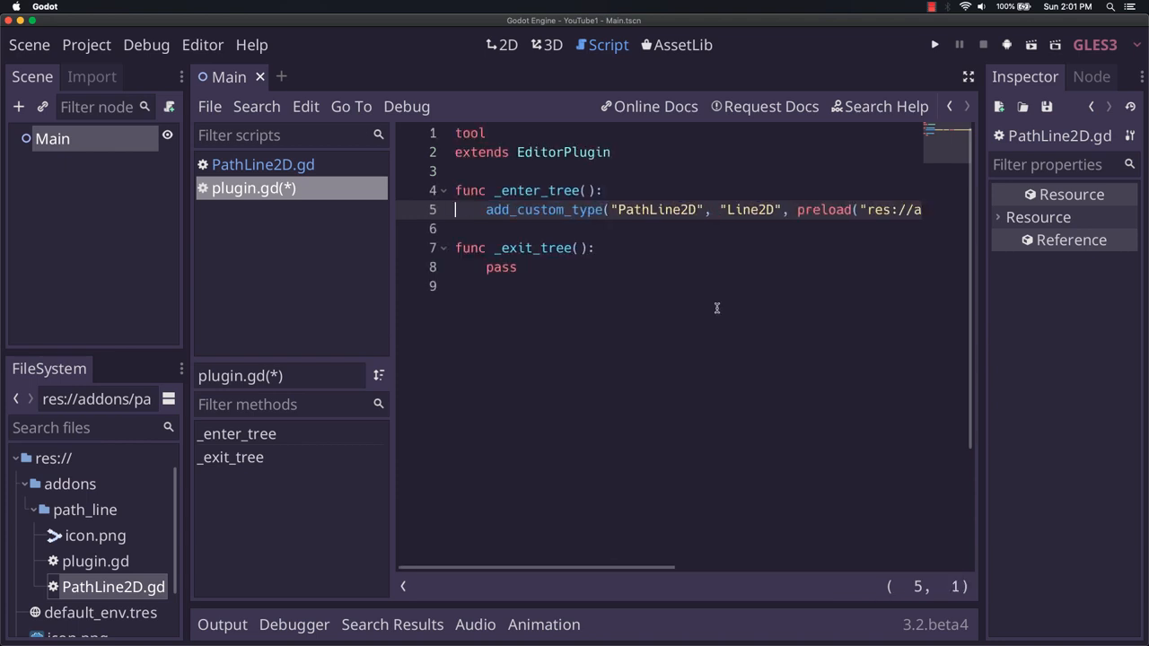
left_click(502, 266)
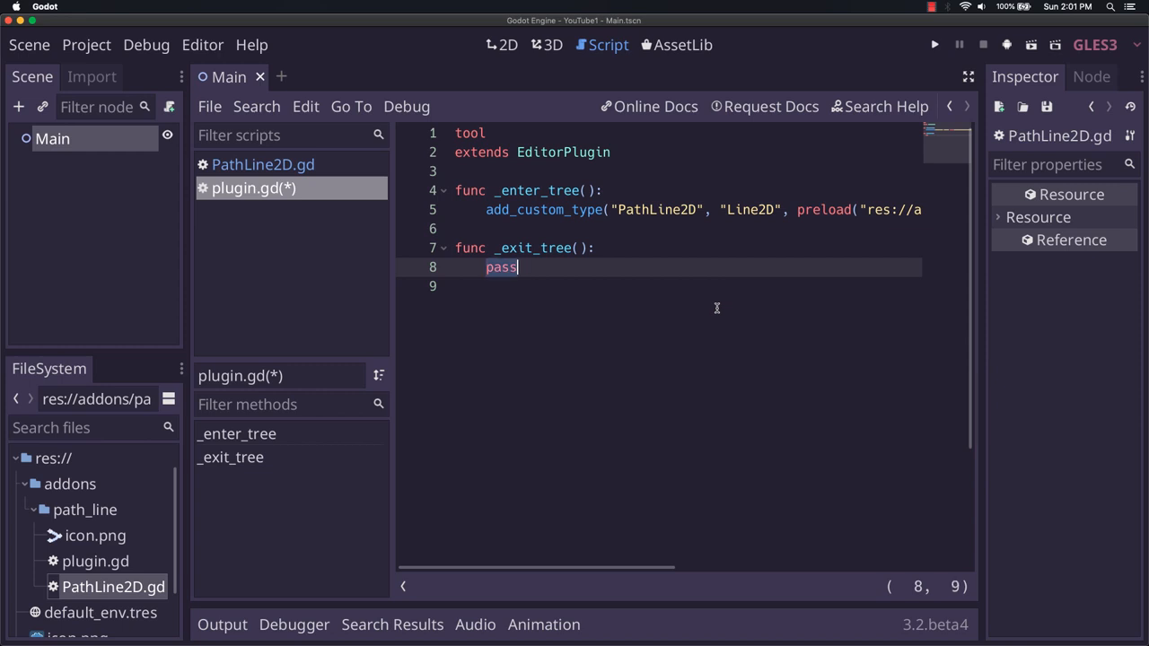
type("remove_custom_type(\"PathLine2D")
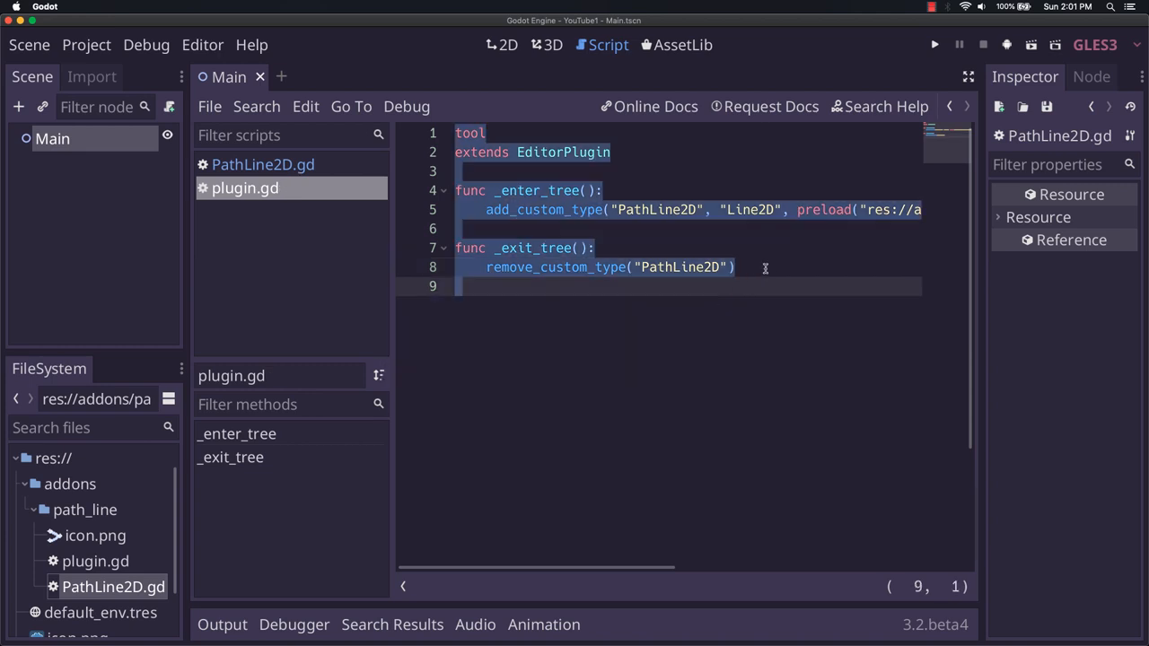
left_click(735, 266)
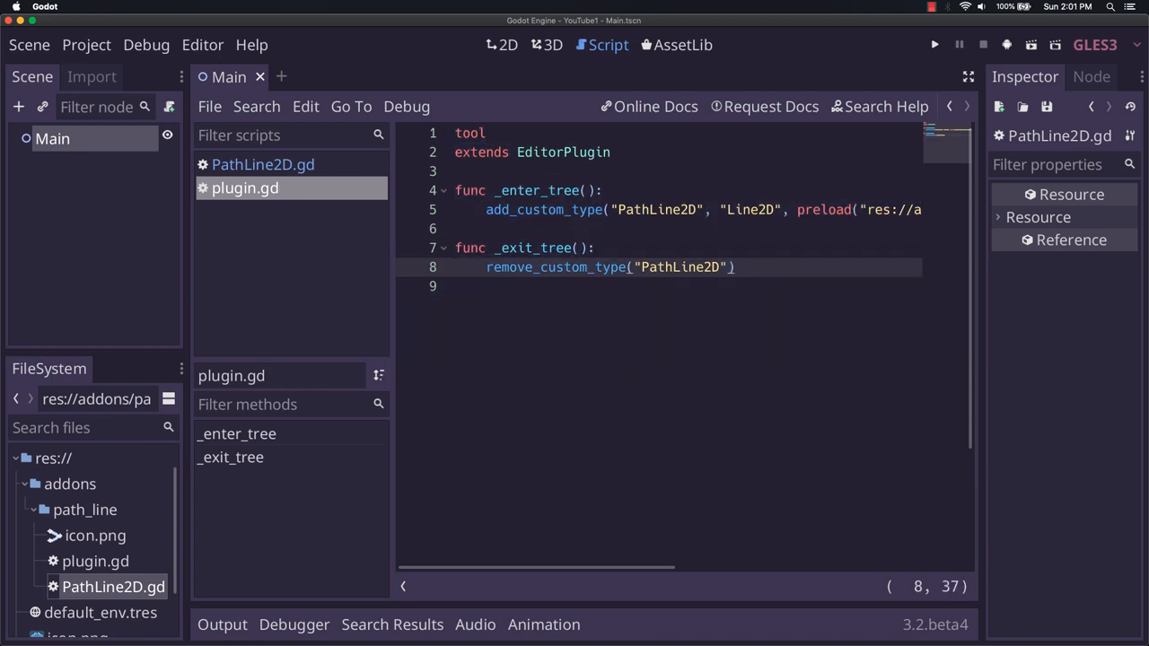
In Project Settings > Plugins, toggle PathLine2D to Inactive and back to Active.
left_click(86, 45)
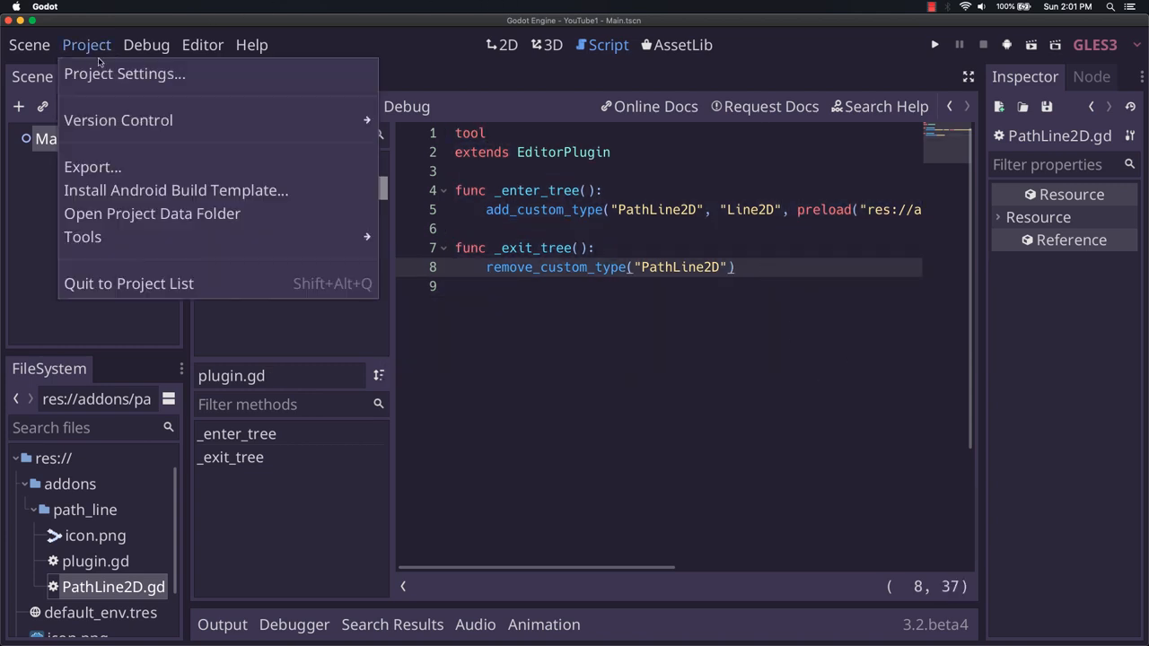
left_click(124, 73)
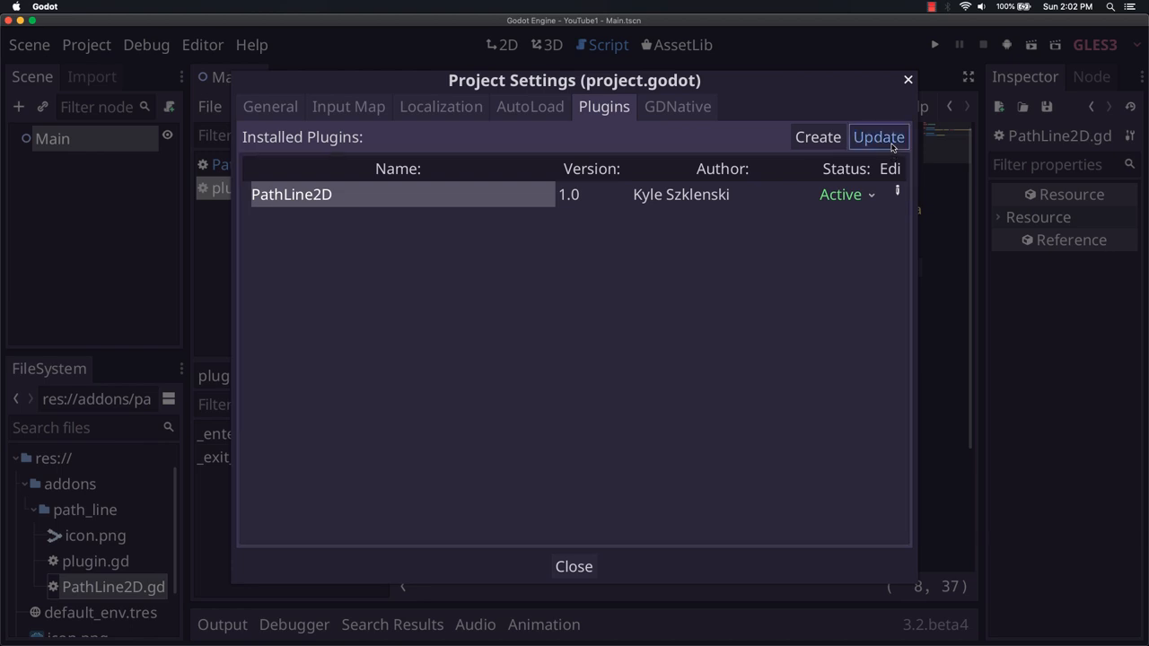
left_click(844, 194)
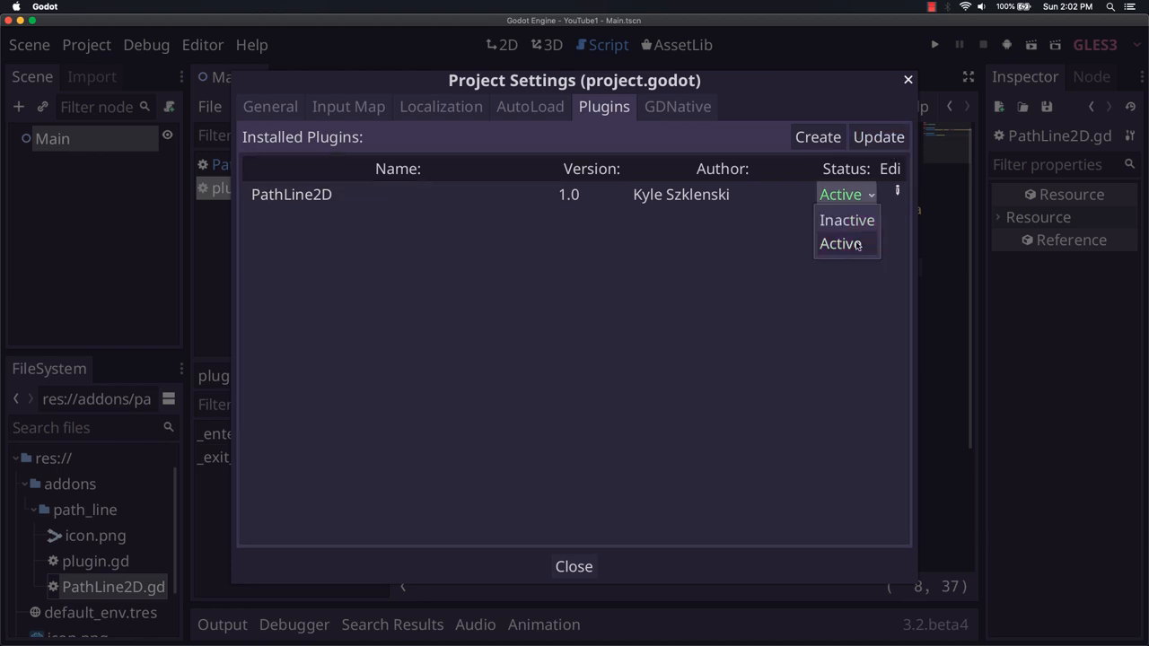
left_click(847, 220)
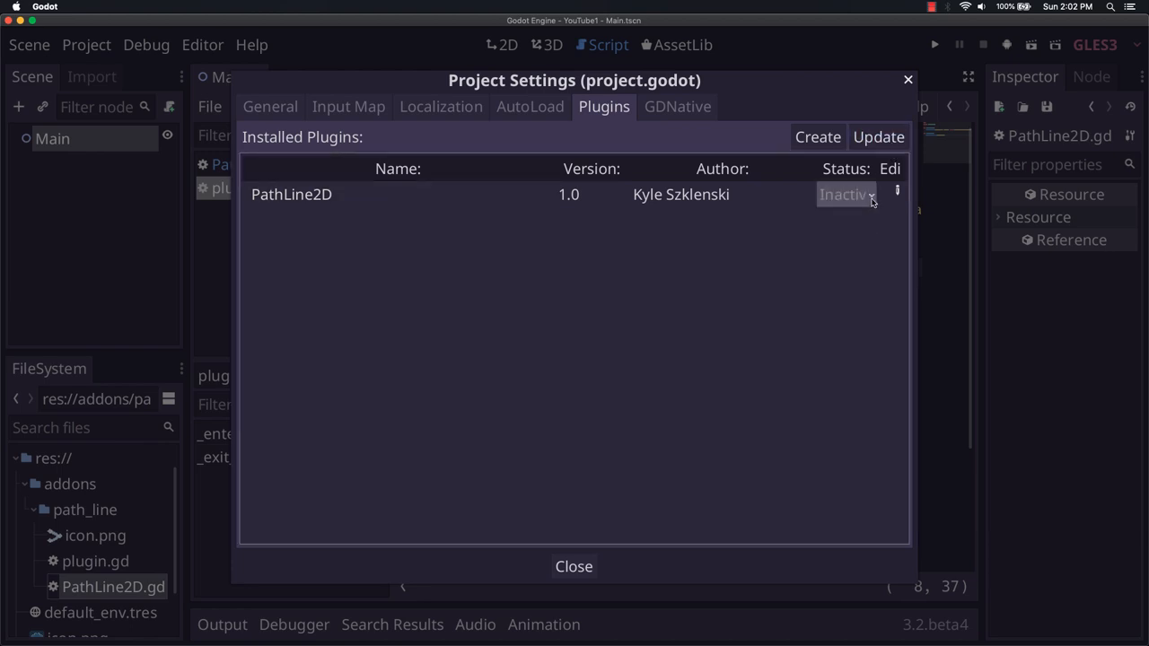
left_click(844, 194)
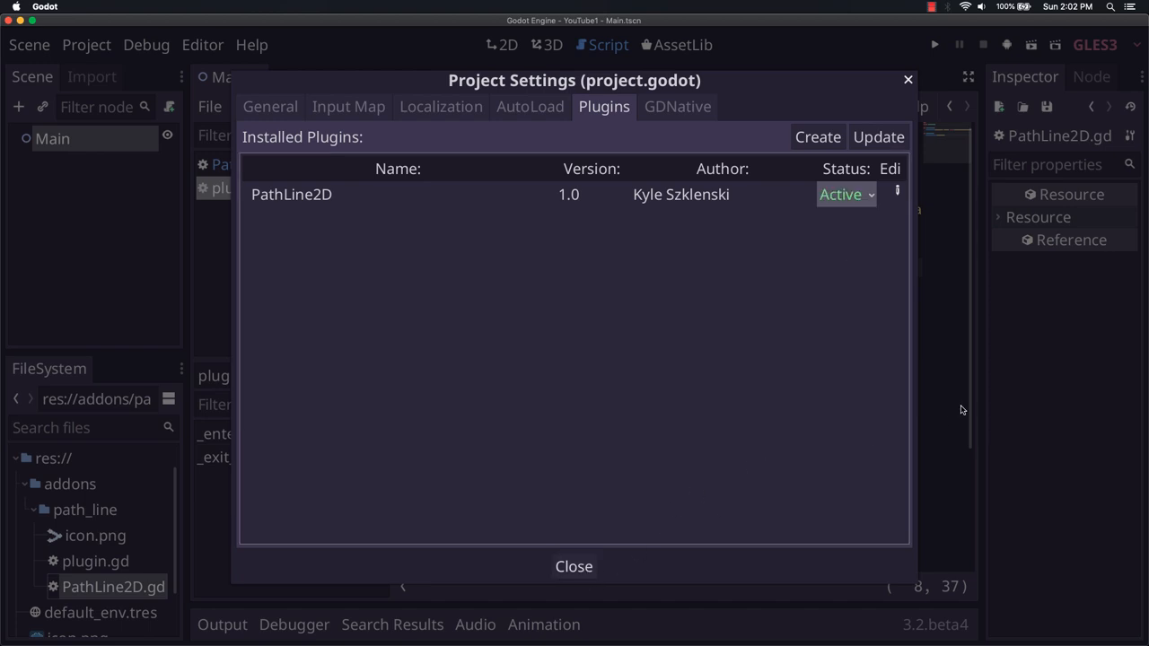
mouse_move(913, 341)
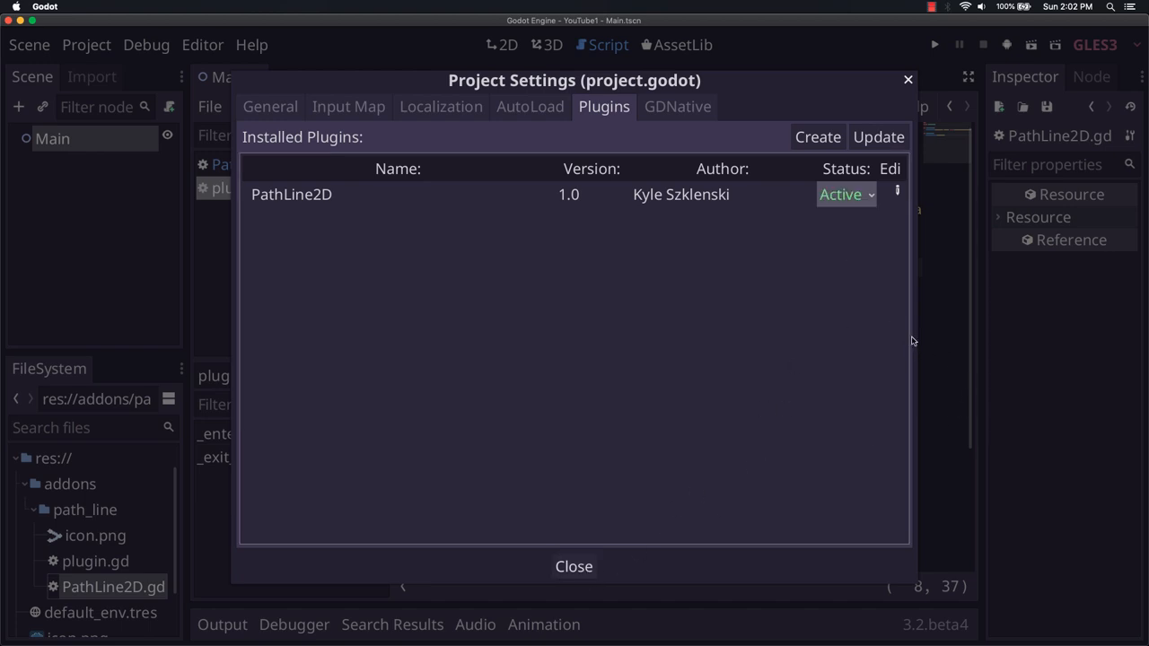
left_click(574, 567)
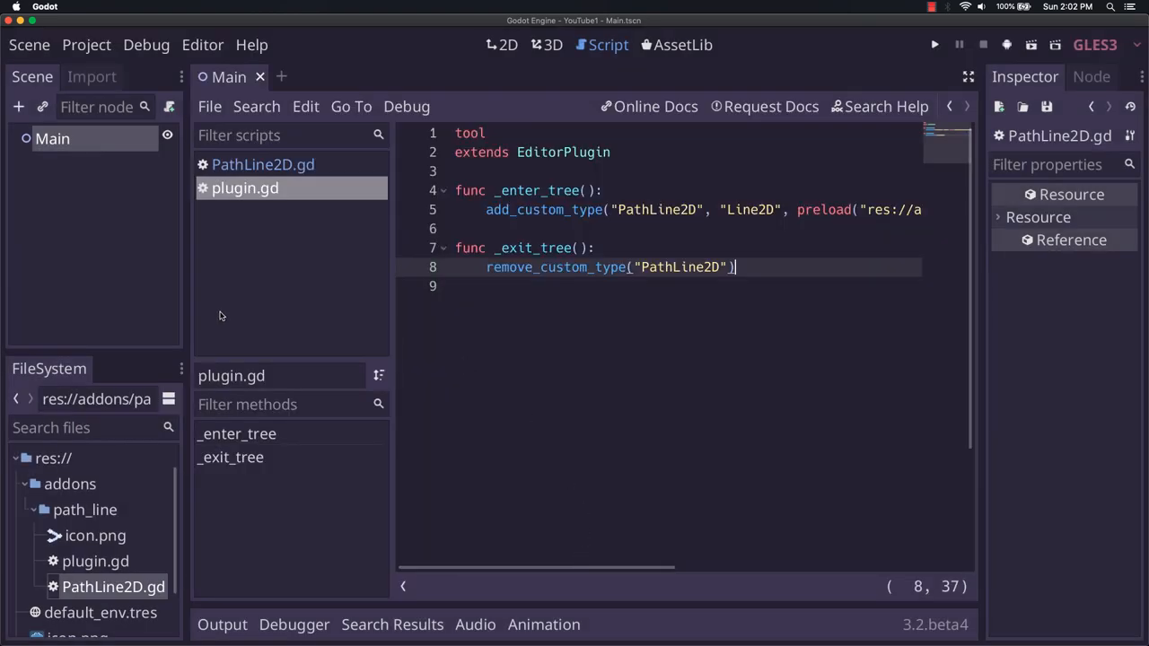
mouse_move(226, 285)
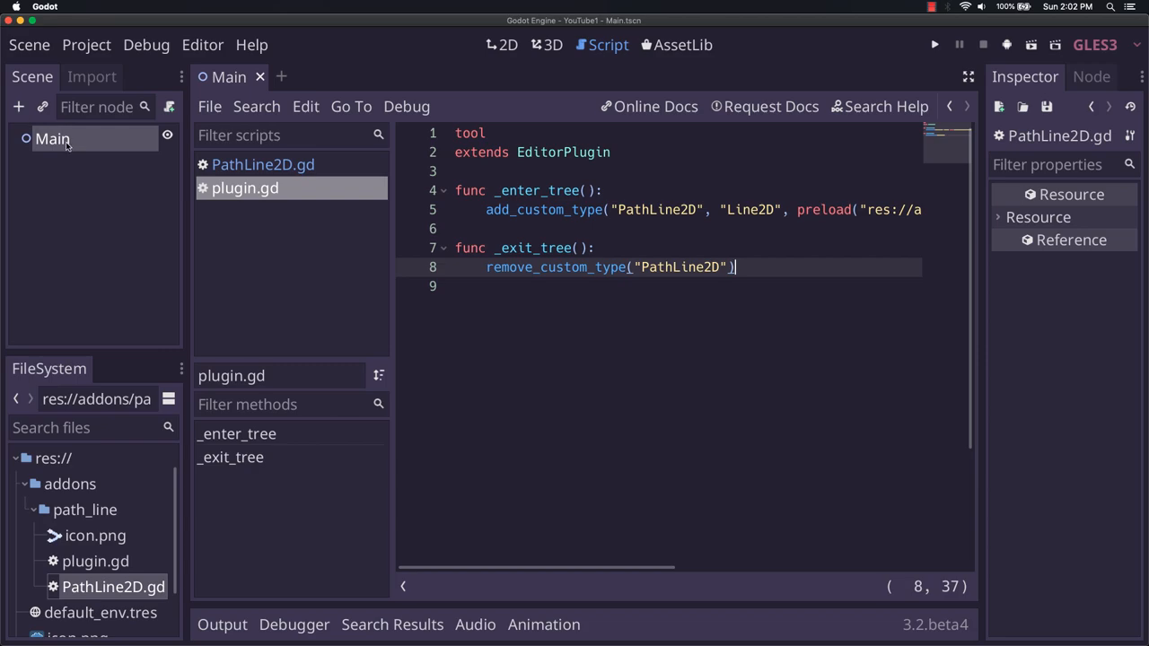
Search "PathL" in Add Child Node to confirm PathLine2D is listed, then cancel.
left_click(18, 107)
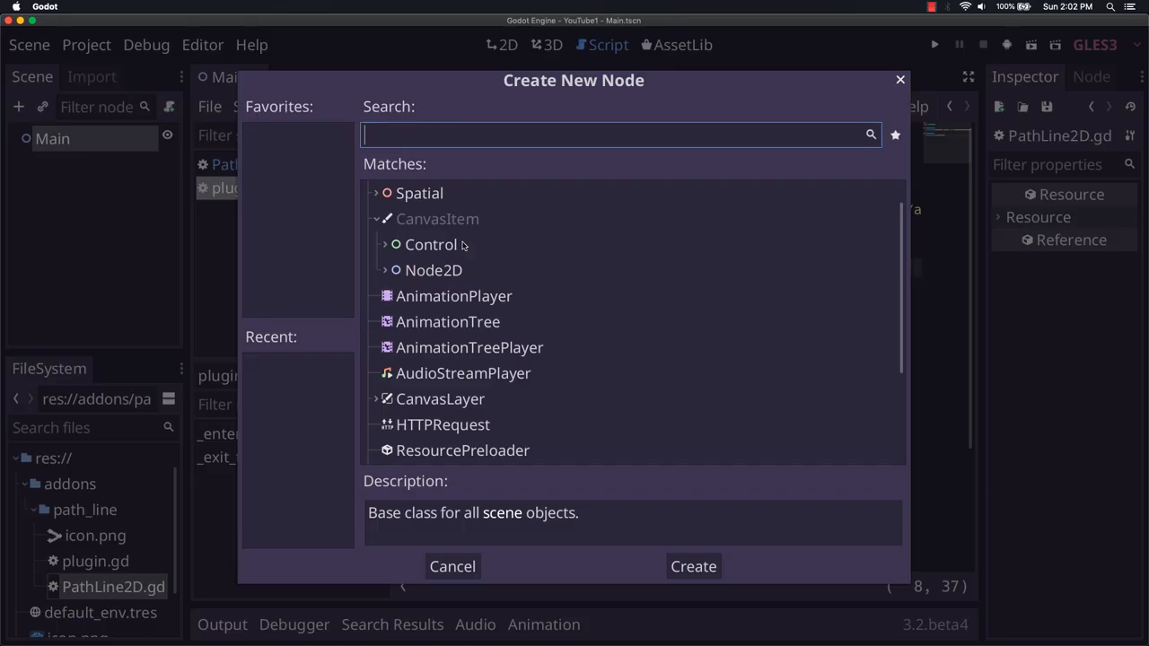
type("PathLine")
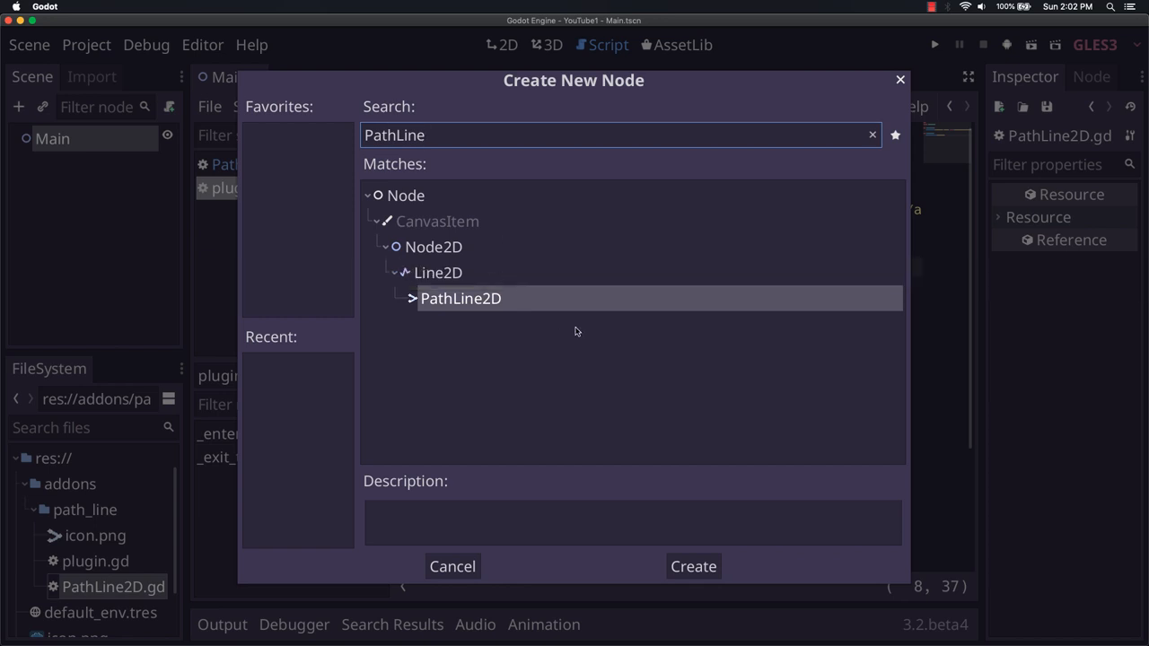
mouse_move(565, 261)
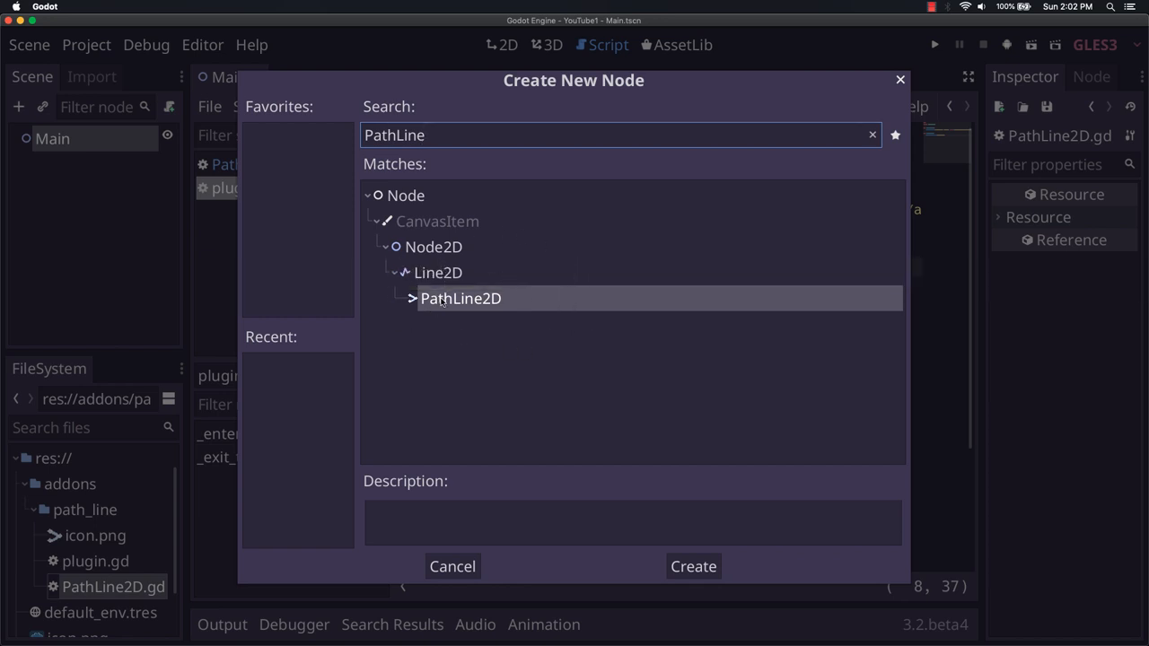
mouse_move(402, 229)
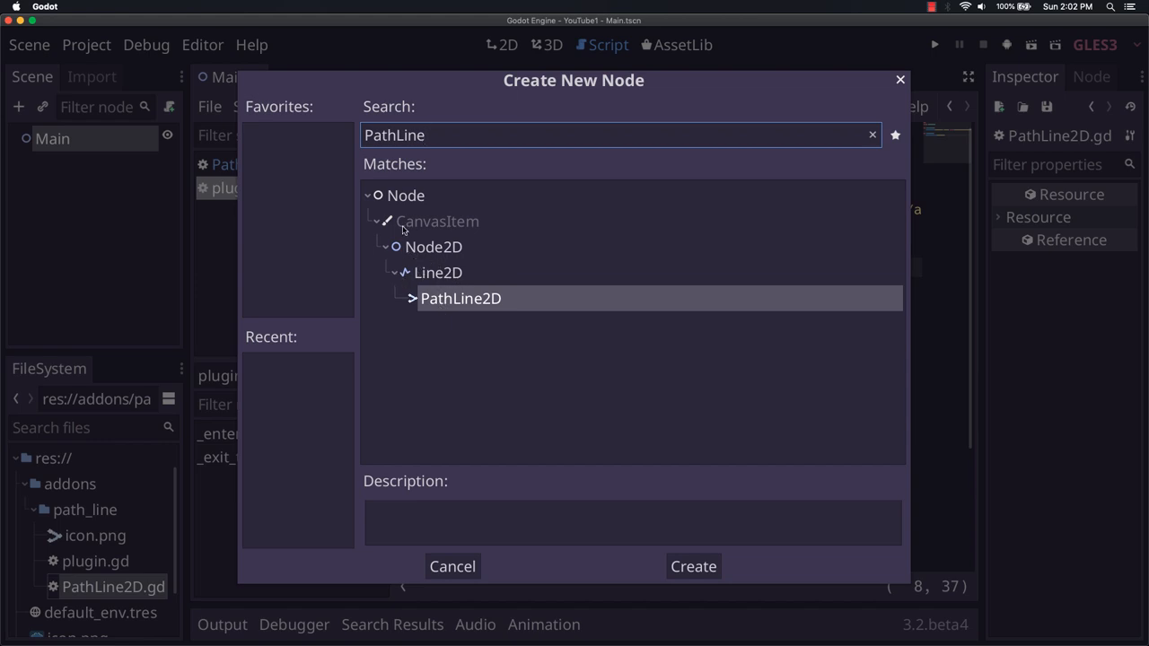
mouse_move(476, 336)
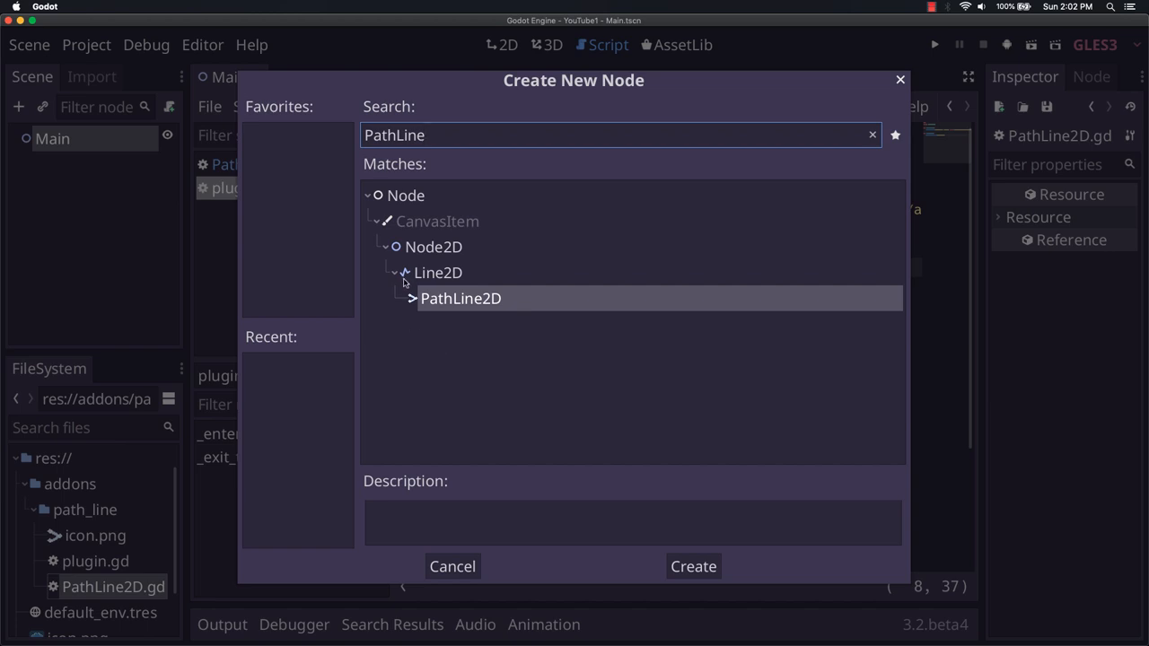
mouse_move(363, 276)
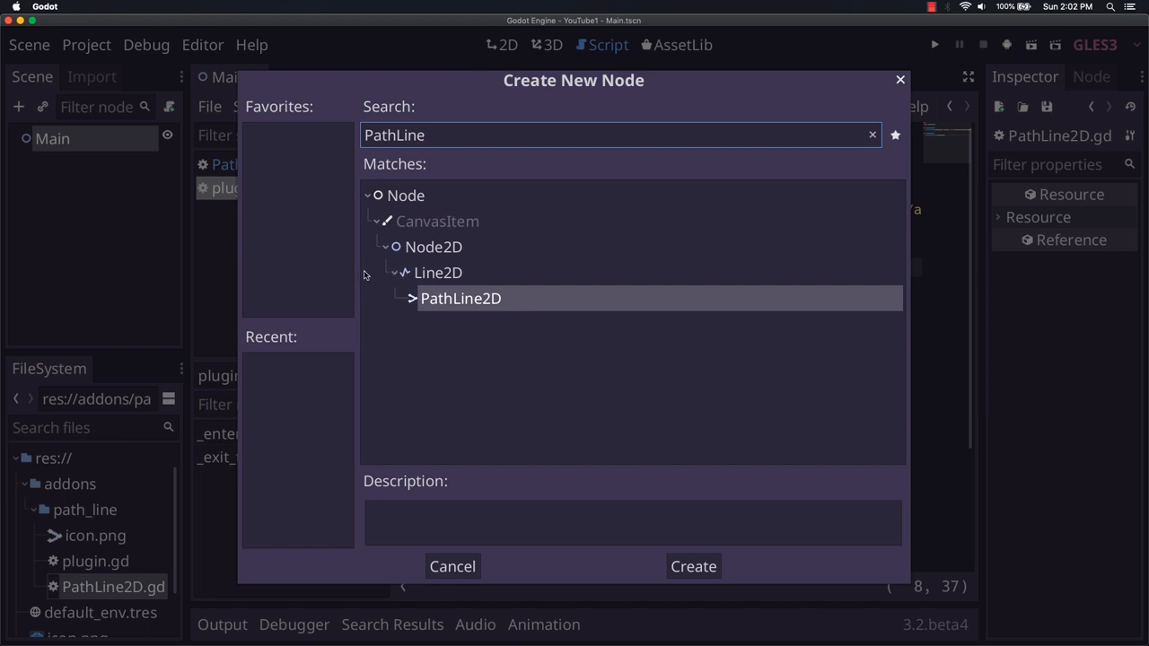
mouse_move(386, 258)
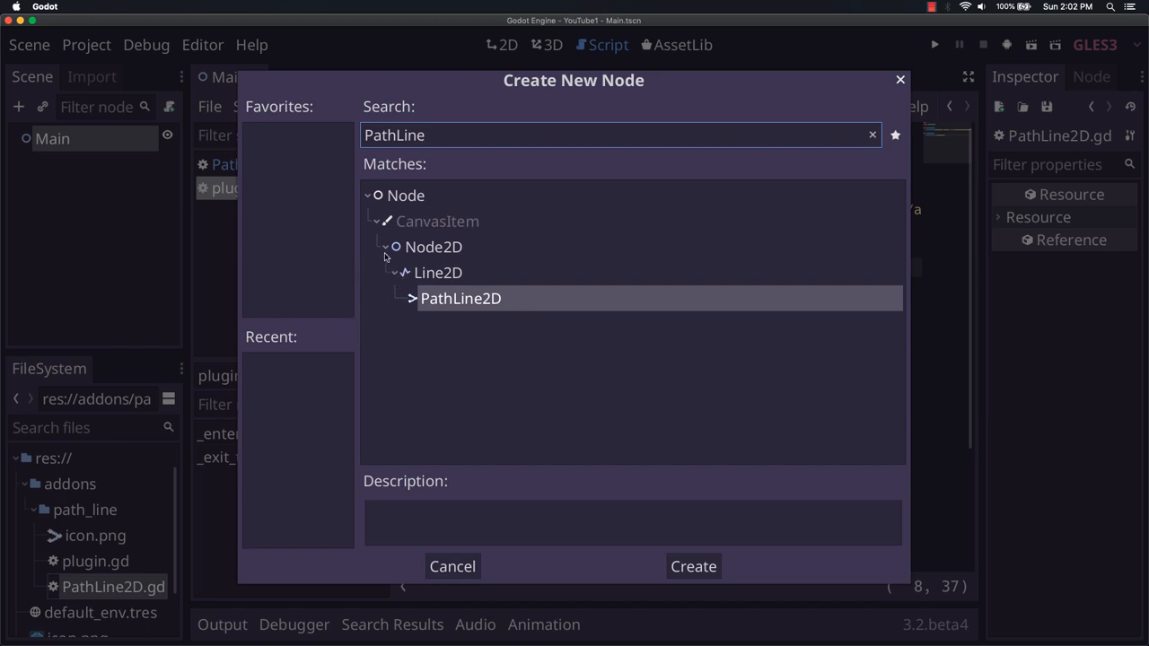
mouse_move(453, 567)
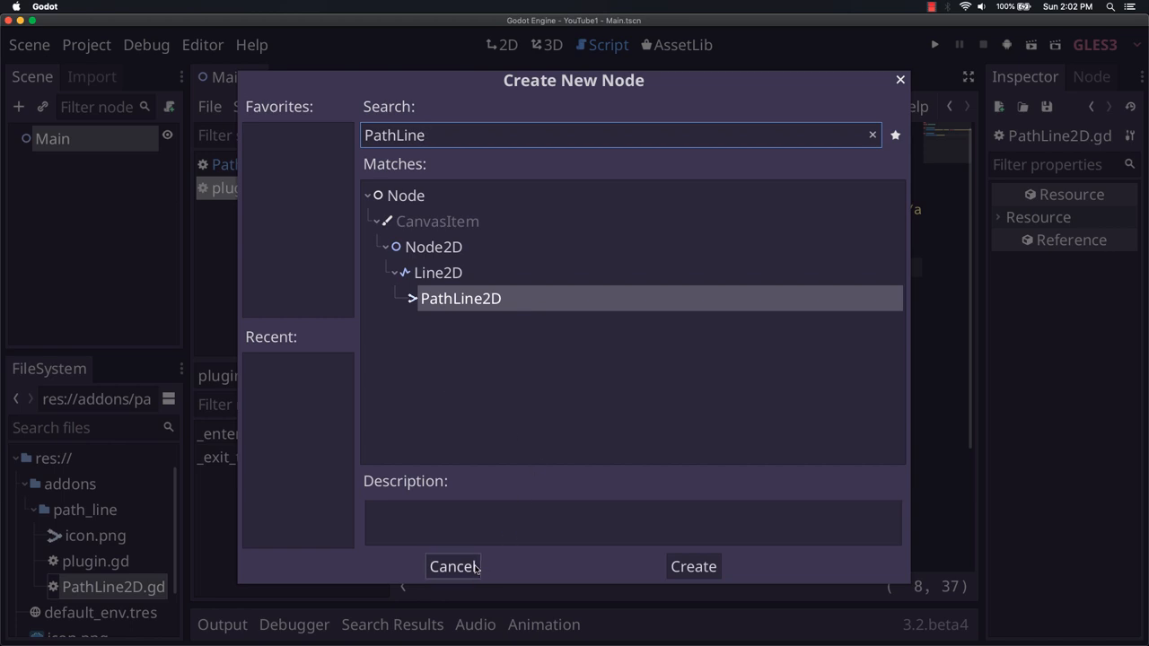
mouse_move(472, 567)
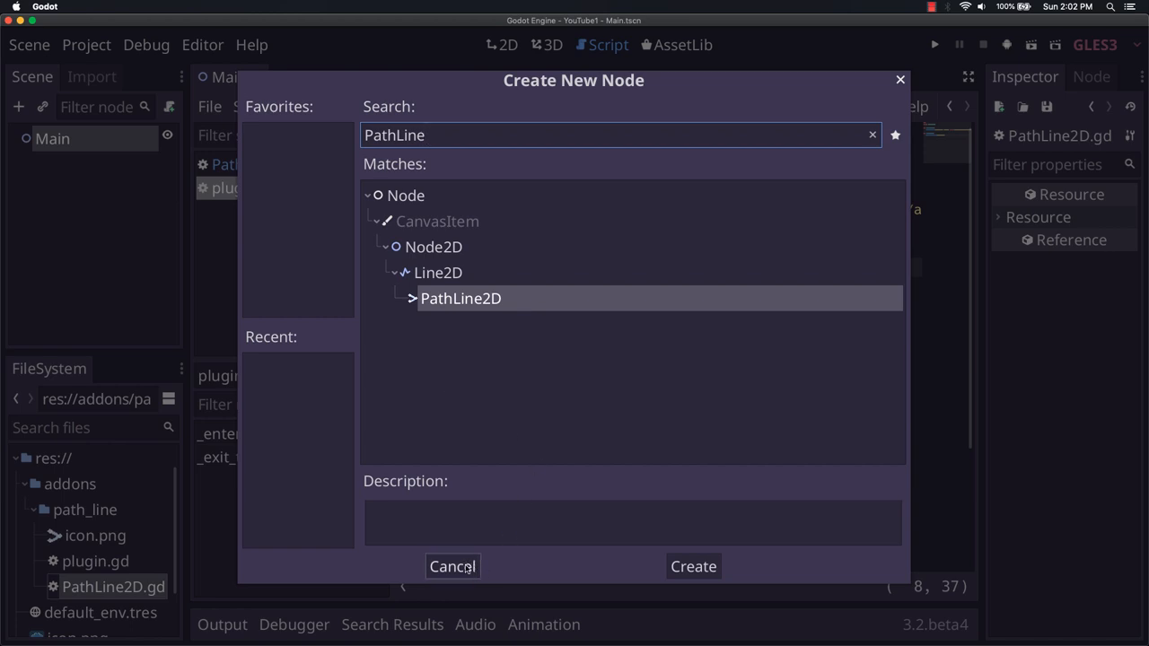
left_click(452, 567)
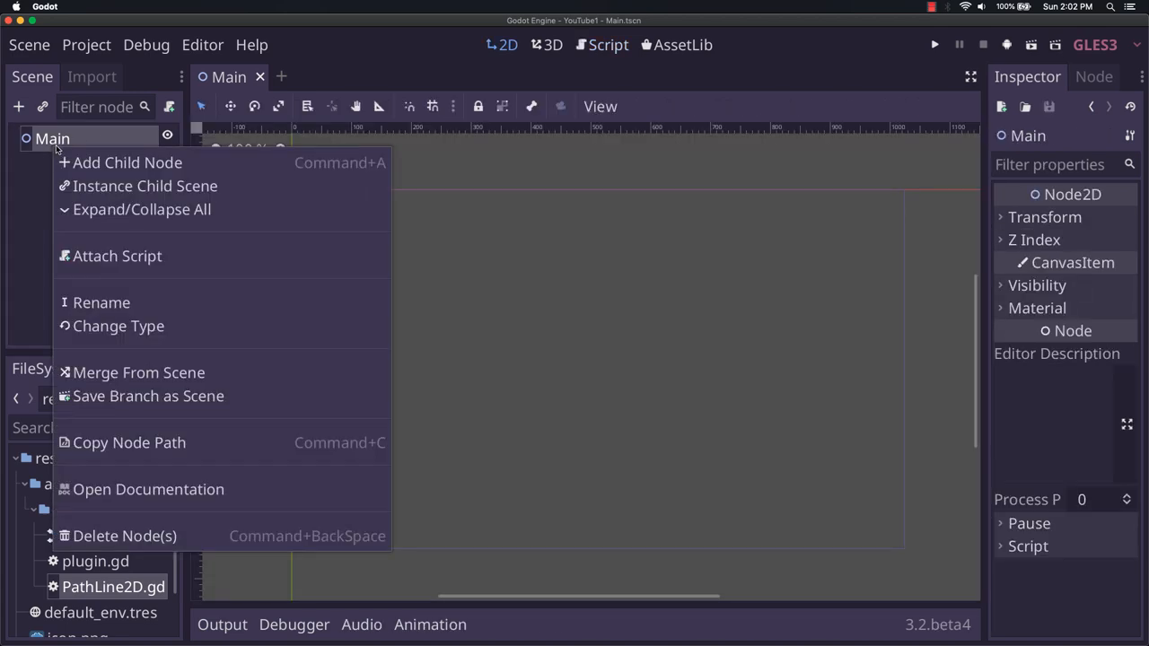
Add a Path2D child under Main by searching "Path2".
left_click(127, 162)
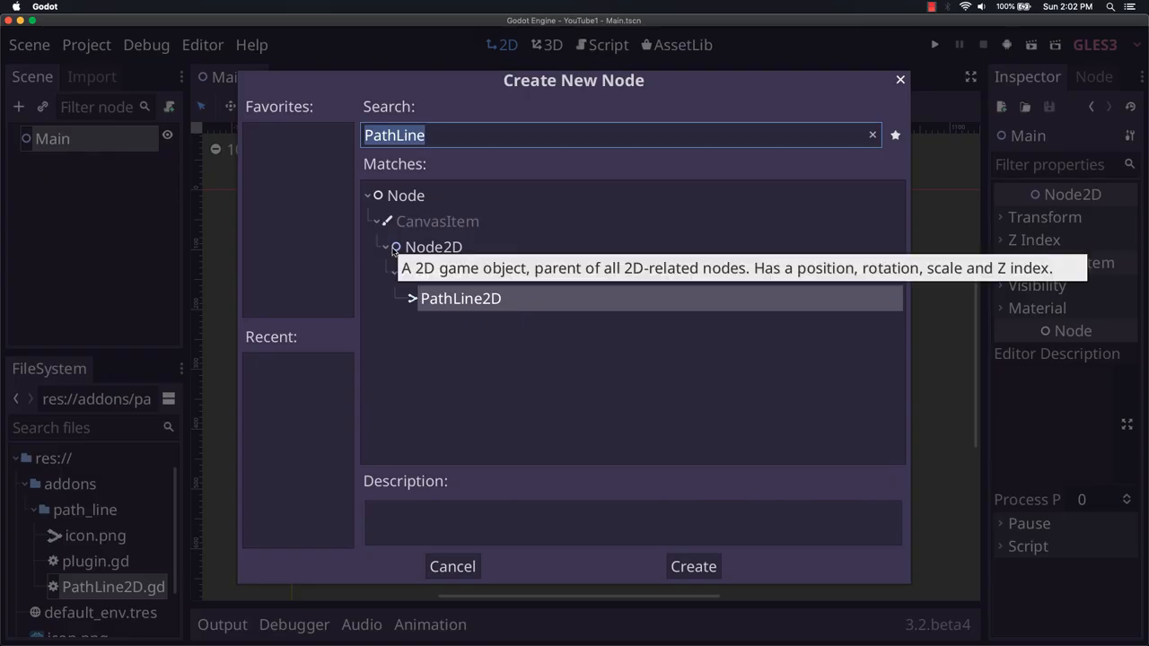
type("Path2")
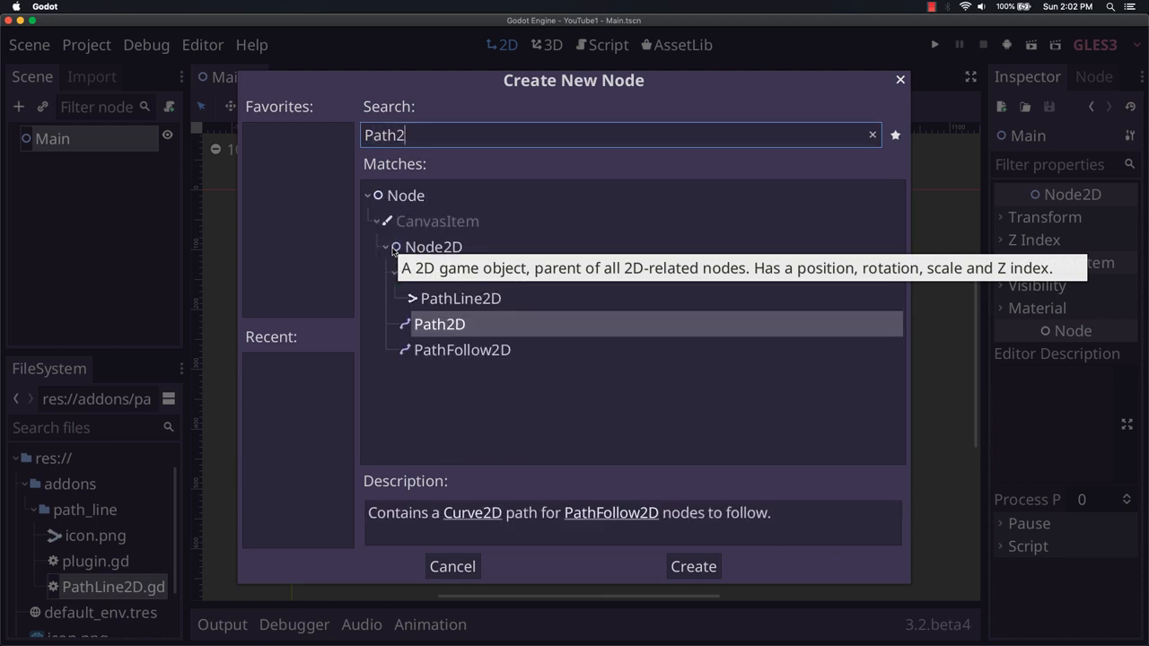
left_click(692, 565)
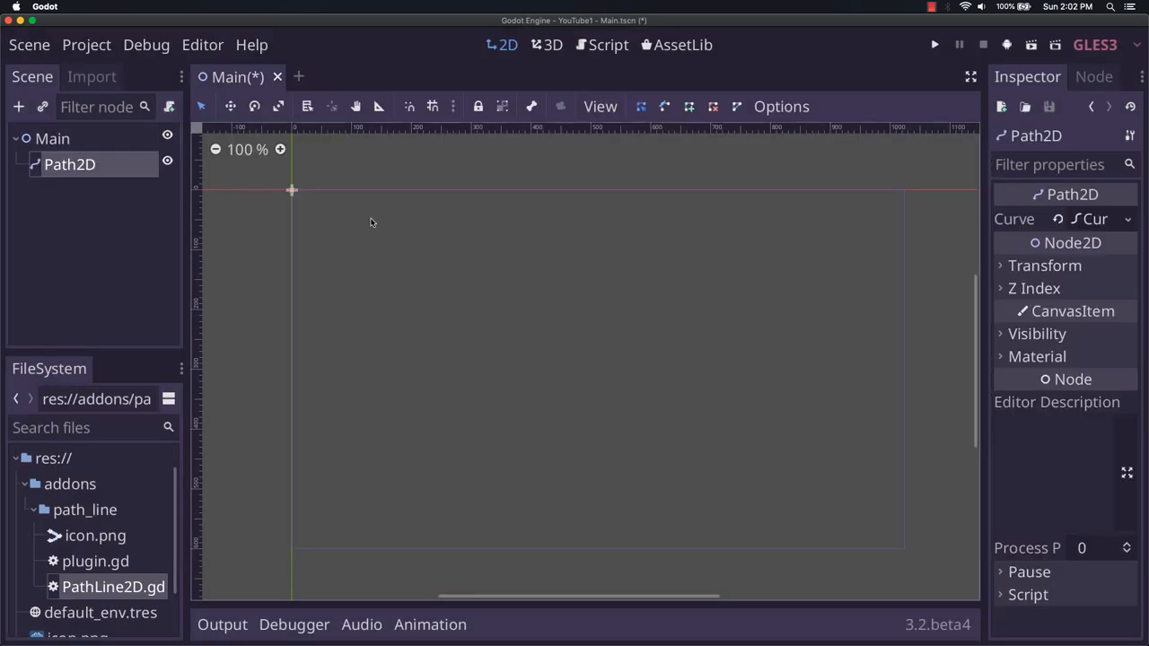
mouse_move(622, 126)
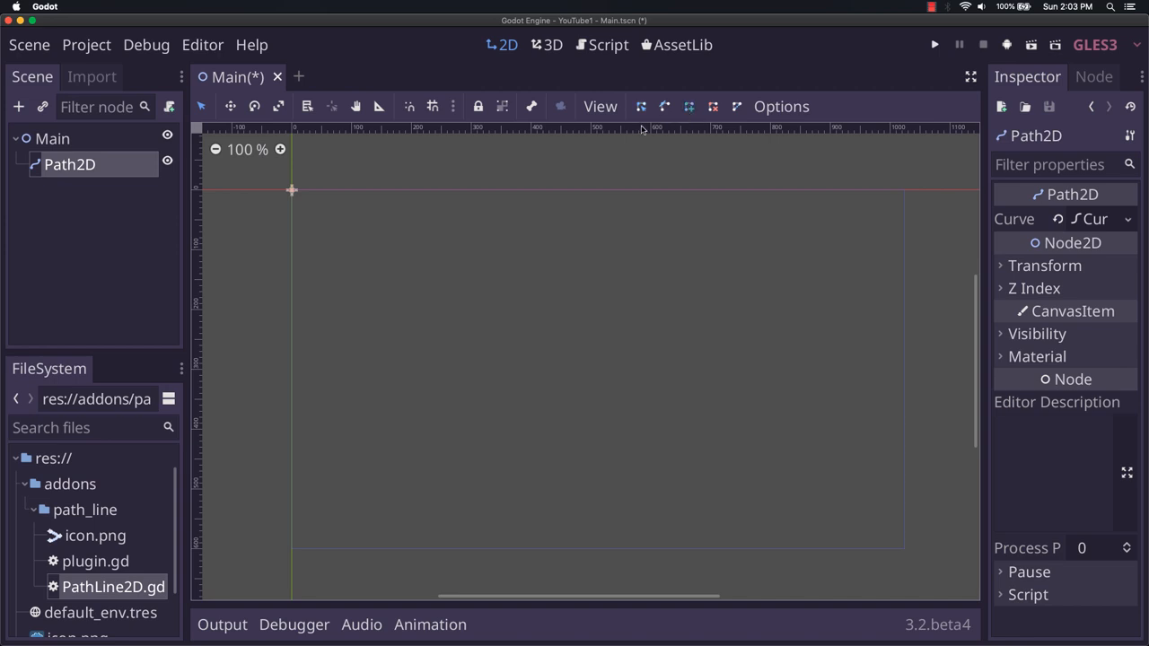
mouse_move(323, 284)
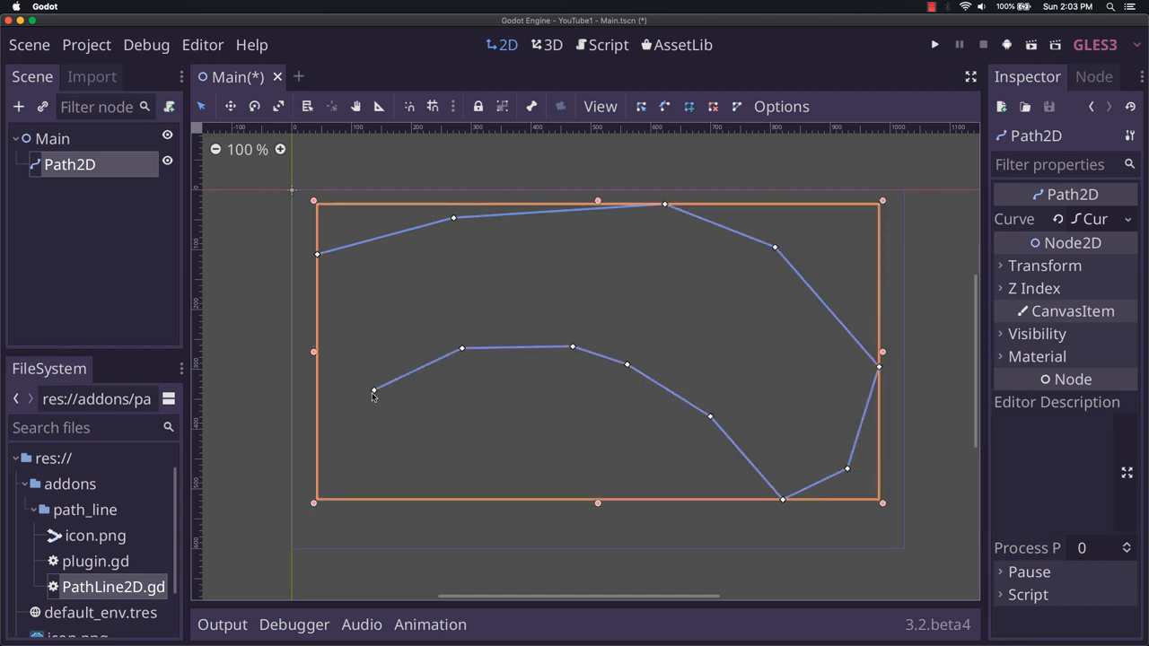
Add more Path2D points so the curve loops back across itself.
left_click_drag(373, 393, 342, 491)
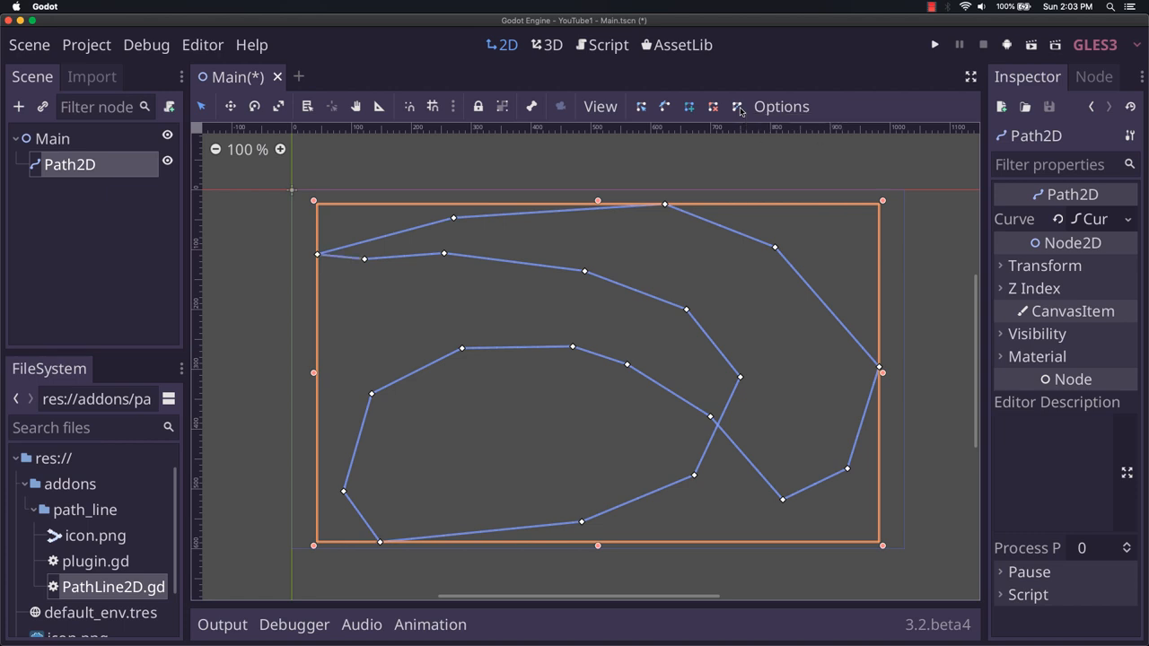
mouse_move(770, 238)
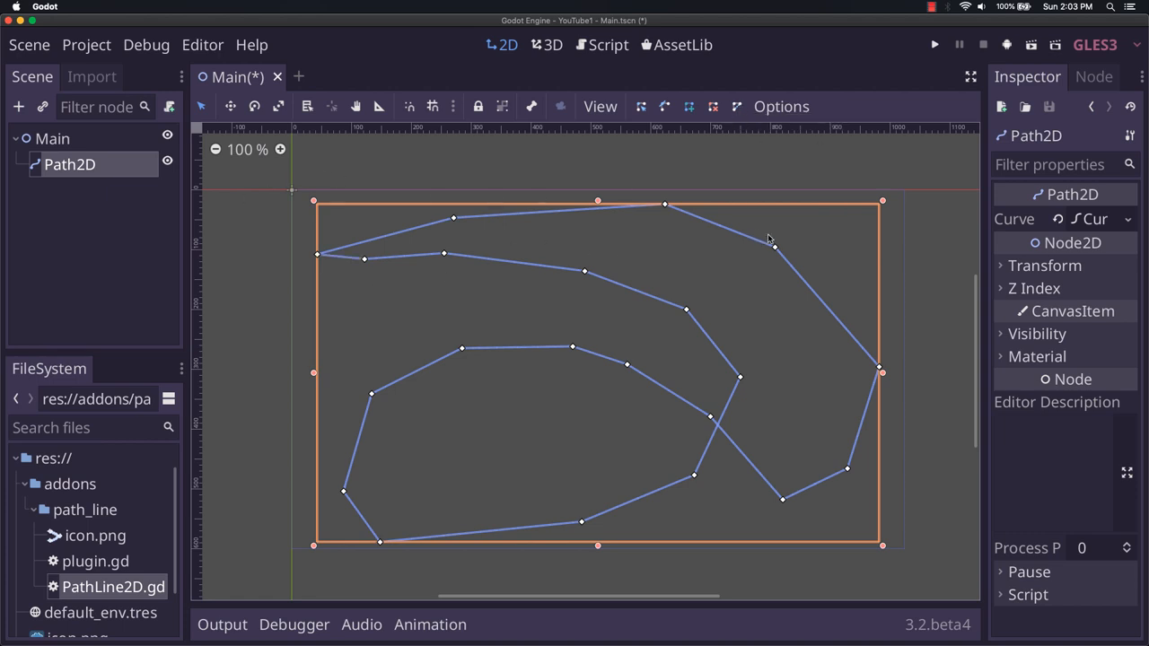
mouse_move(907, 373)
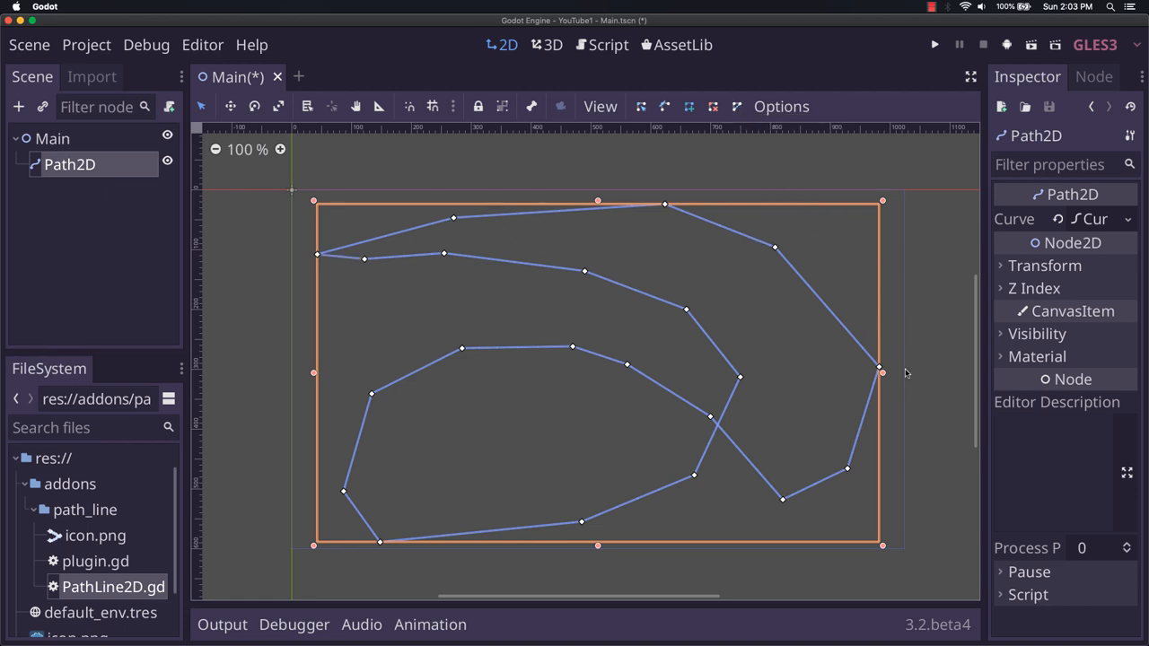
mouse_move(929, 253)
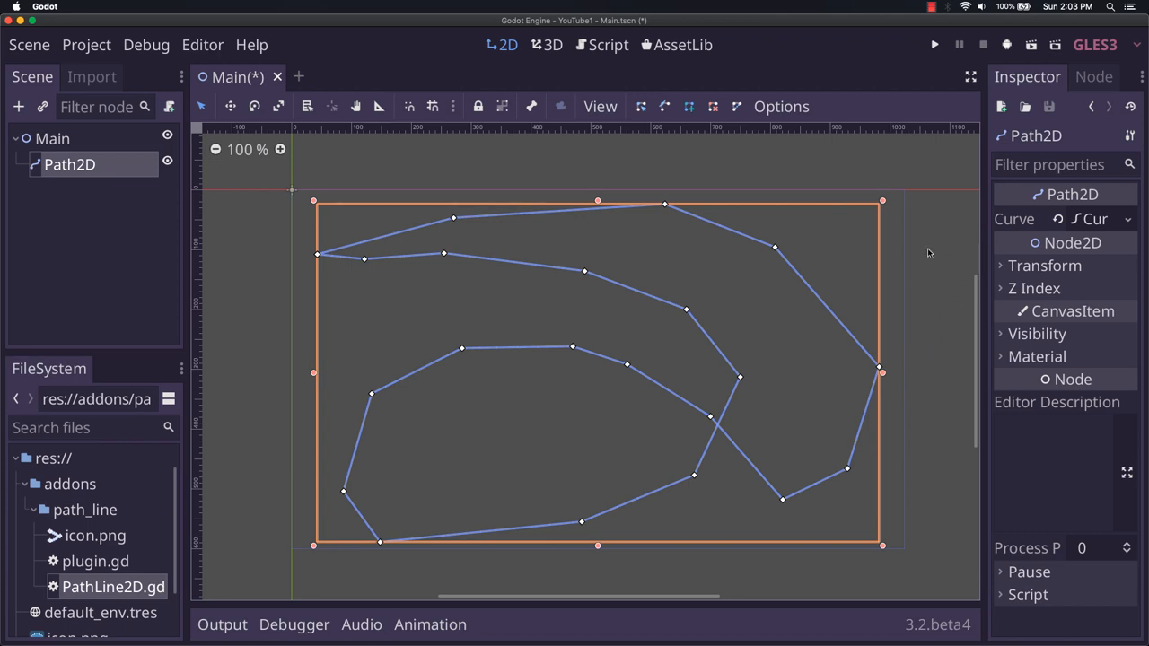
mouse_move(231, 239)
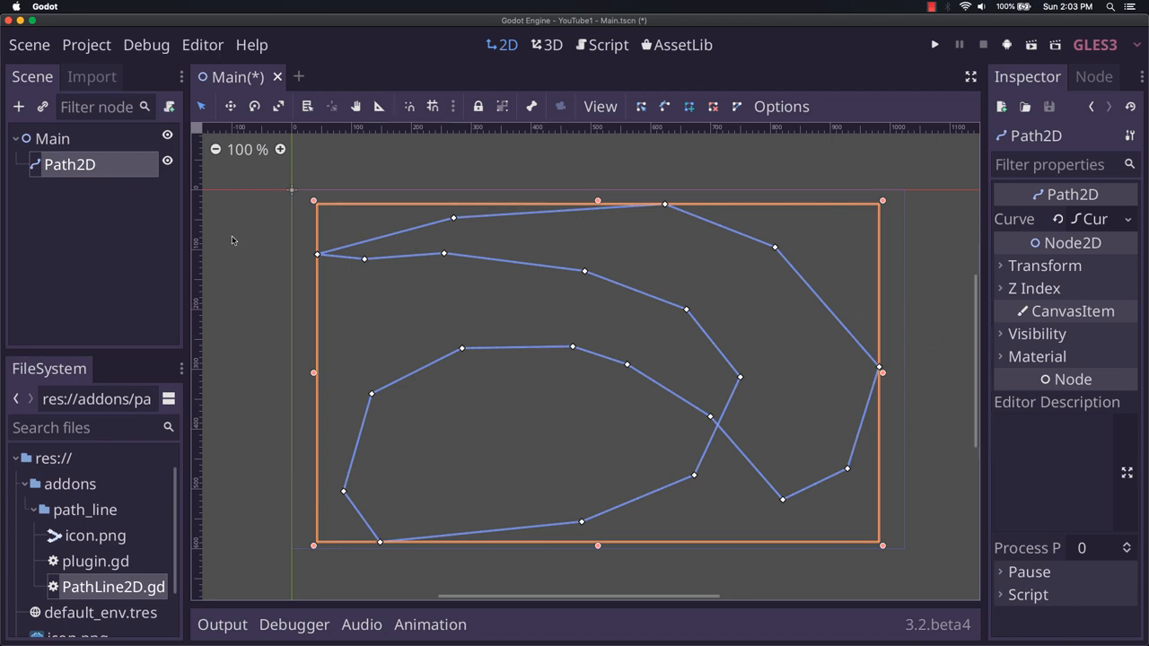
mouse_move(70, 165)
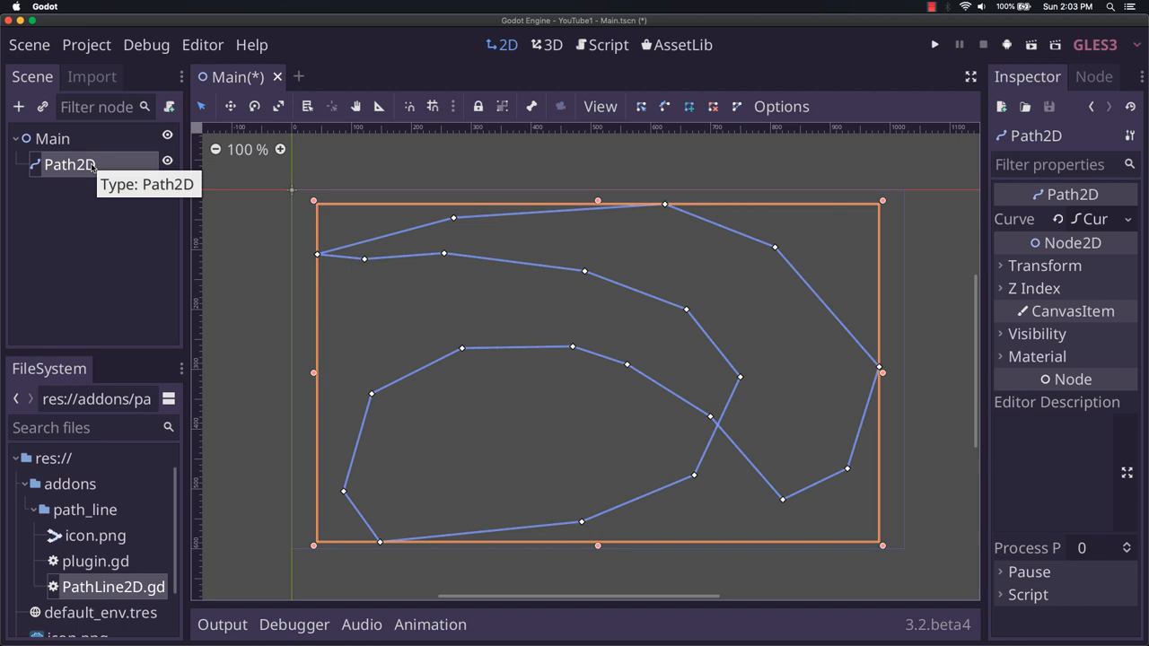
Add a PathLine2D node as a child of Path2D.
right_click(69, 165)
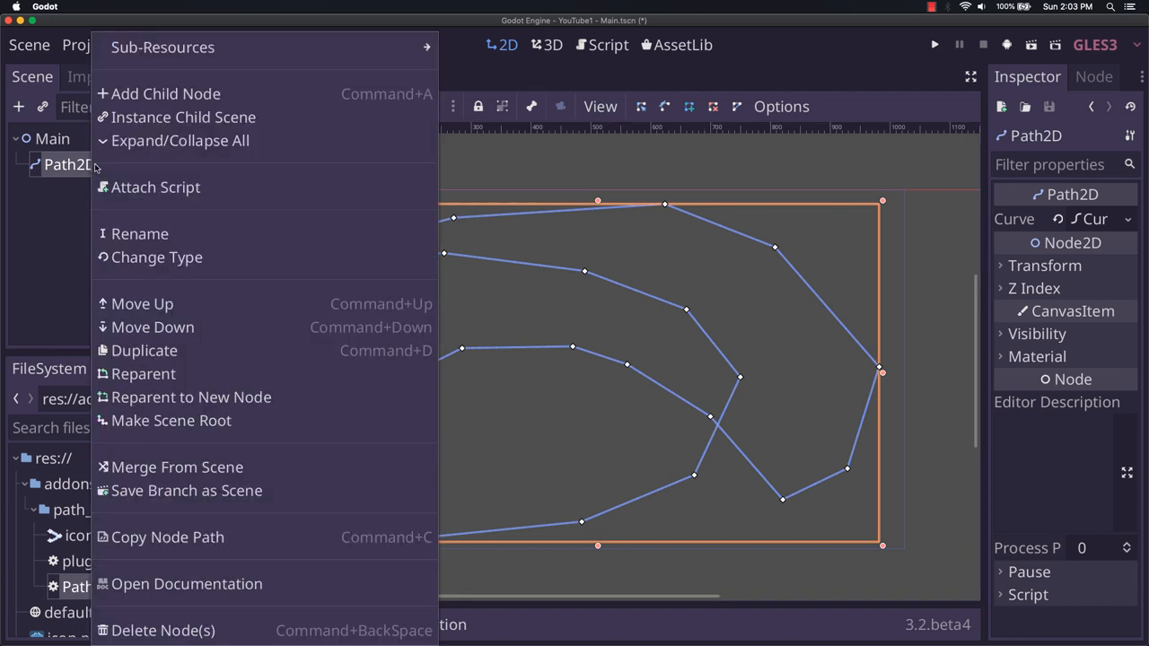
left_click(165, 93)
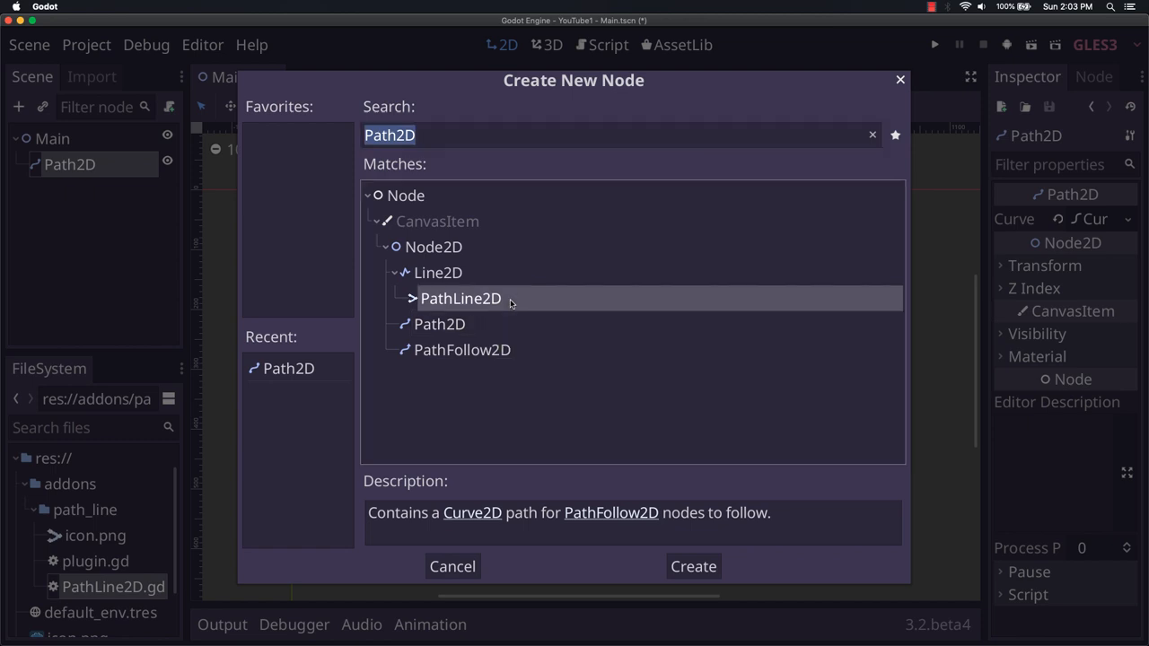
left_click(692, 566)
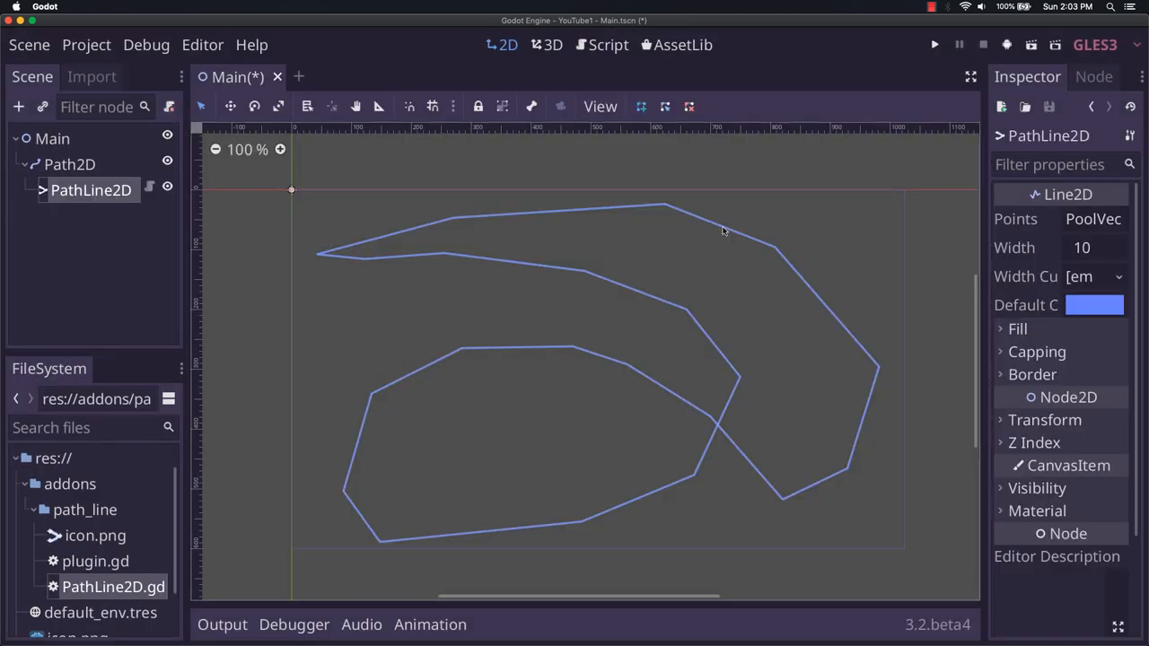
mouse_move(994, 245)
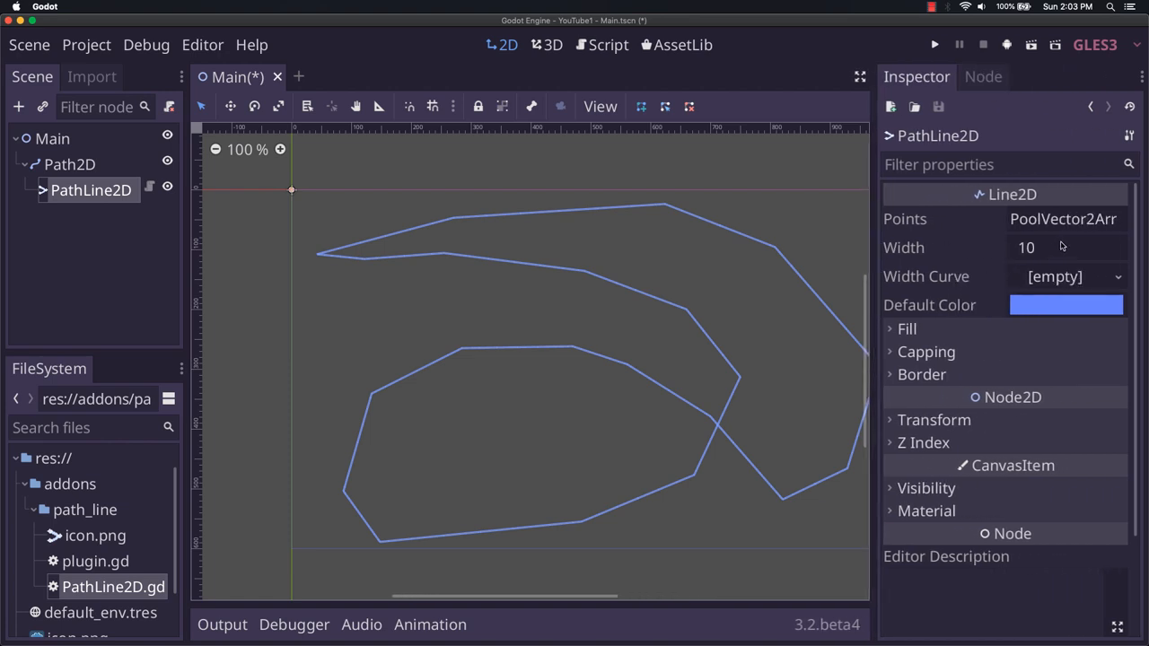
Set PathLine2D width to 50 with Round joint, begin cap and end cap modes.
type("50")
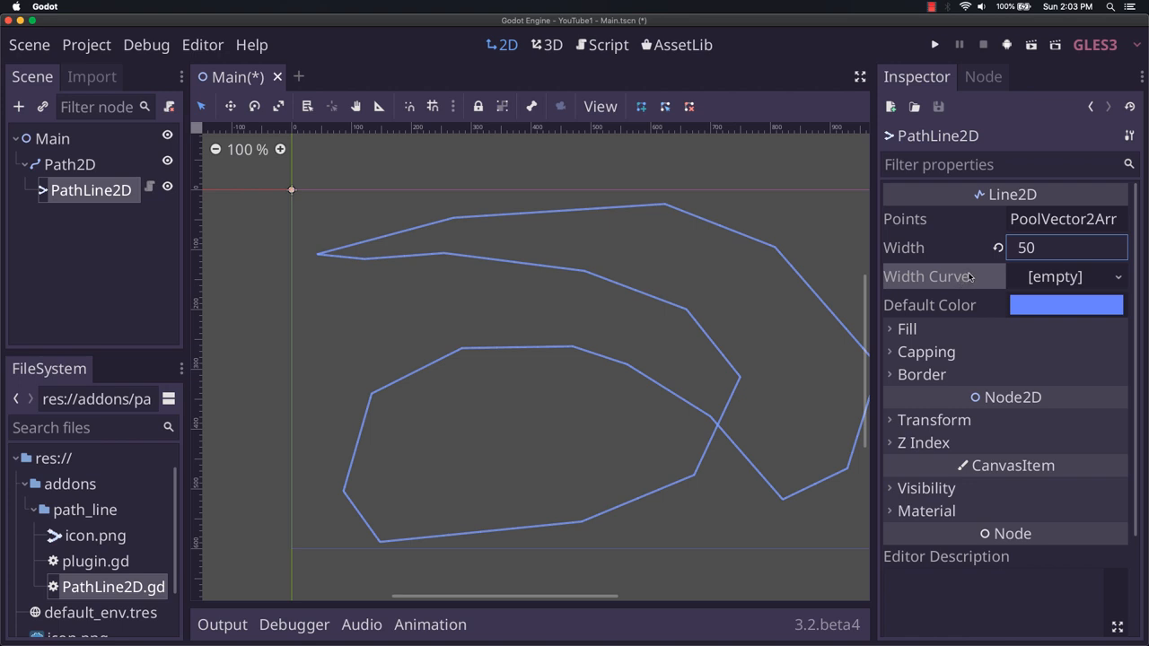
mouse_move(1066, 314)
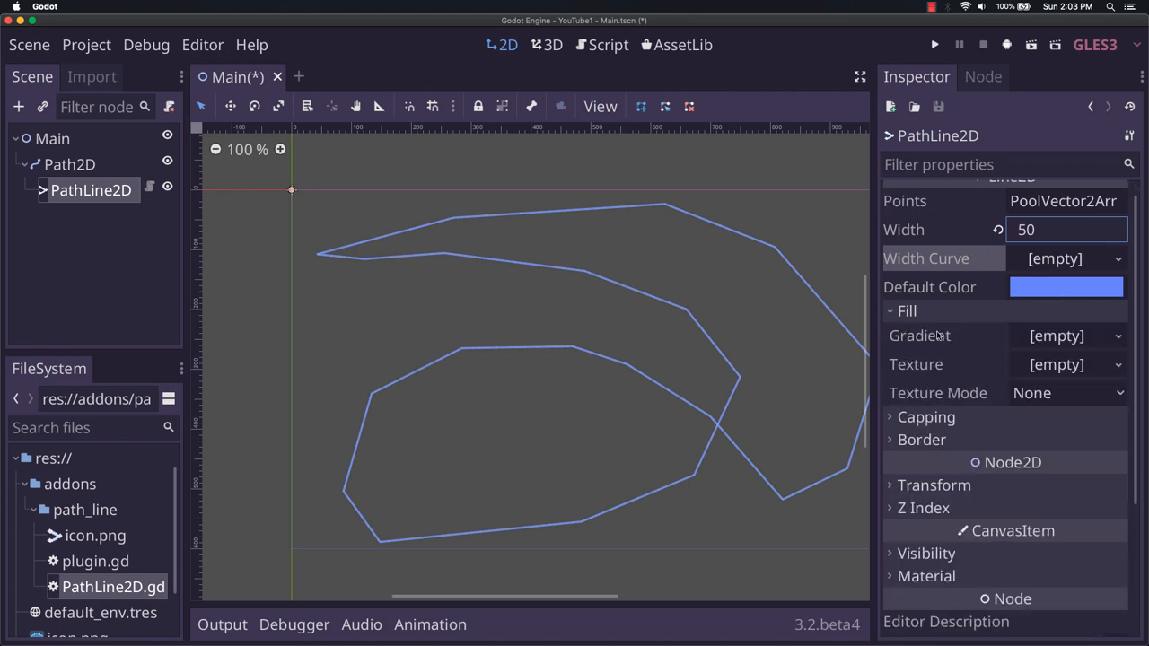
mouse_move(994, 336)
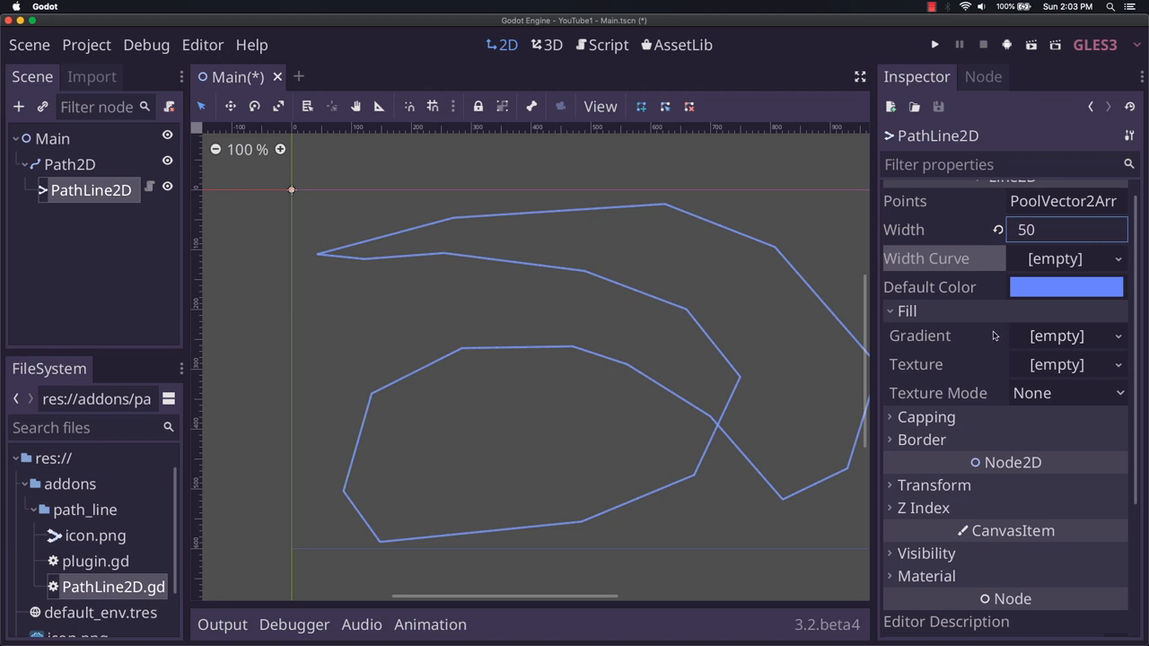
mouse_move(960, 409)
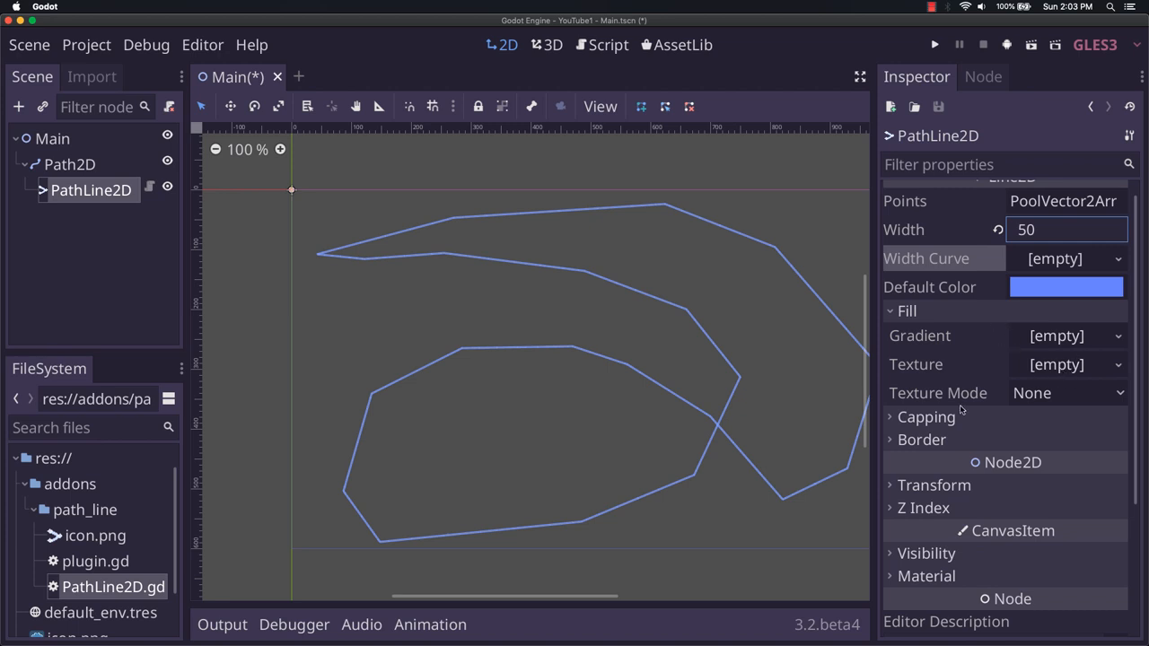
mouse_move(955, 414)
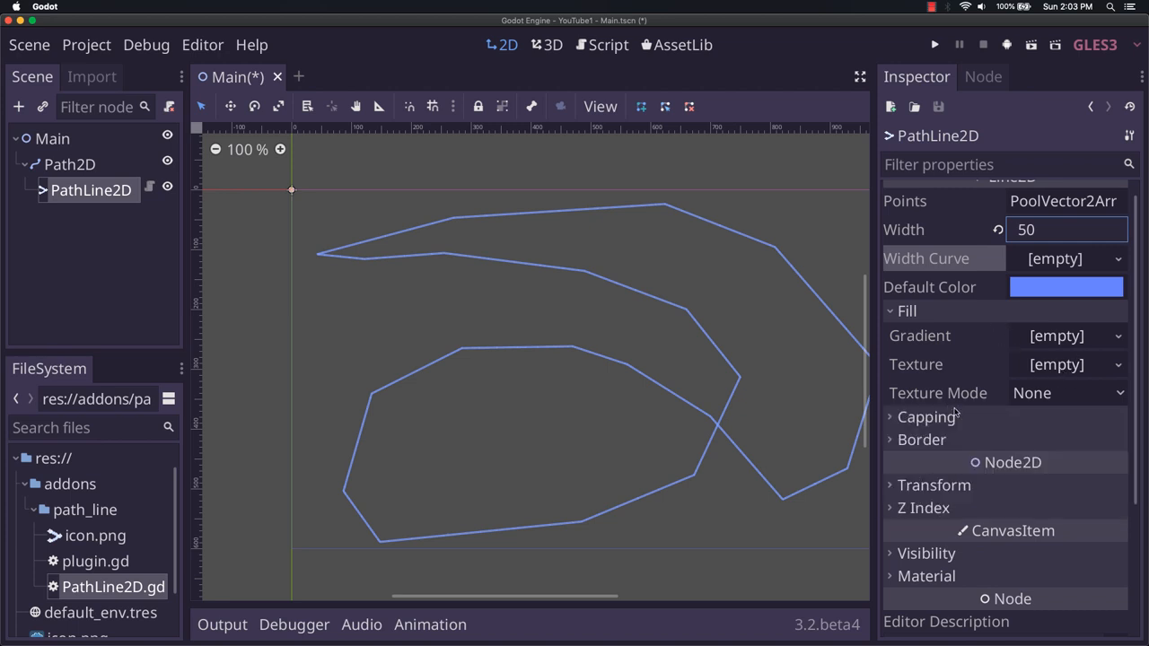
scroll("down", 3)
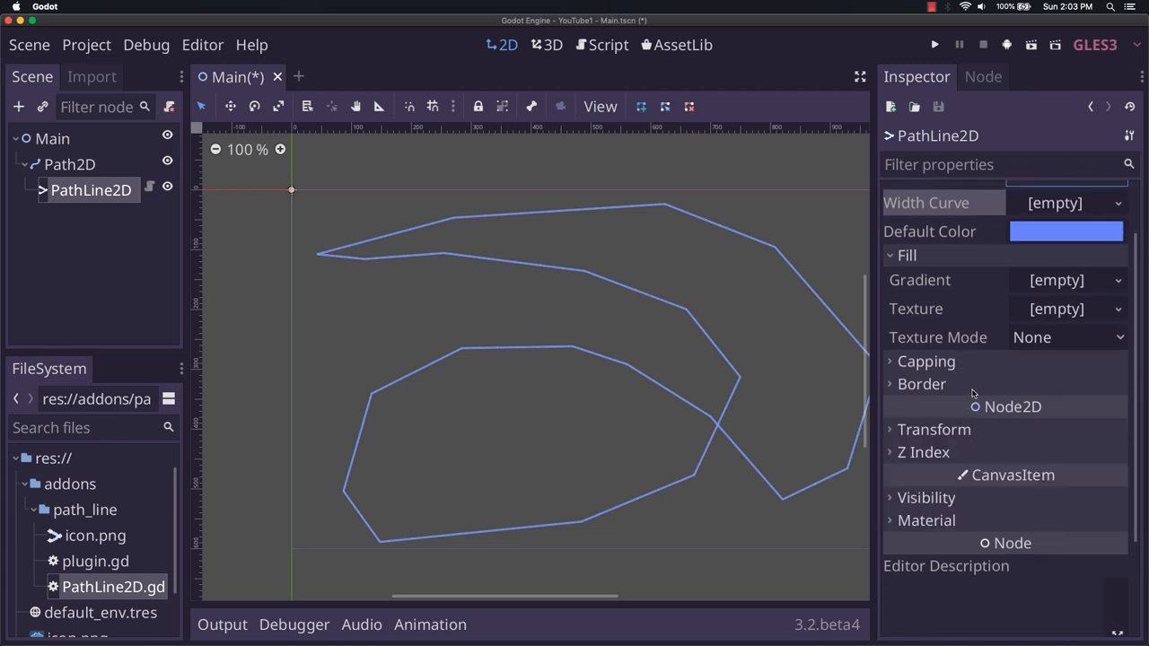
left_click(925, 361)
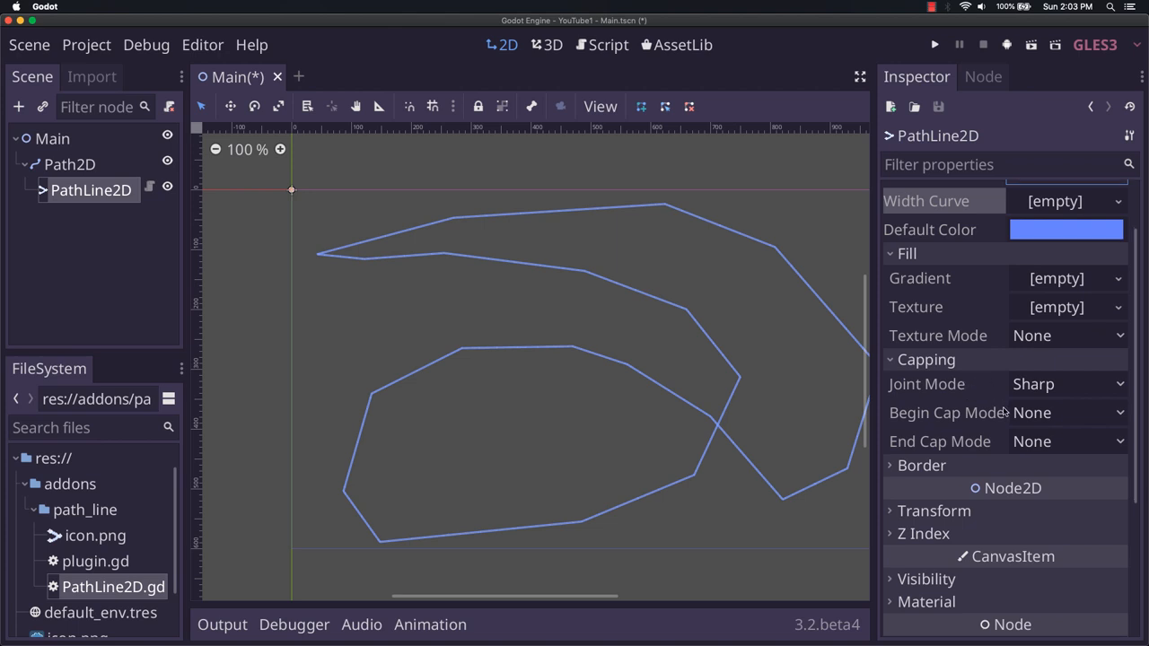
left_click(1066, 384)
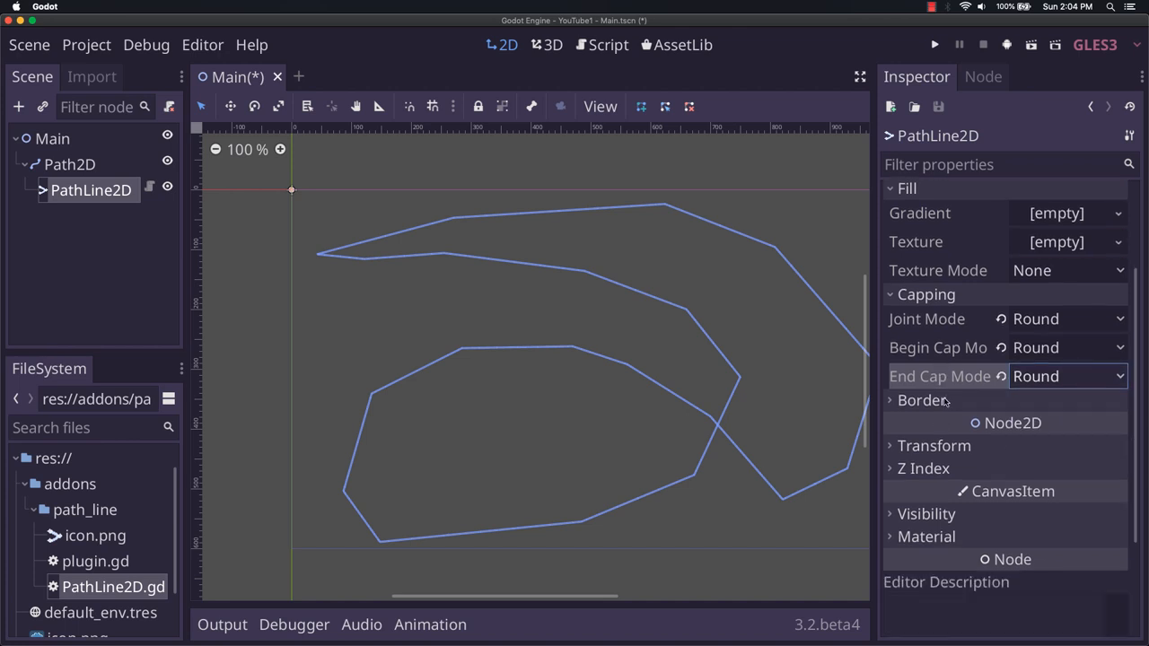
left_click(922, 400)
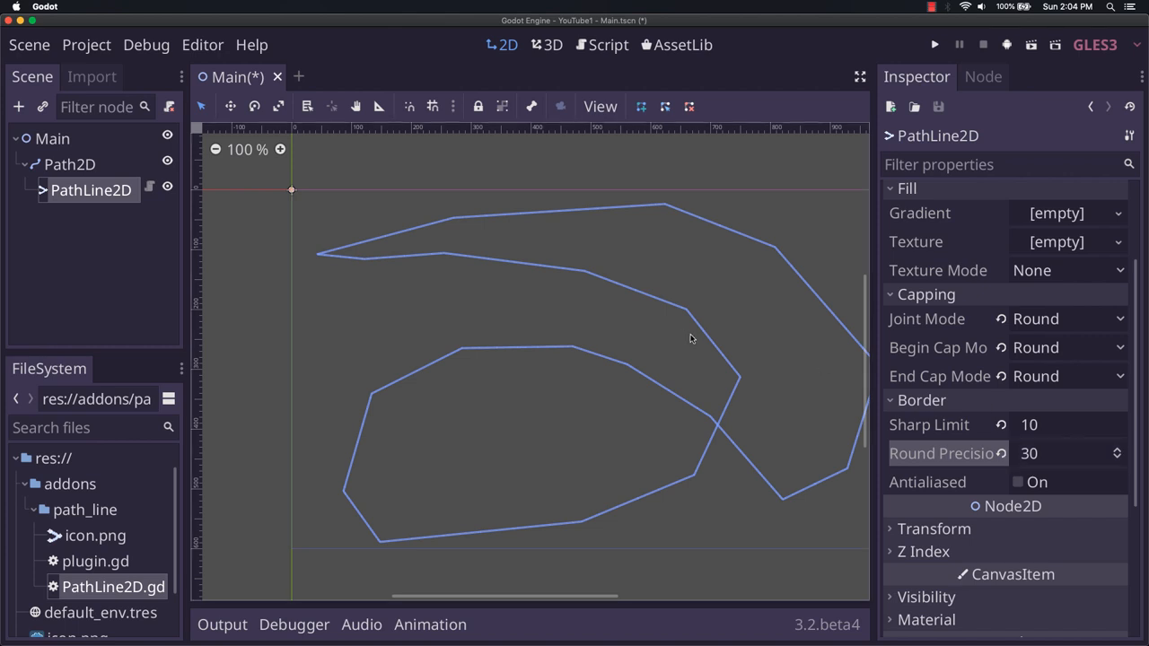
mouse_move(740, 290)
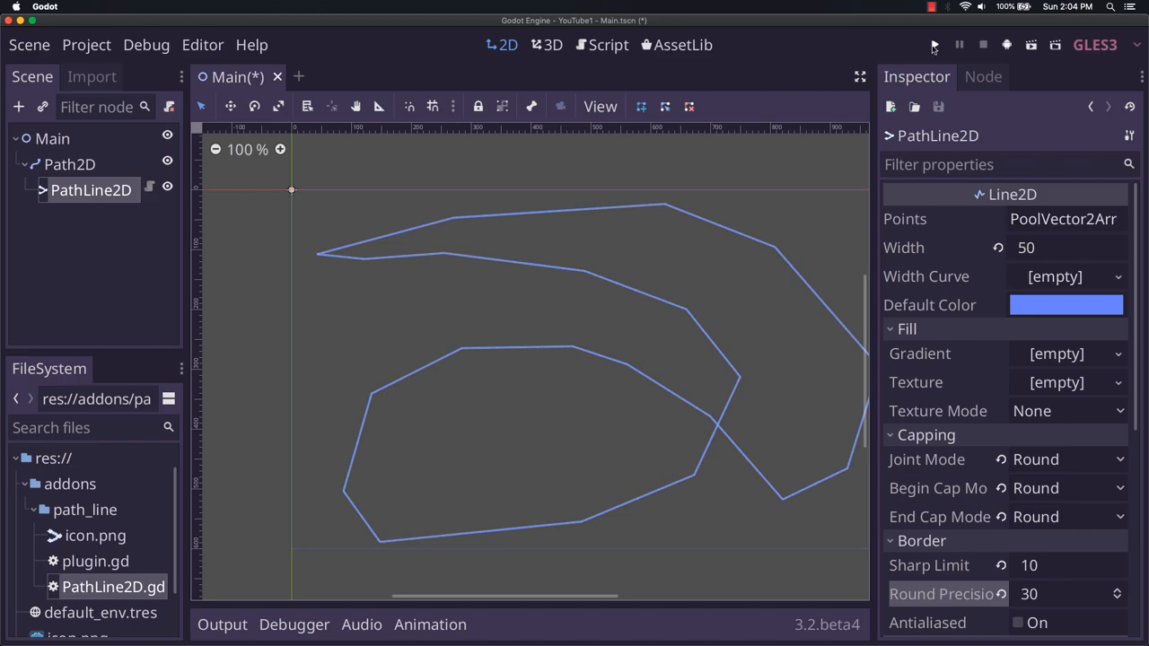
Run the project, choosing Main.tscn as the main scene.
left_click(934, 45)
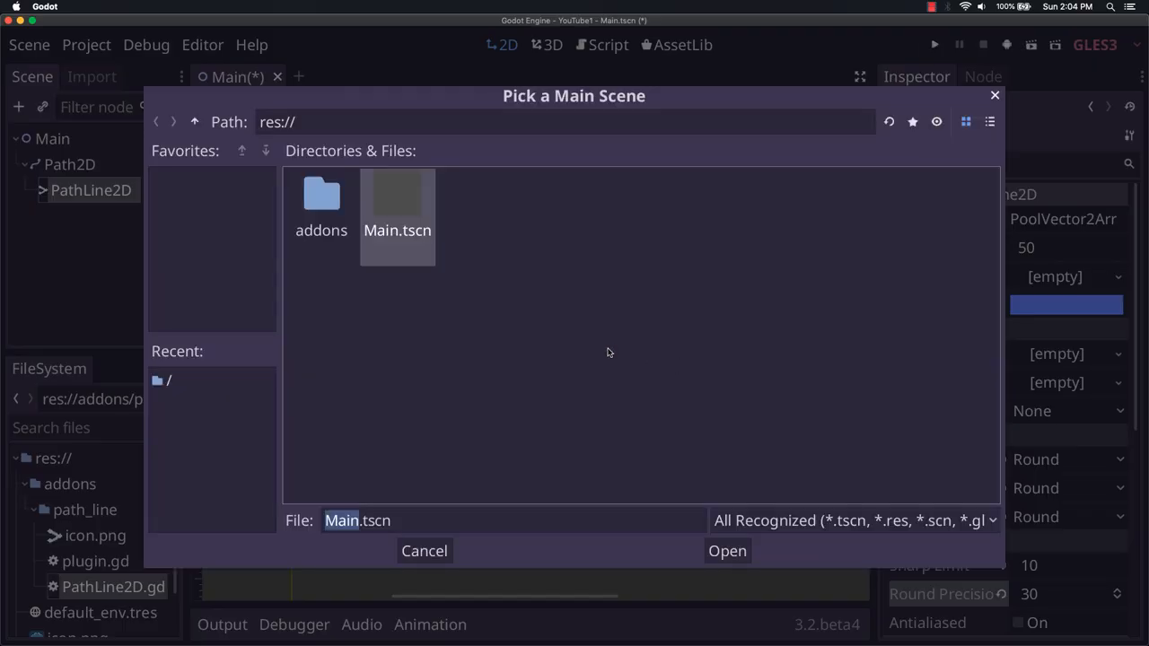
left_click(726, 550)
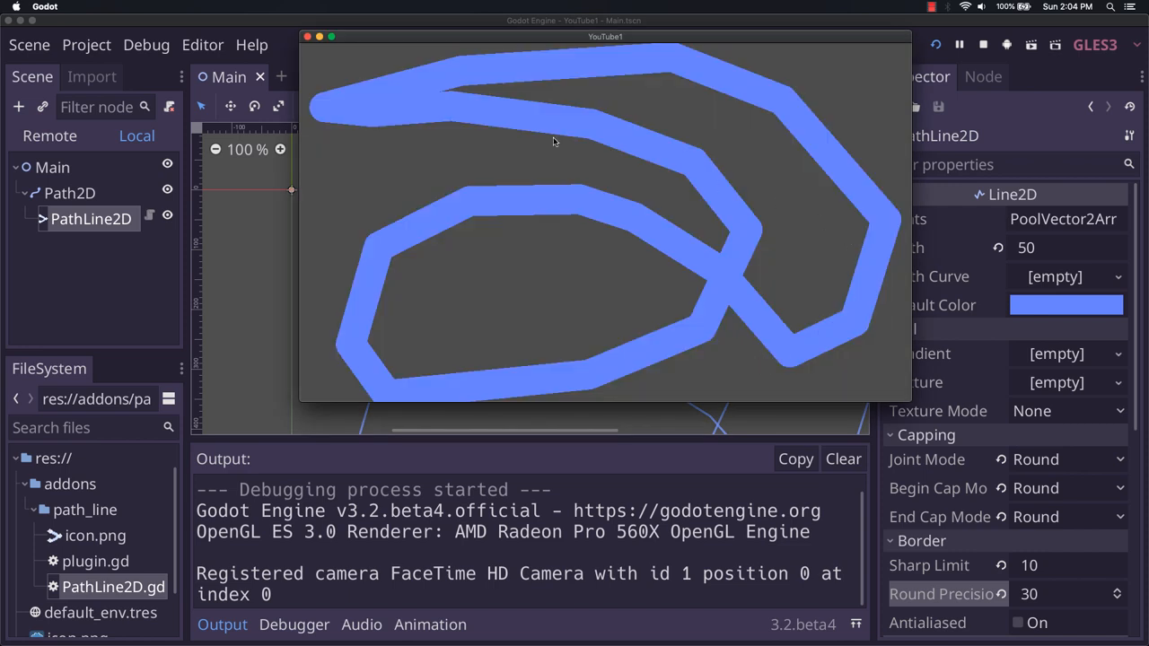
mouse_move(810, 239)
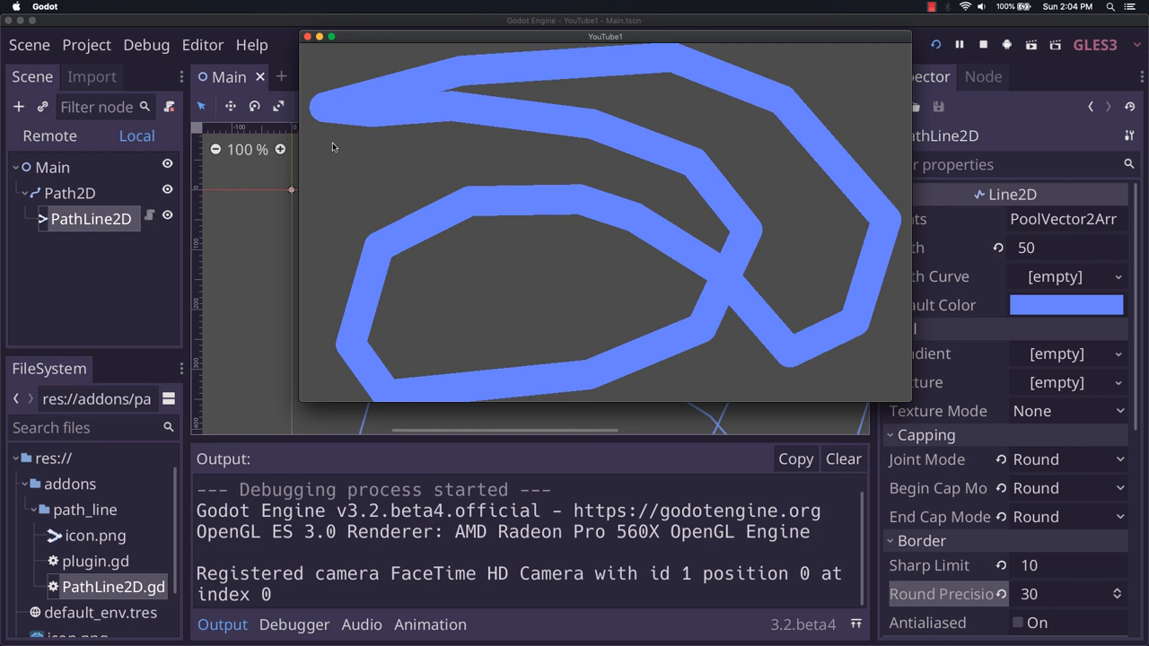
mouse_move(346, 357)
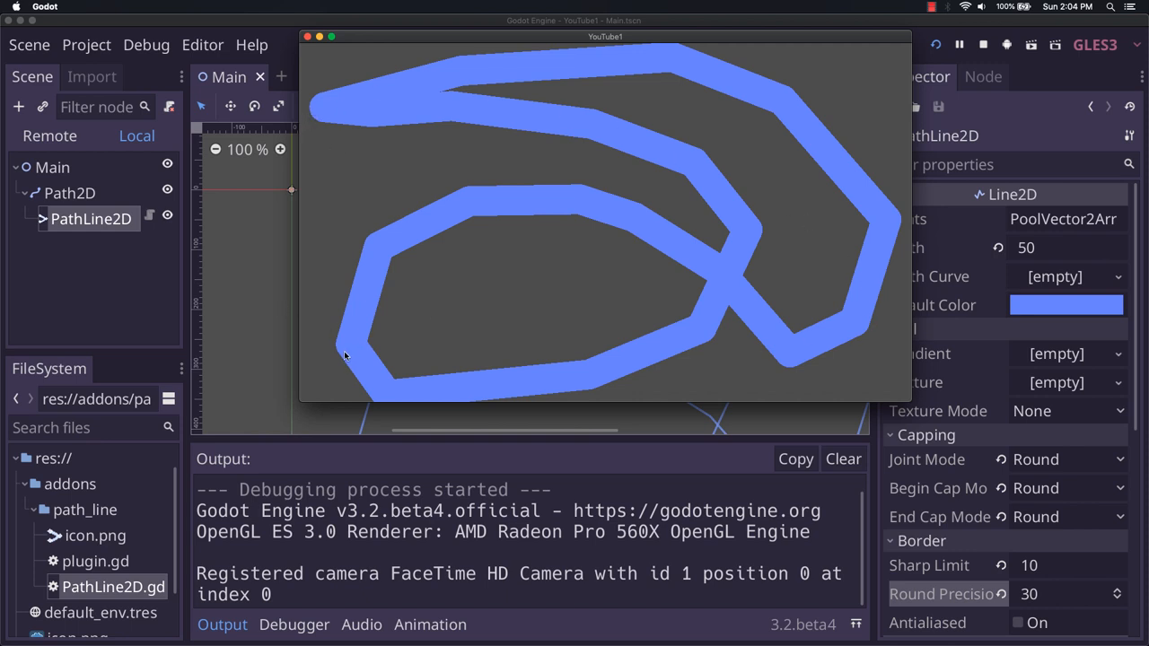
mouse_move(364, 278)
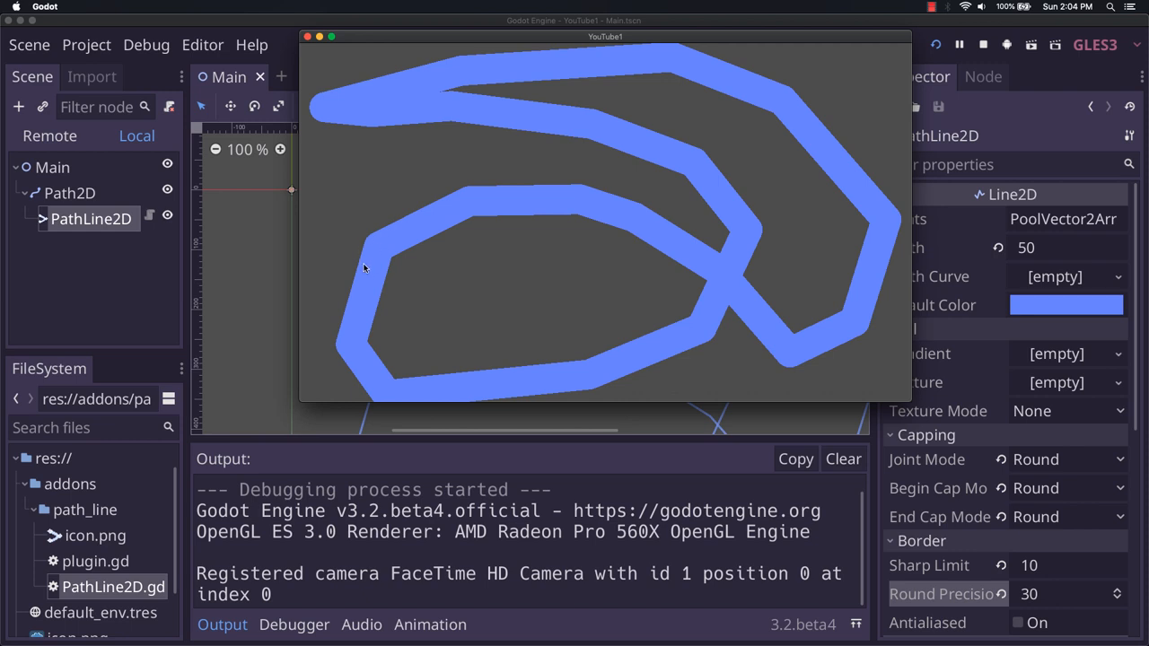
mouse_move(527, 176)
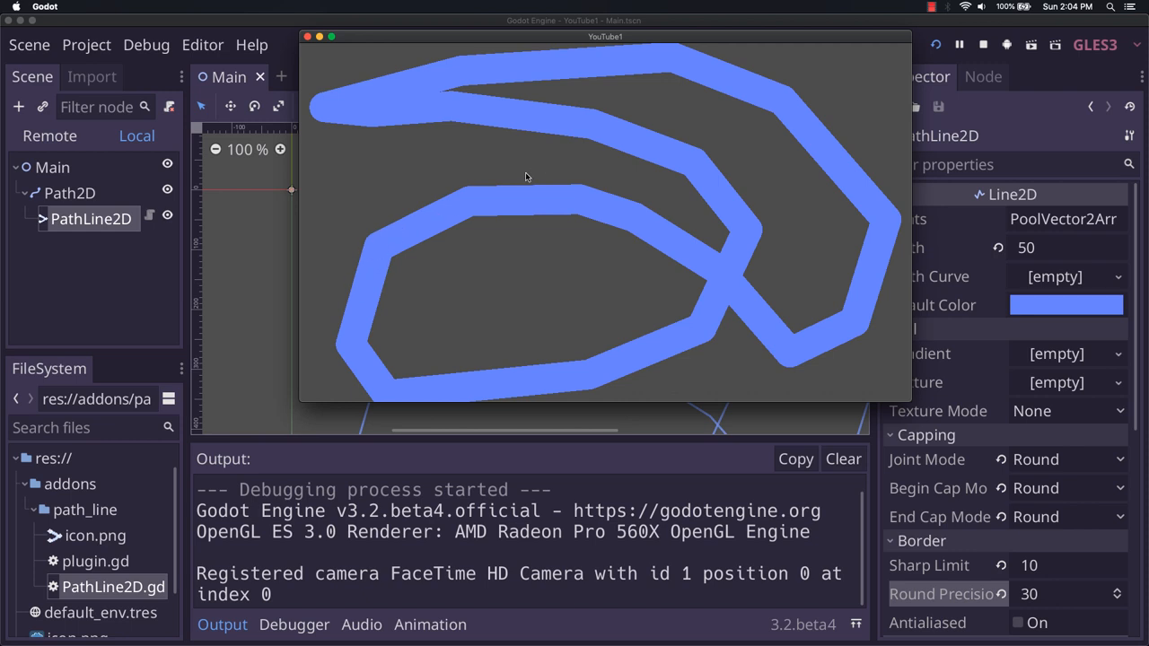
mouse_move(830, 336)
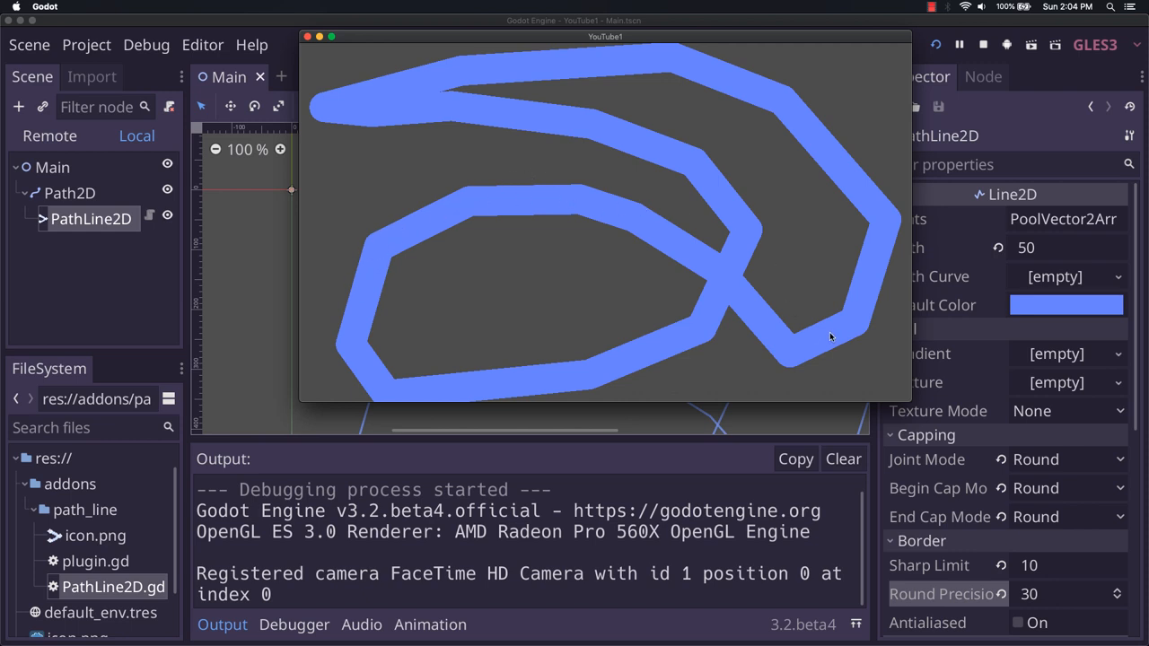
mouse_move(730, 196)
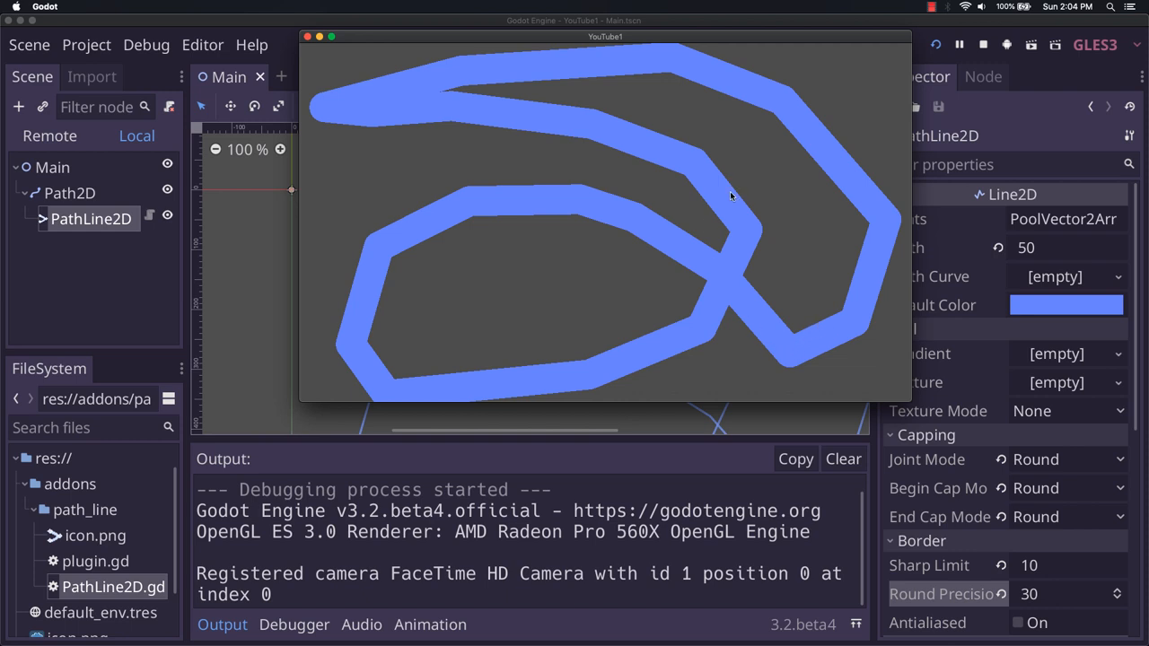
mouse_move(384, 327)
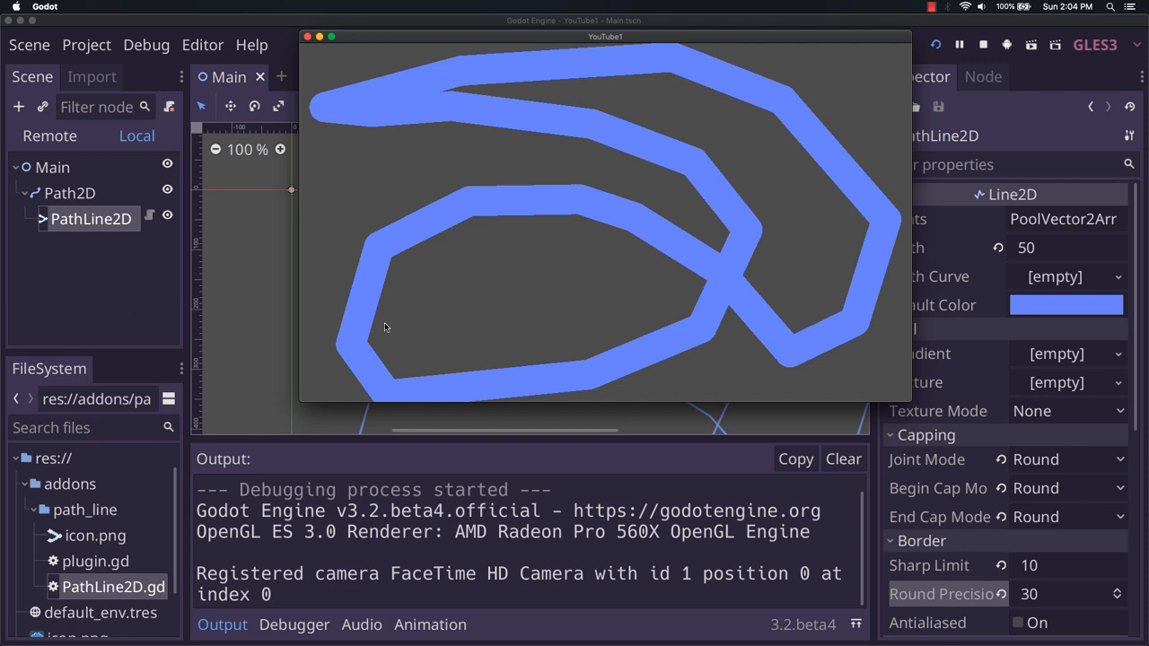
mouse_move(379, 164)
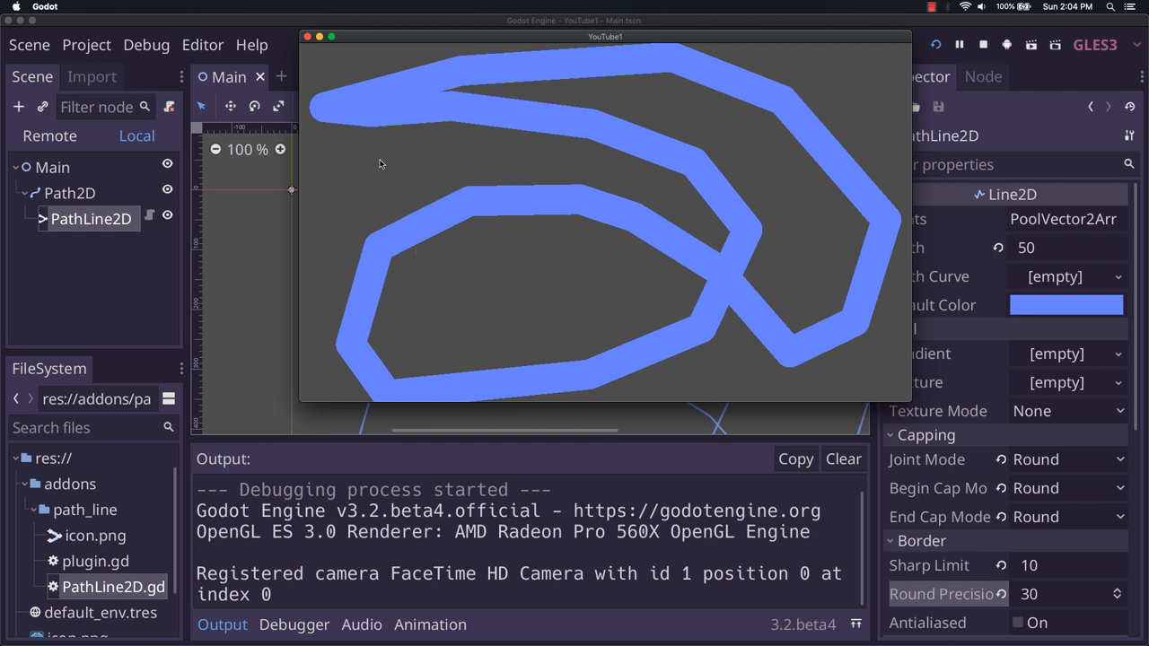
mouse_move(752, 294)
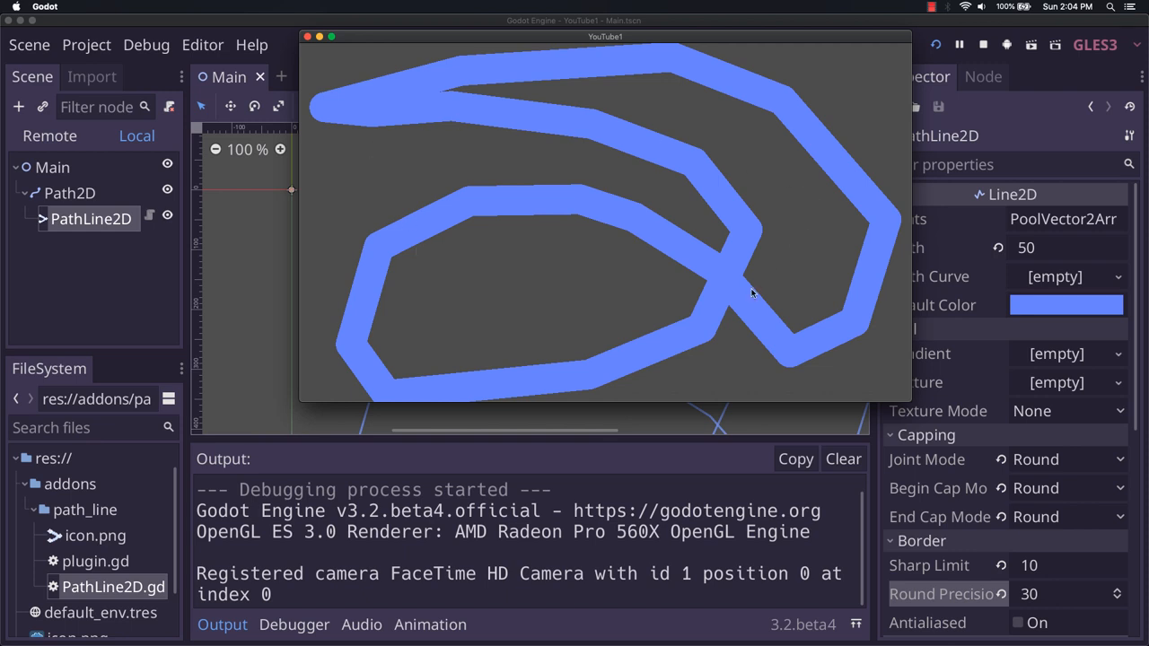
mouse_move(797, 274)
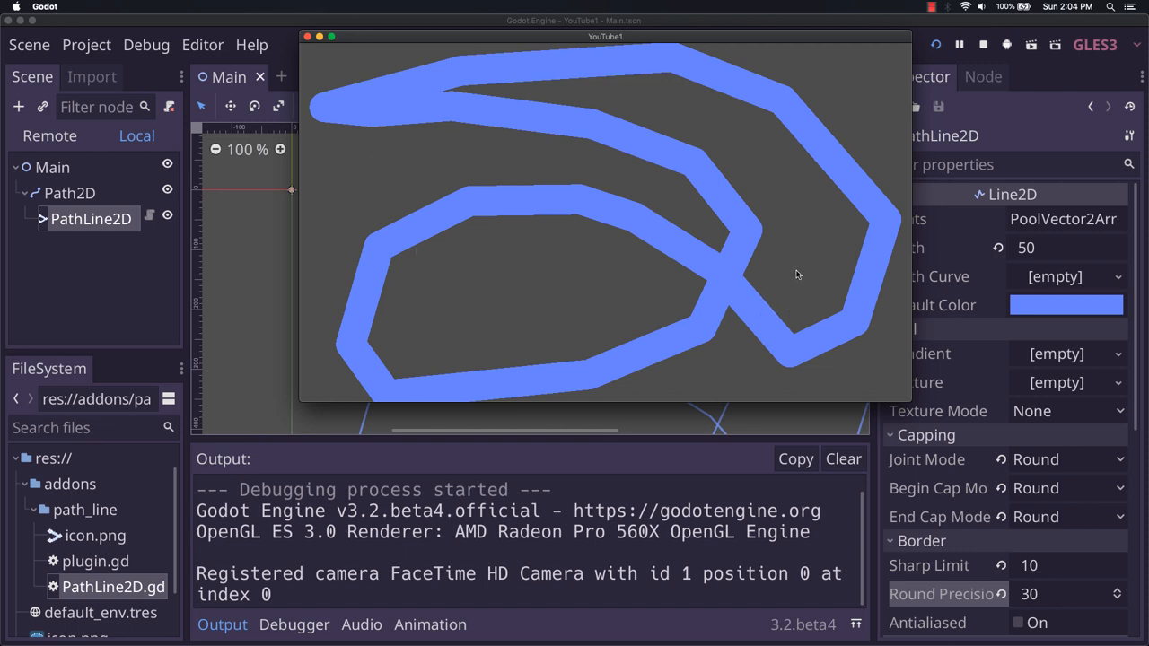
mouse_move(758, 172)
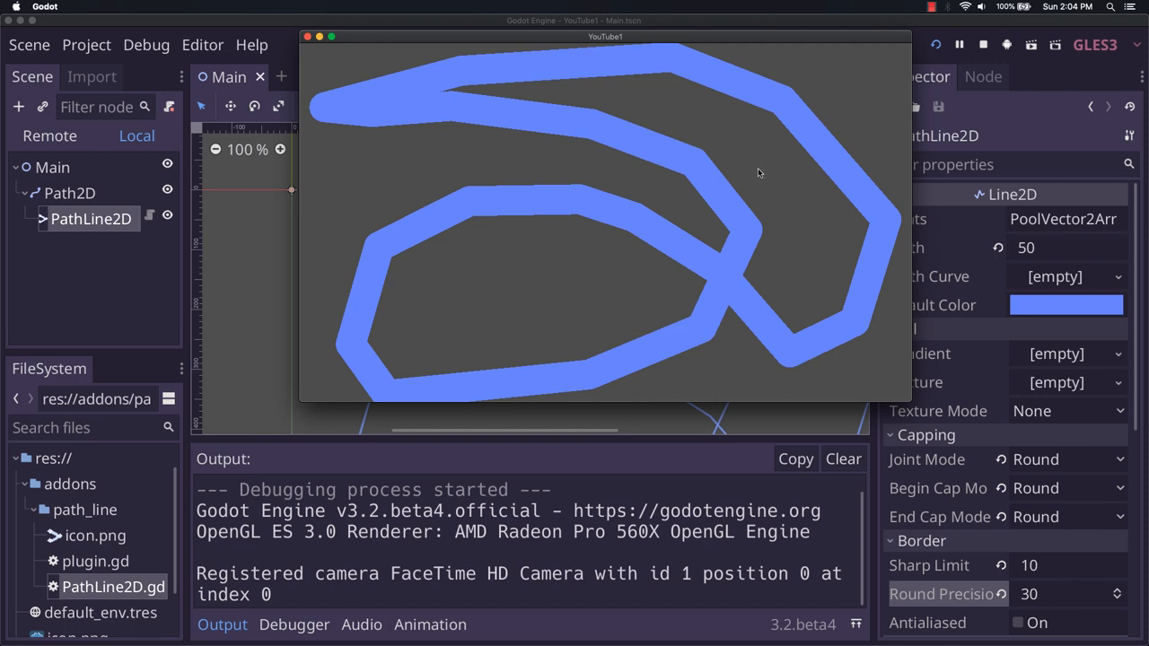
mouse_move(782, 176)
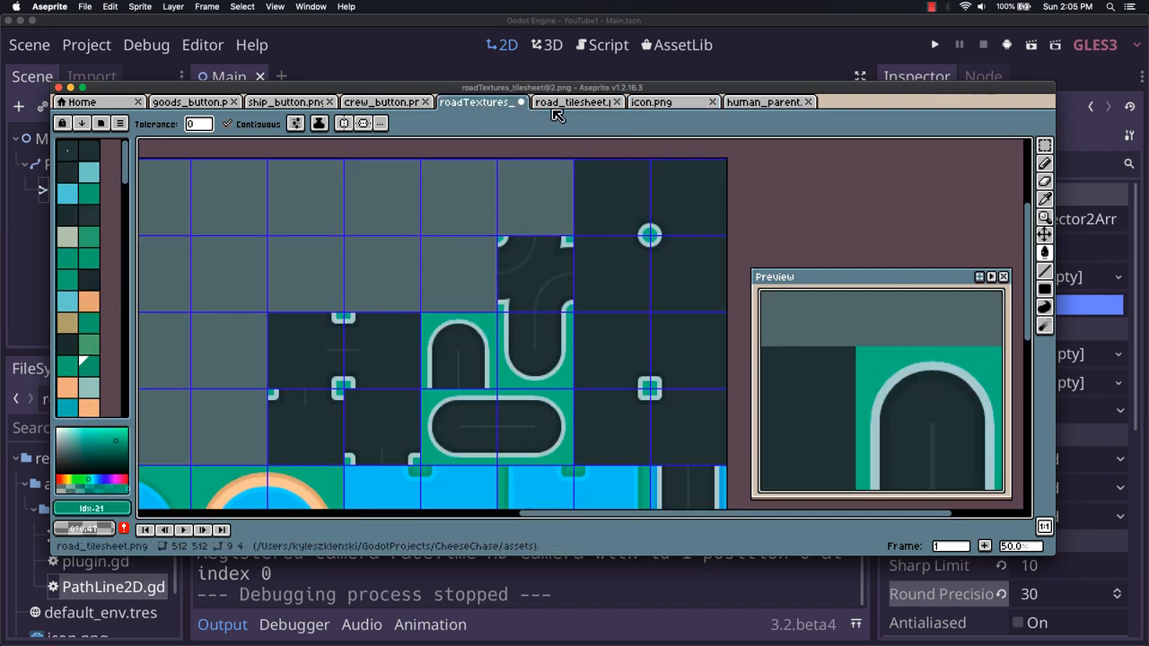
Select one square straight-road tile in road_tilesheet.png.
left_click(575, 101)
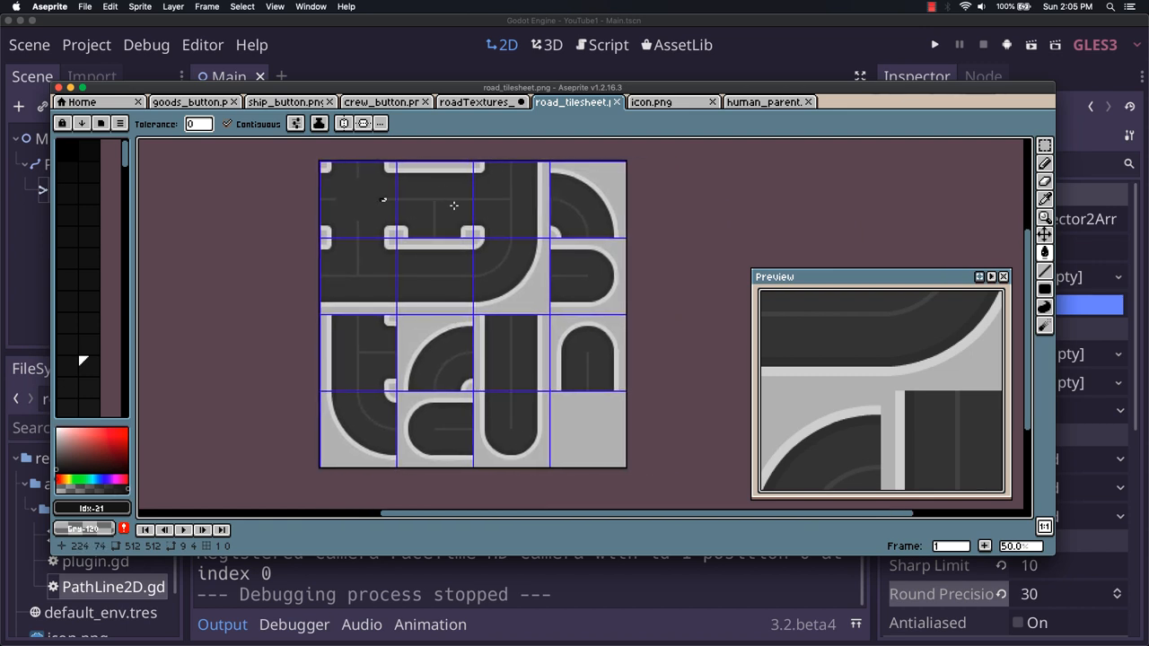
mouse_move(494, 316)
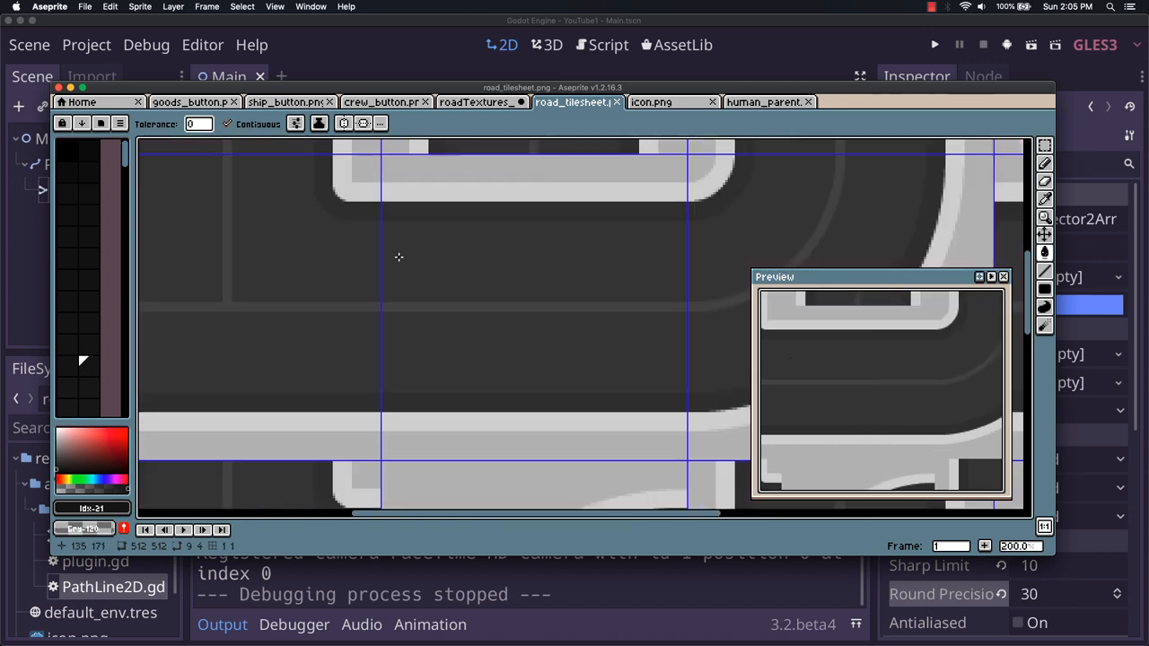
mouse_move(496, 267)
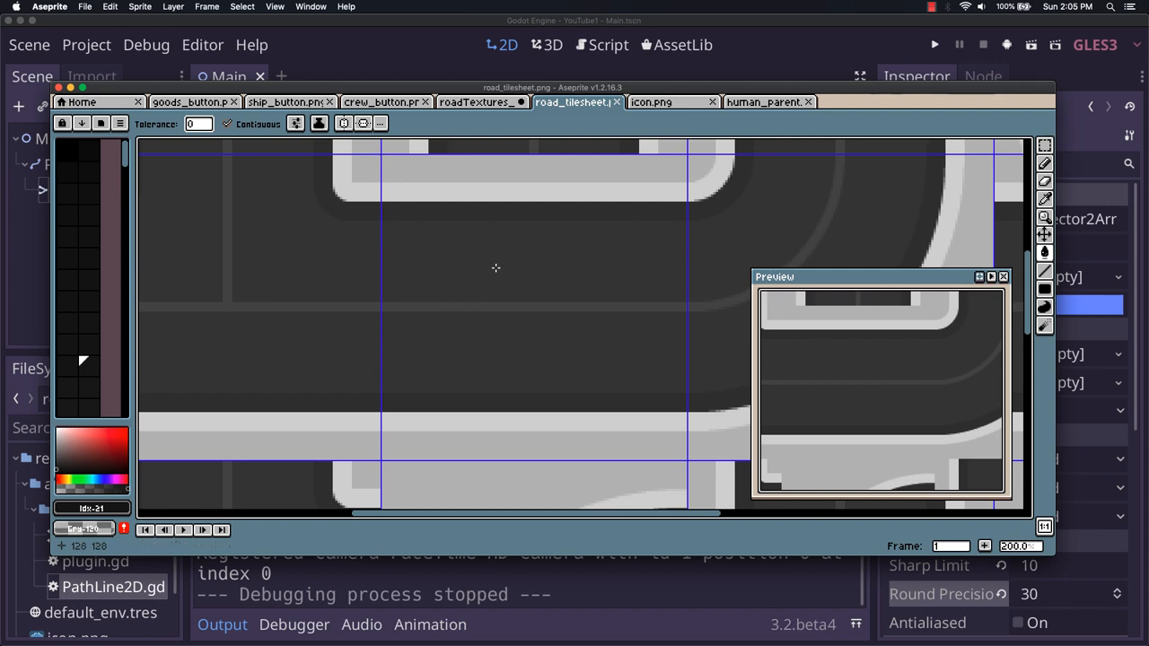
mouse_move(906, 207)
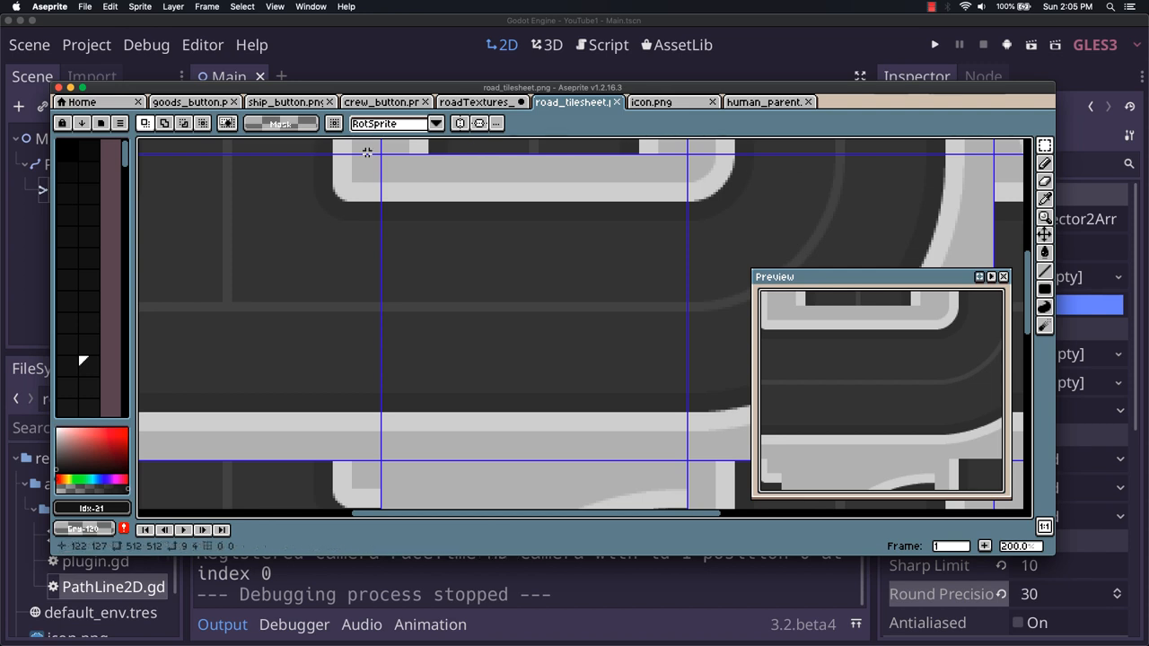
mouse_move(381, 155)
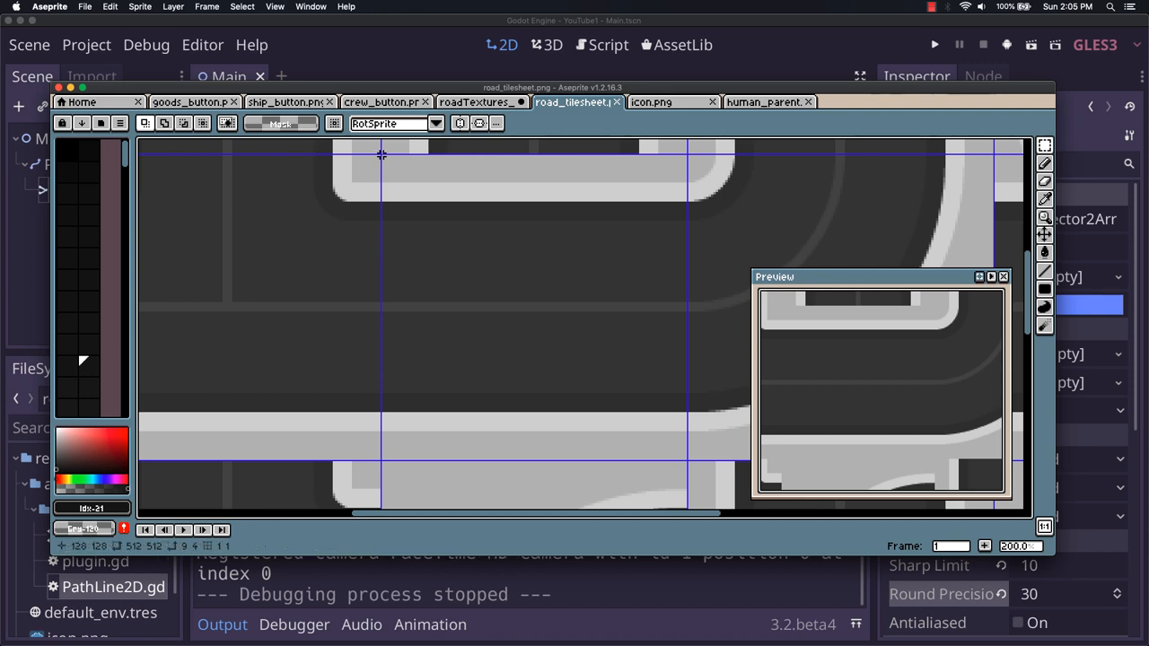
left_click_drag(381, 155, 673, 434)
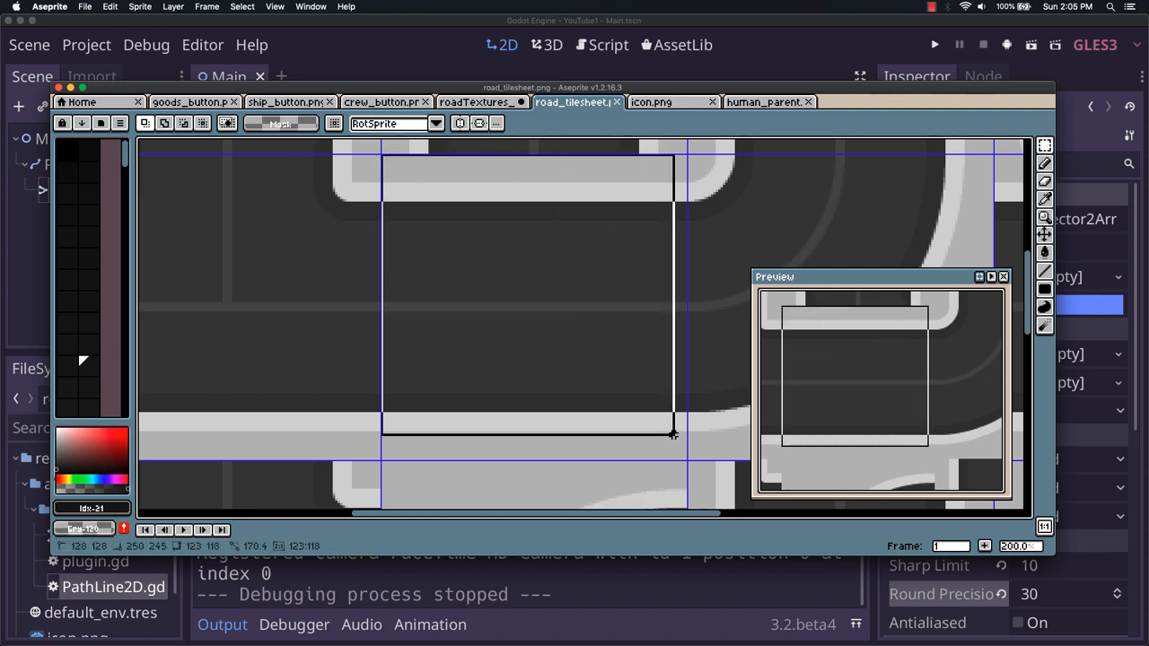
left_click_drag(674, 435, 686, 462)
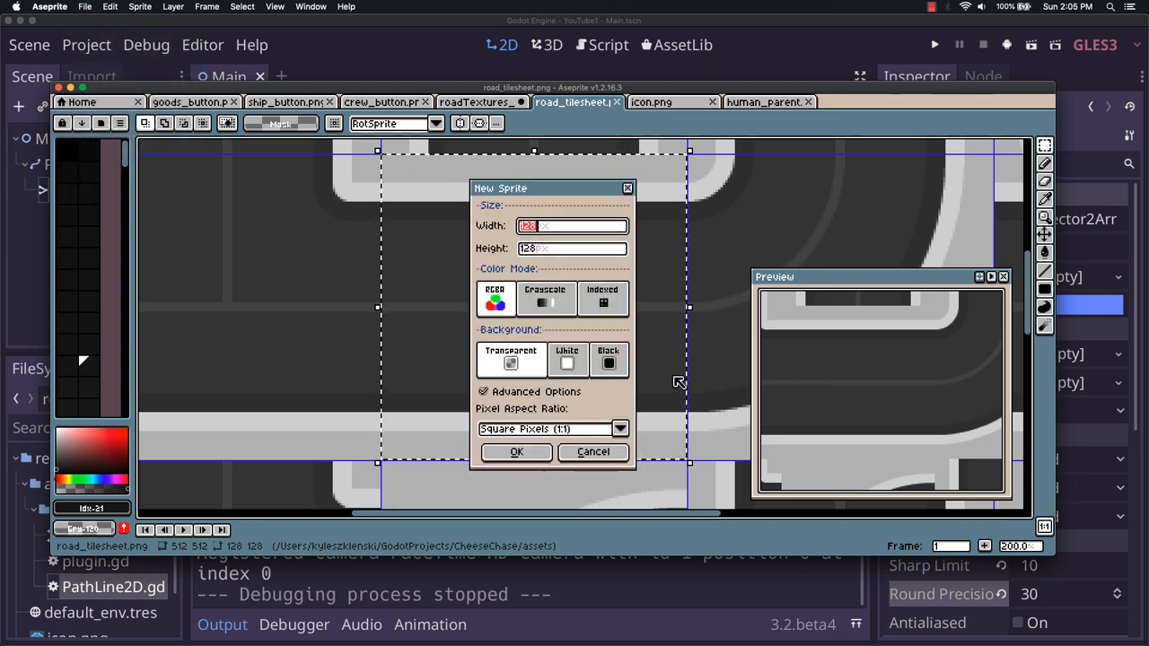
Create the 128×128 sprite and save it as "road" in the YouTube1 folder.
left_click(516, 451)
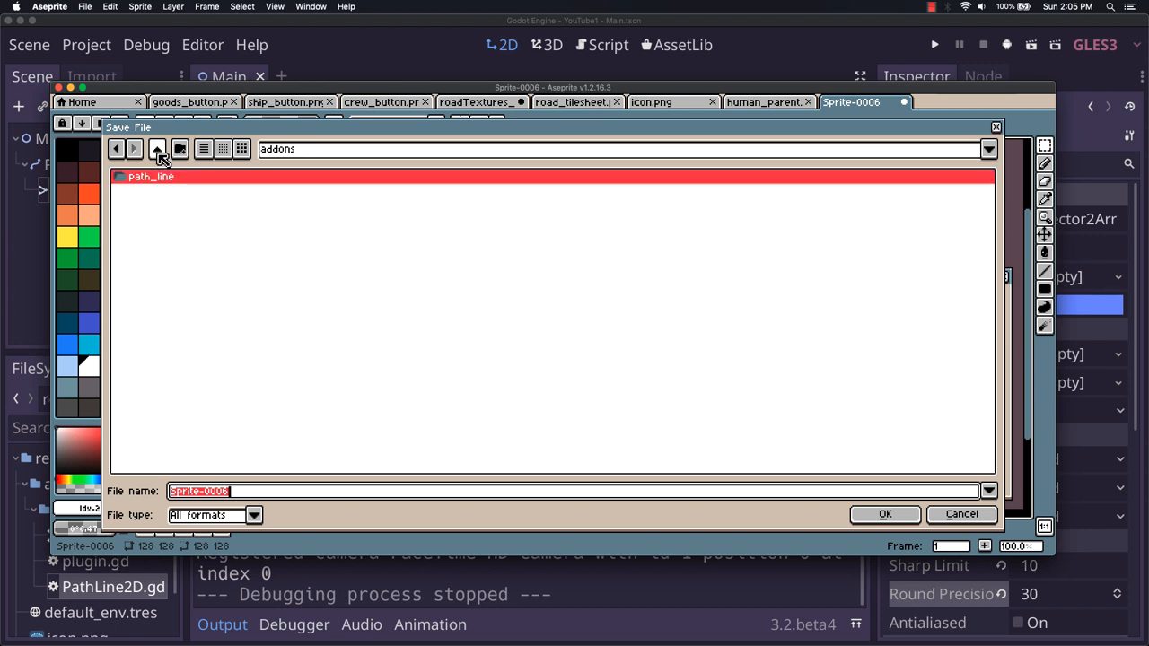
left_click(157, 149)
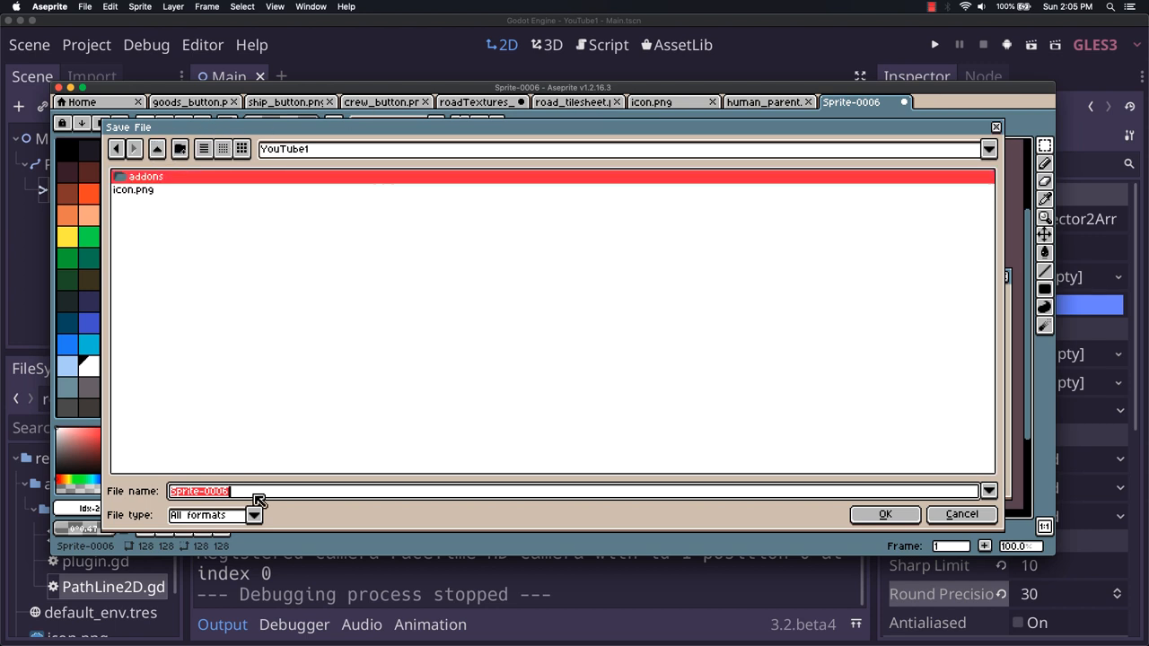
type("road")
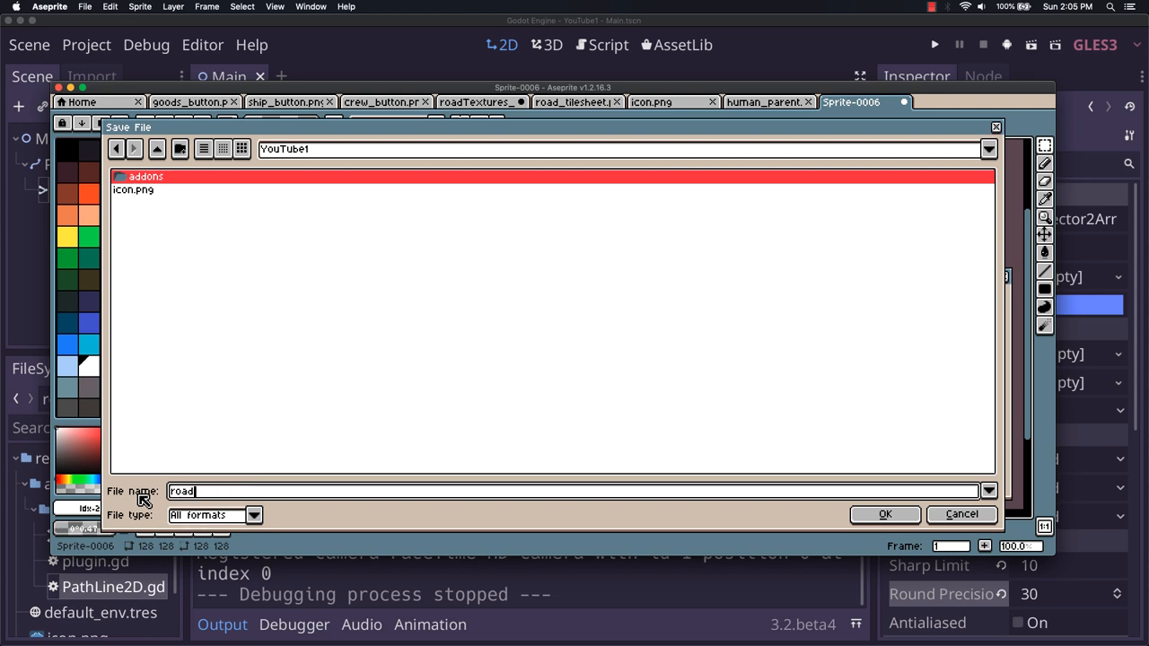
left_click(884, 513)
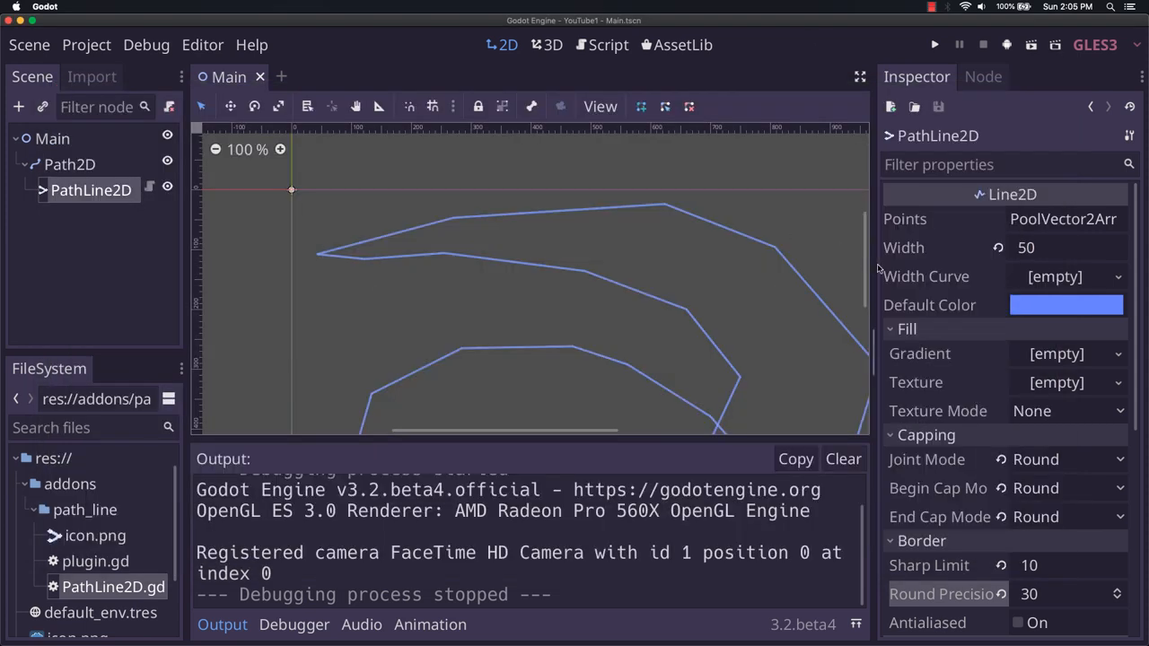
Set the PathLine2D Texture Mode to Tile with road_texture.png, keeping Joint Mode Round.
scroll("down", 3)
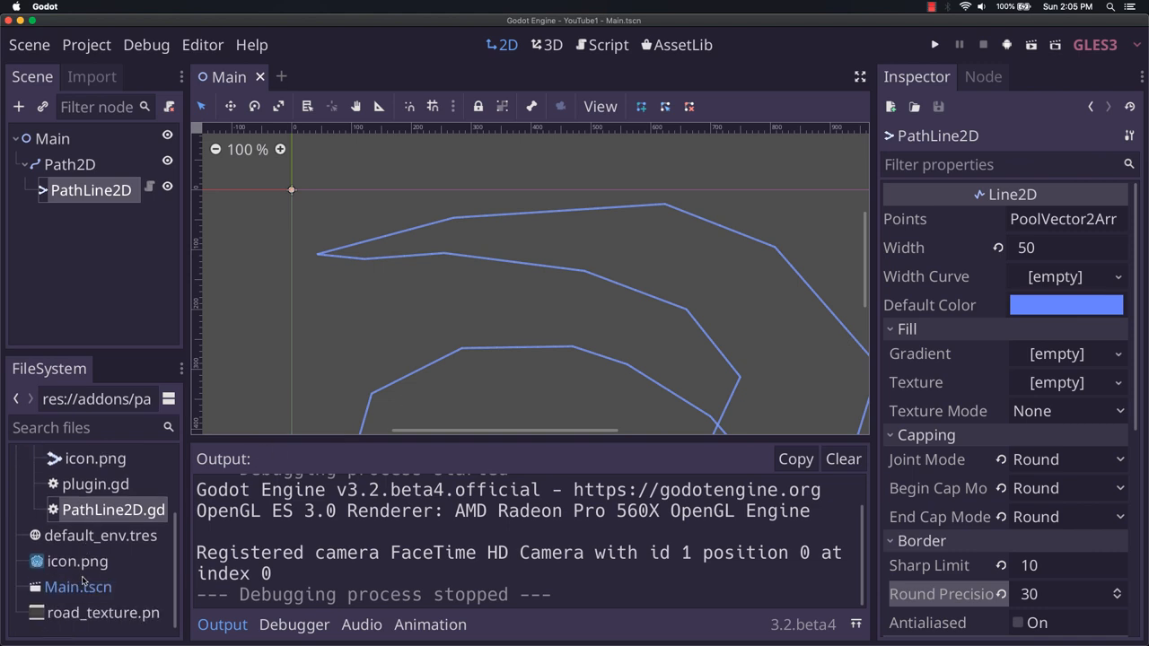
mouse_move(107, 590)
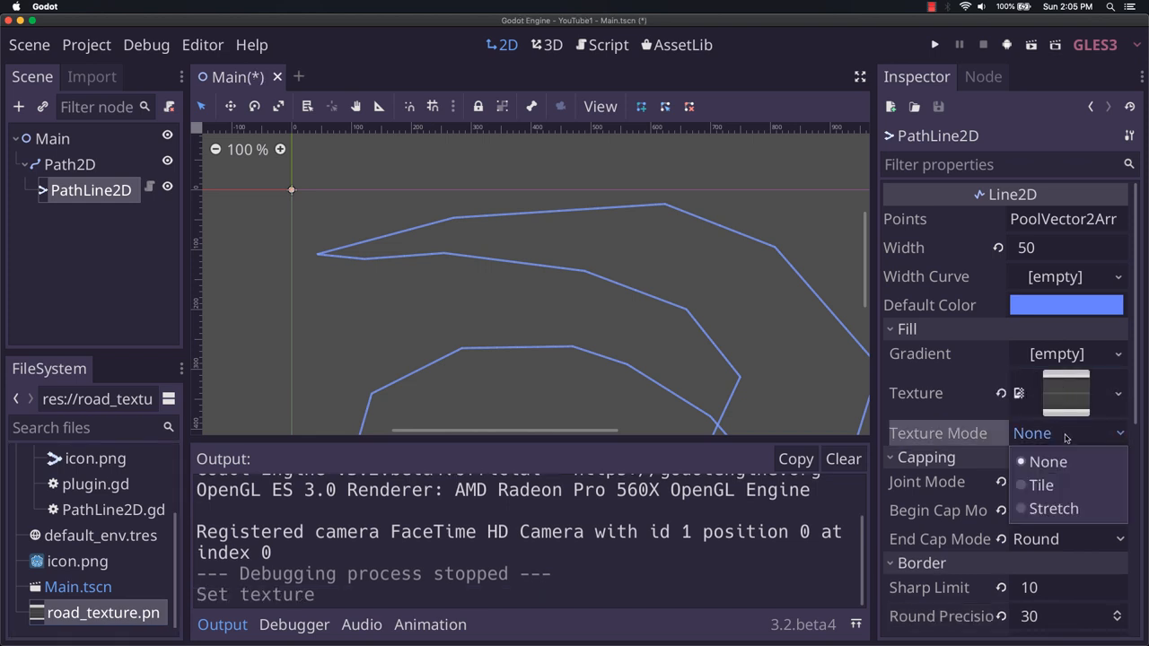
mouse_move(1042, 485)
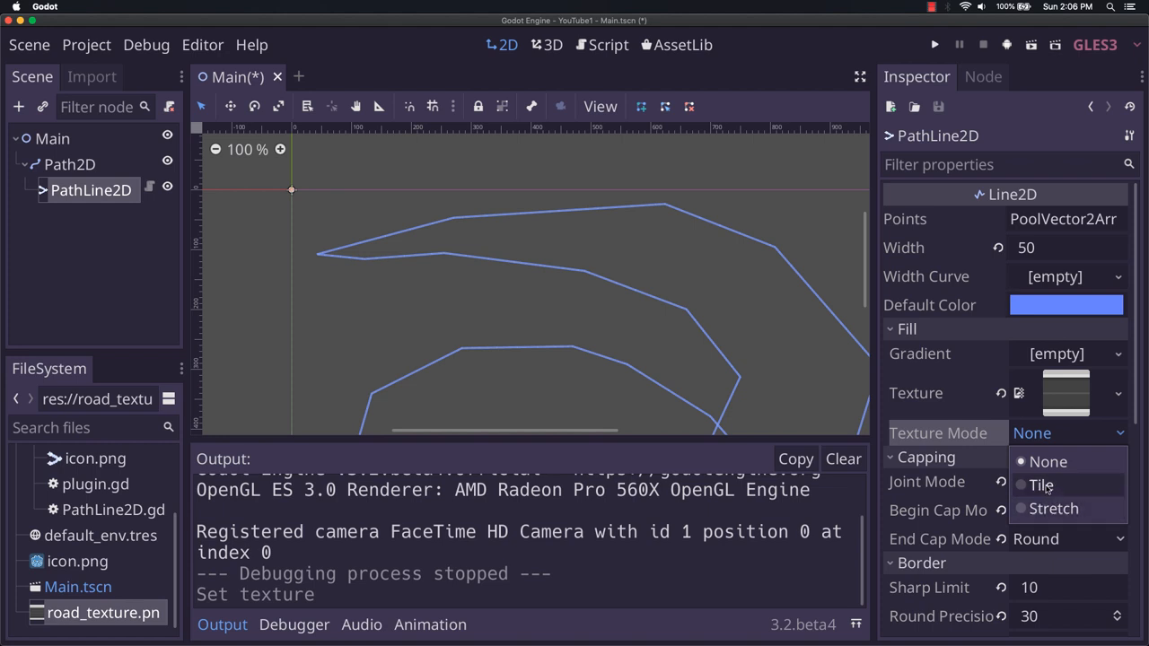
mouse_move(1049, 489)
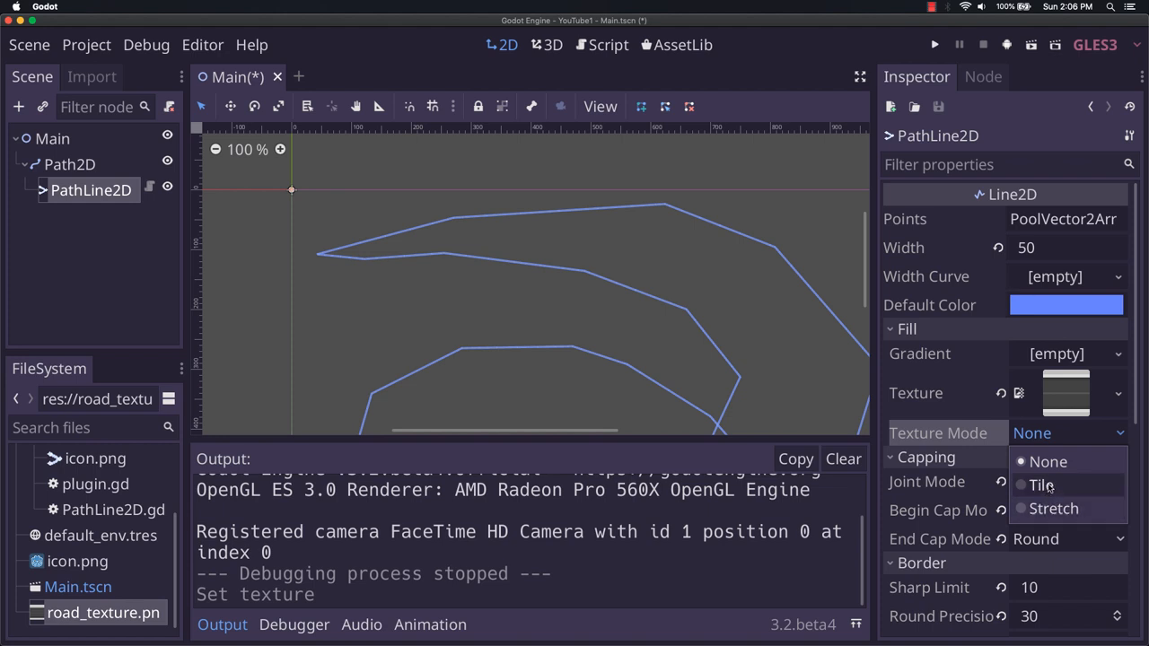
left_click(1041, 484)
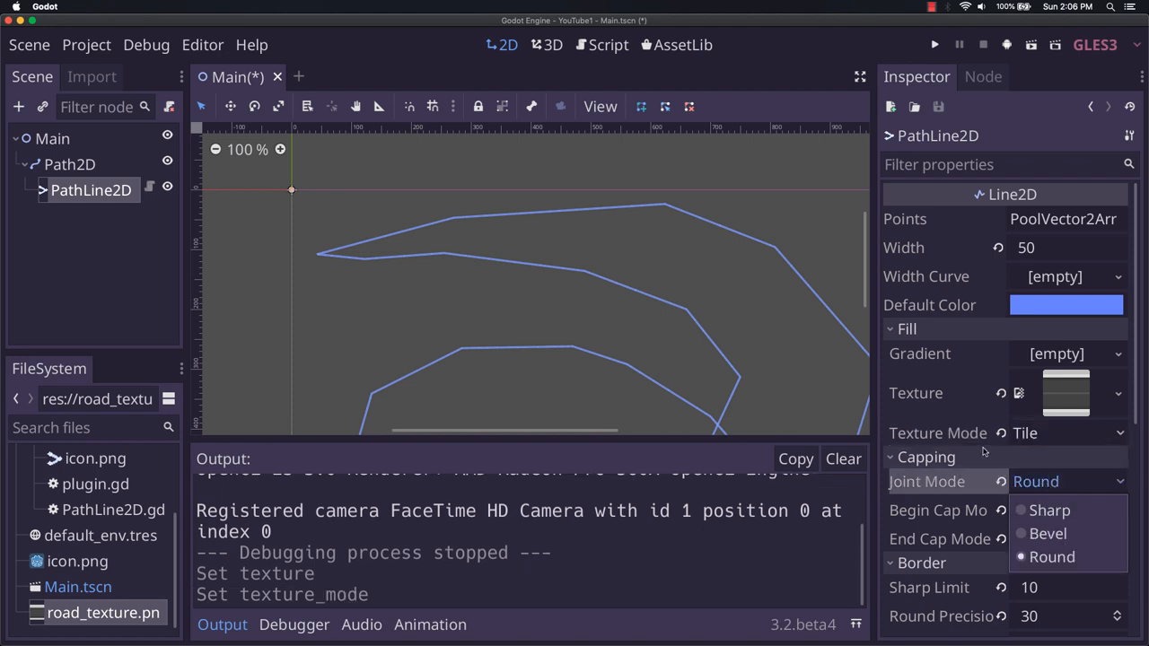
left_click(1051, 557)
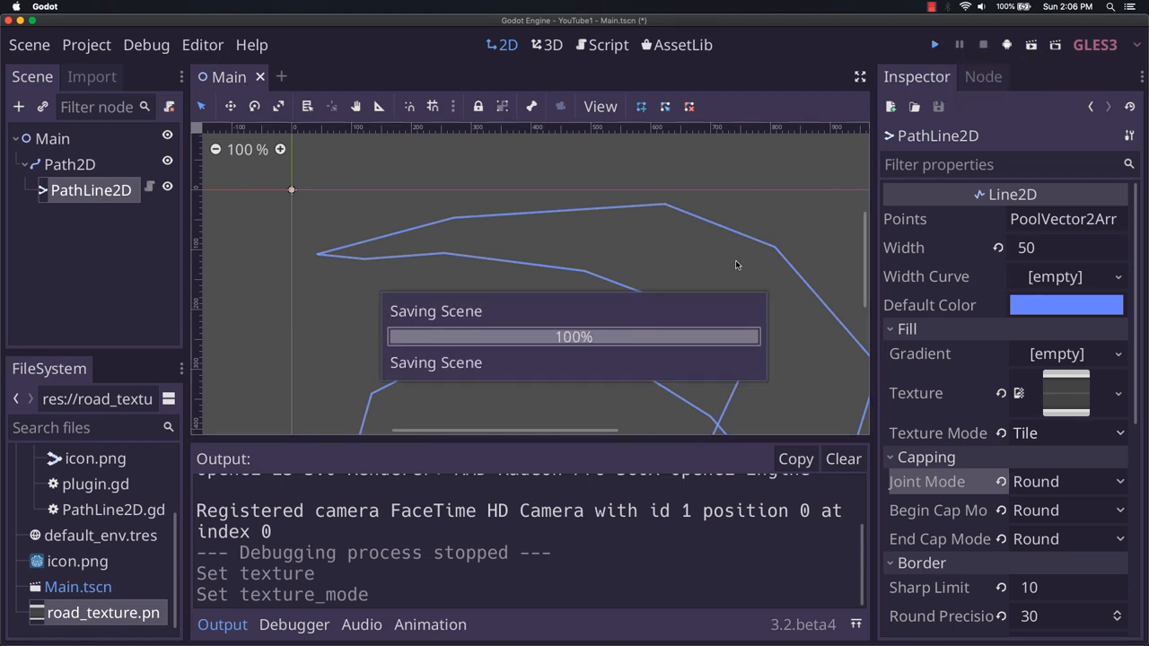
Run the scene to view the tiled road texture along the path, then close the game.
left_click(934, 44)
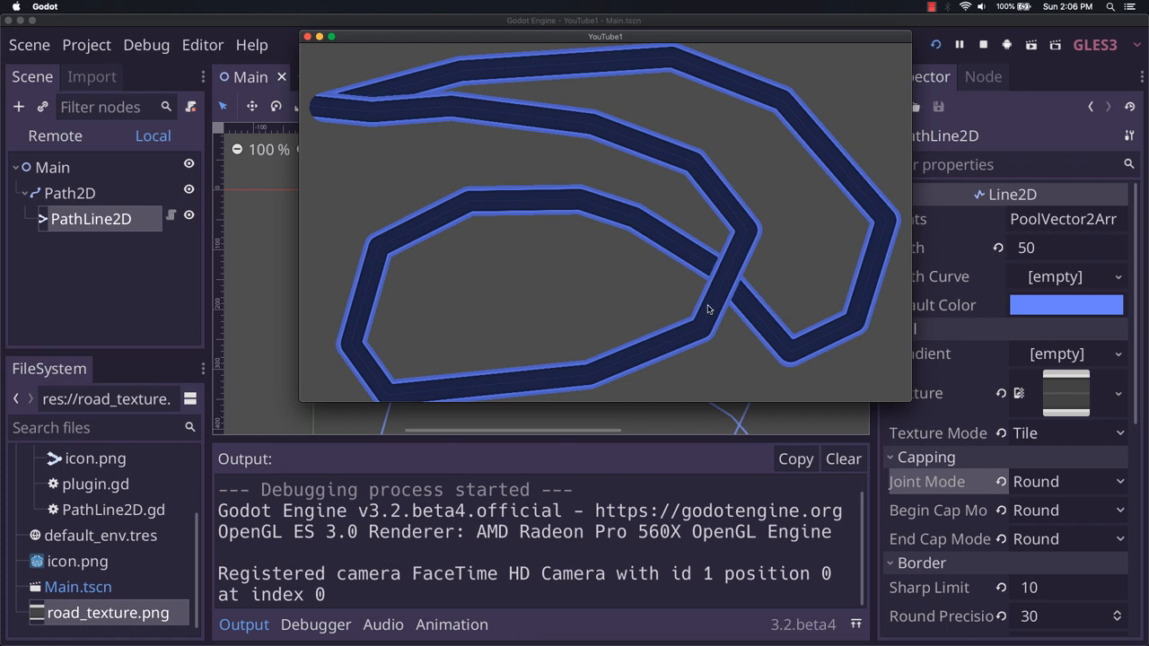
mouse_move(769, 75)
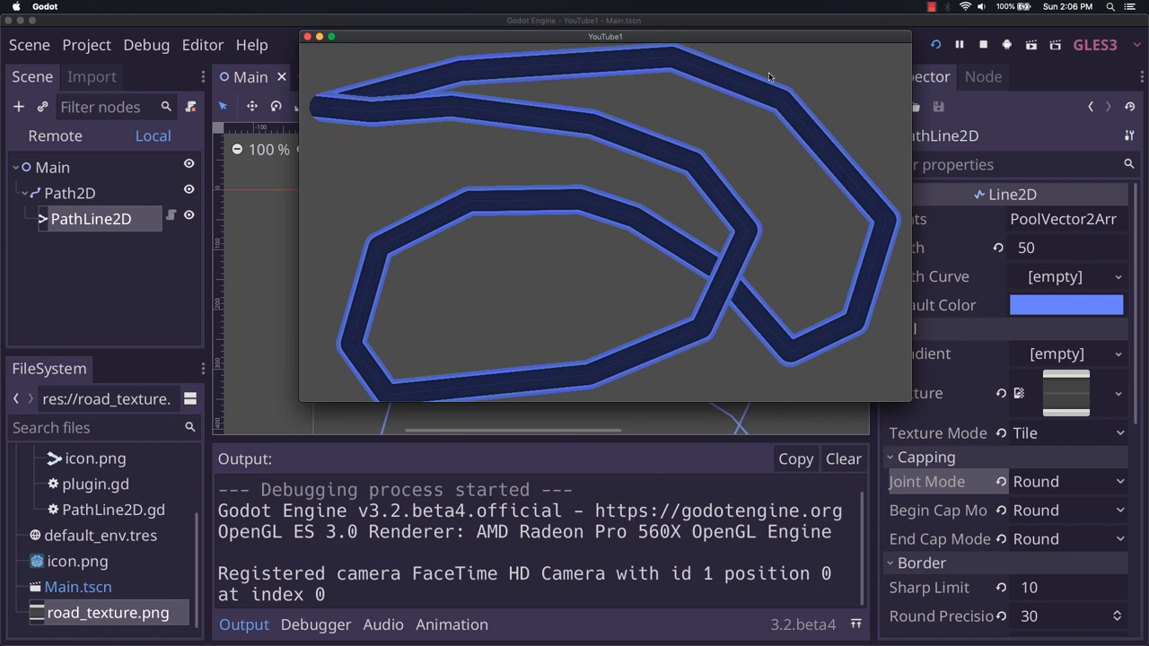
mouse_move(338, 86)
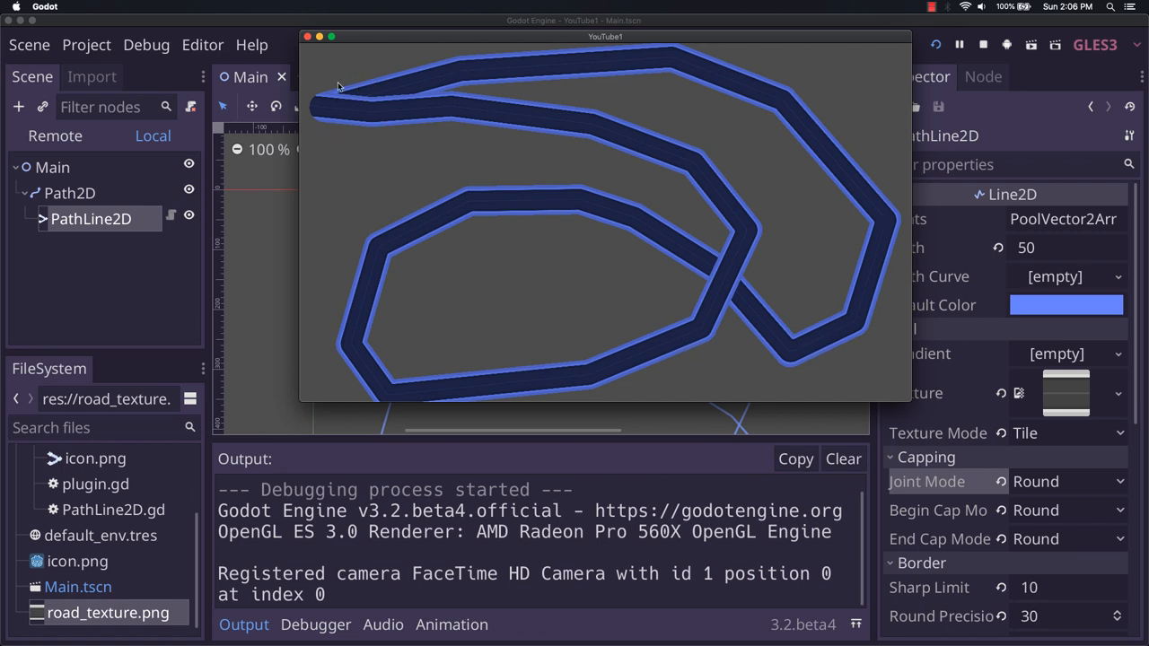
mouse_move(339, 106)
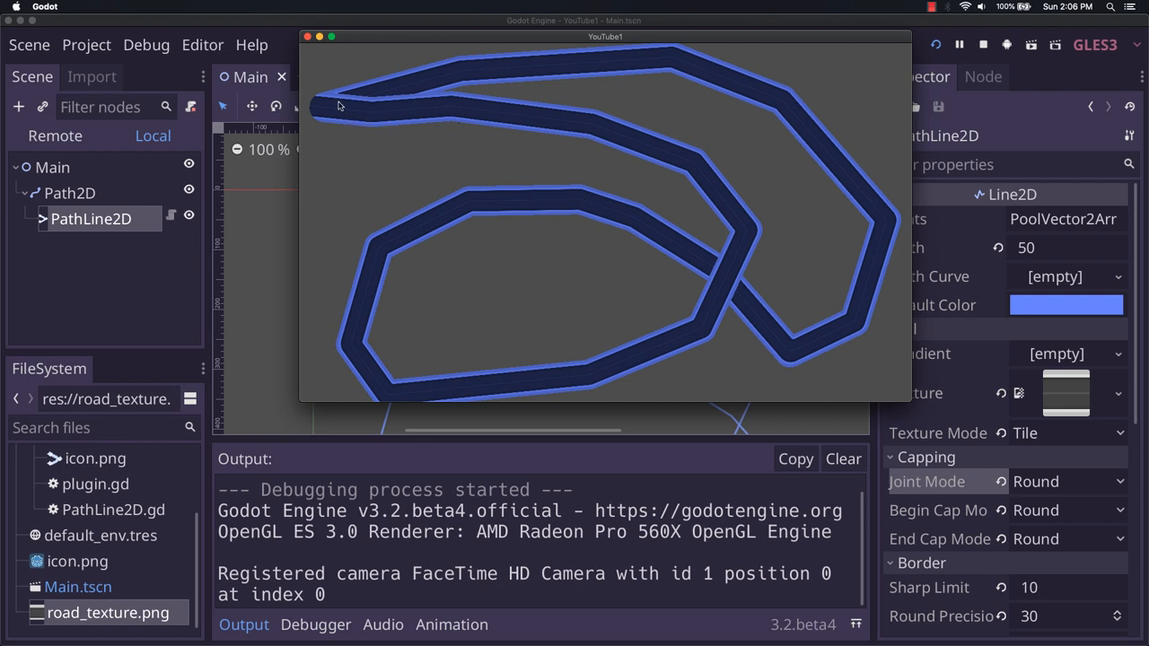
mouse_move(808, 354)
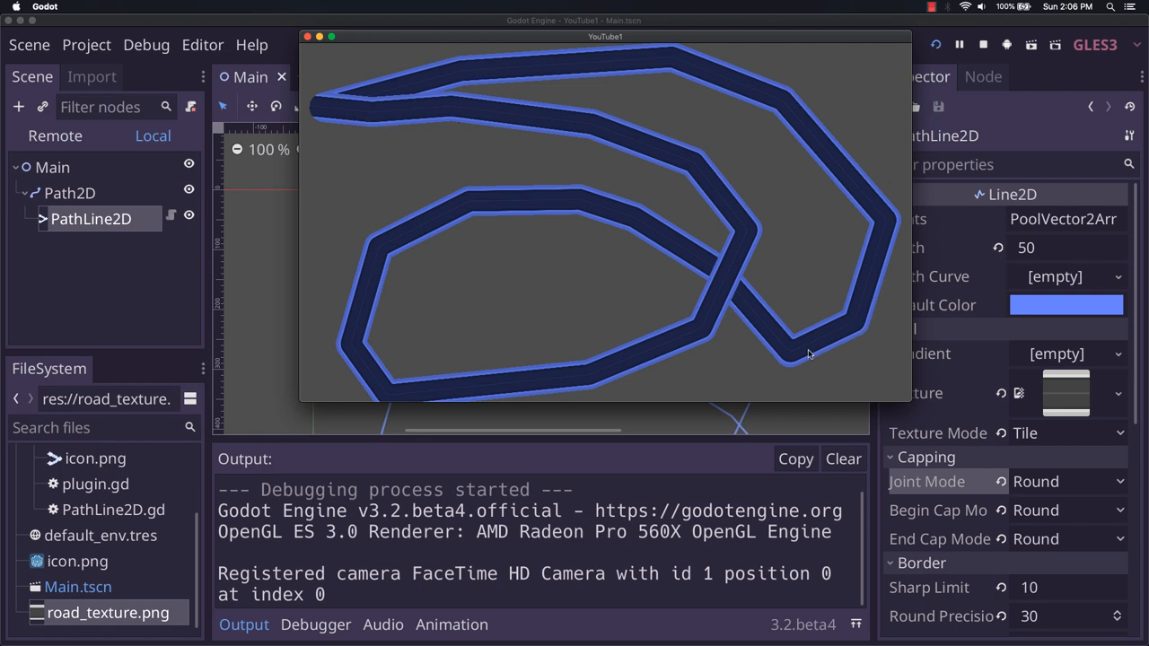
mouse_move(680, 370)
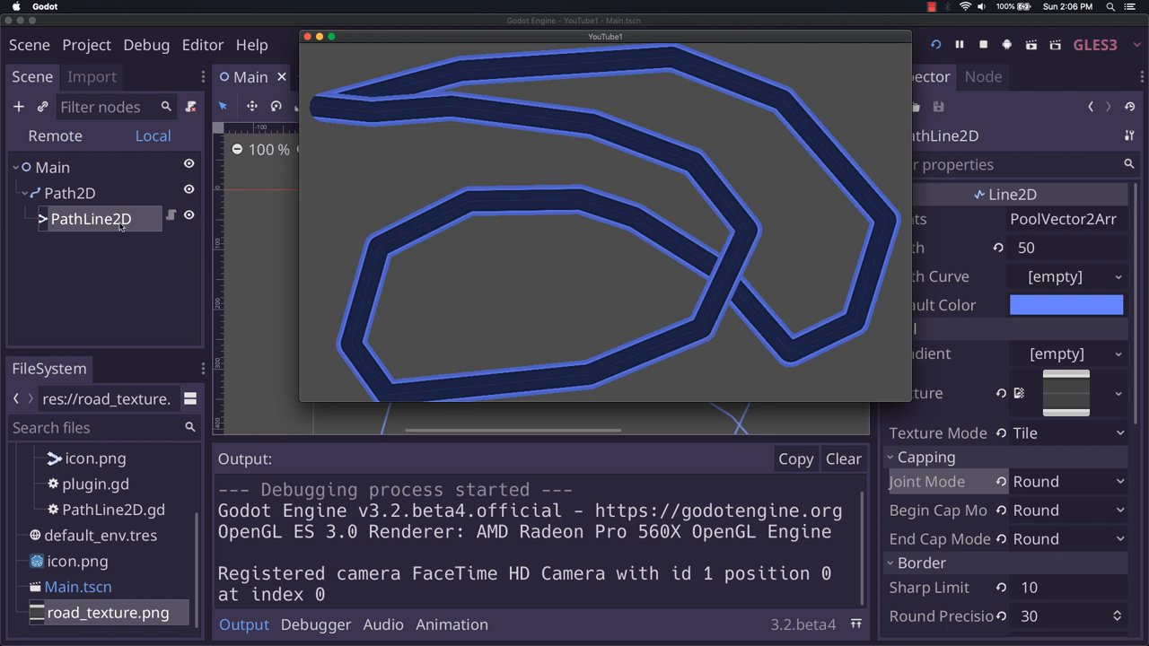
mouse_move(856, 284)
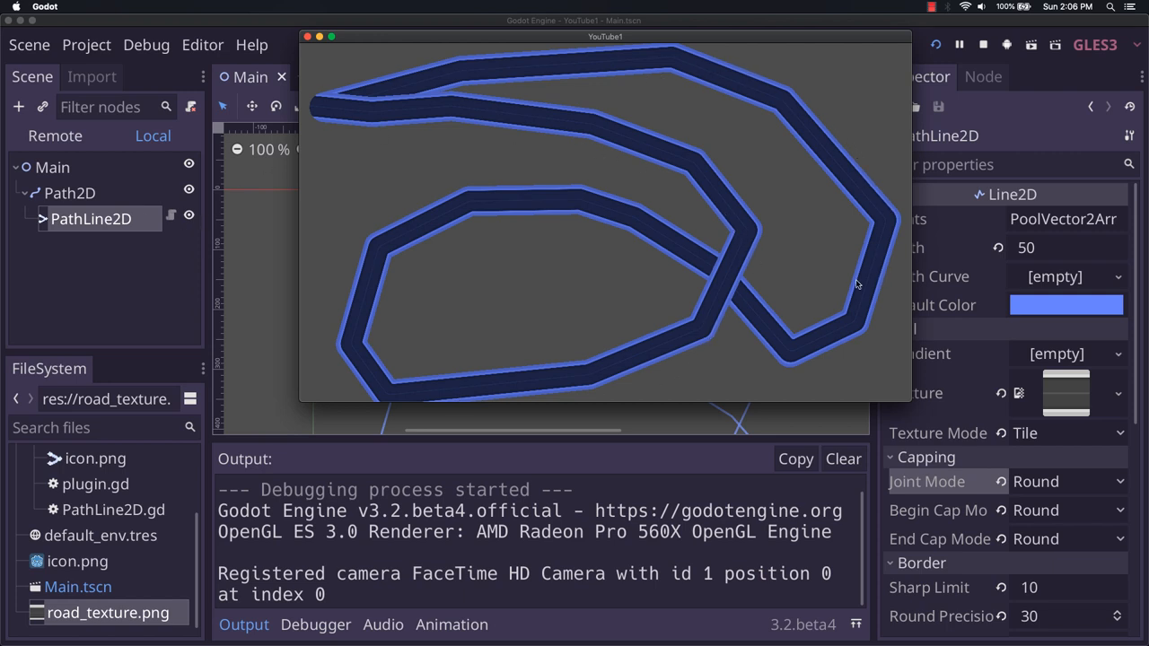
mouse_move(421, 108)
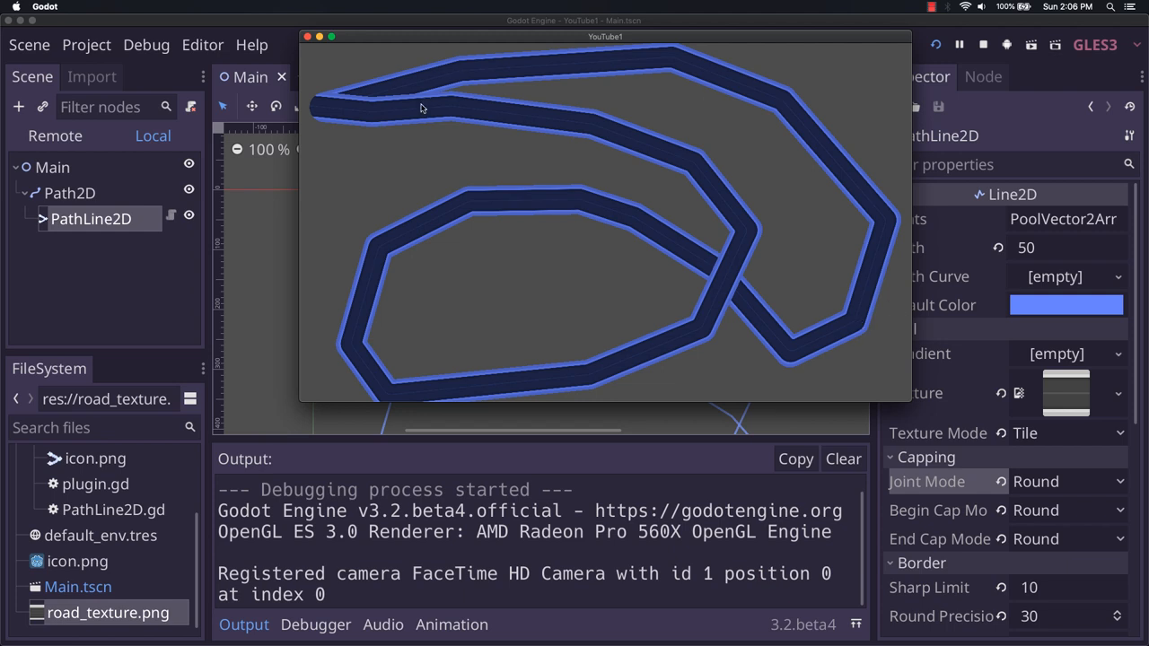
mouse_move(386, 107)
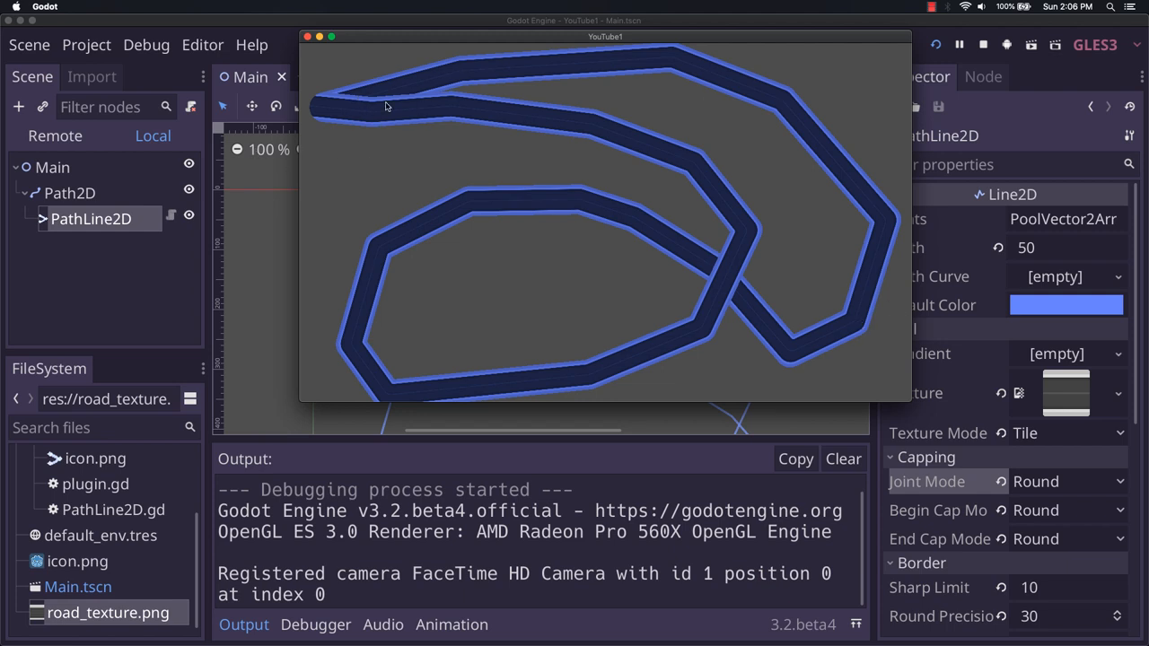
mouse_move(413, 106)
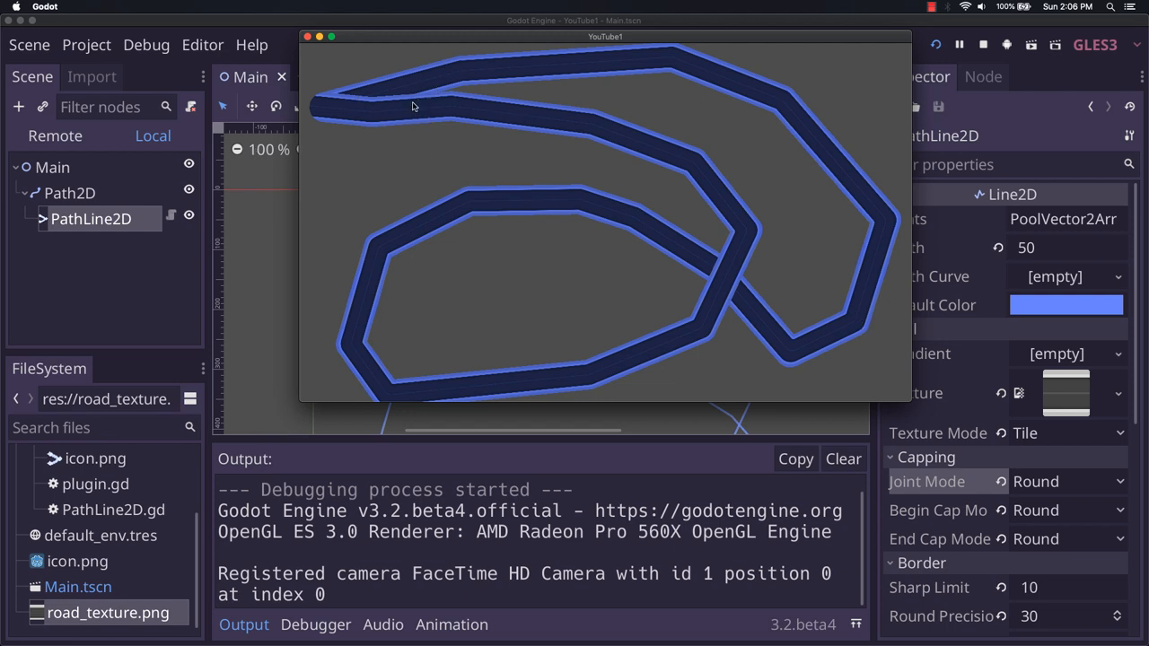
mouse_move(402, 95)
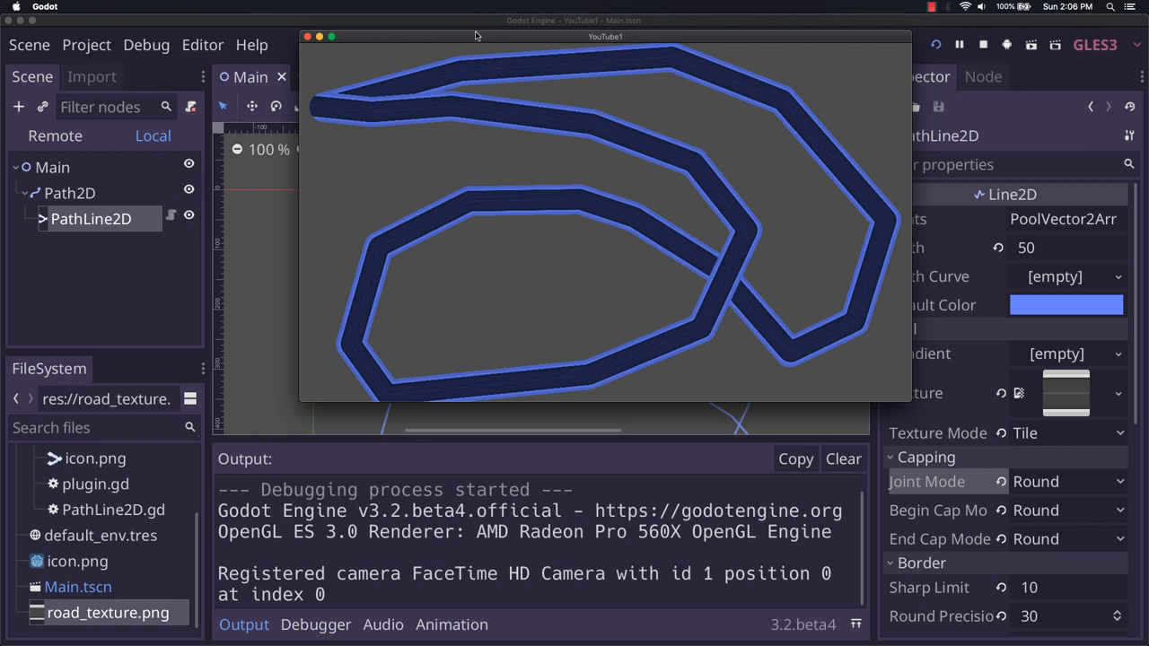
mouse_move(383, 41)
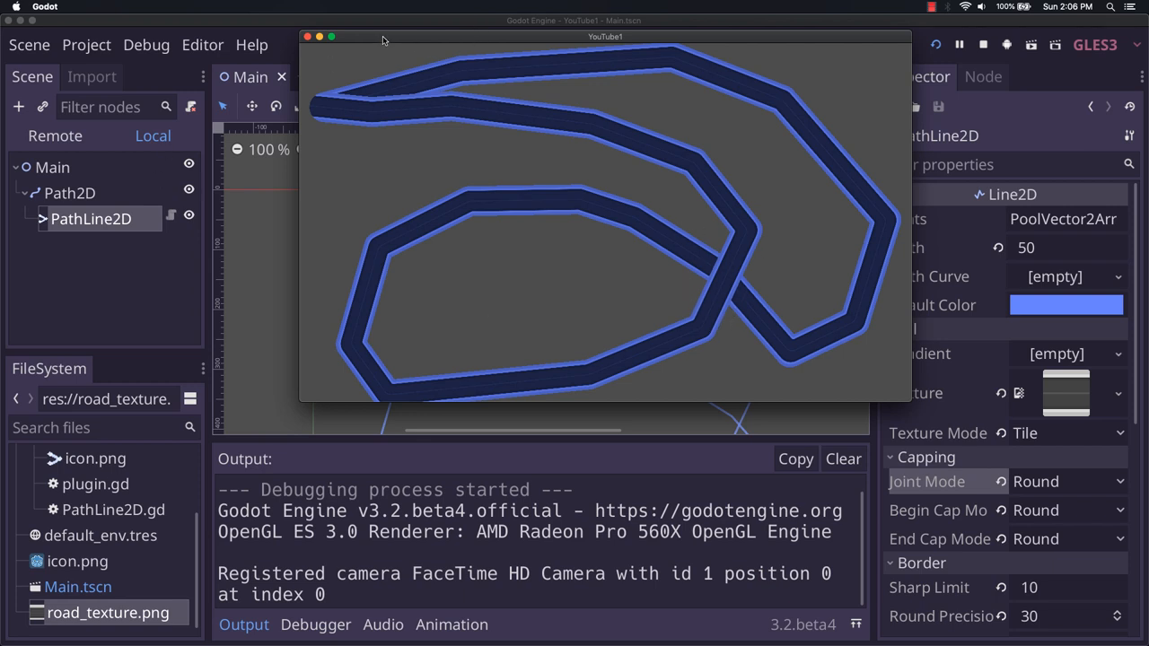
mouse_move(688, 166)
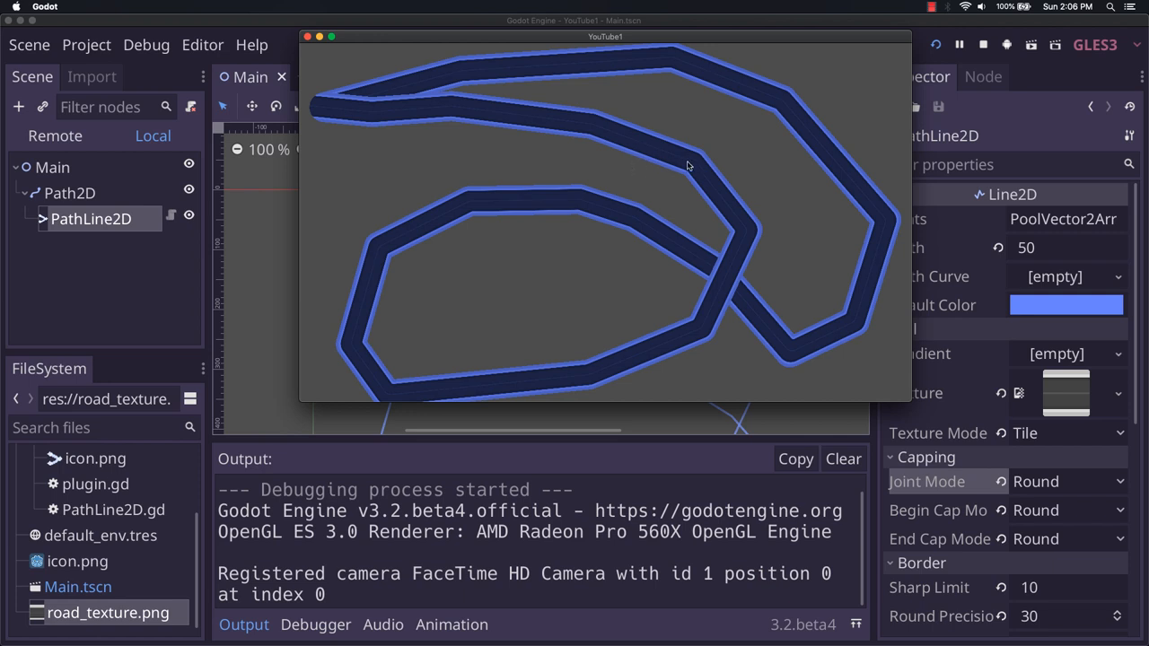
mouse_move(108, 201)
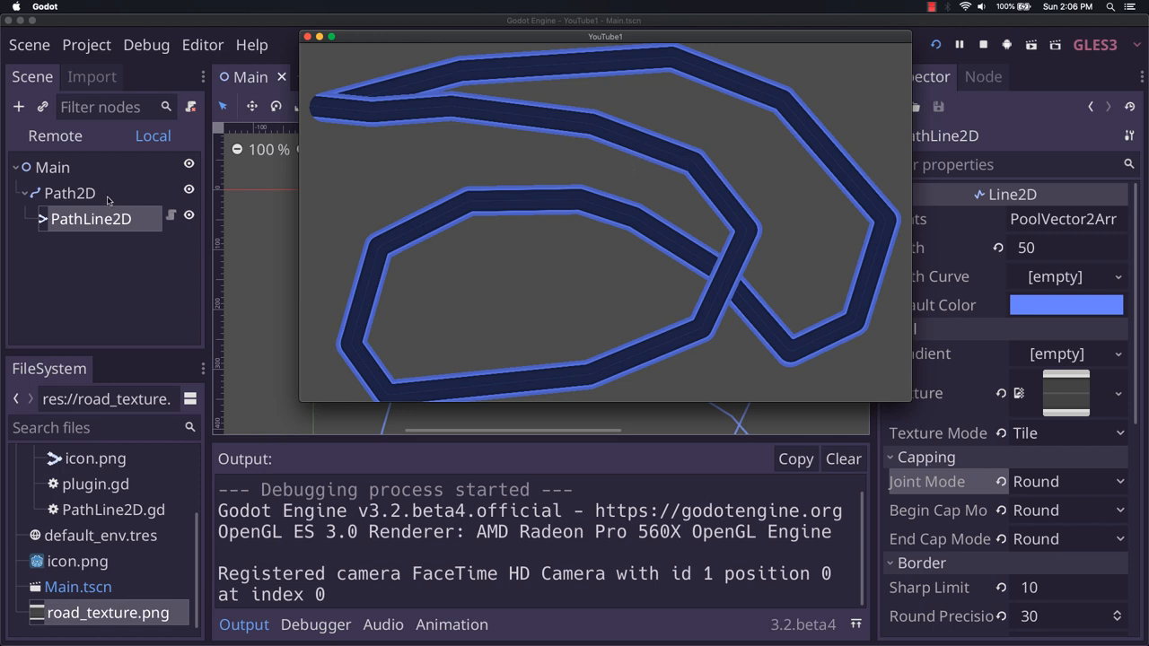
mouse_move(98, 223)
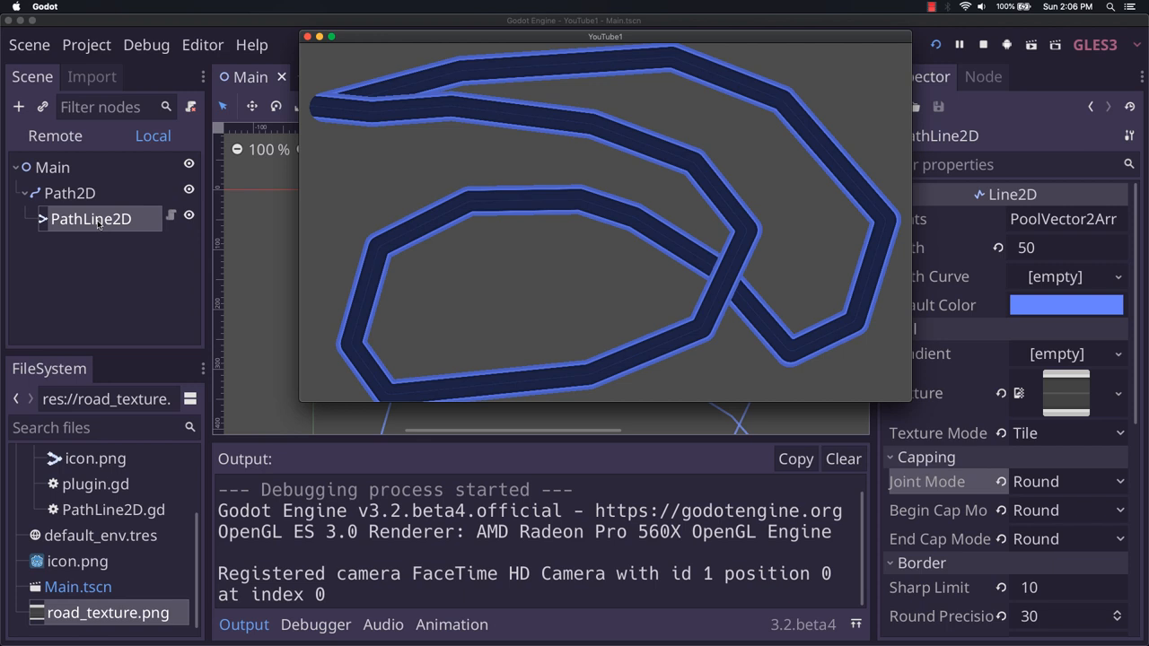
mouse_move(123, 219)
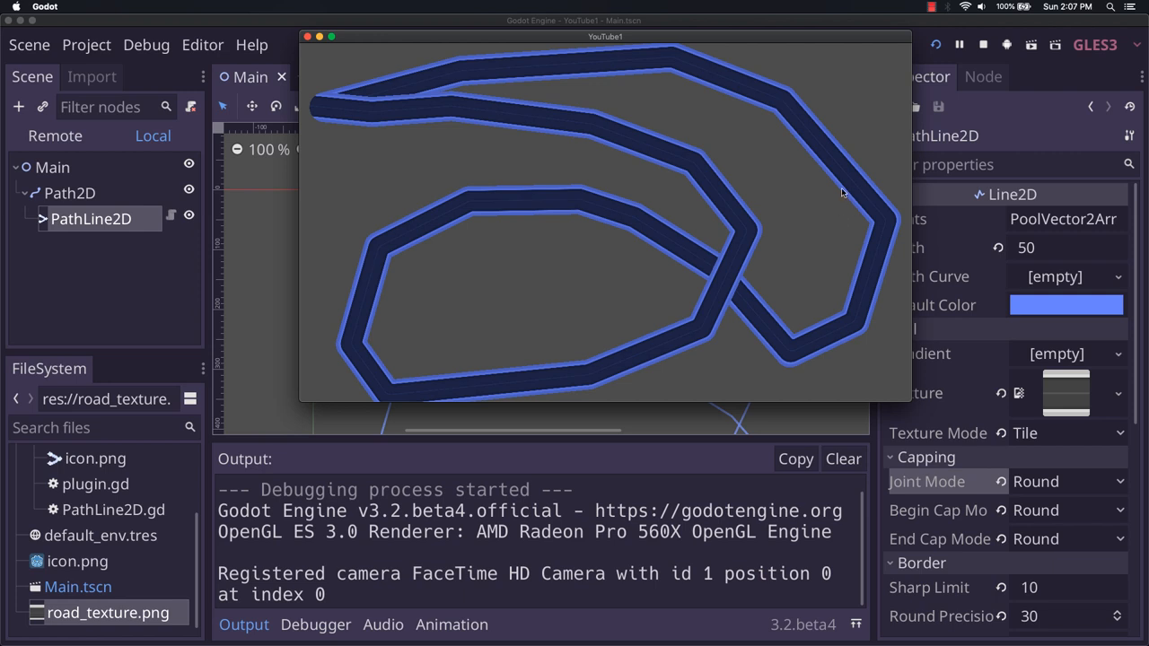
mouse_move(803, 180)
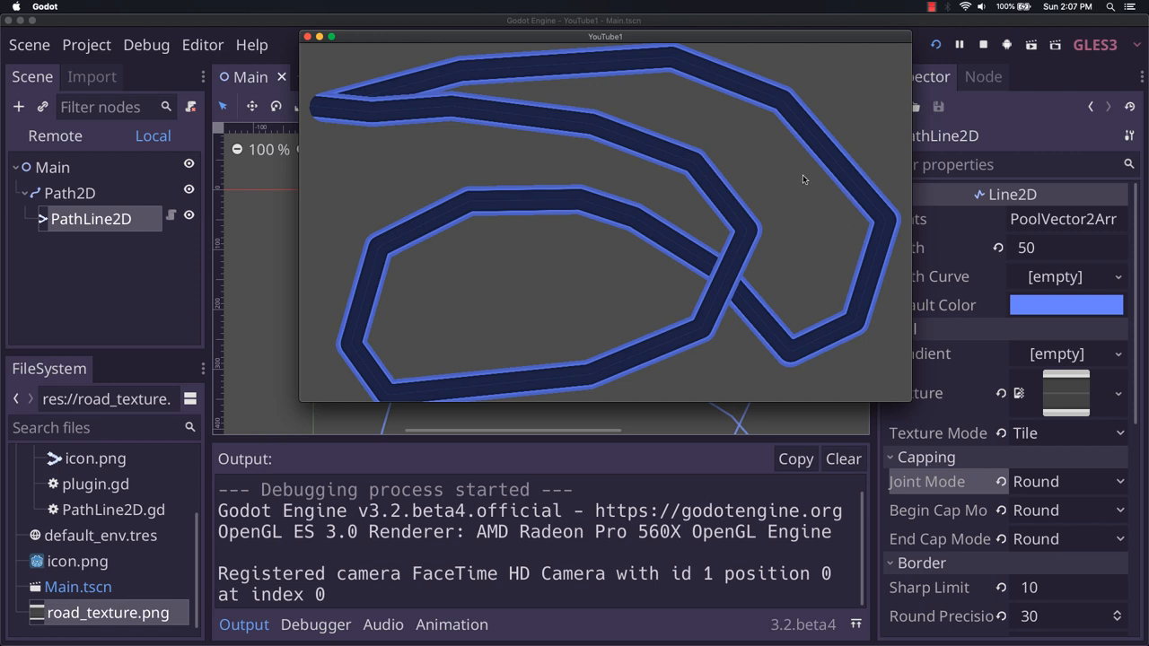
mouse_move(738, 180)
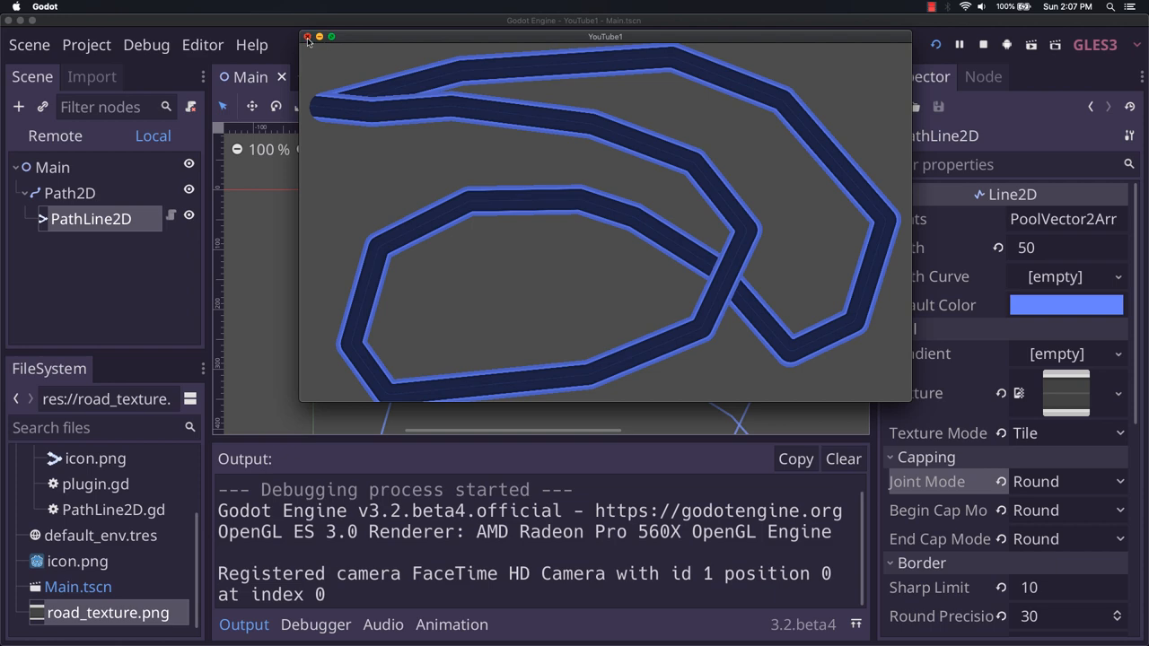
left_click(308, 37)
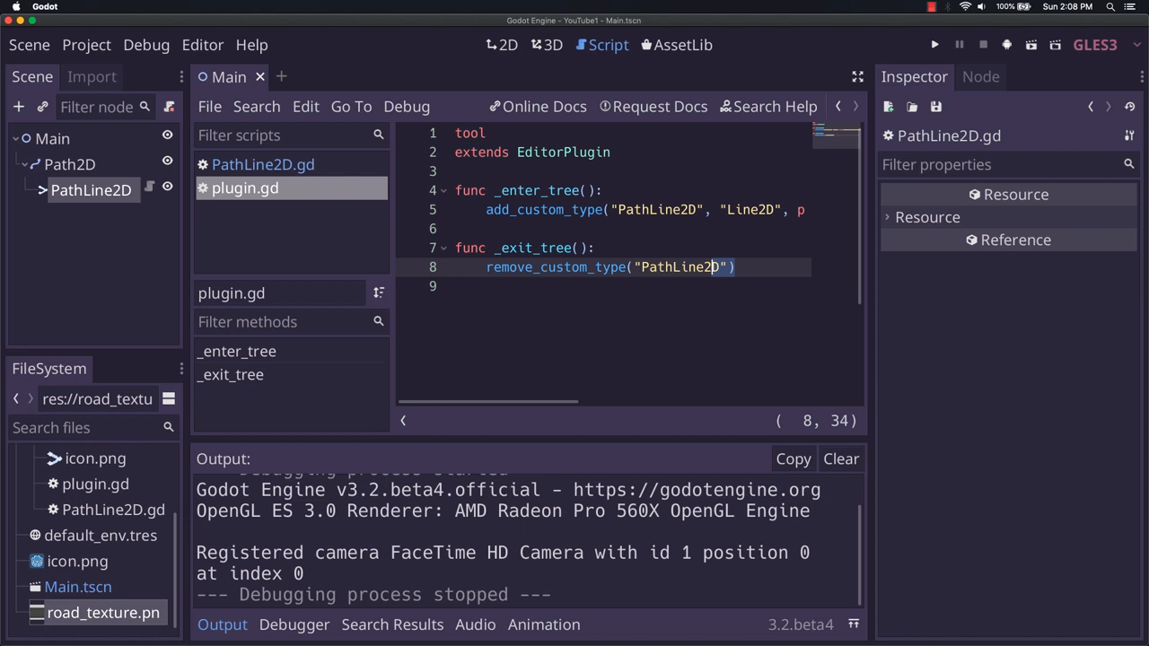
mouse_move(760, 67)
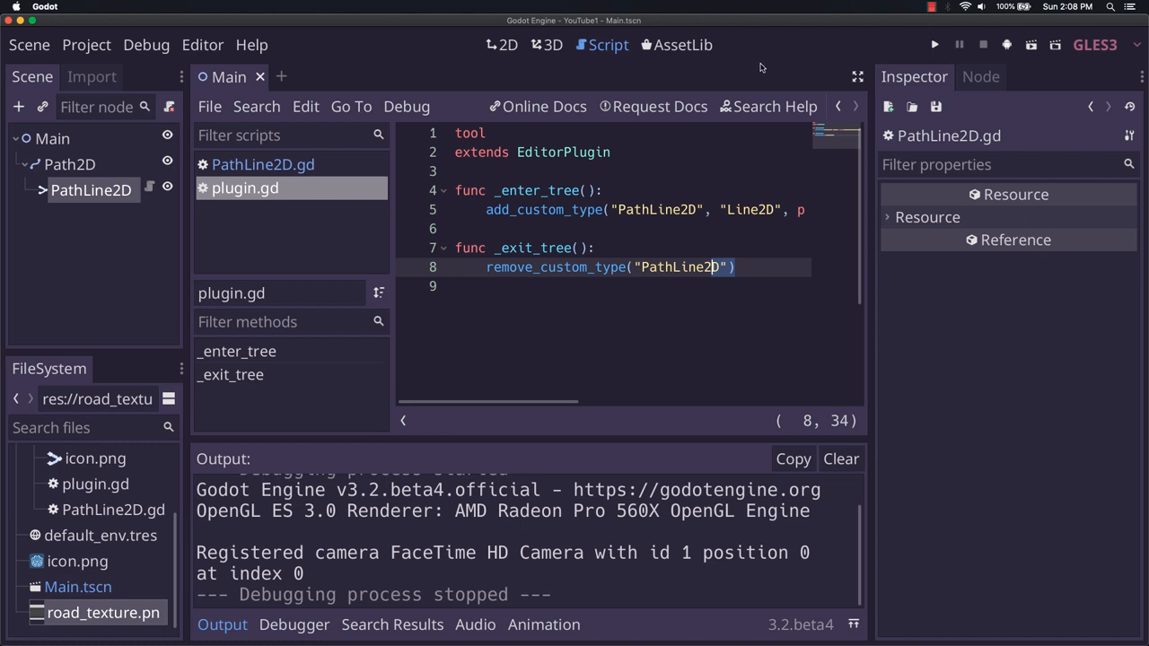